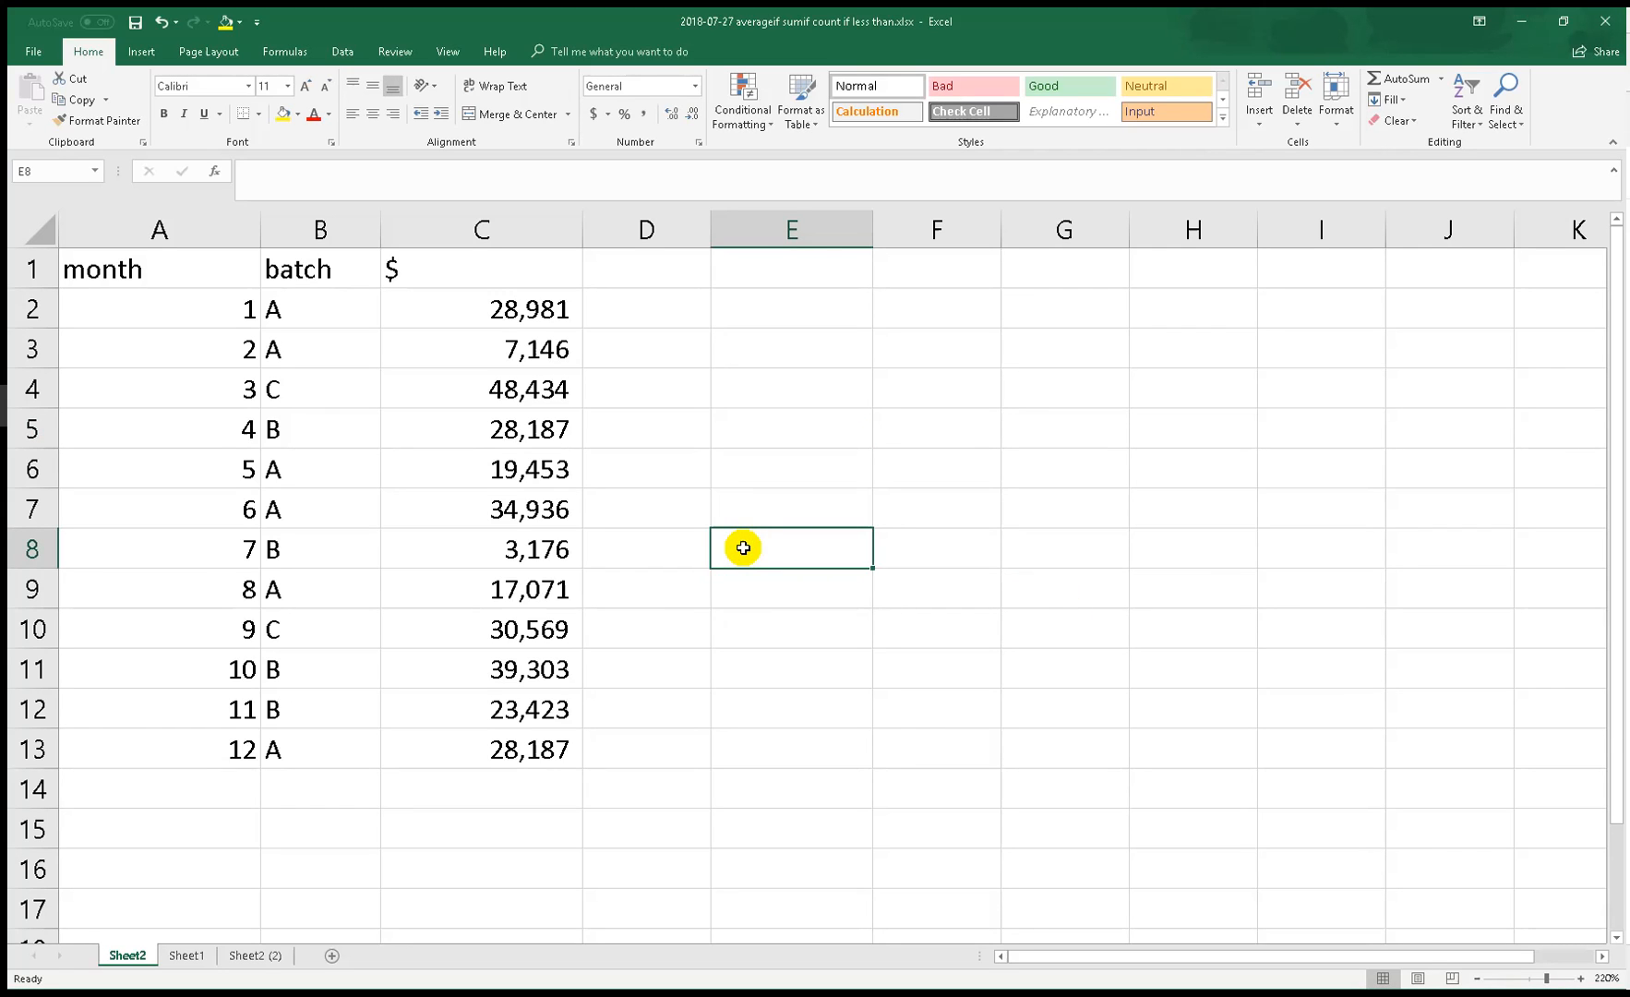
mouse_move(744, 546)
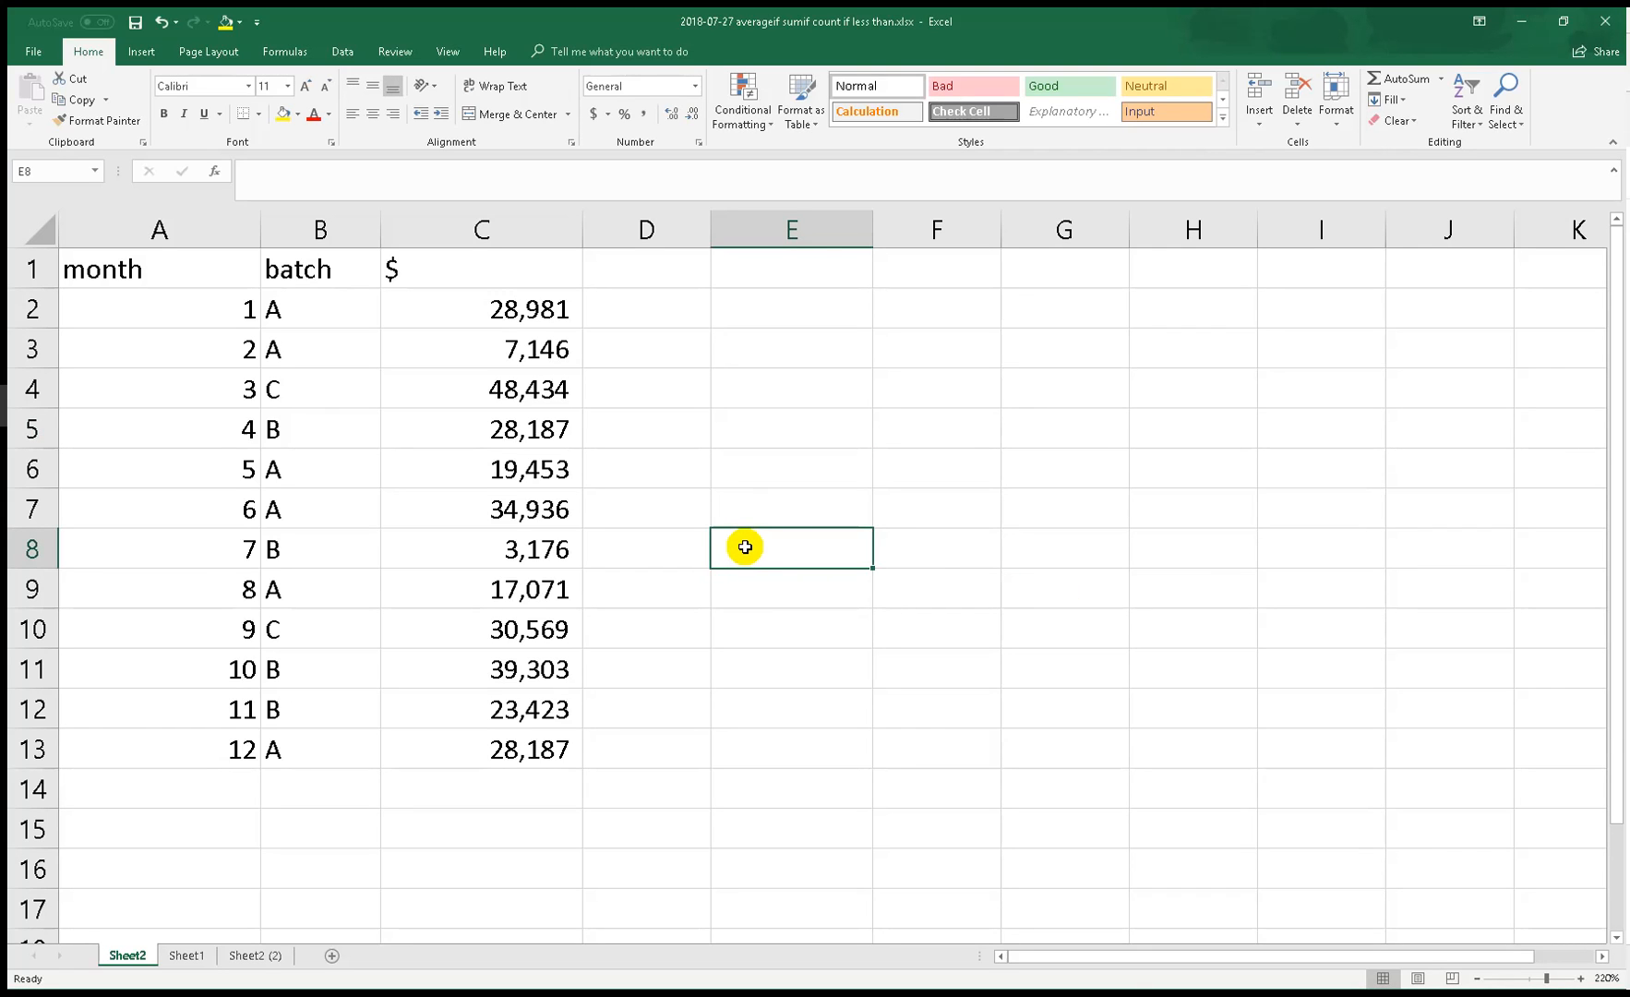
mouse_move(937, 530)
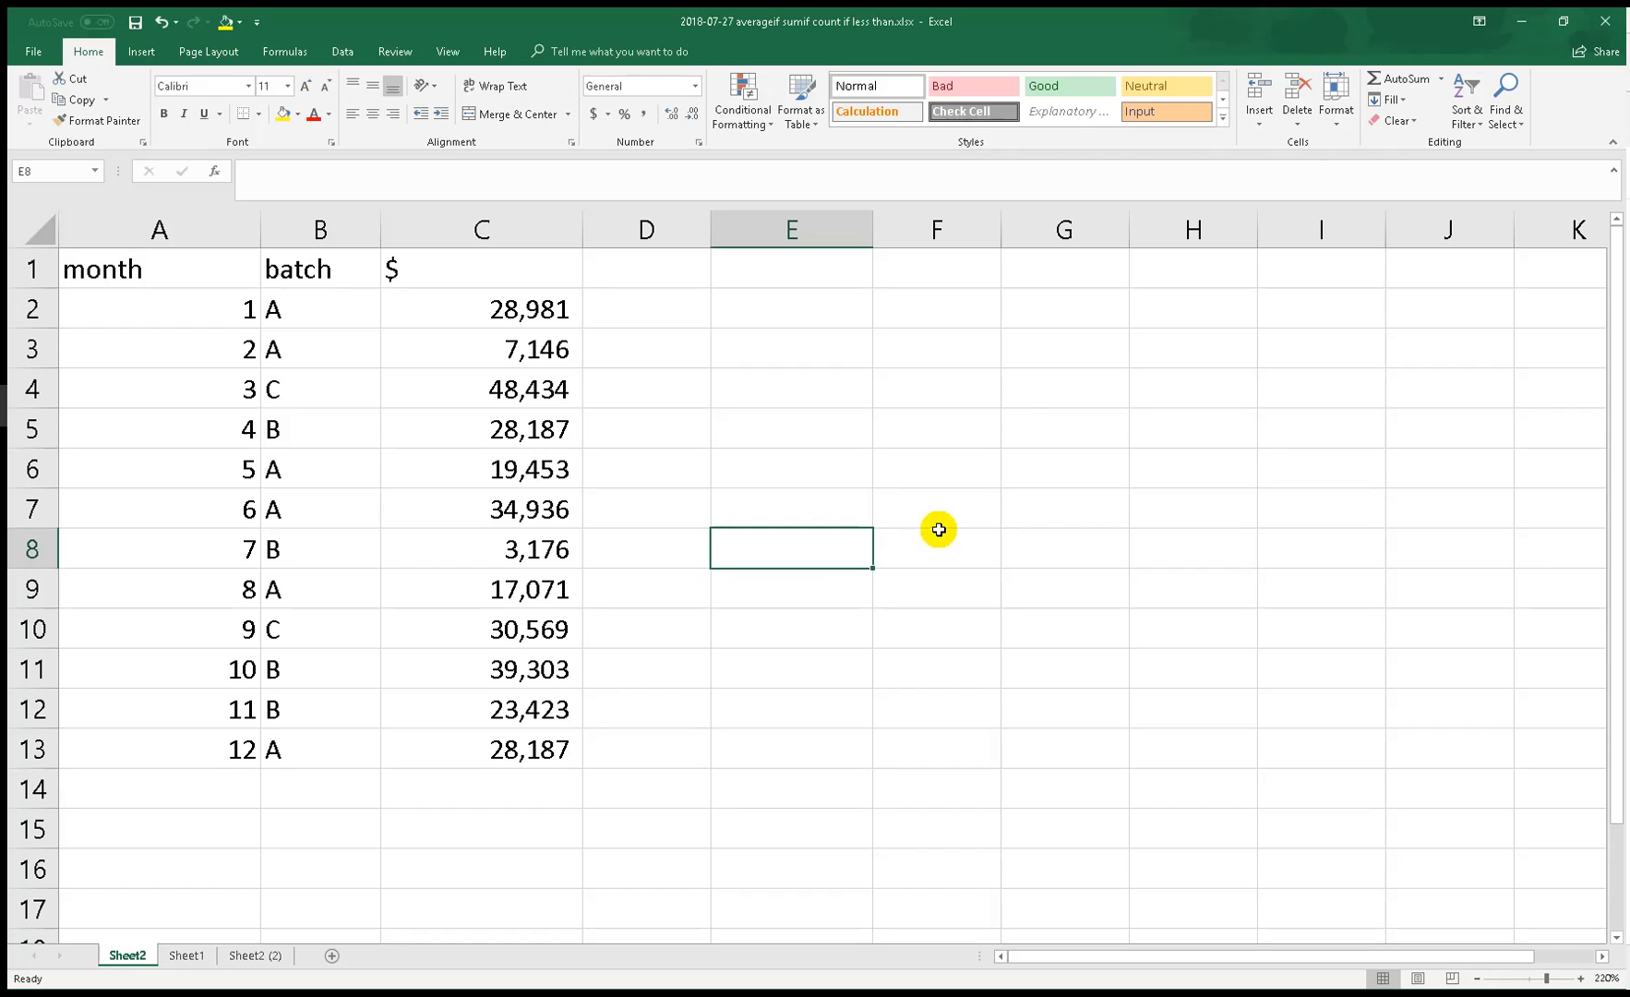
Enter the label averageif in E3 next to the month, batch and $ table
click(791, 347)
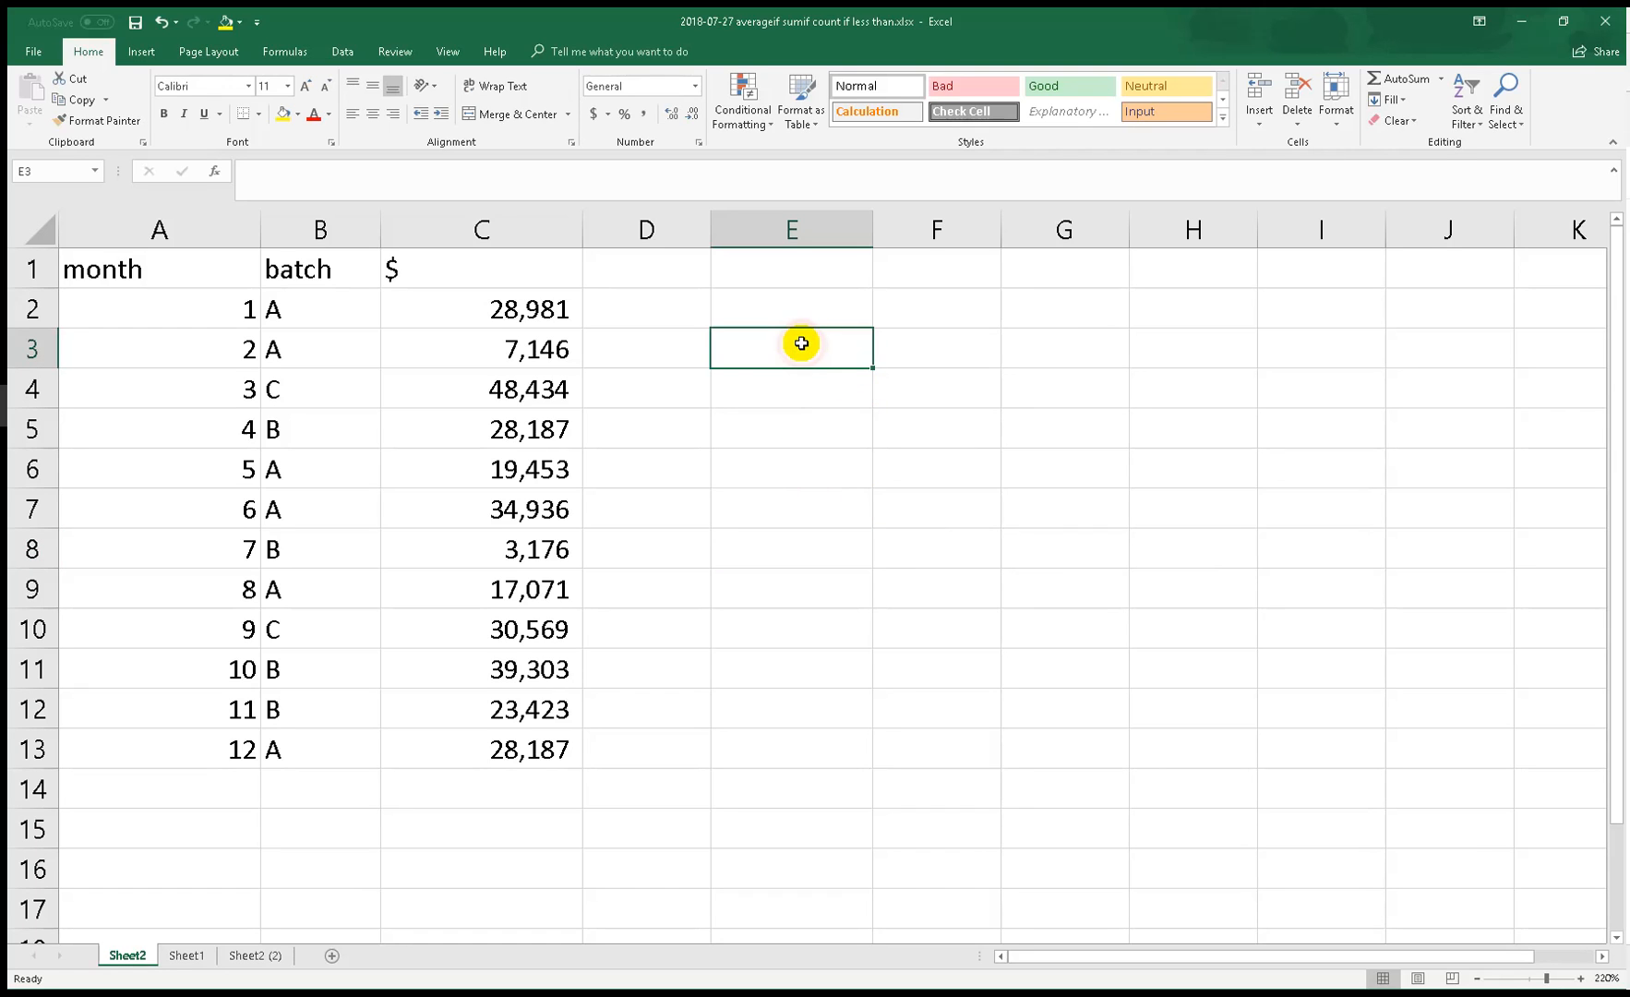
text(average)
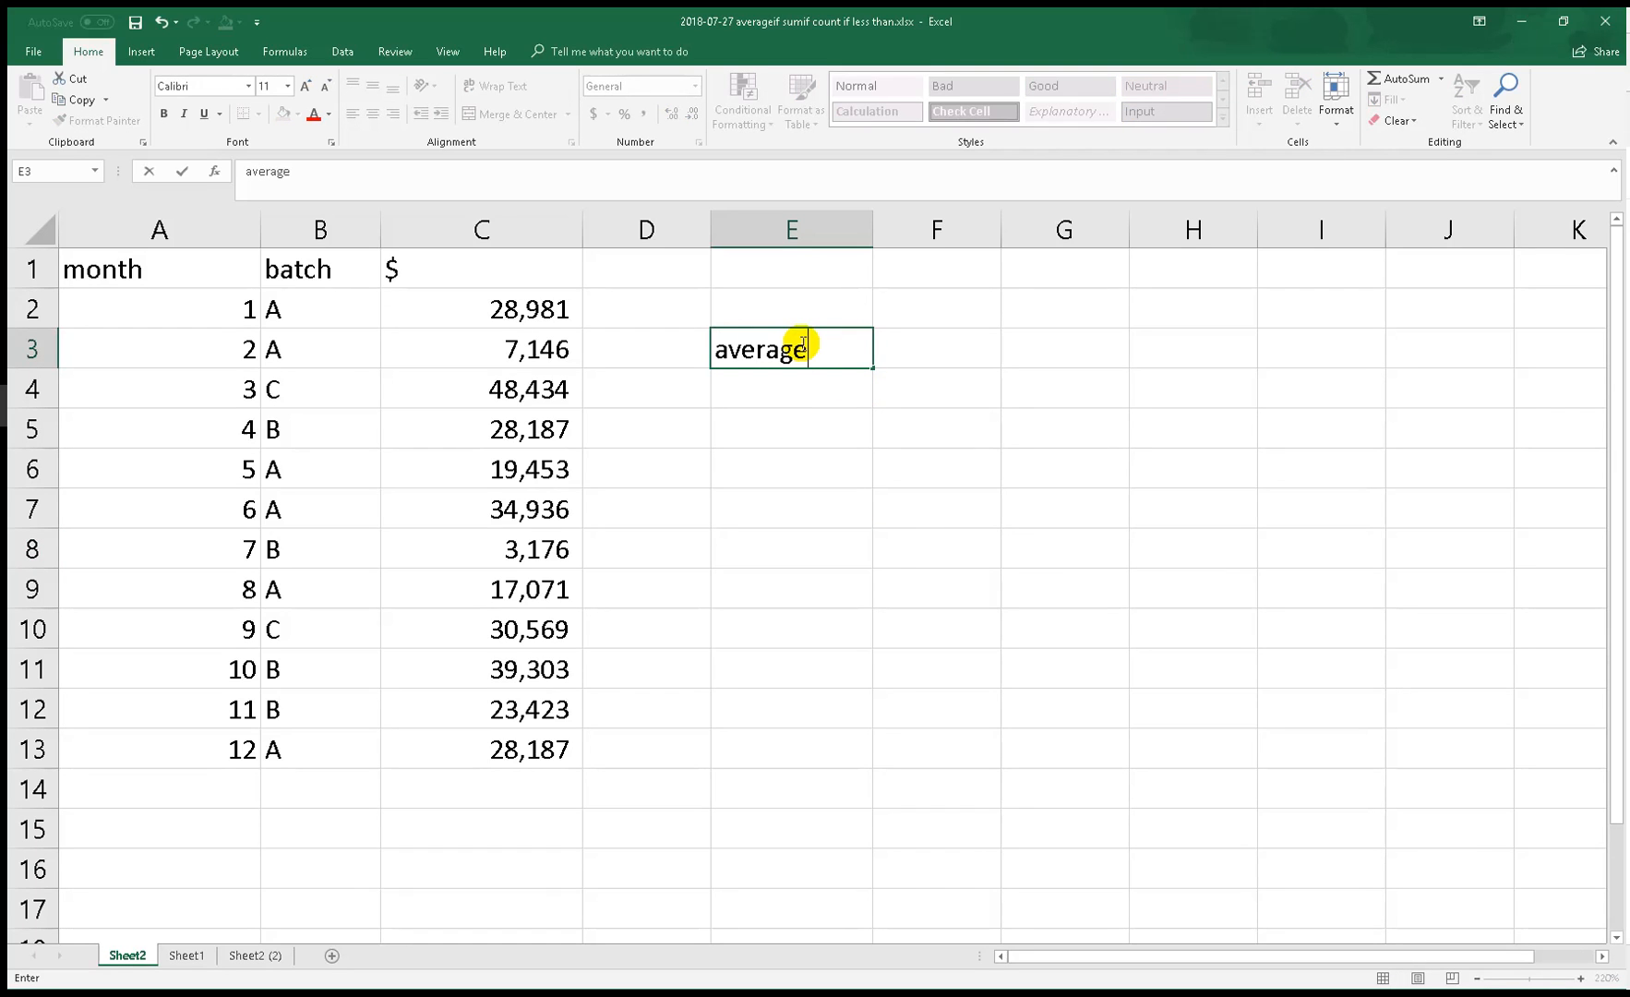
text(i)
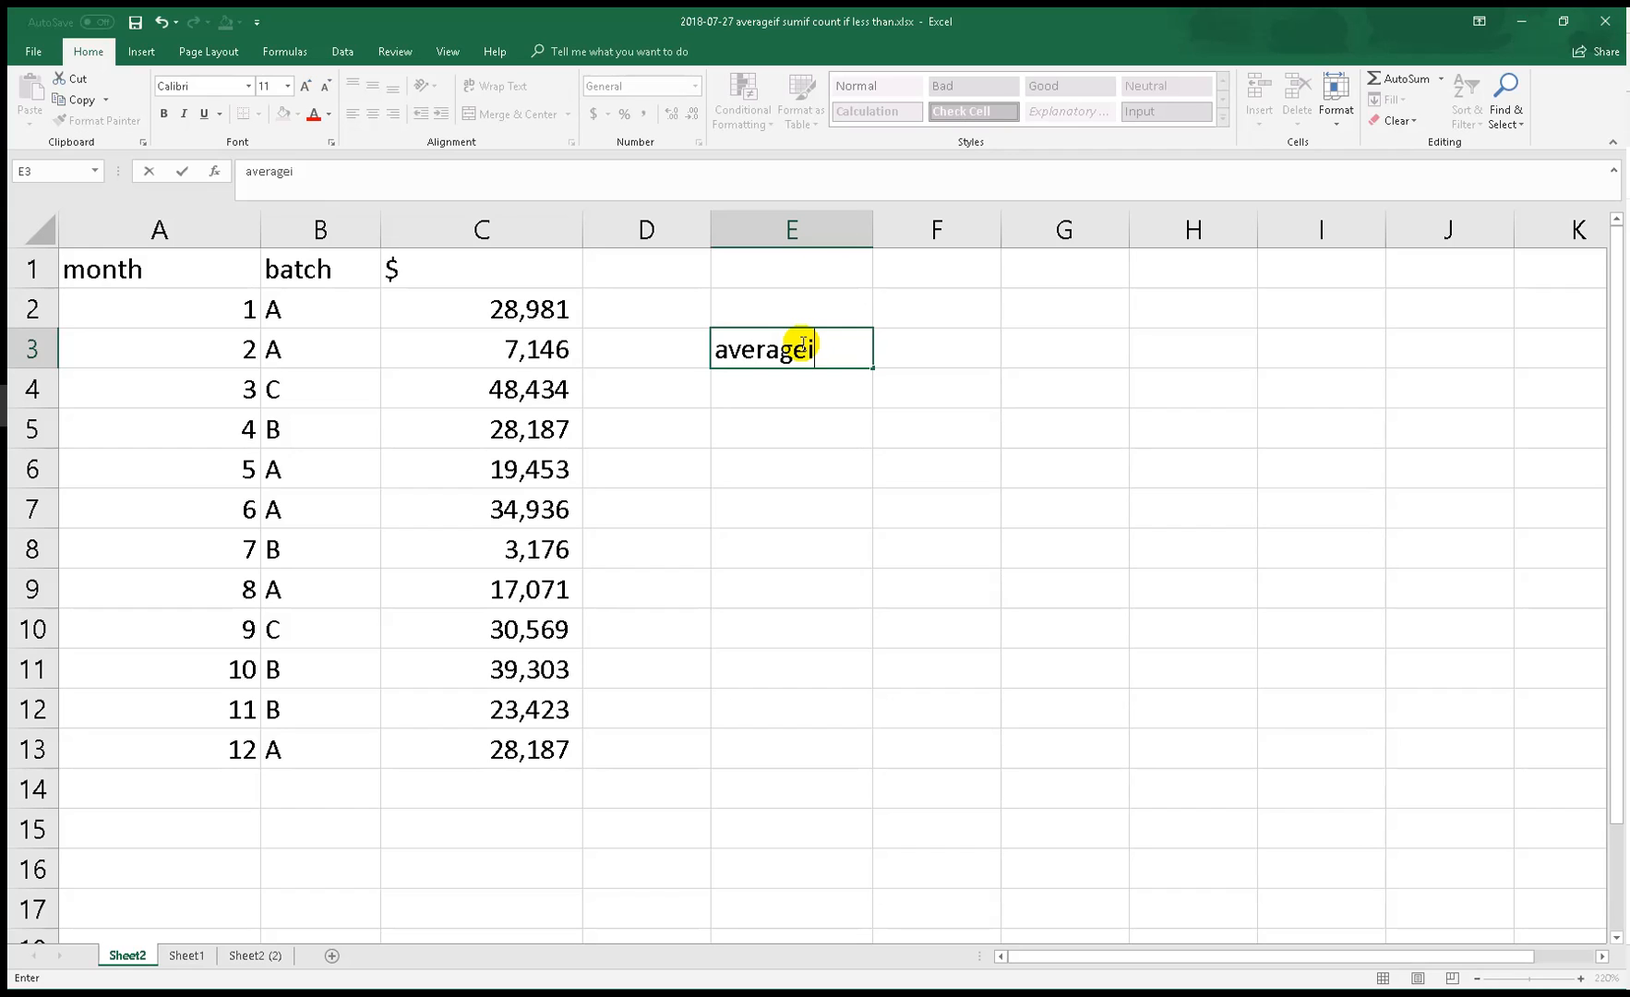
key(enter)
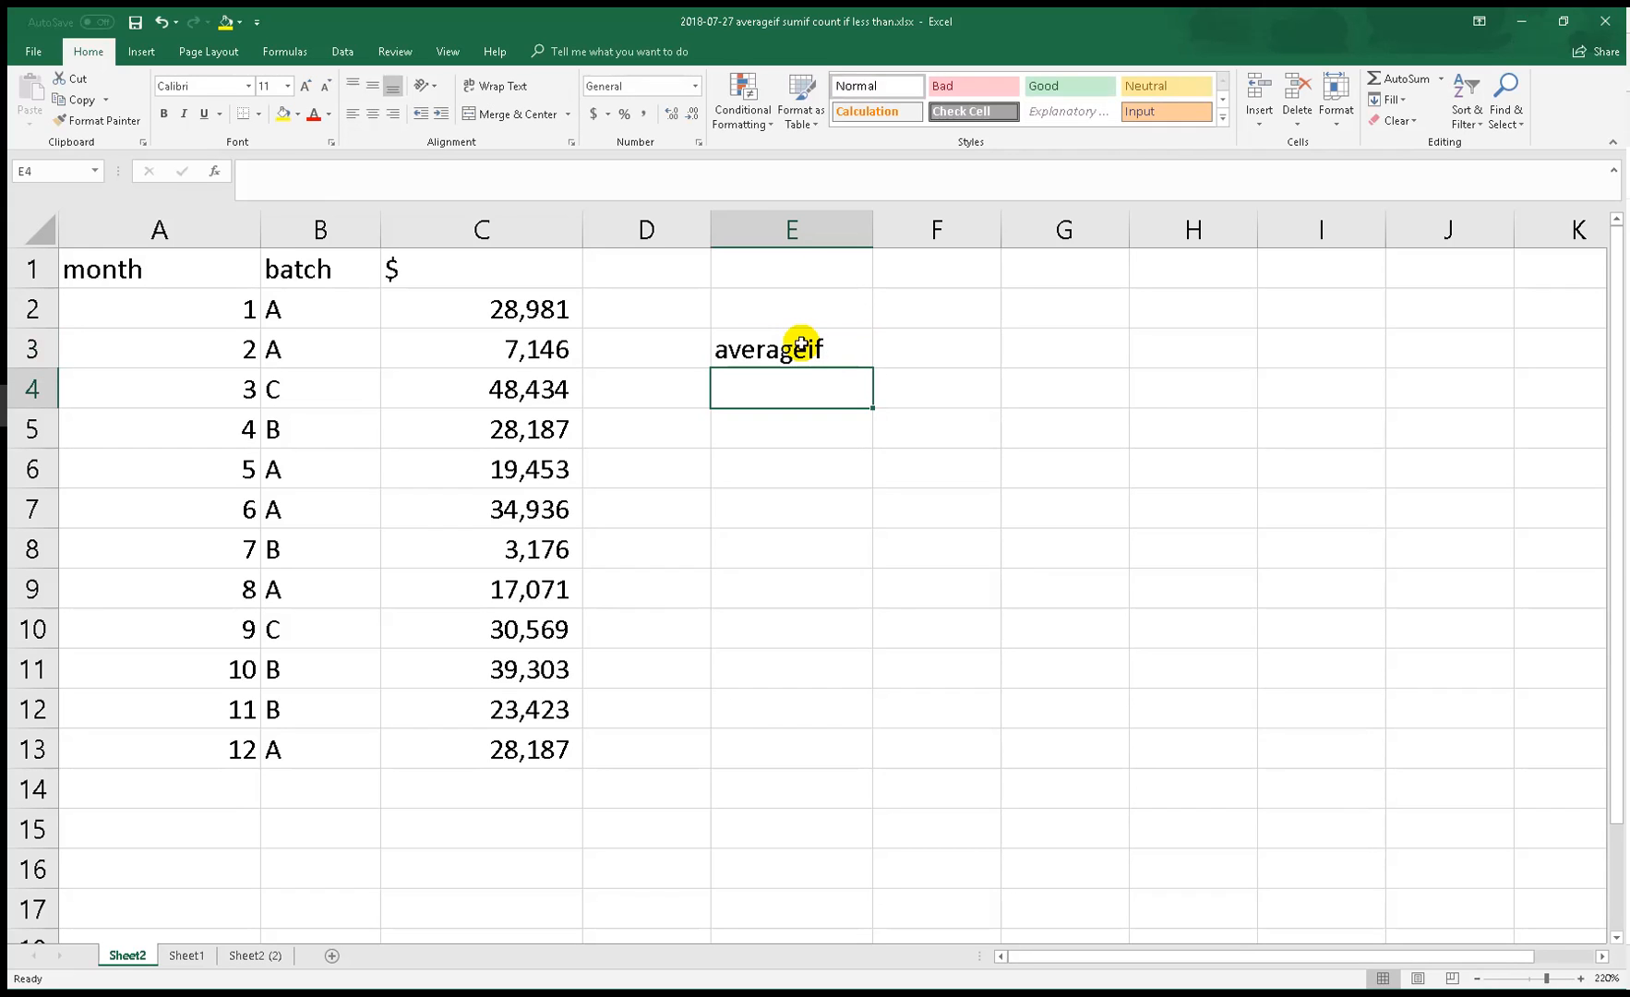
mouse_move(1154, 545)
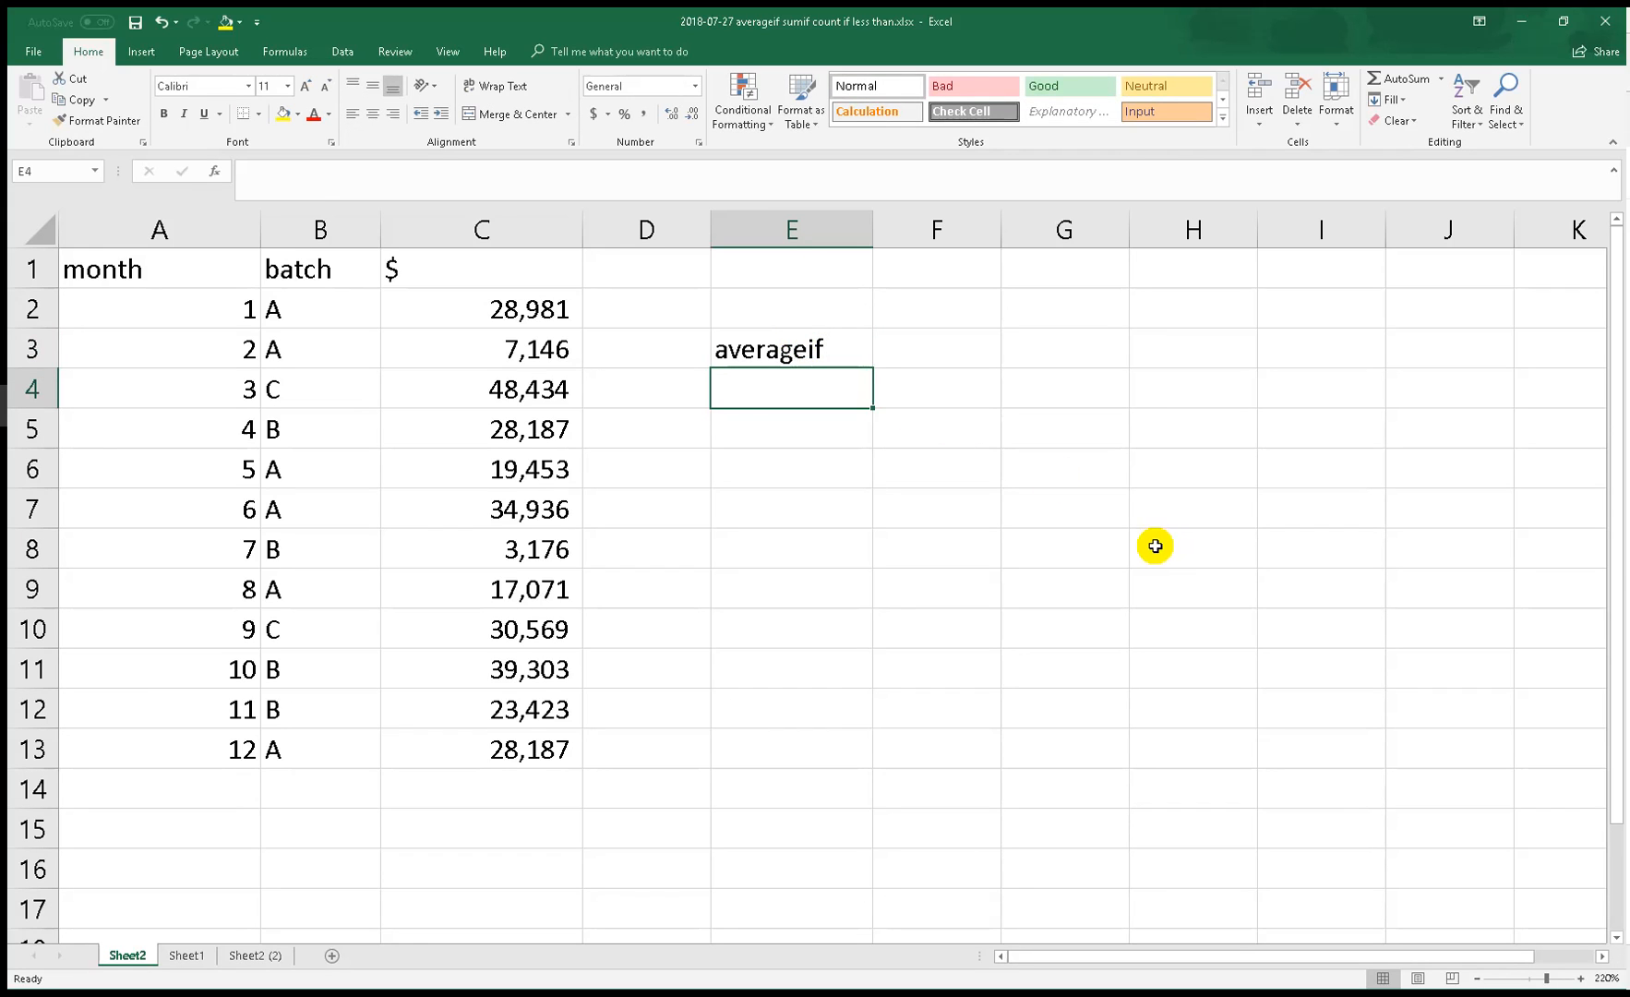
mouse_move(813, 554)
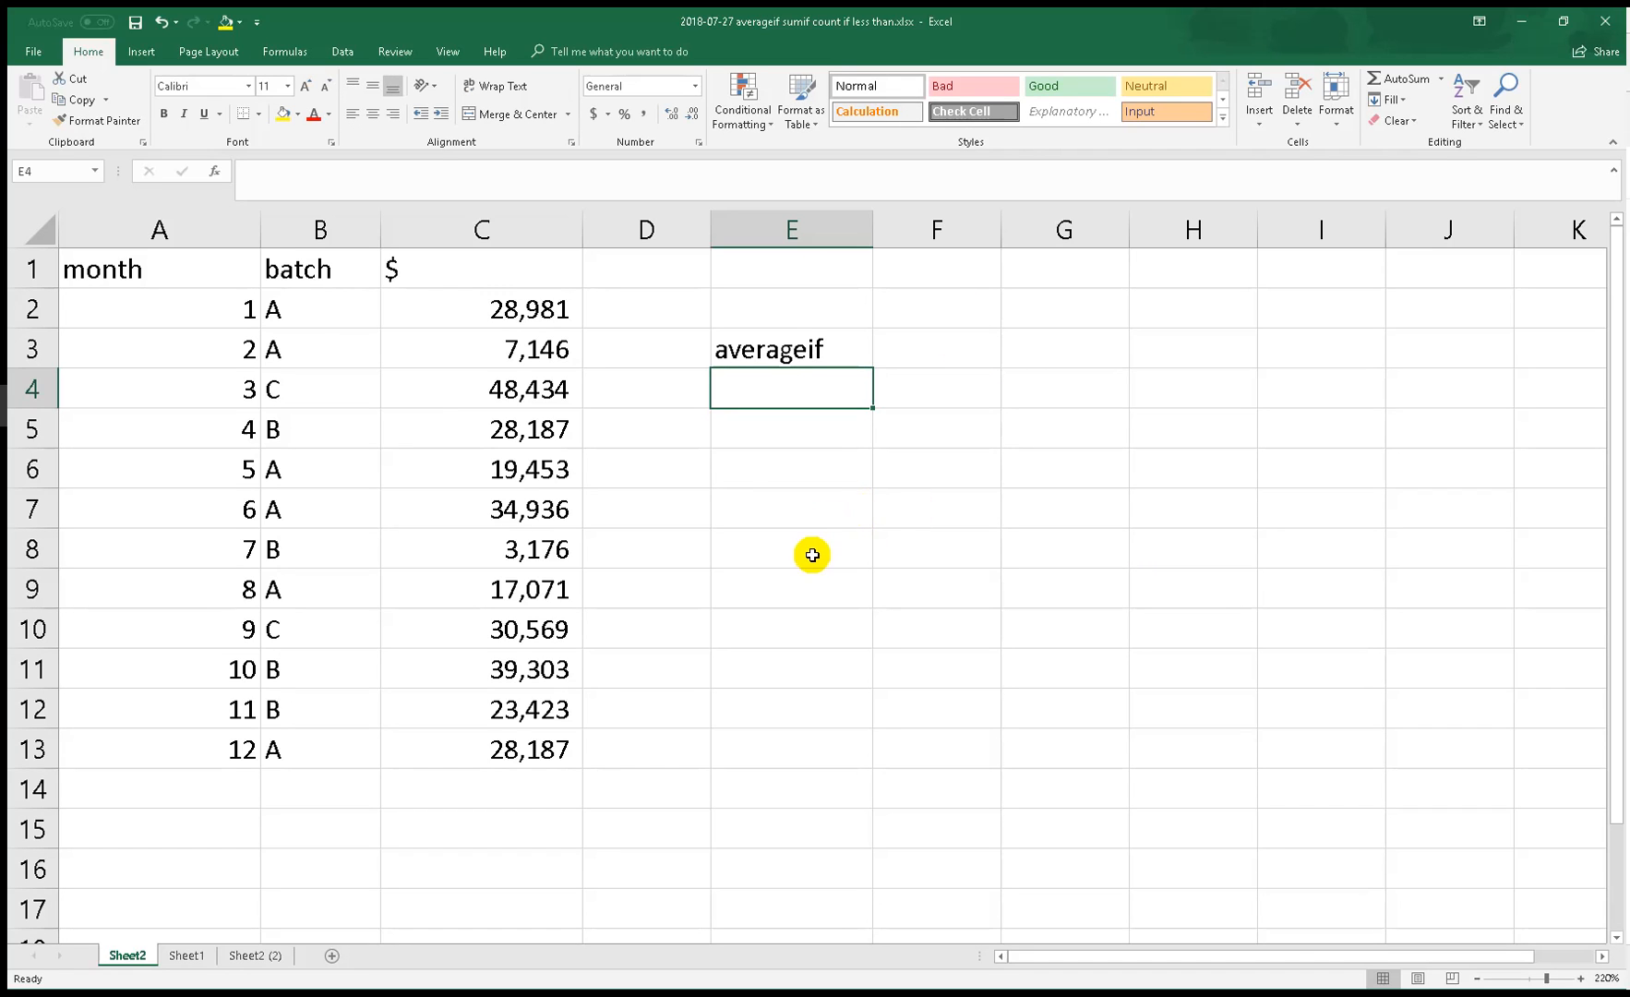
click(934, 349)
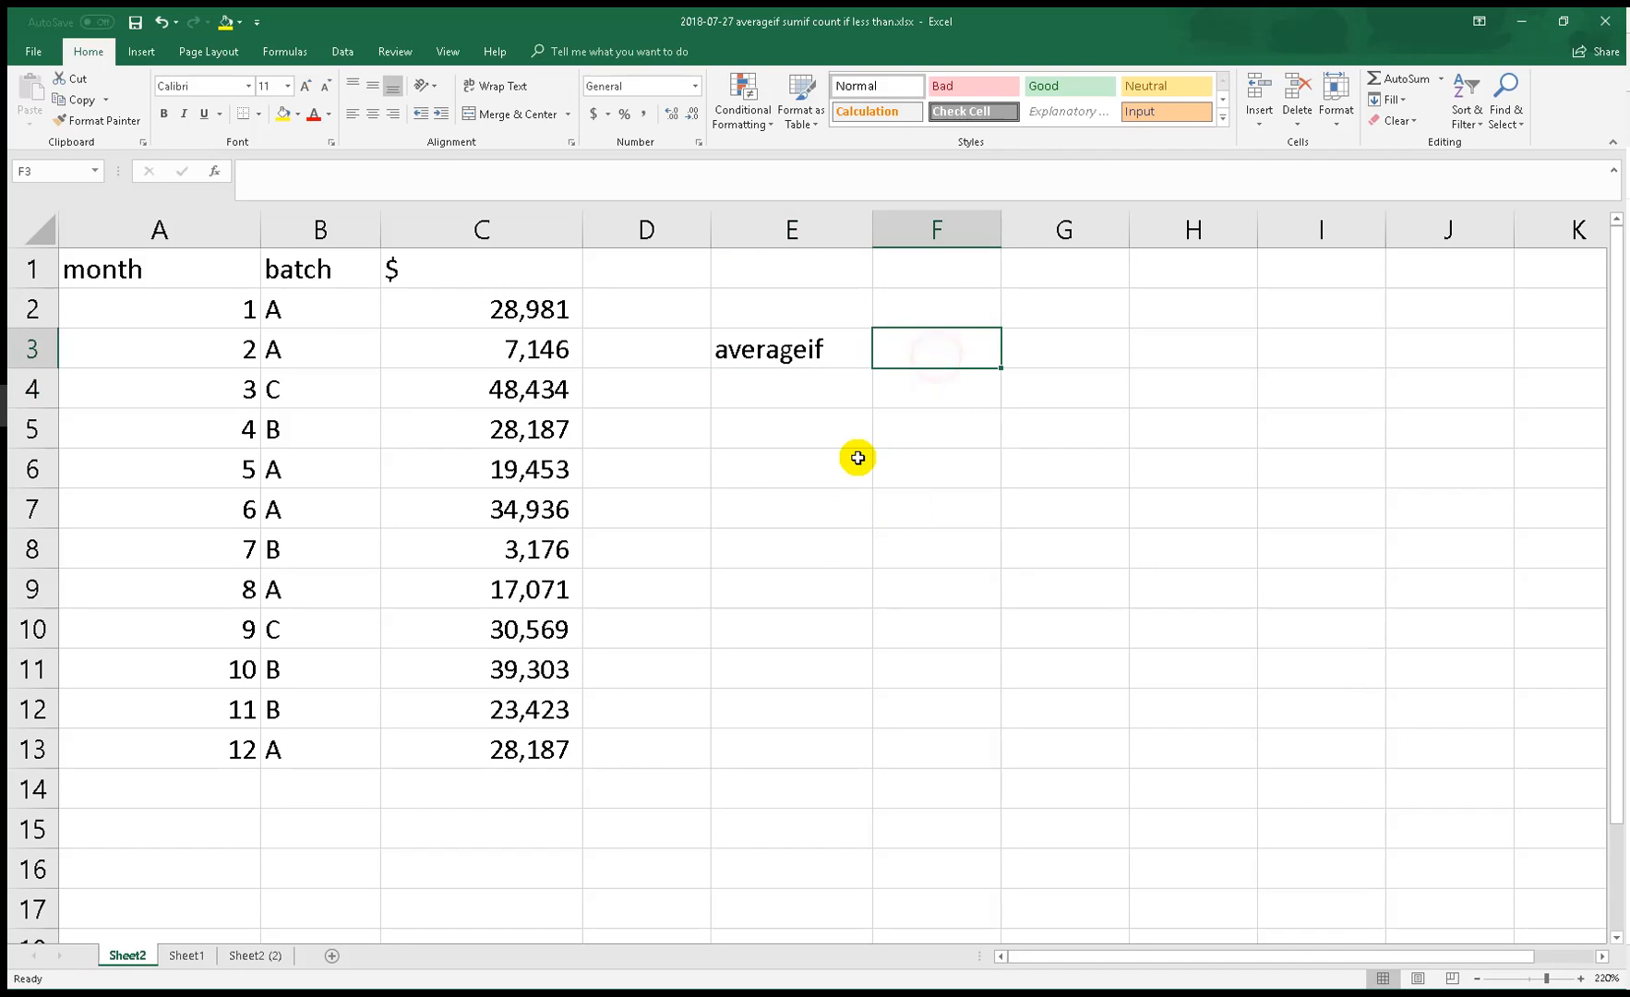
mouse_move(824, 451)
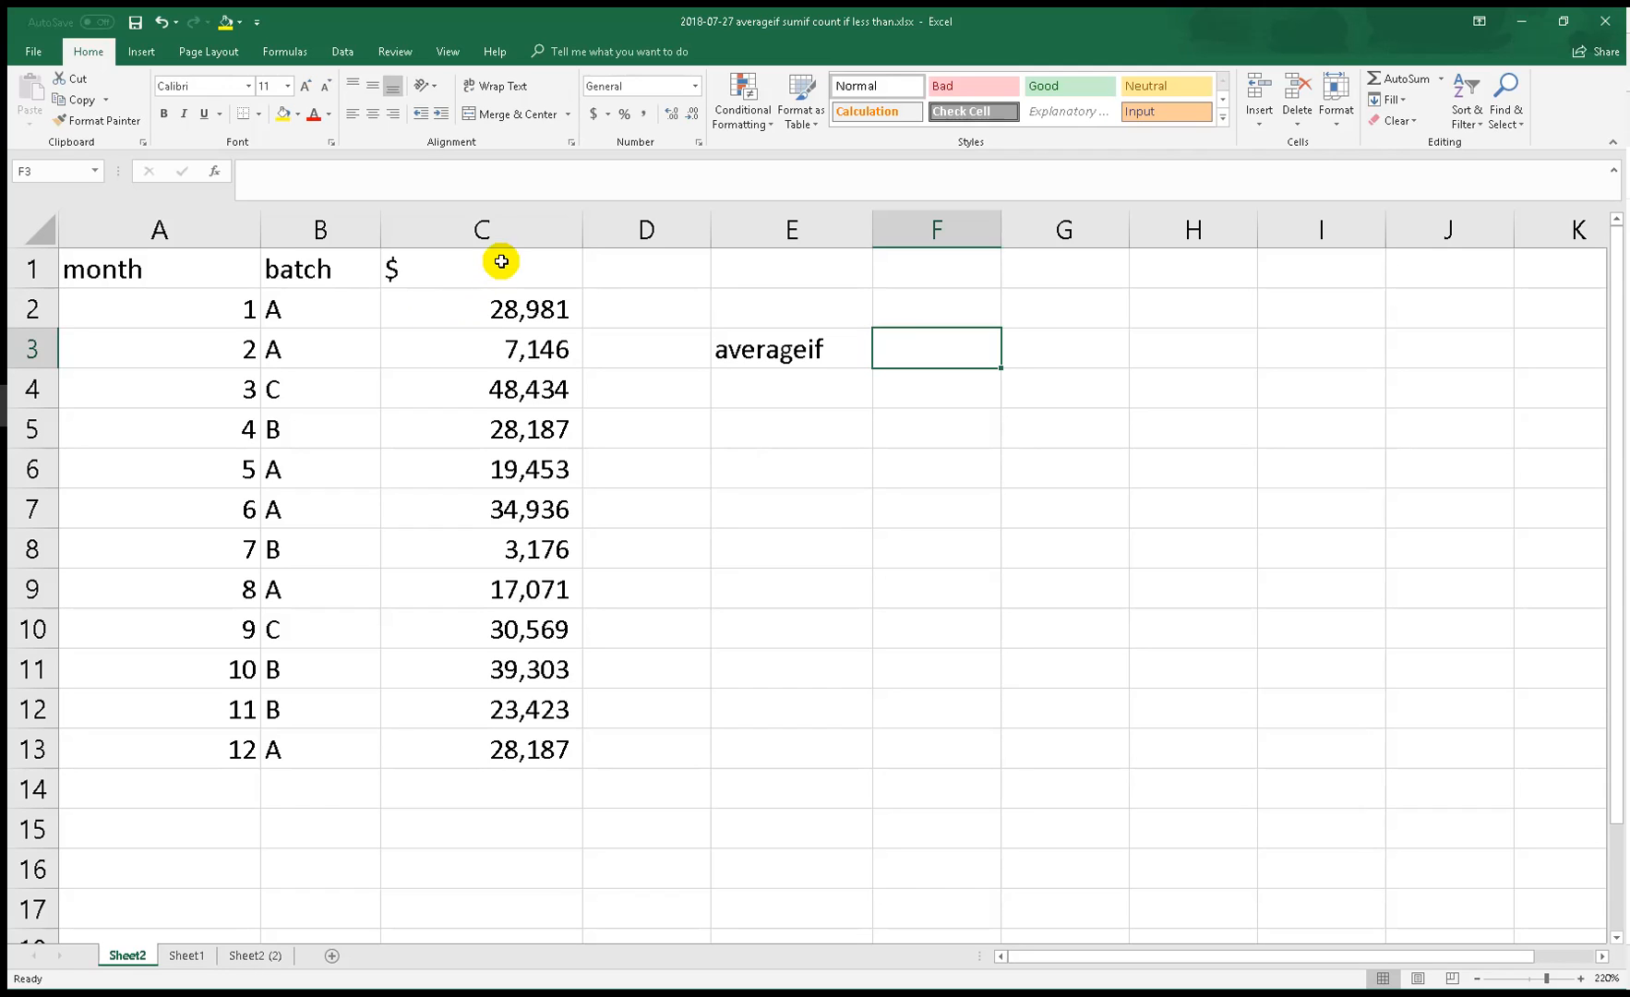
mouse_move(484, 328)
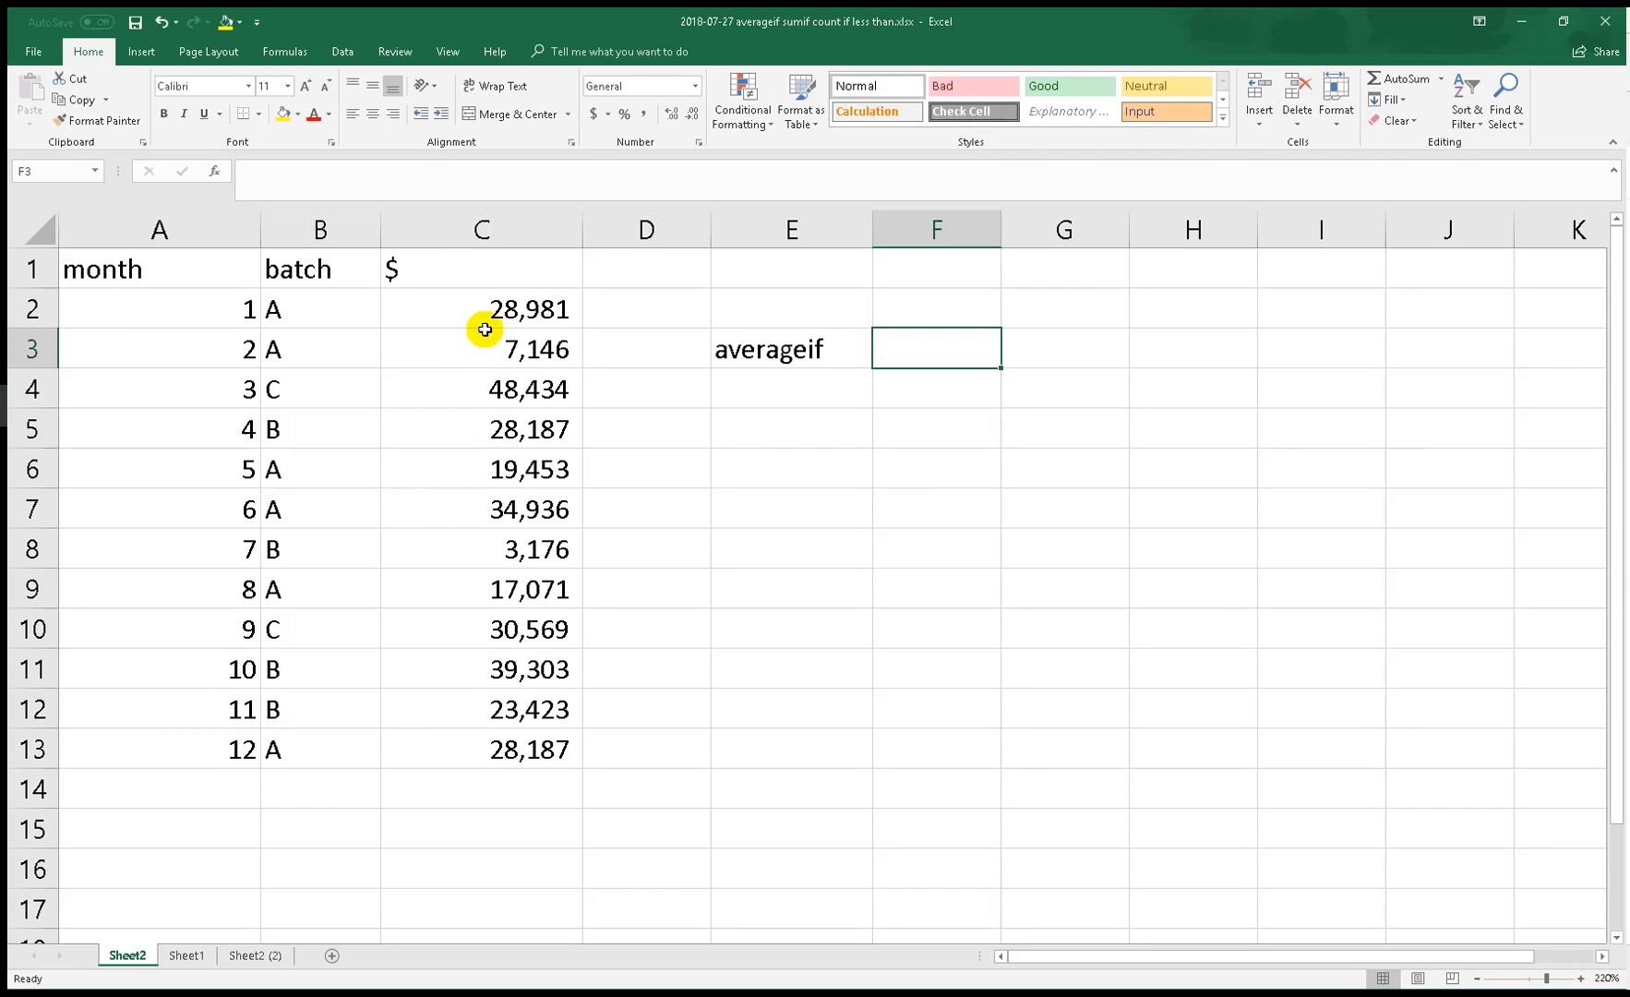
mouse_move(387, 307)
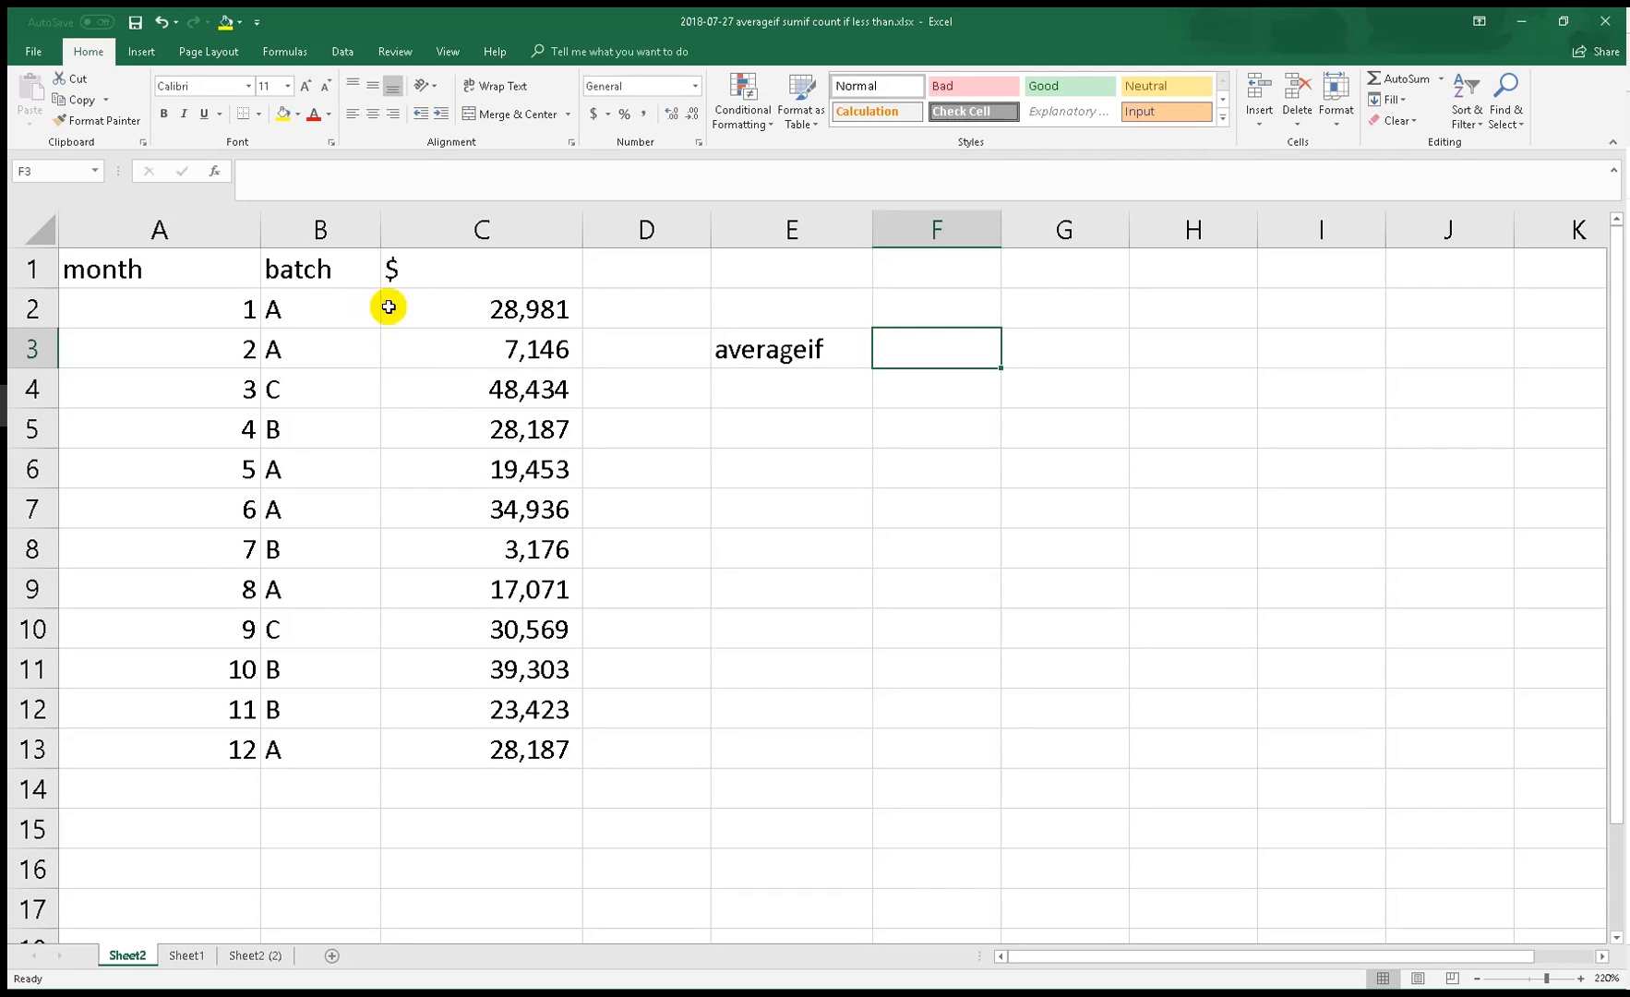
mouse_move(893, 331)
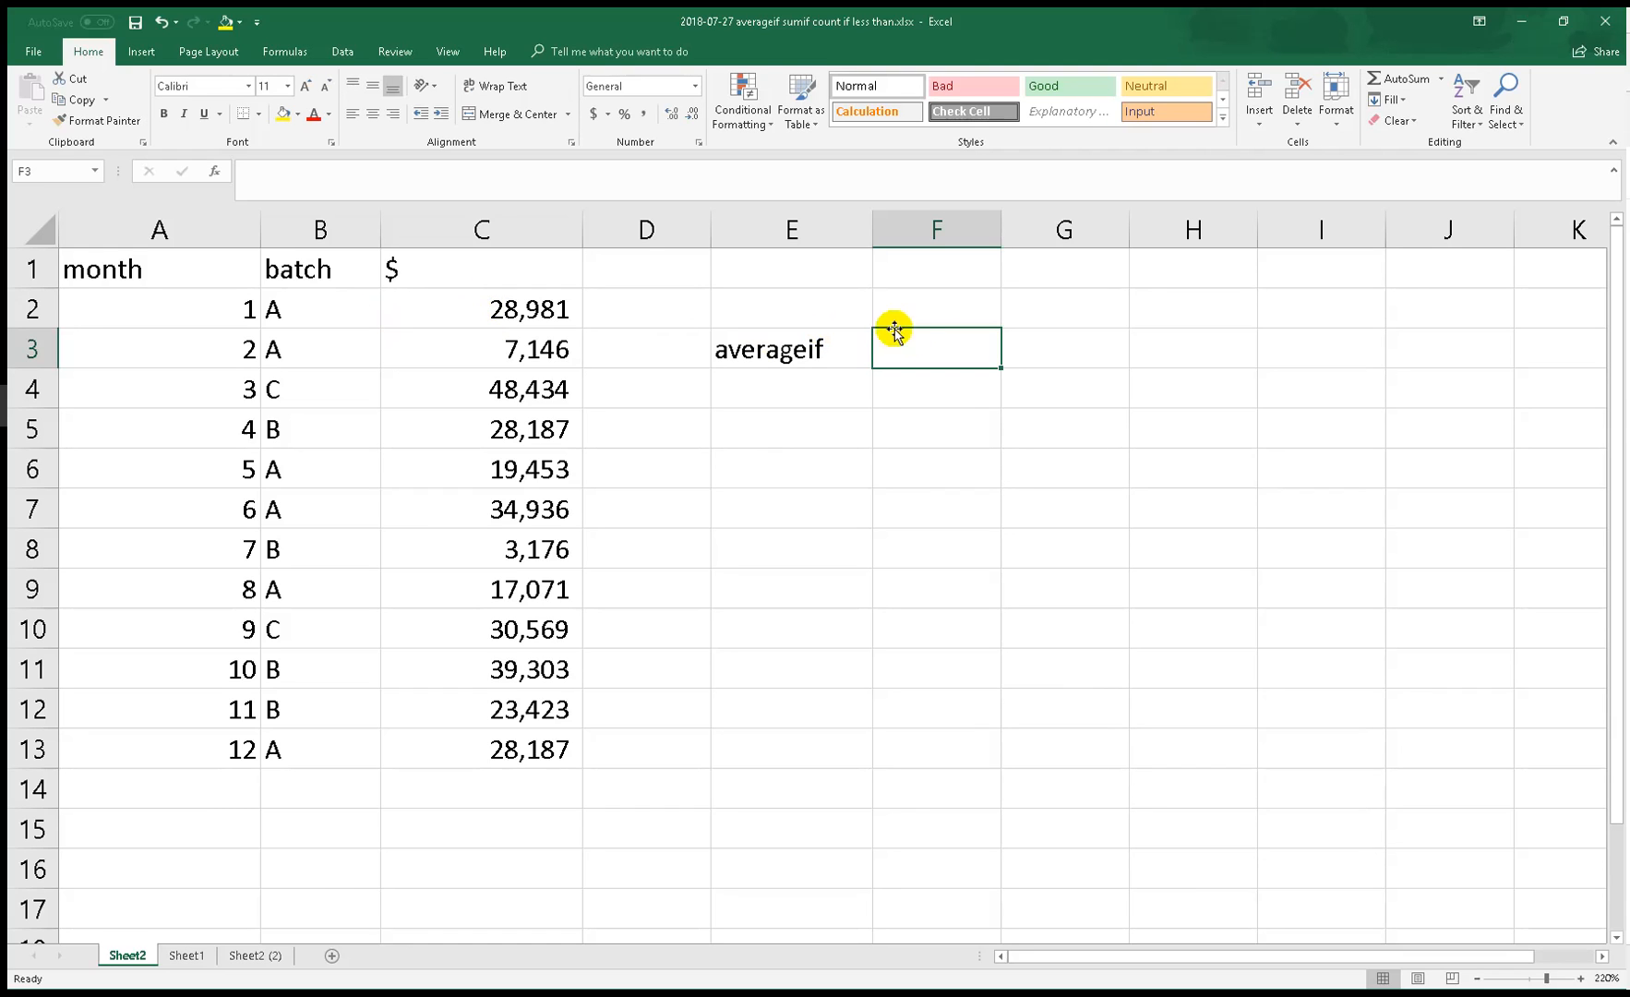
Enter =AVERAGEIF(B:B,"A",C:C) in F3, returning 22629 for batch A
text(=)
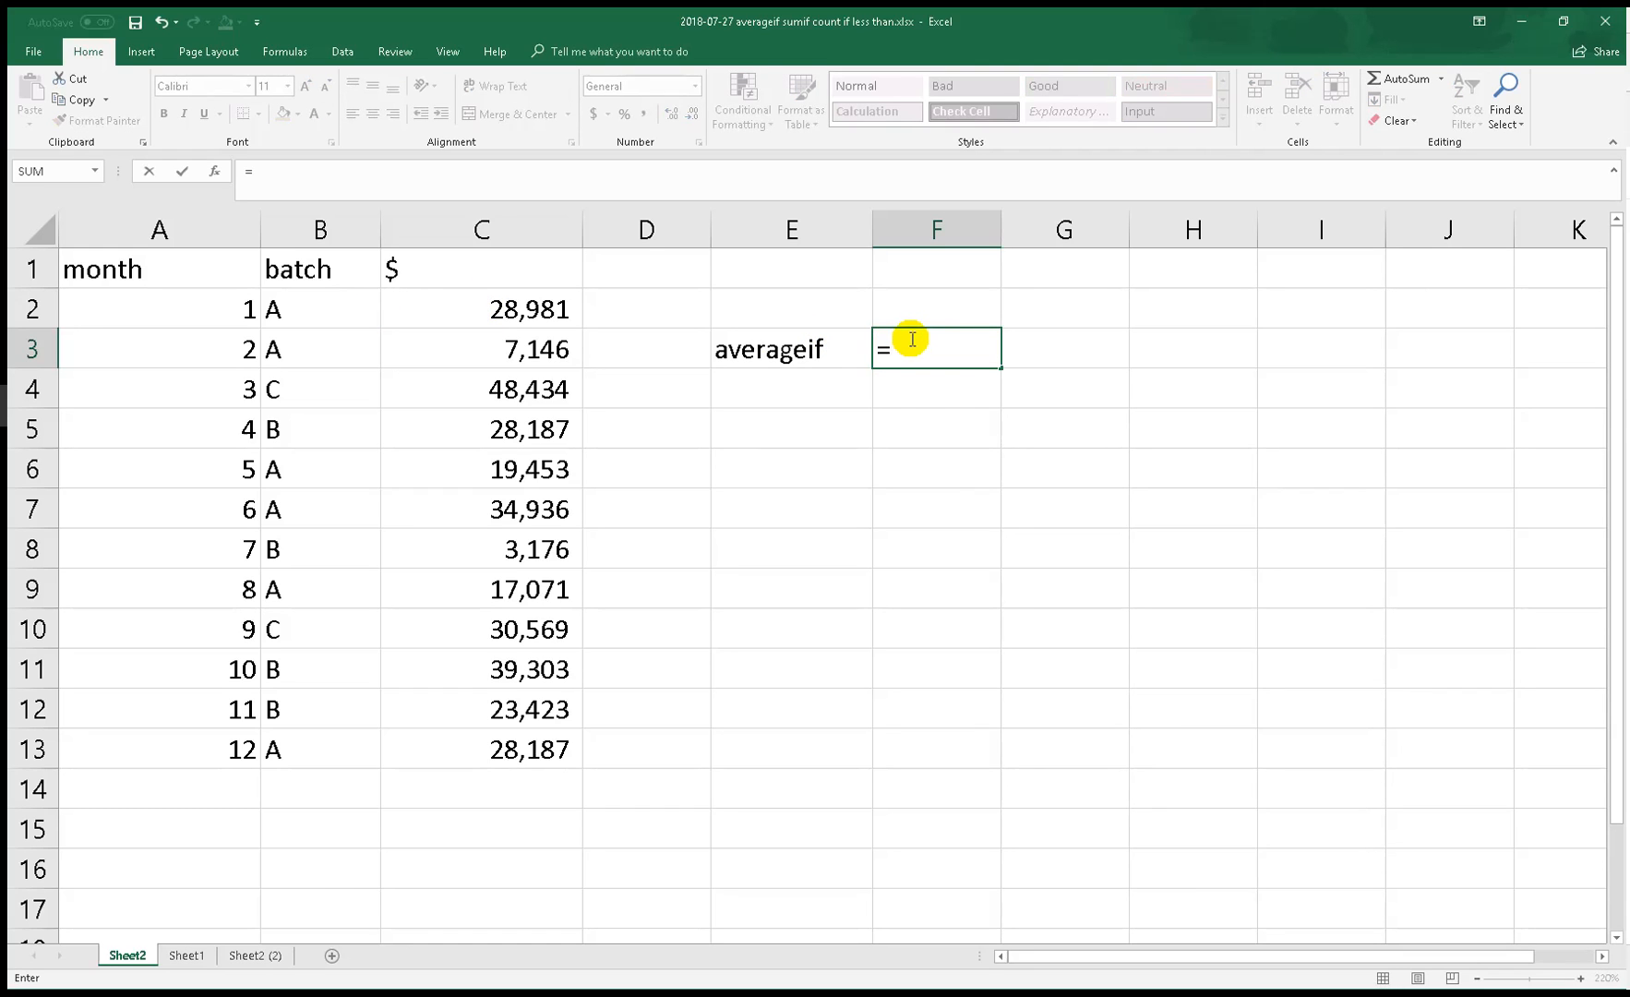
text(avera)
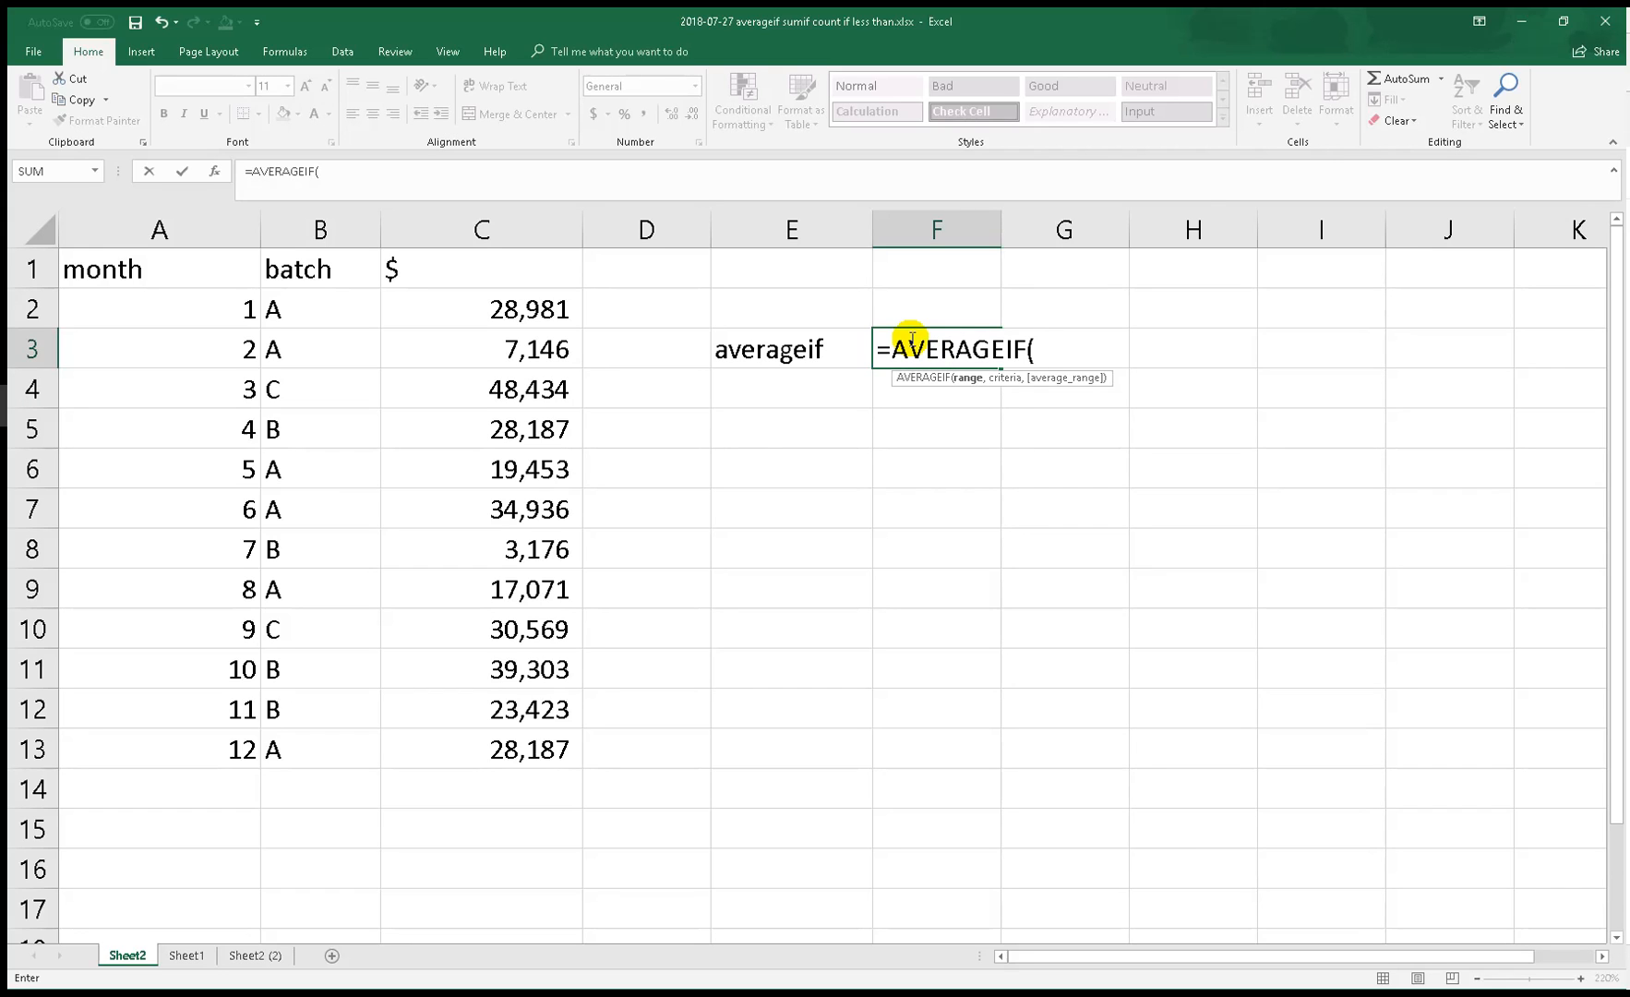
mouse_move(390, 277)
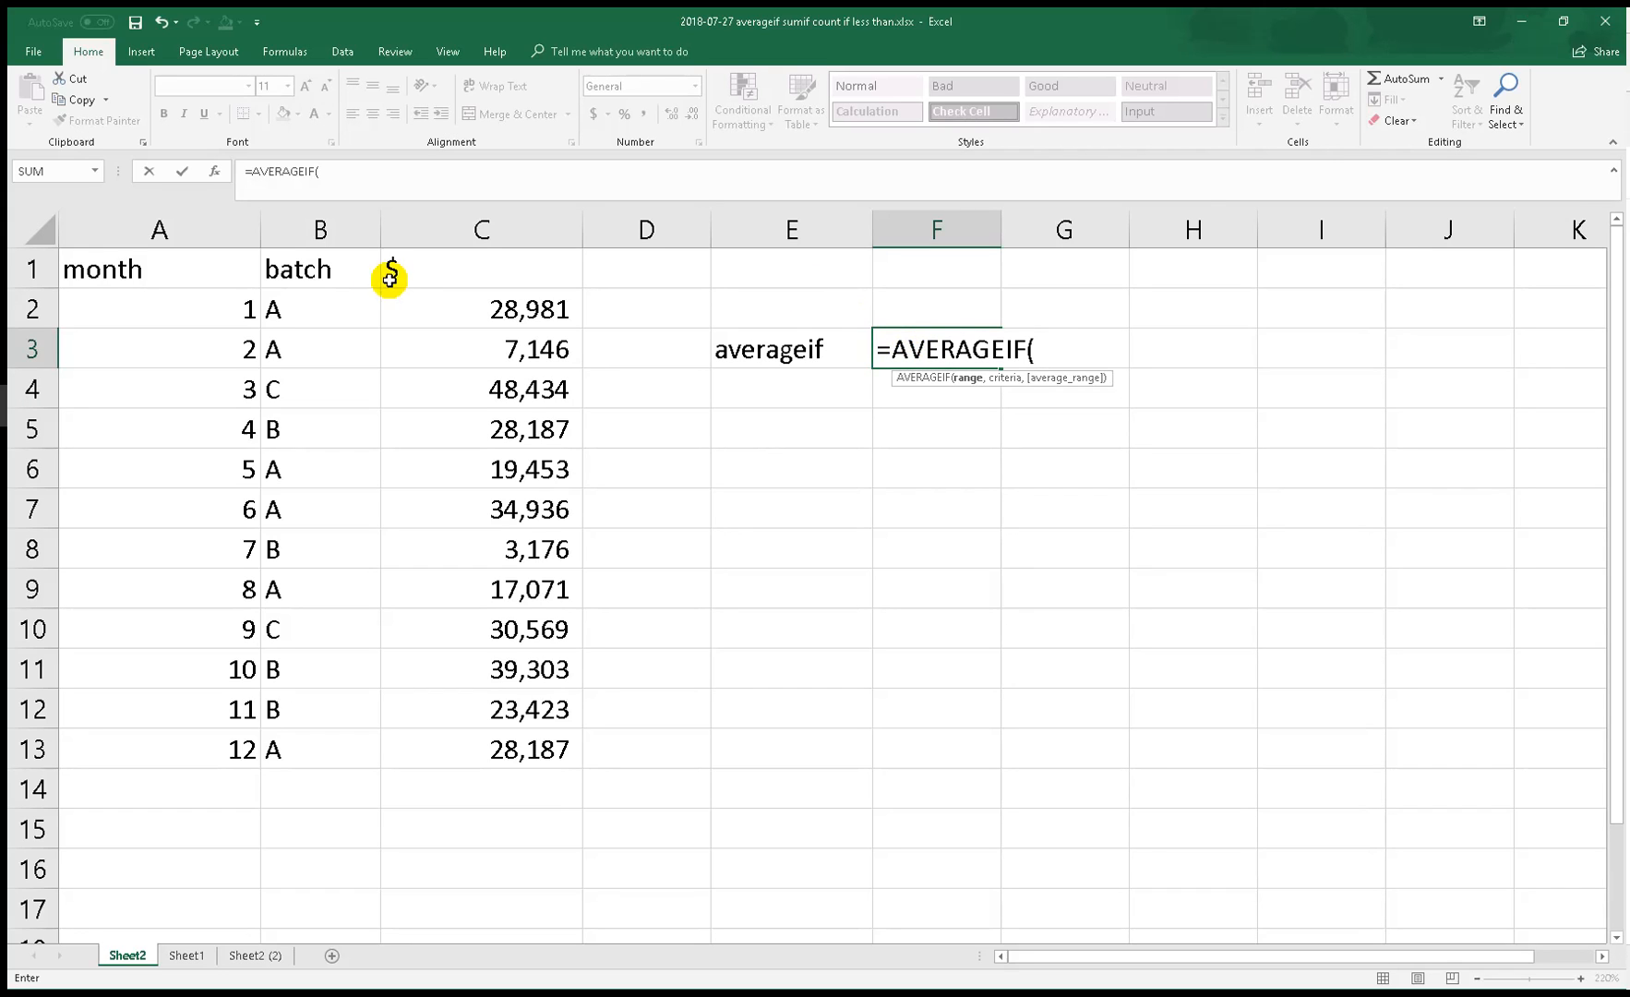
click(319, 229)
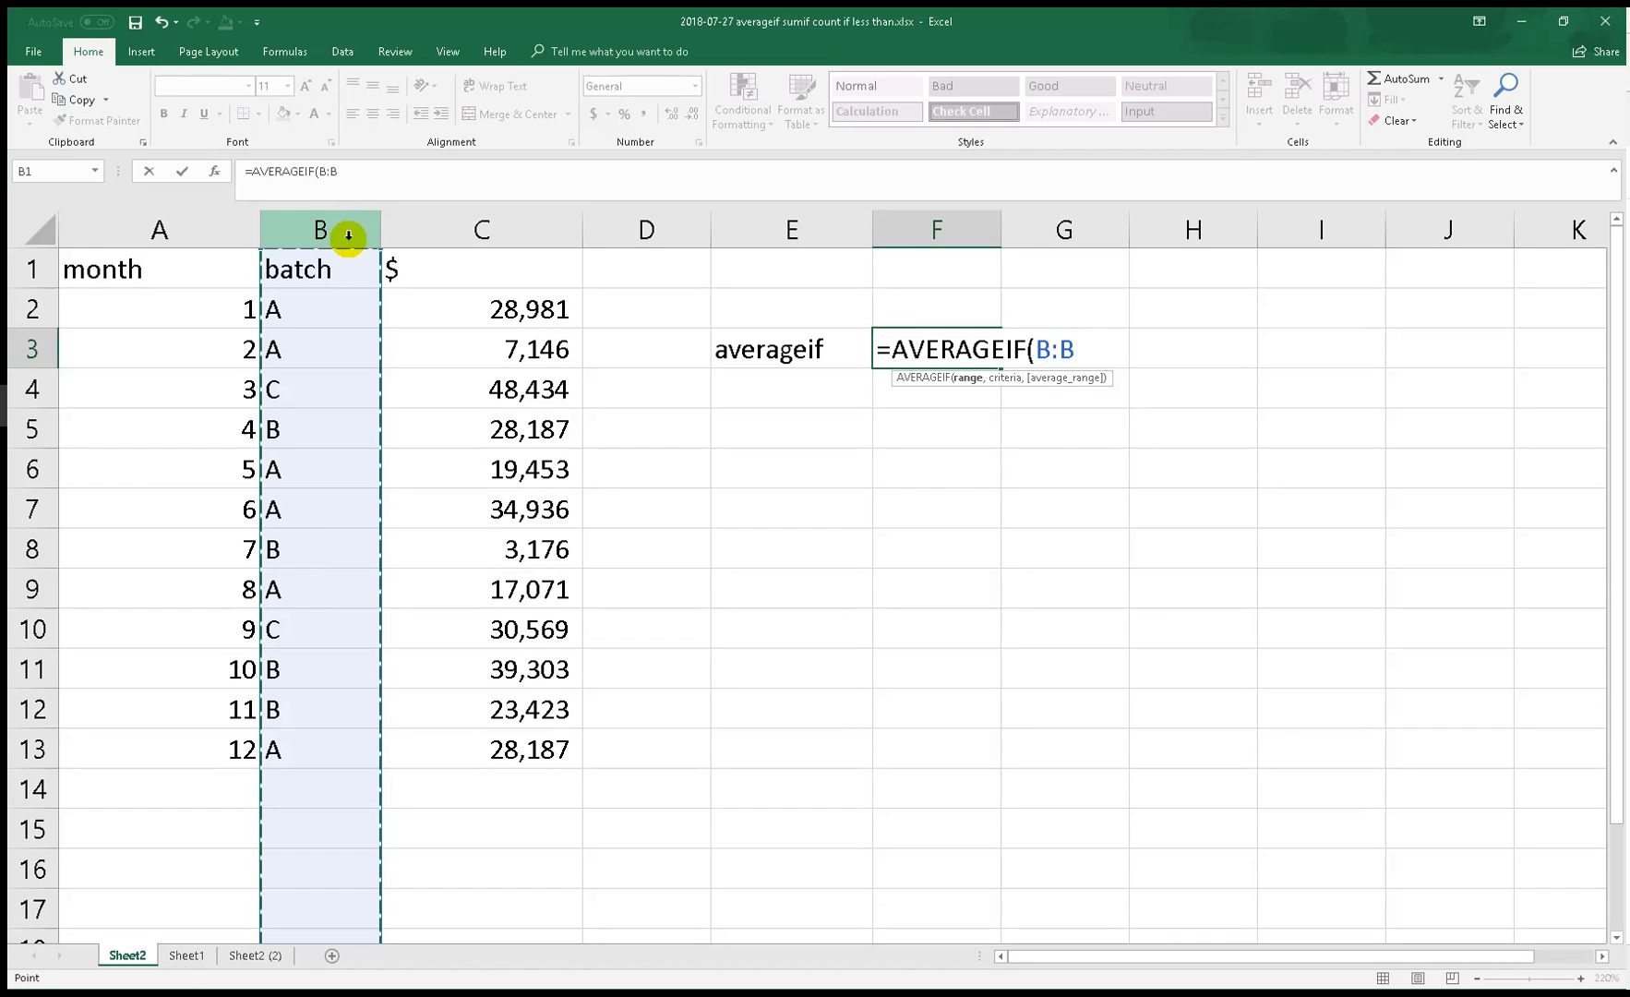
text(,"A)
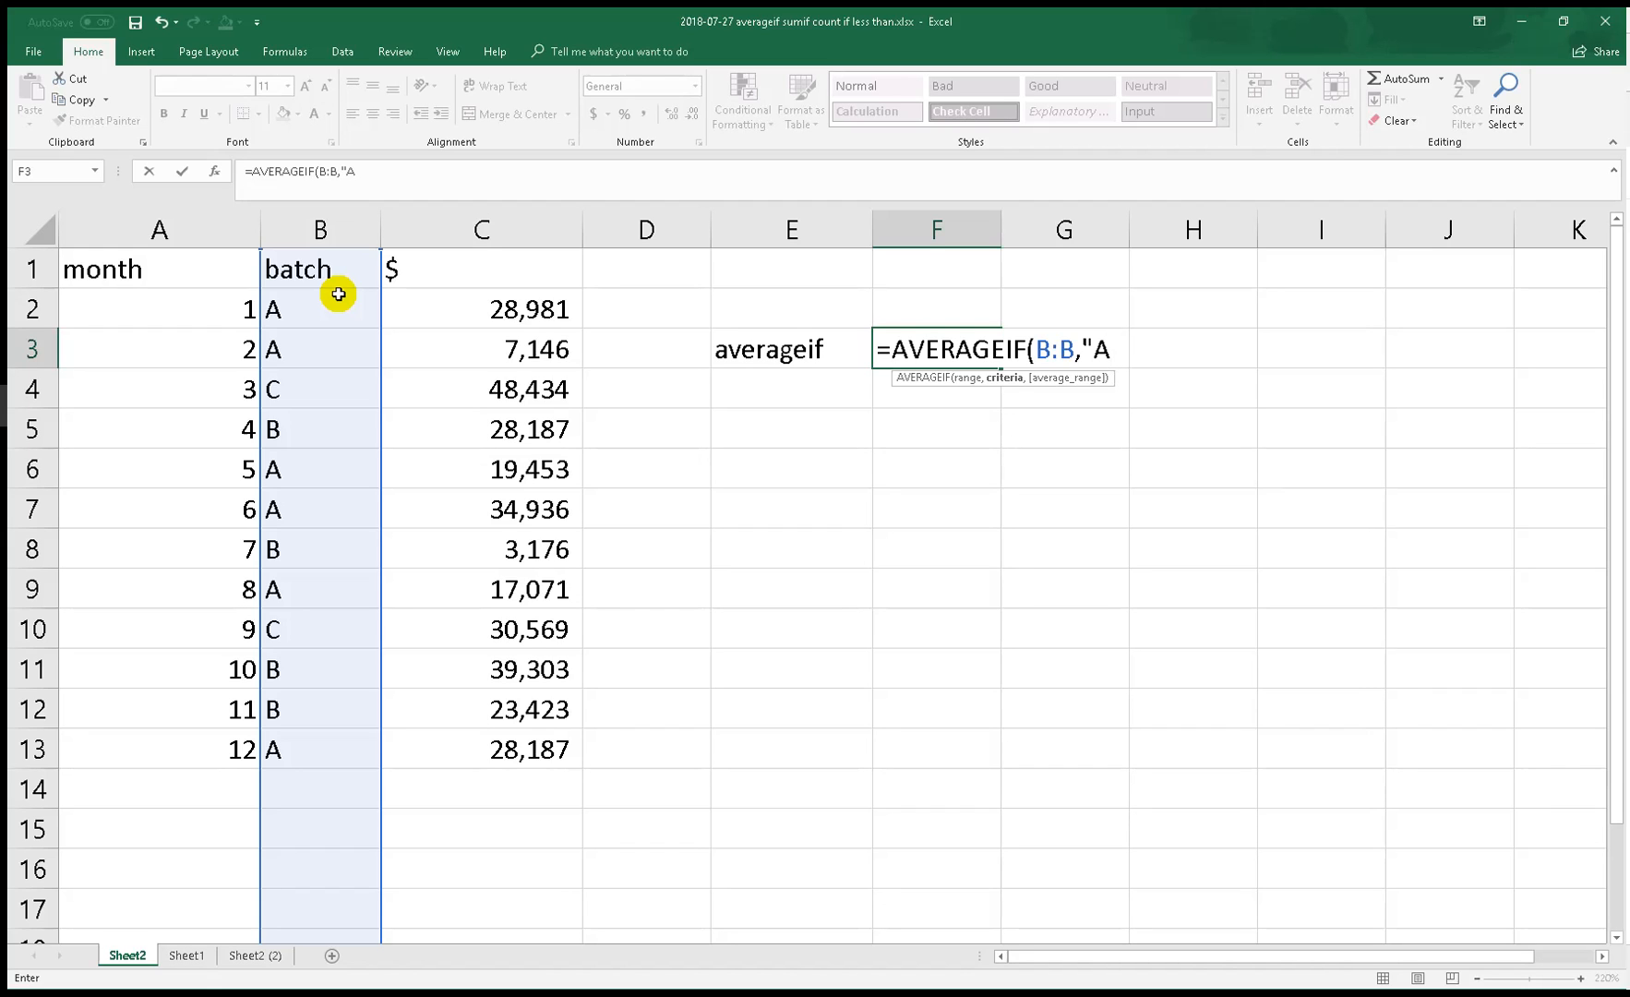
text(")
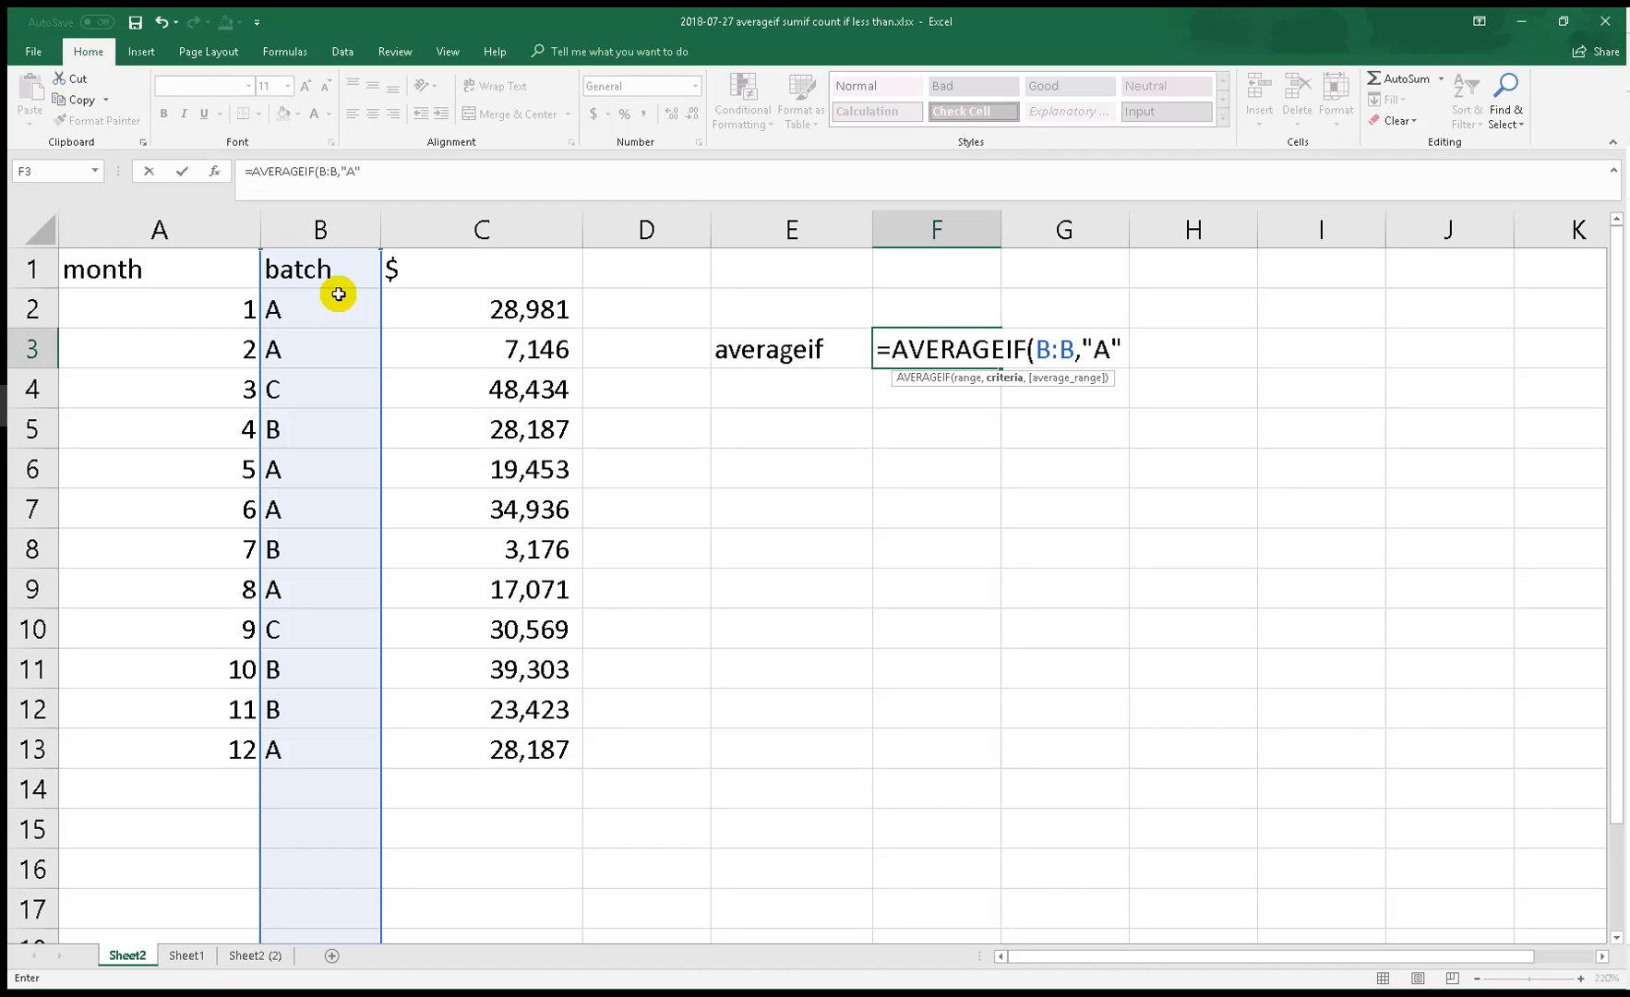
text(,)
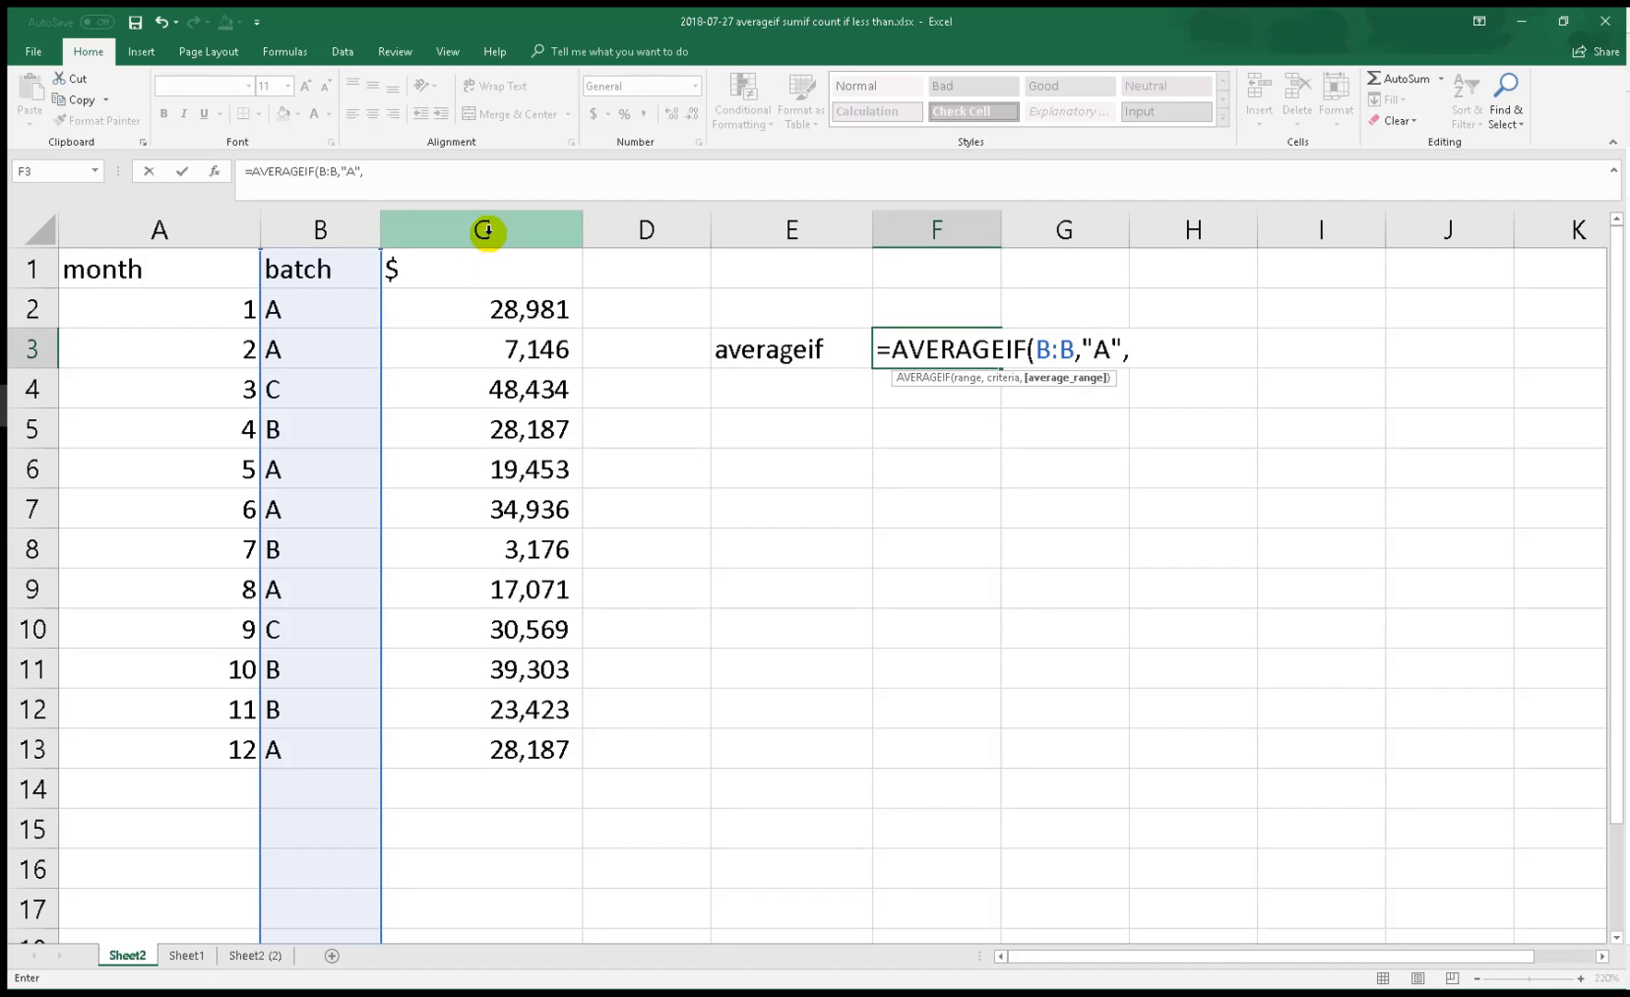
key(Enter)
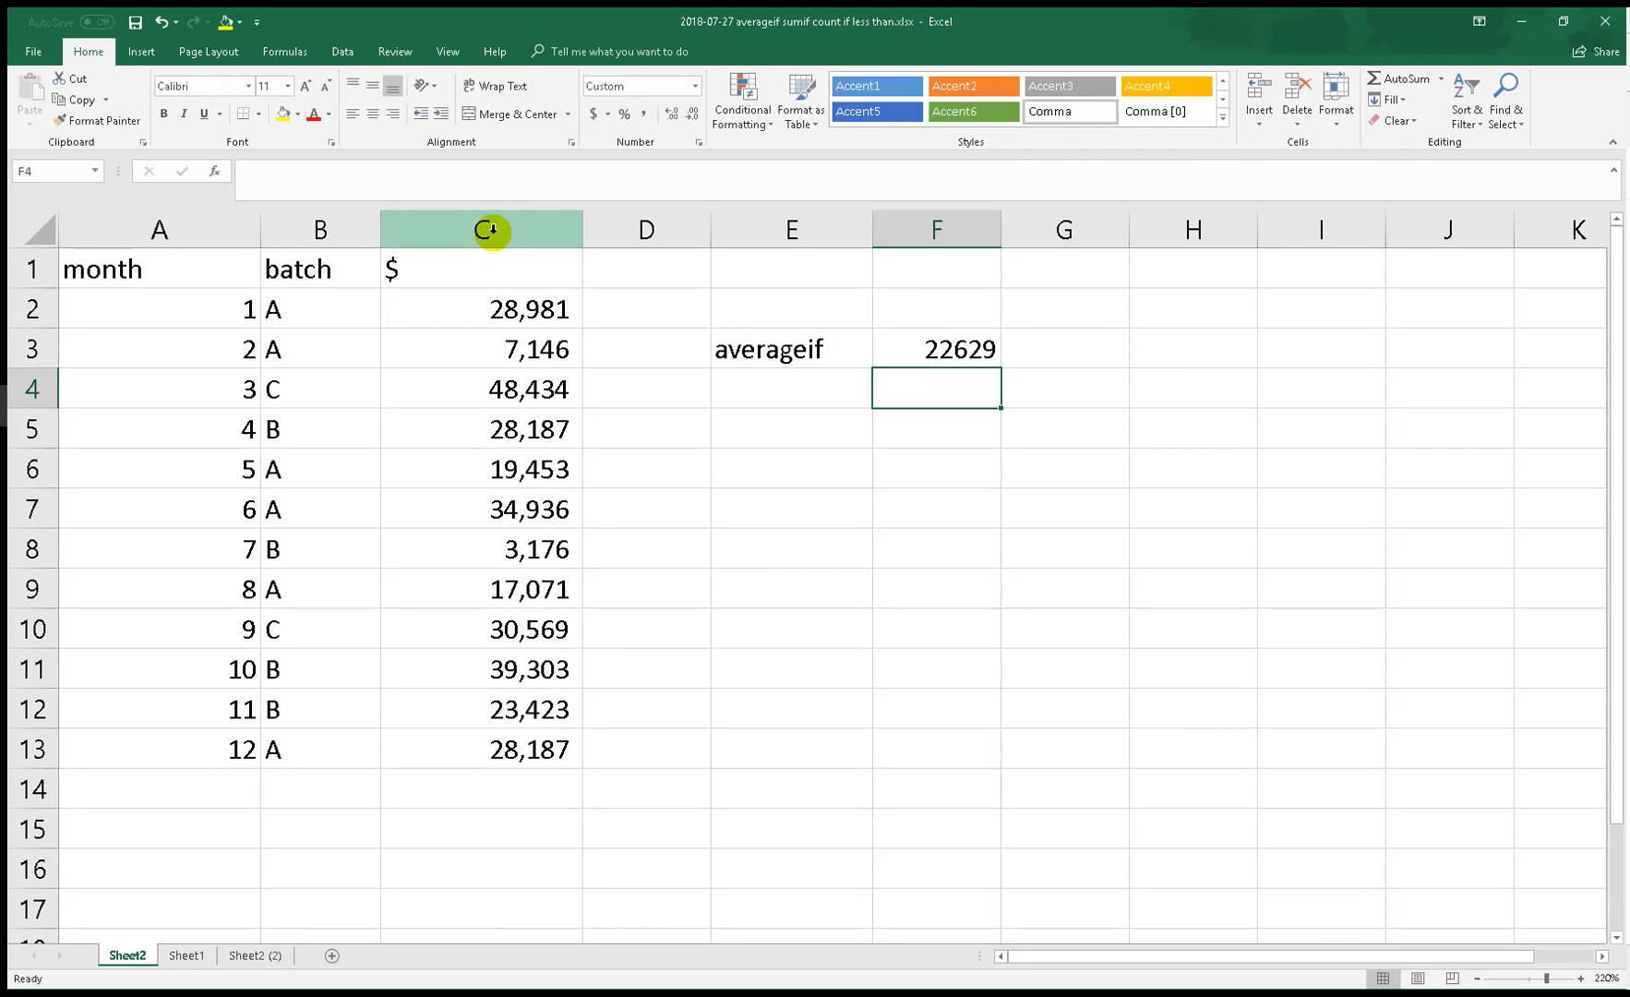
Apply Comma Style to F3 so the batch A average reads 22,629
click(934, 349)
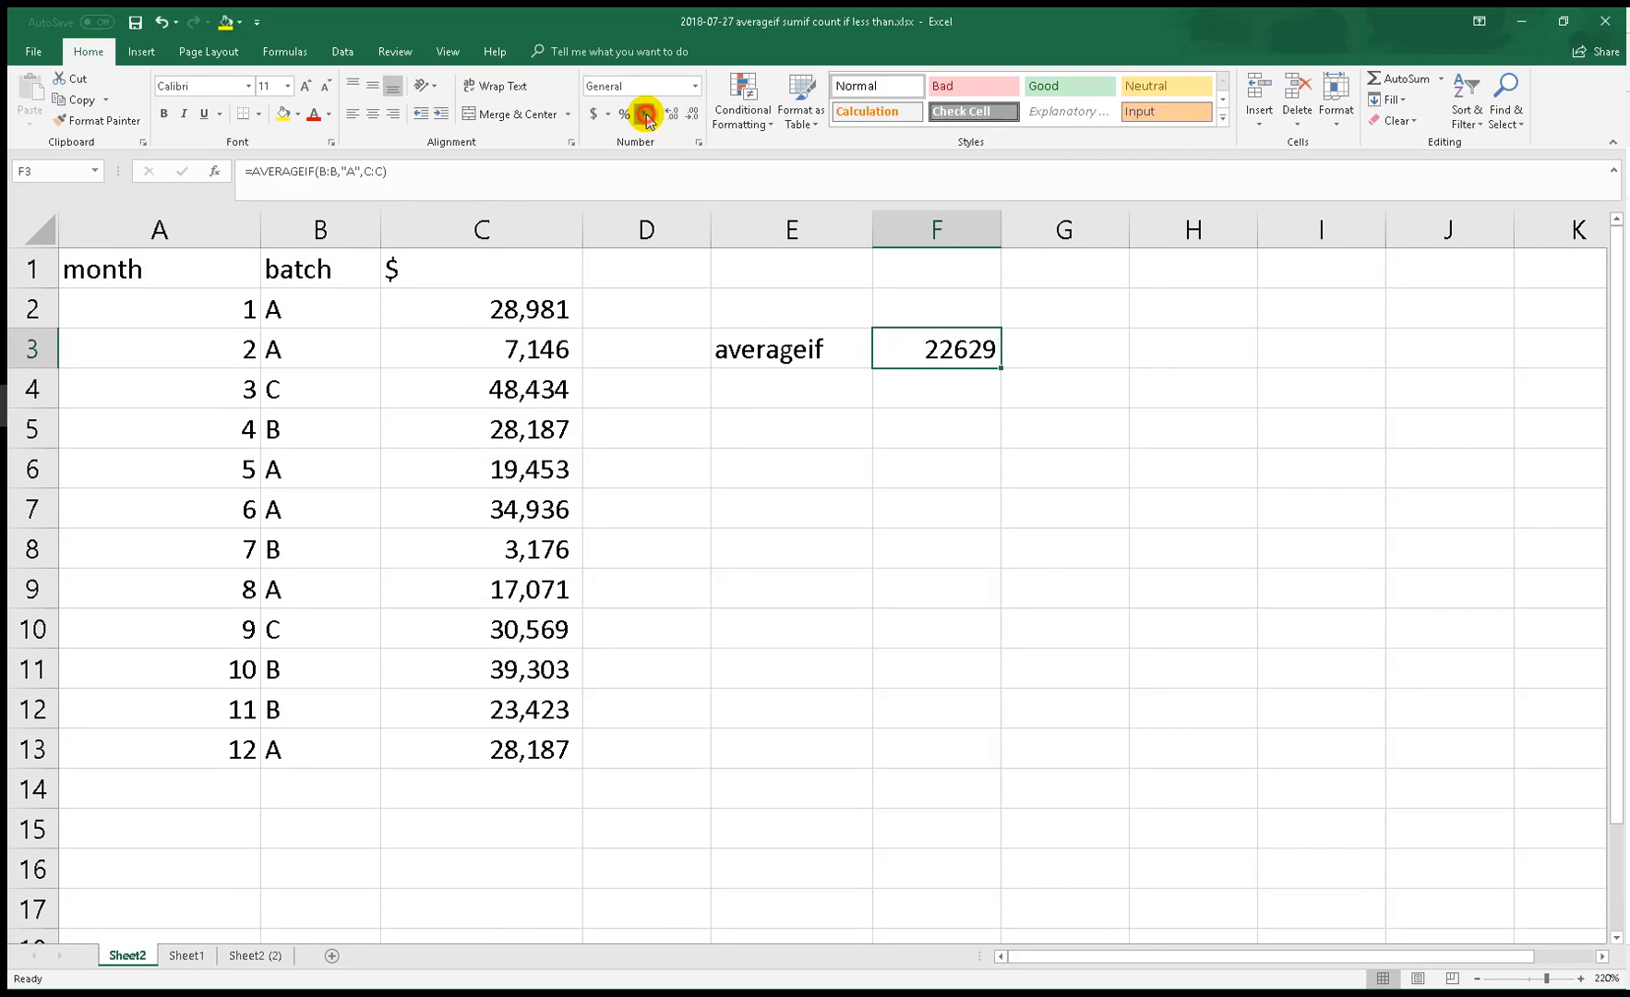
click(670, 113)
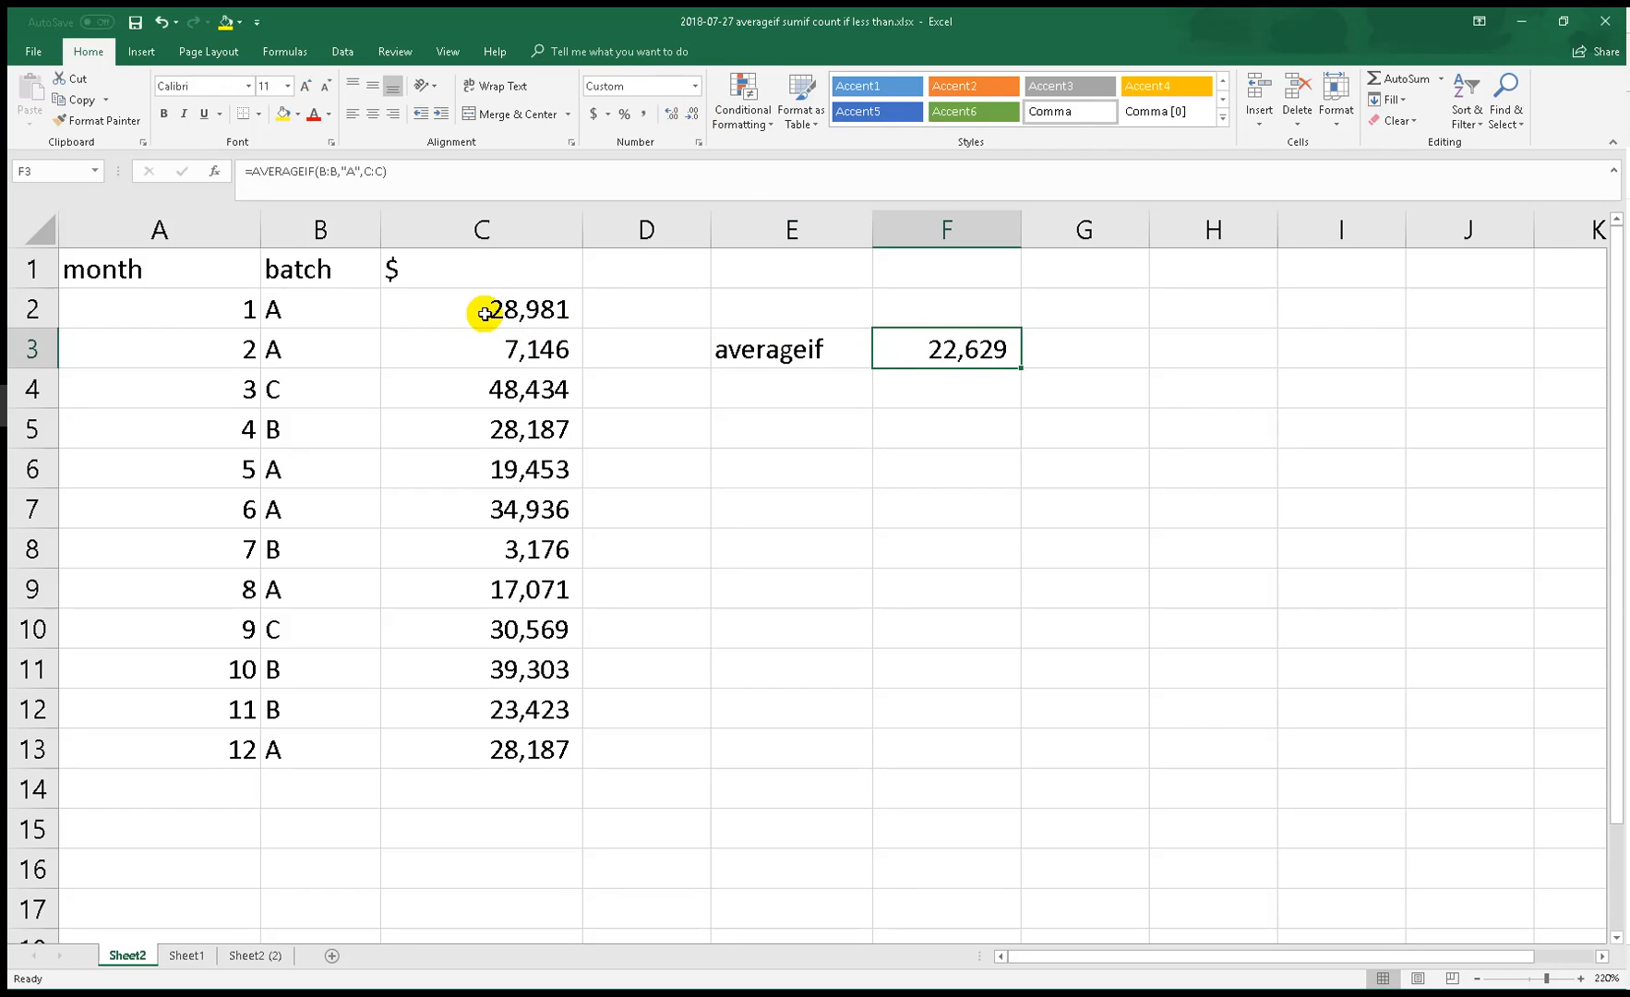
mouse_move(319, 401)
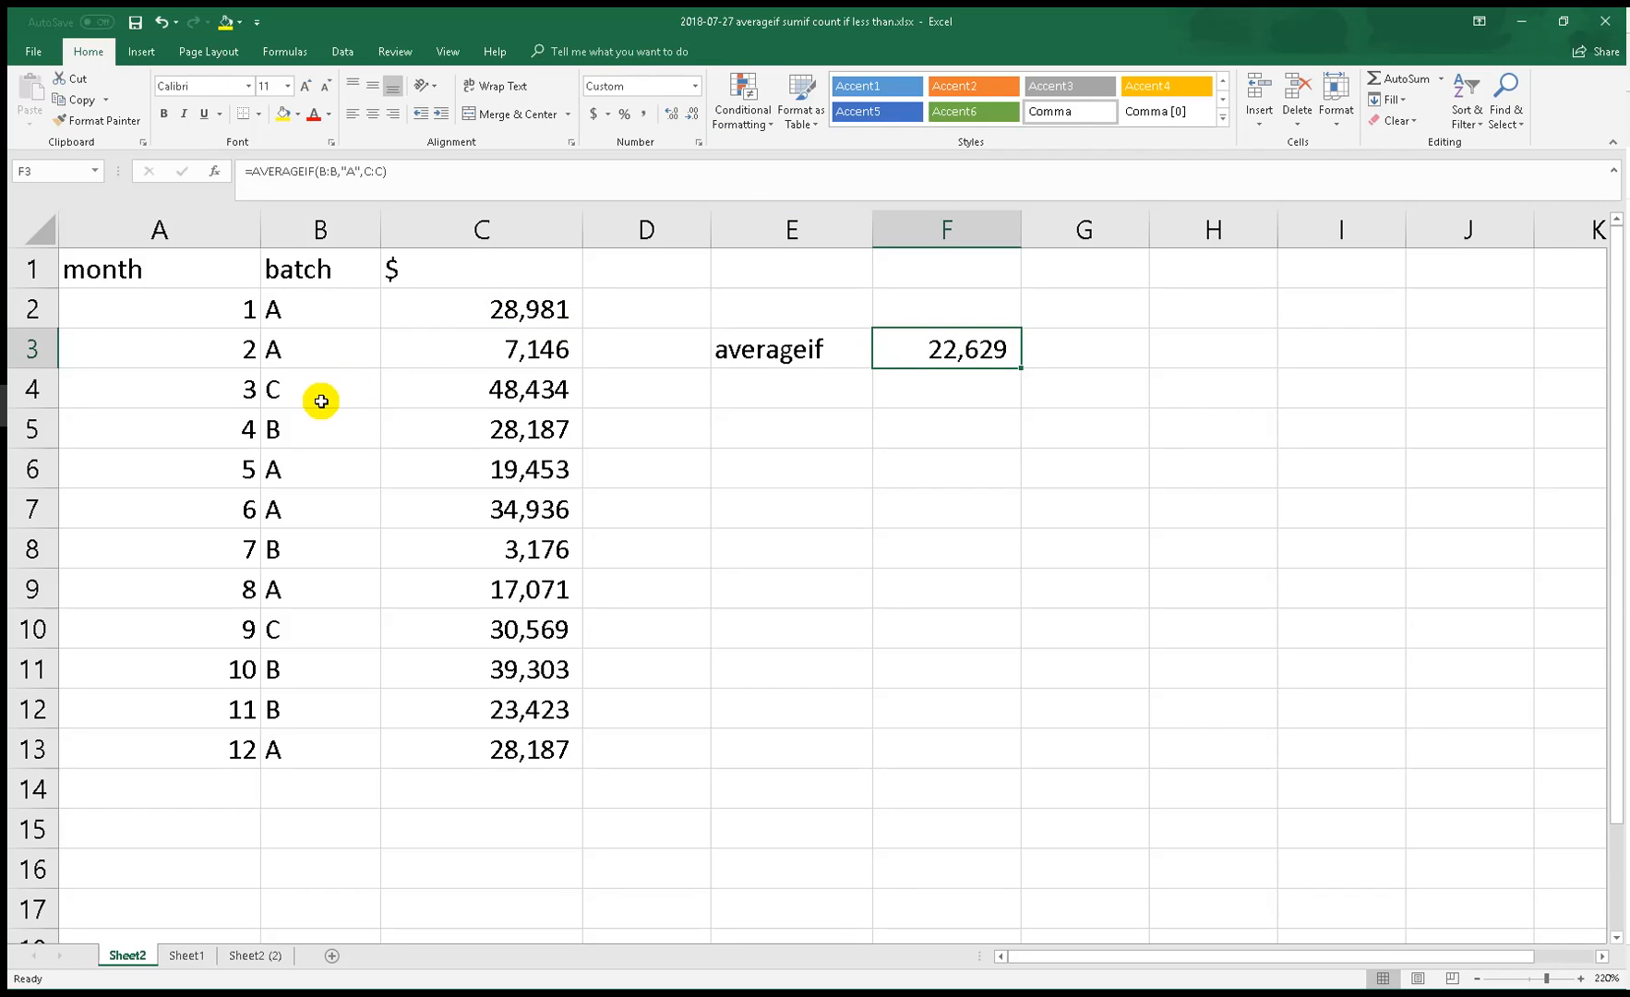
click(789, 349)
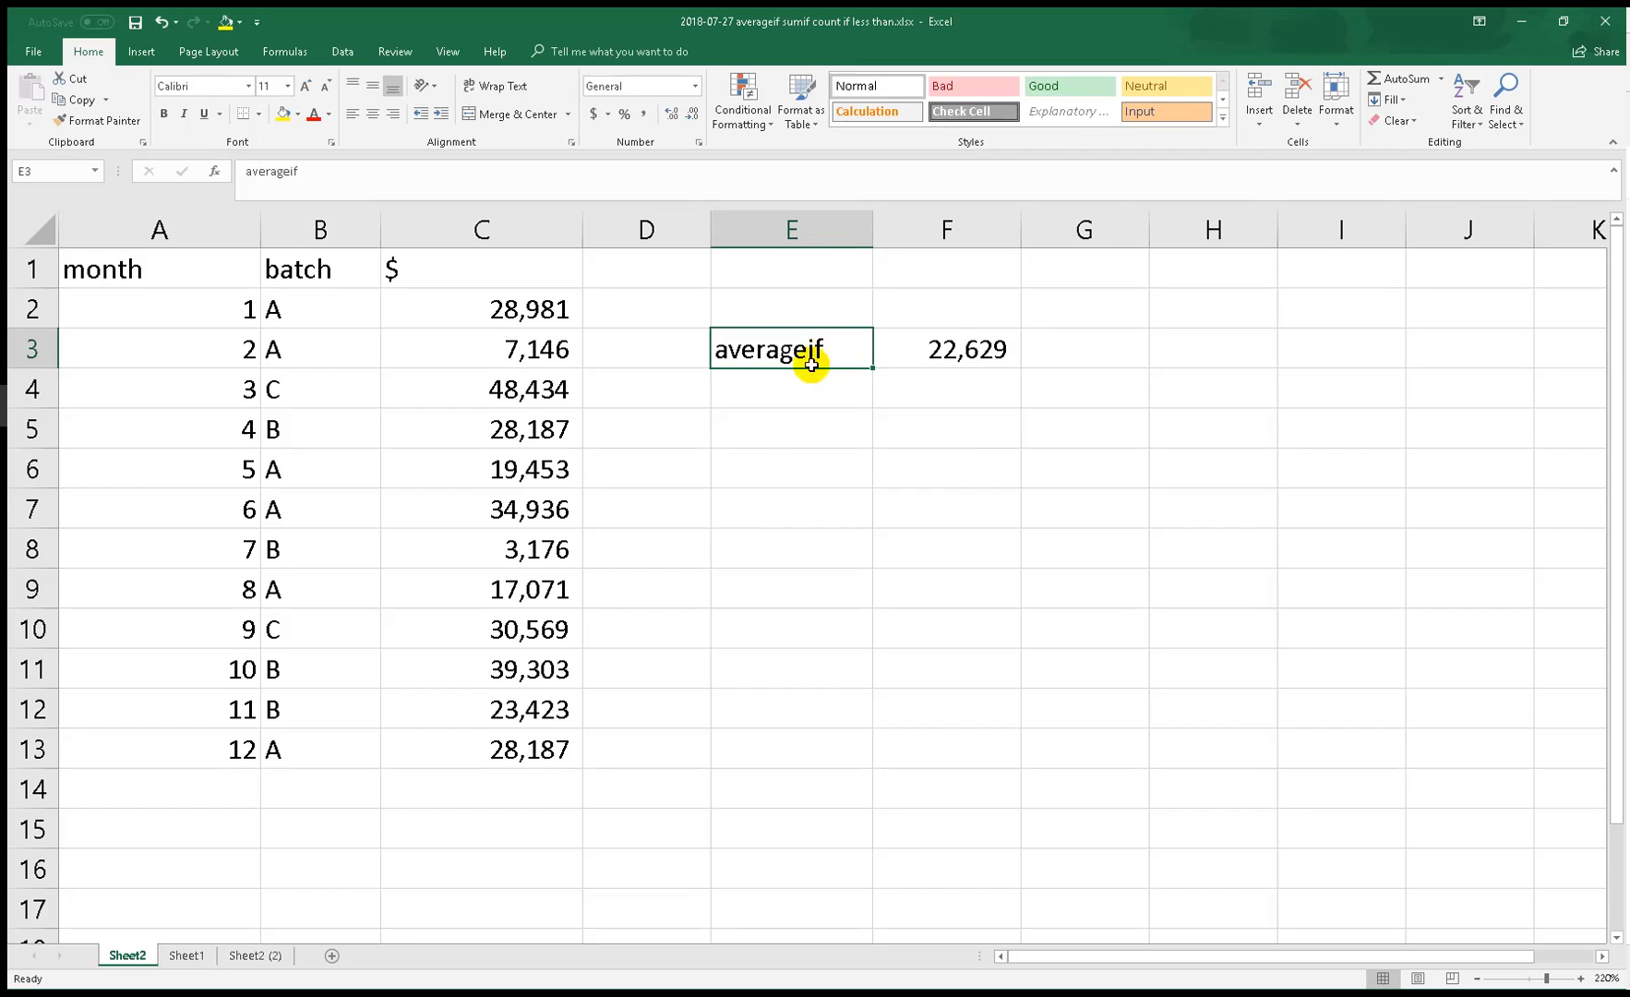
mouse_move(834, 391)
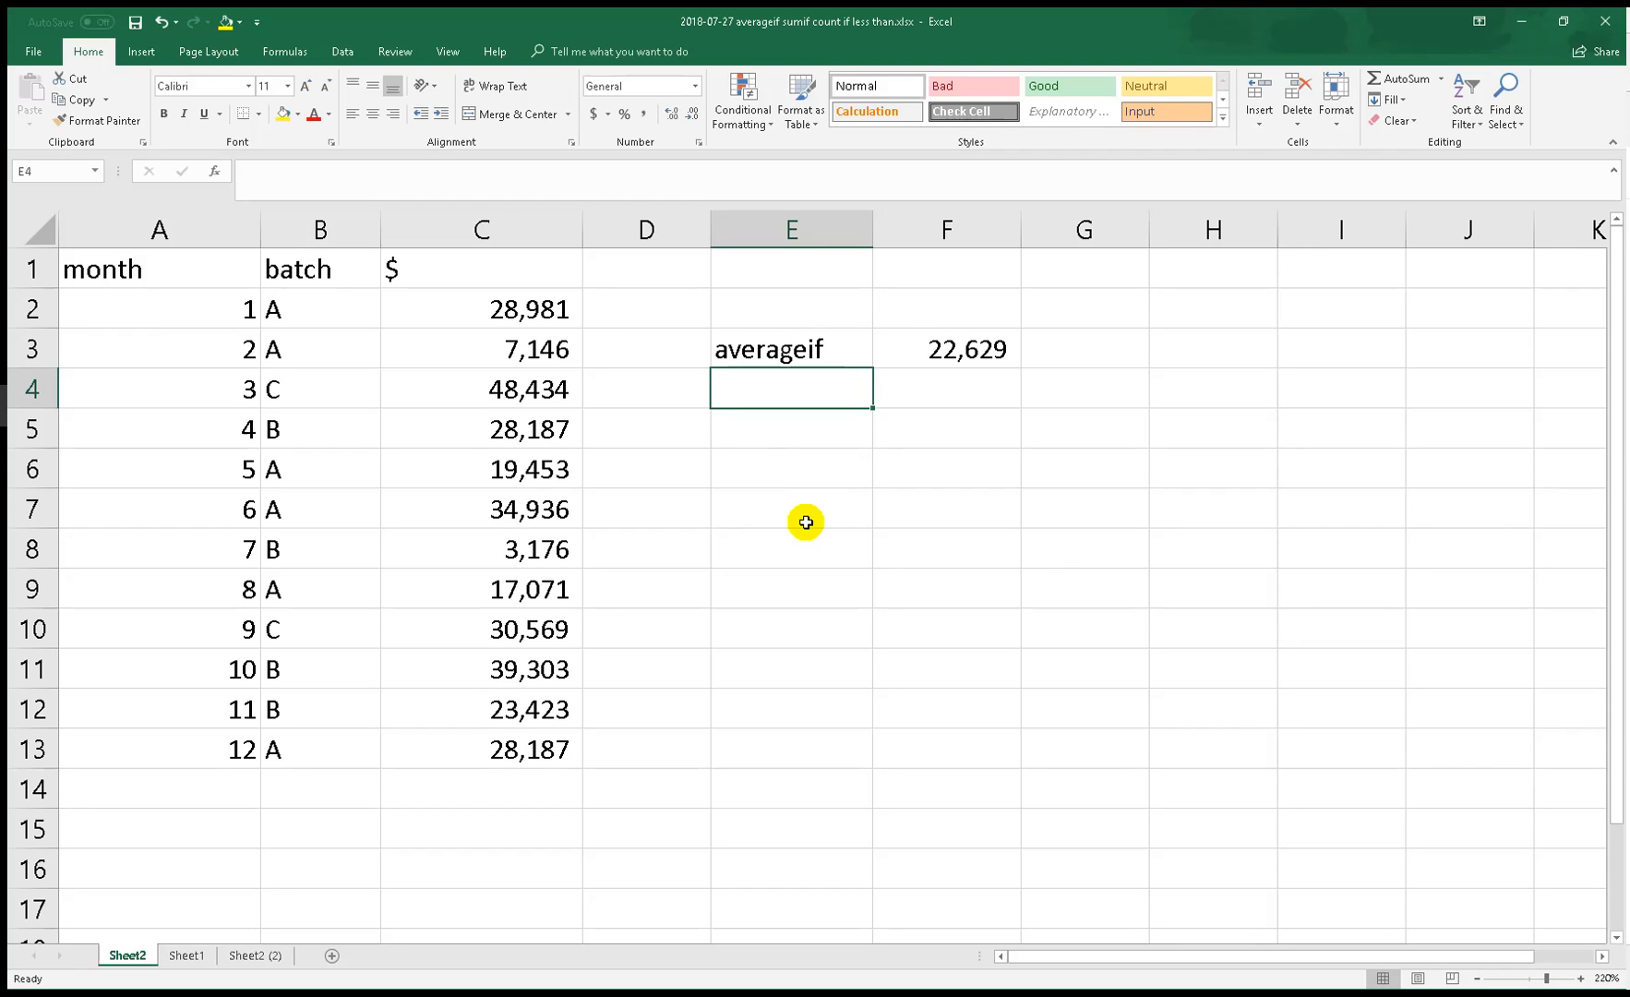
Label E4 with < and start an =AVERAGEIF formula in F4
text(<)
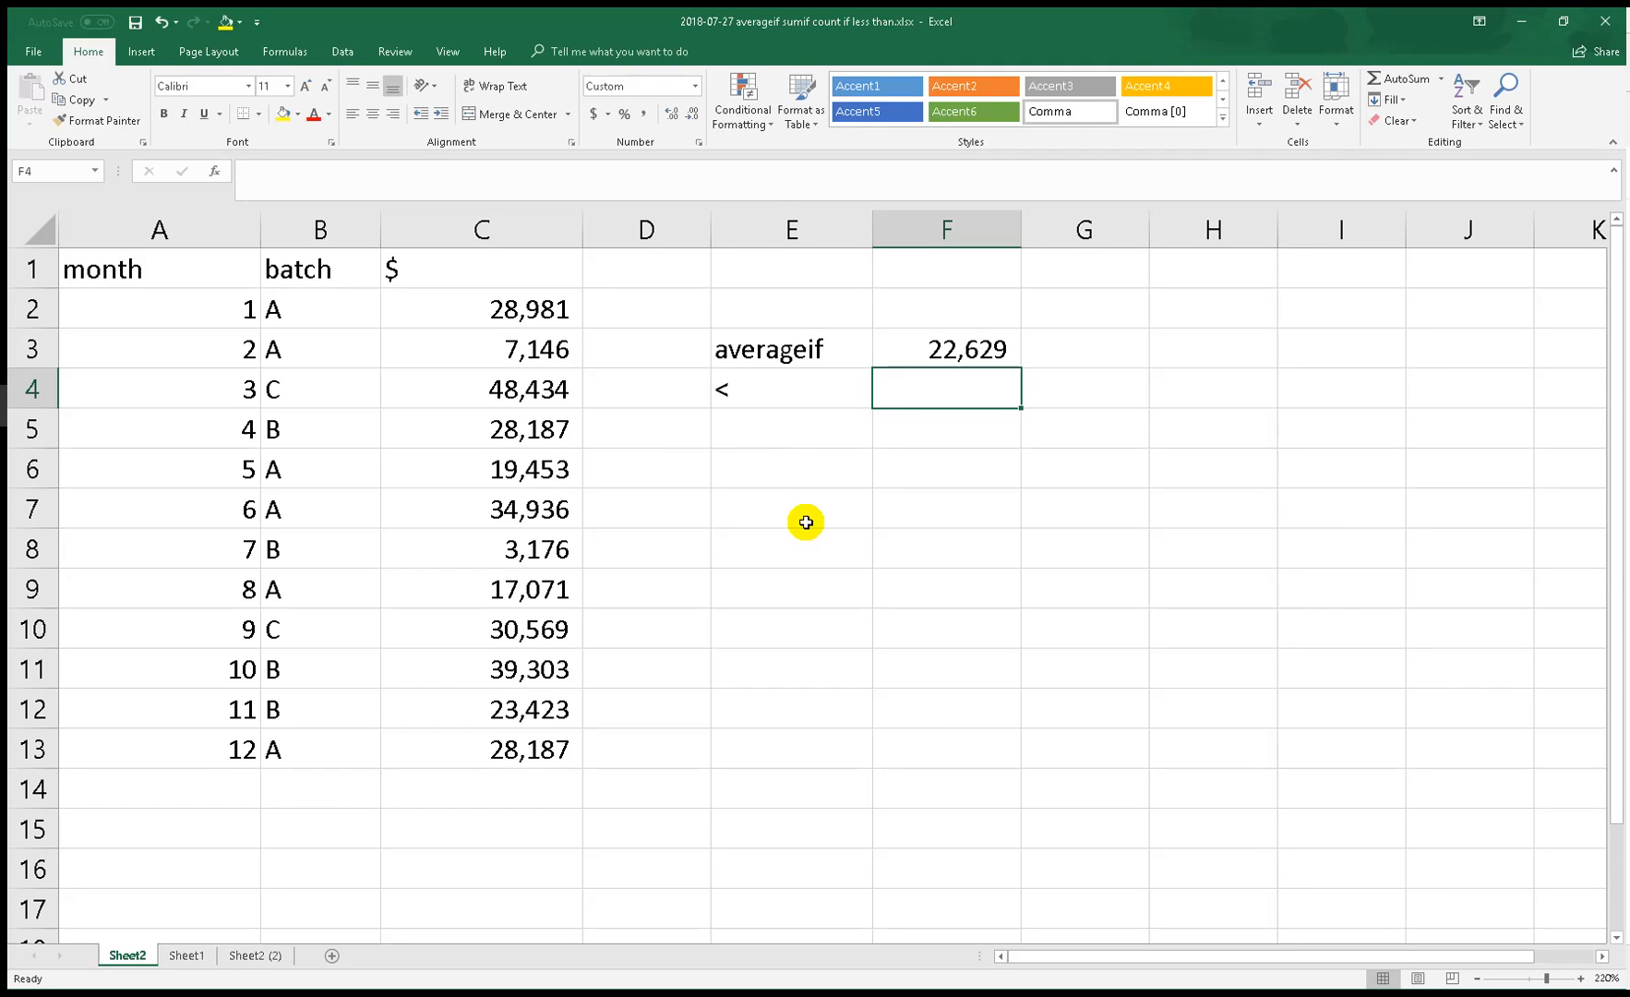
text(=ave)
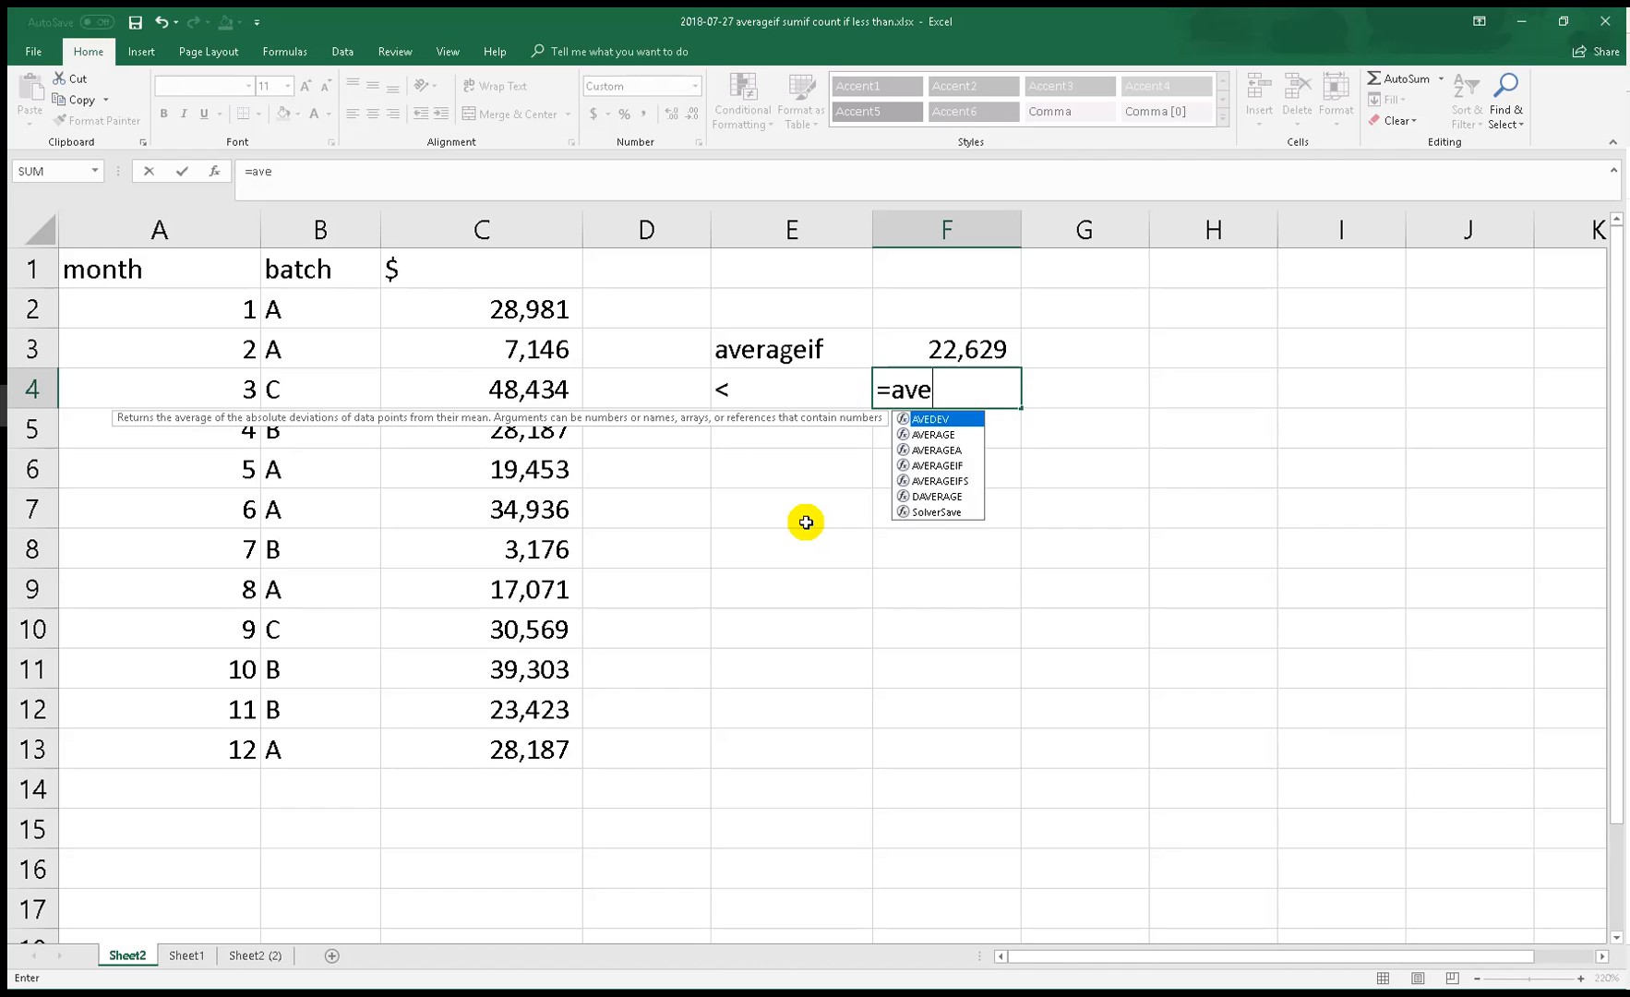
text(r)
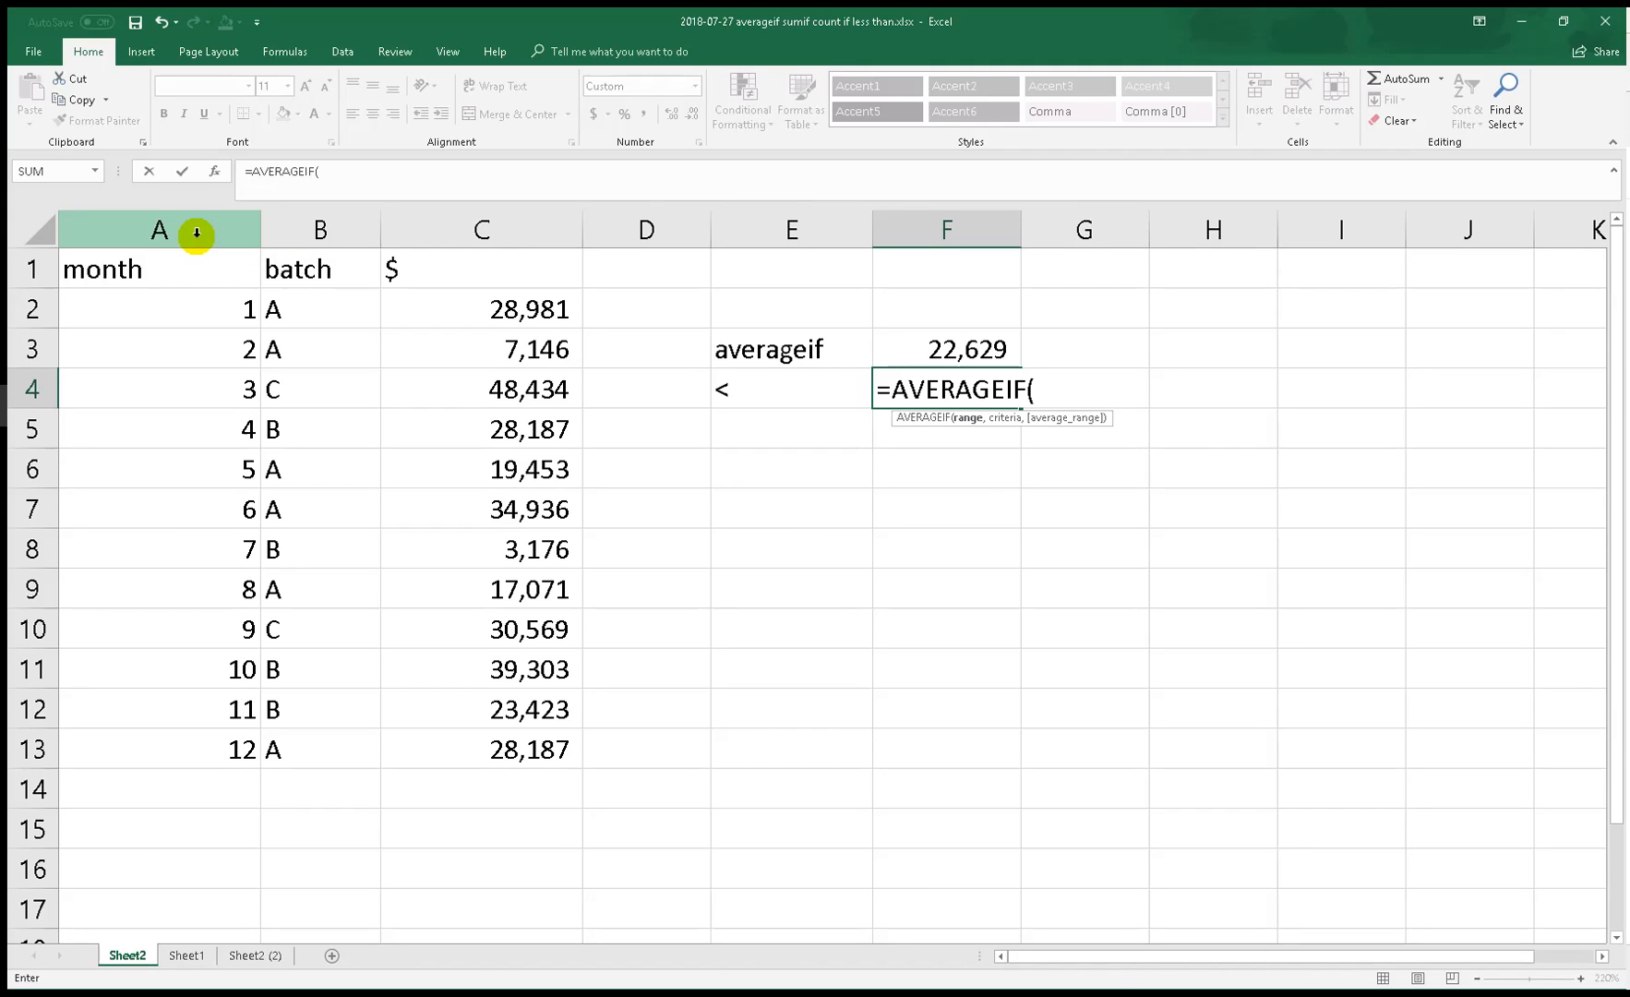
Complete =AVERAGEIF(A:A,">"&5,C:C) in F4, giving 25,238 for months greater than 5
click(159, 229)
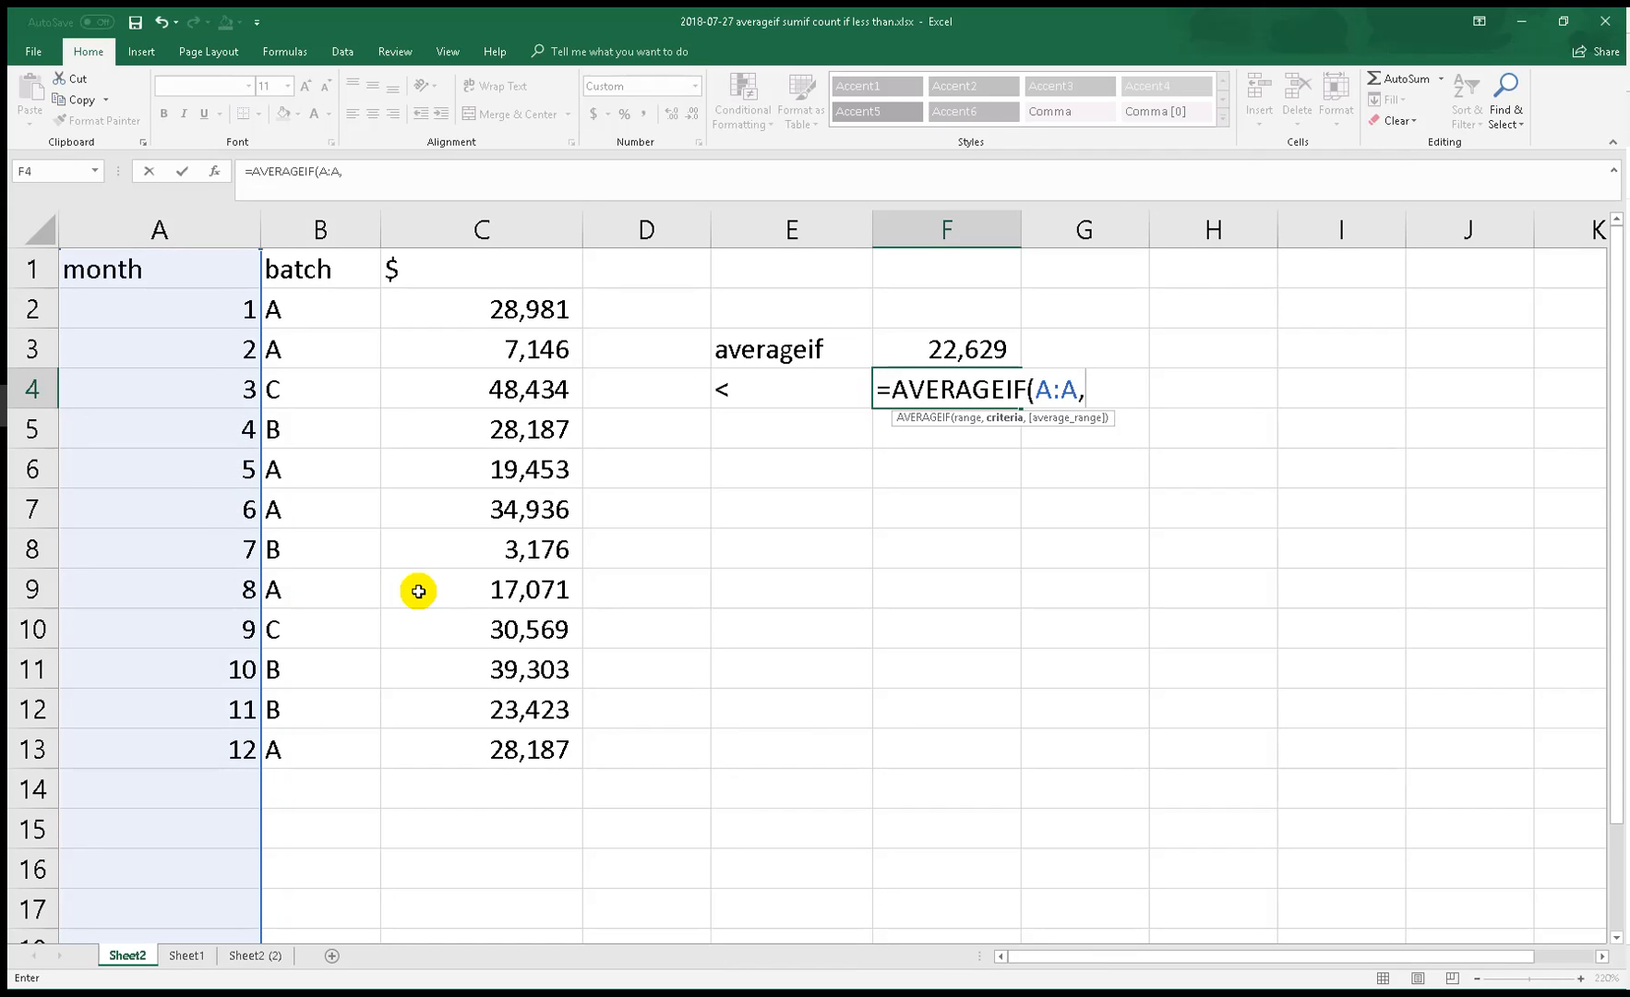
mouse_move(336, 577)
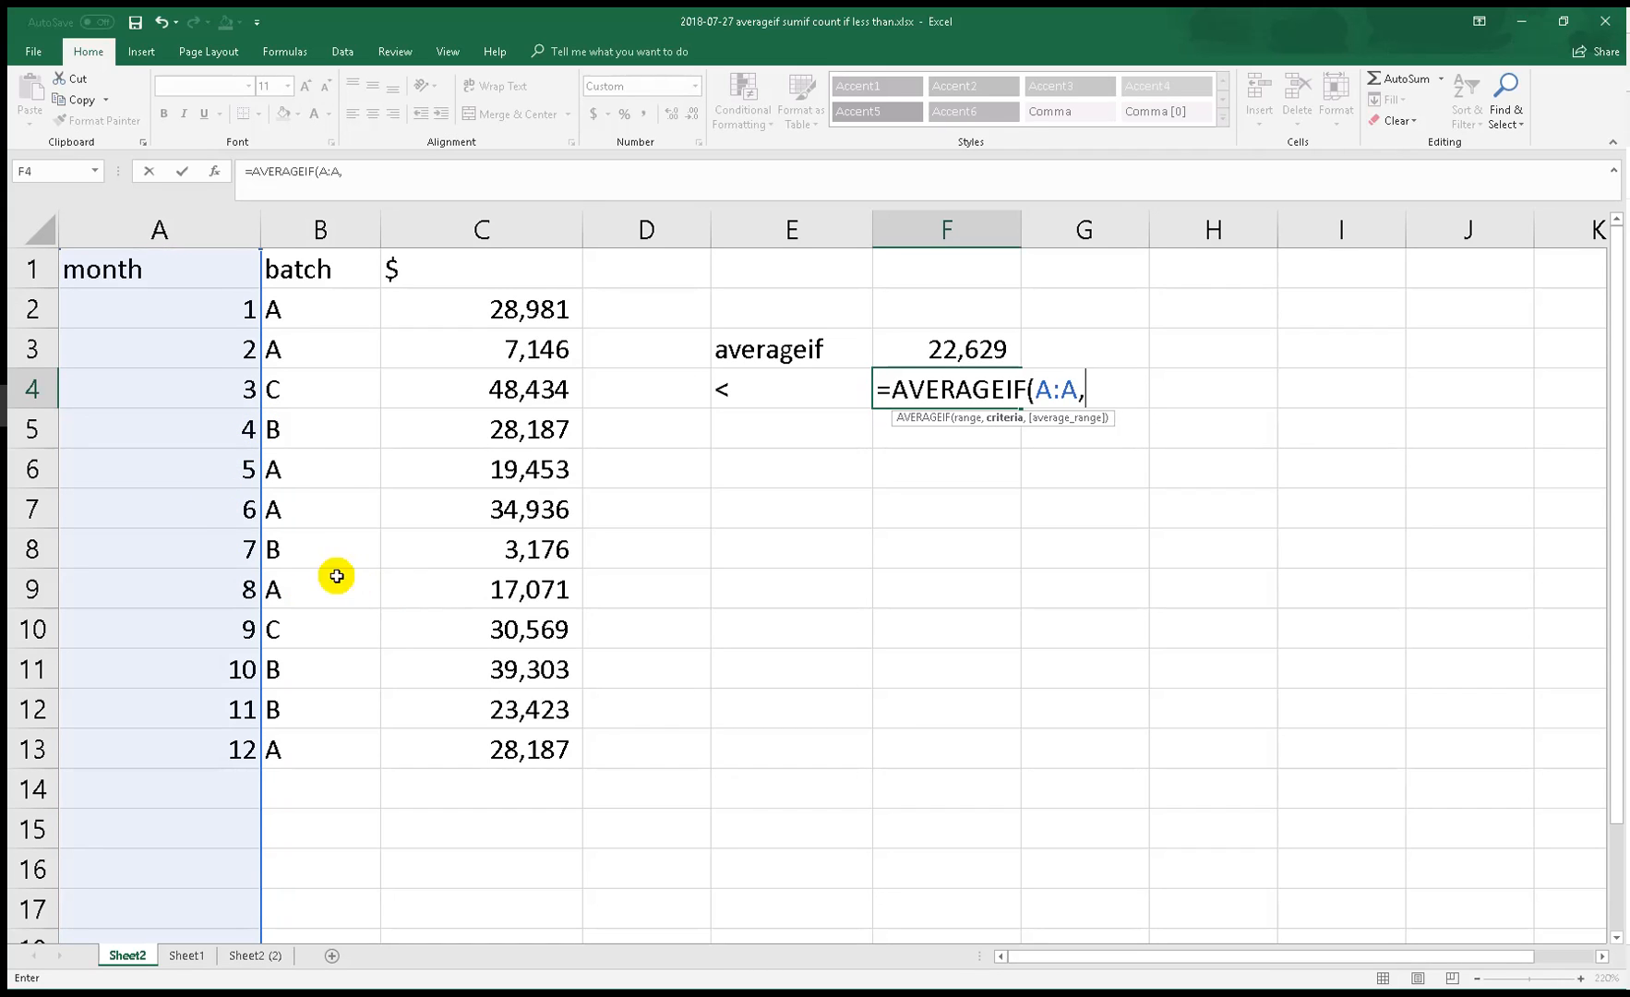
mouse_move(198, 475)
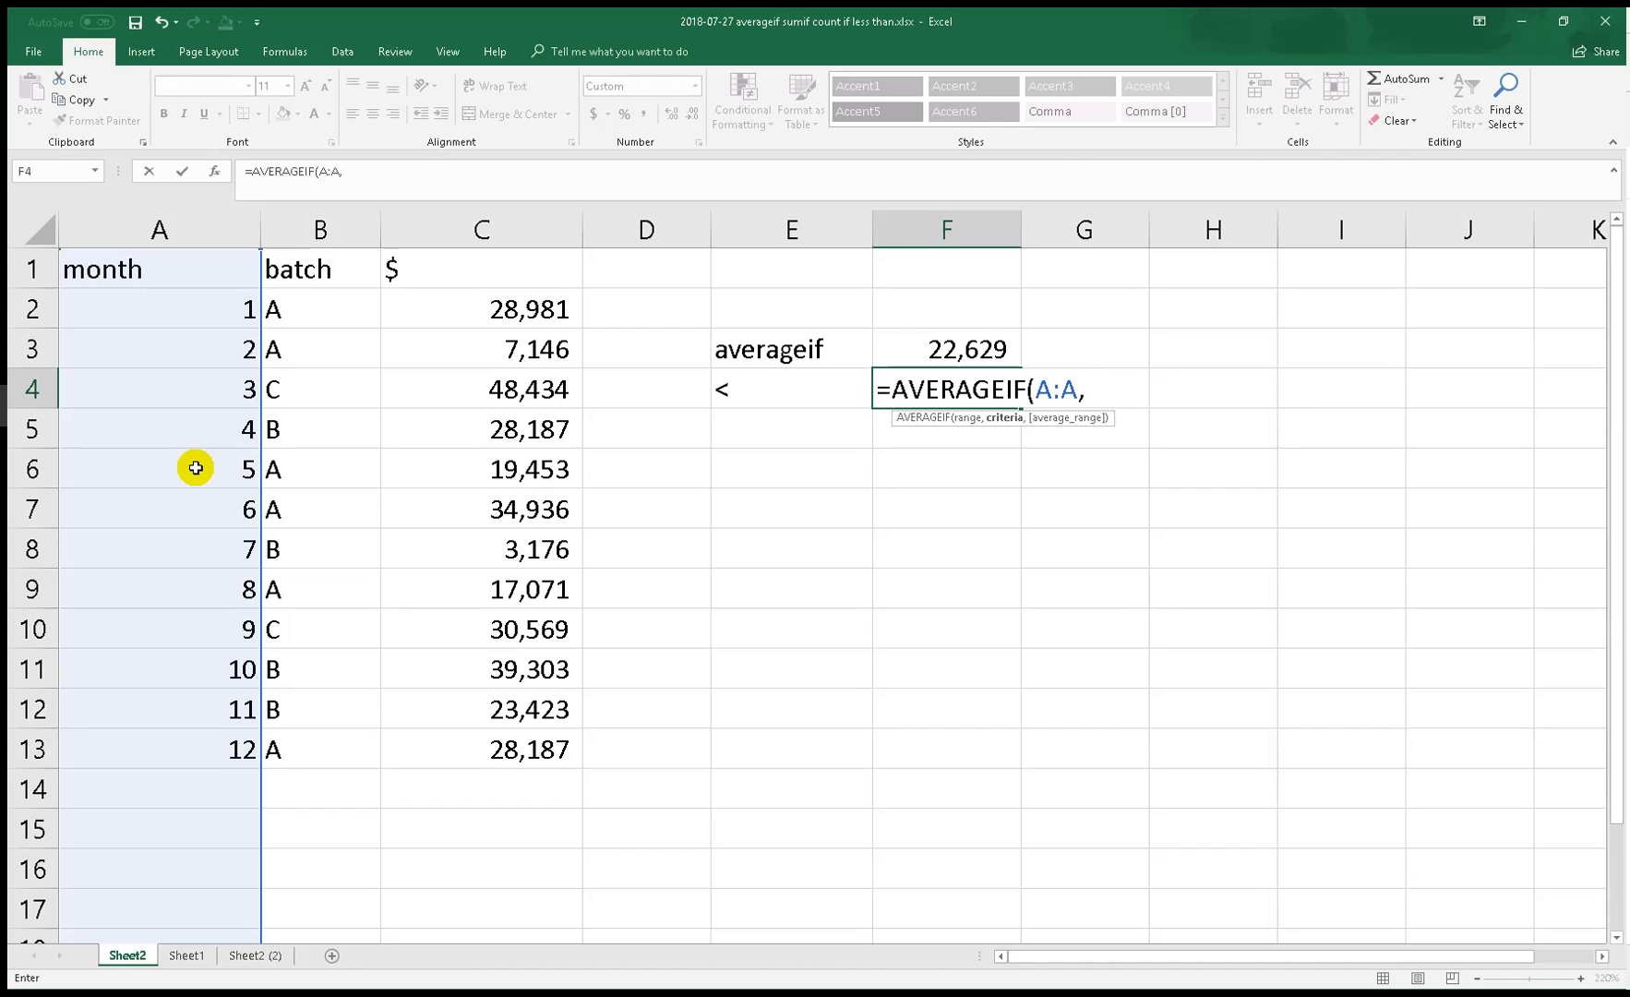
text(")
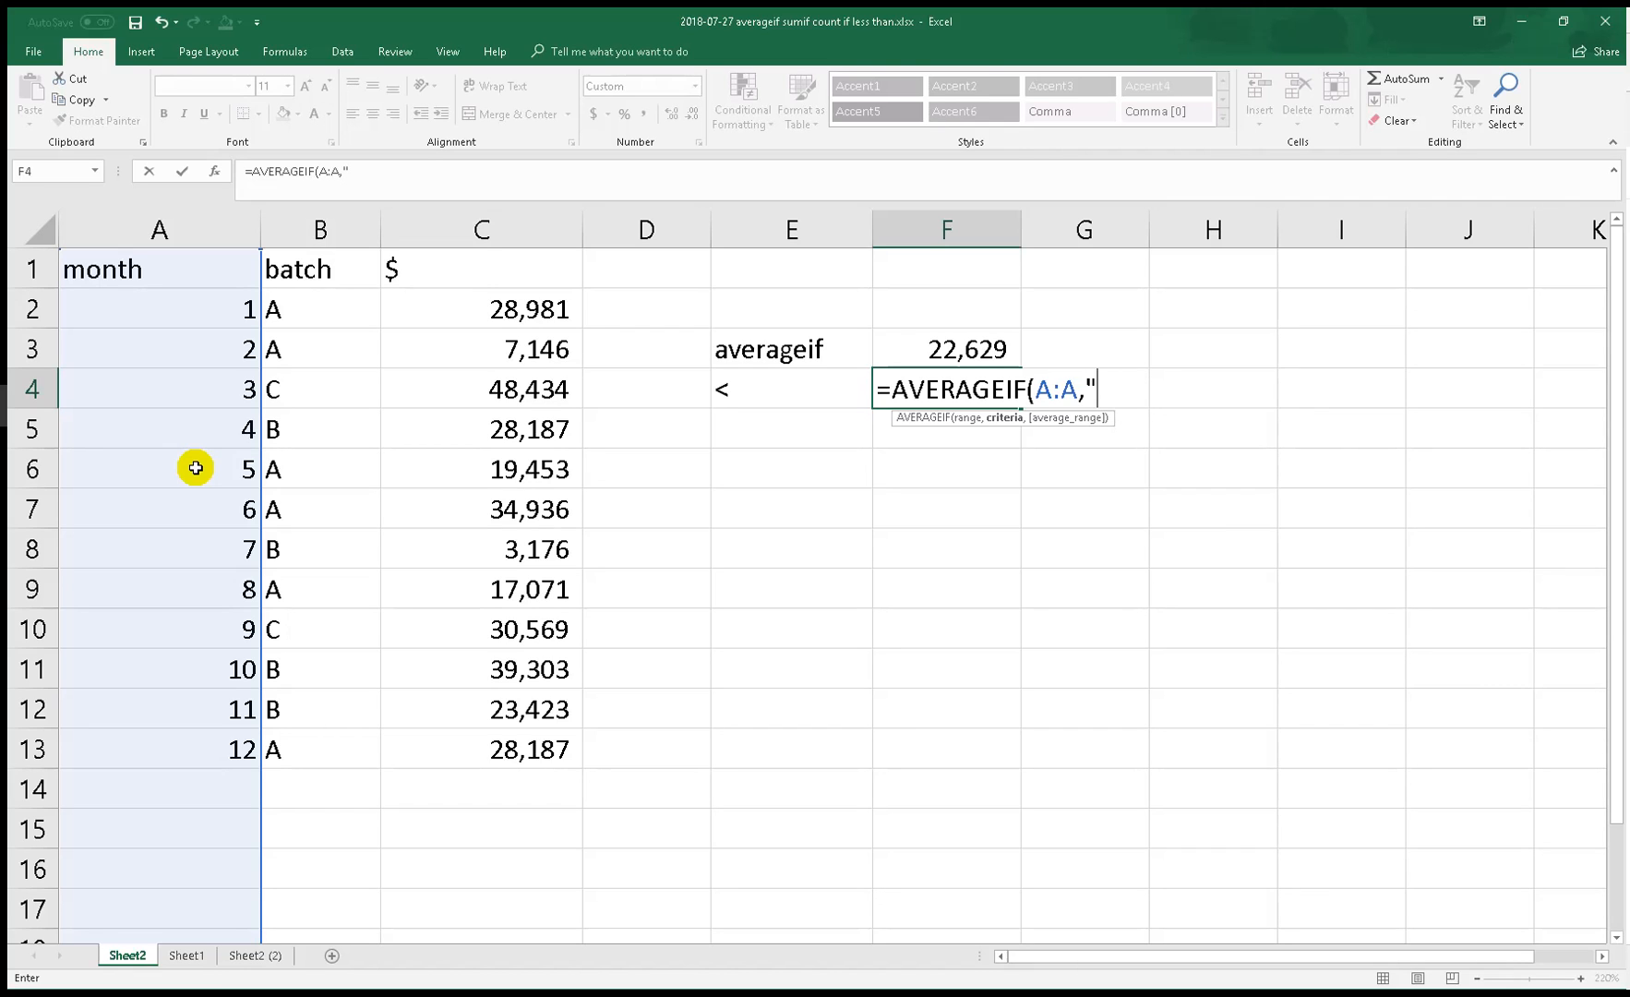
text(<)
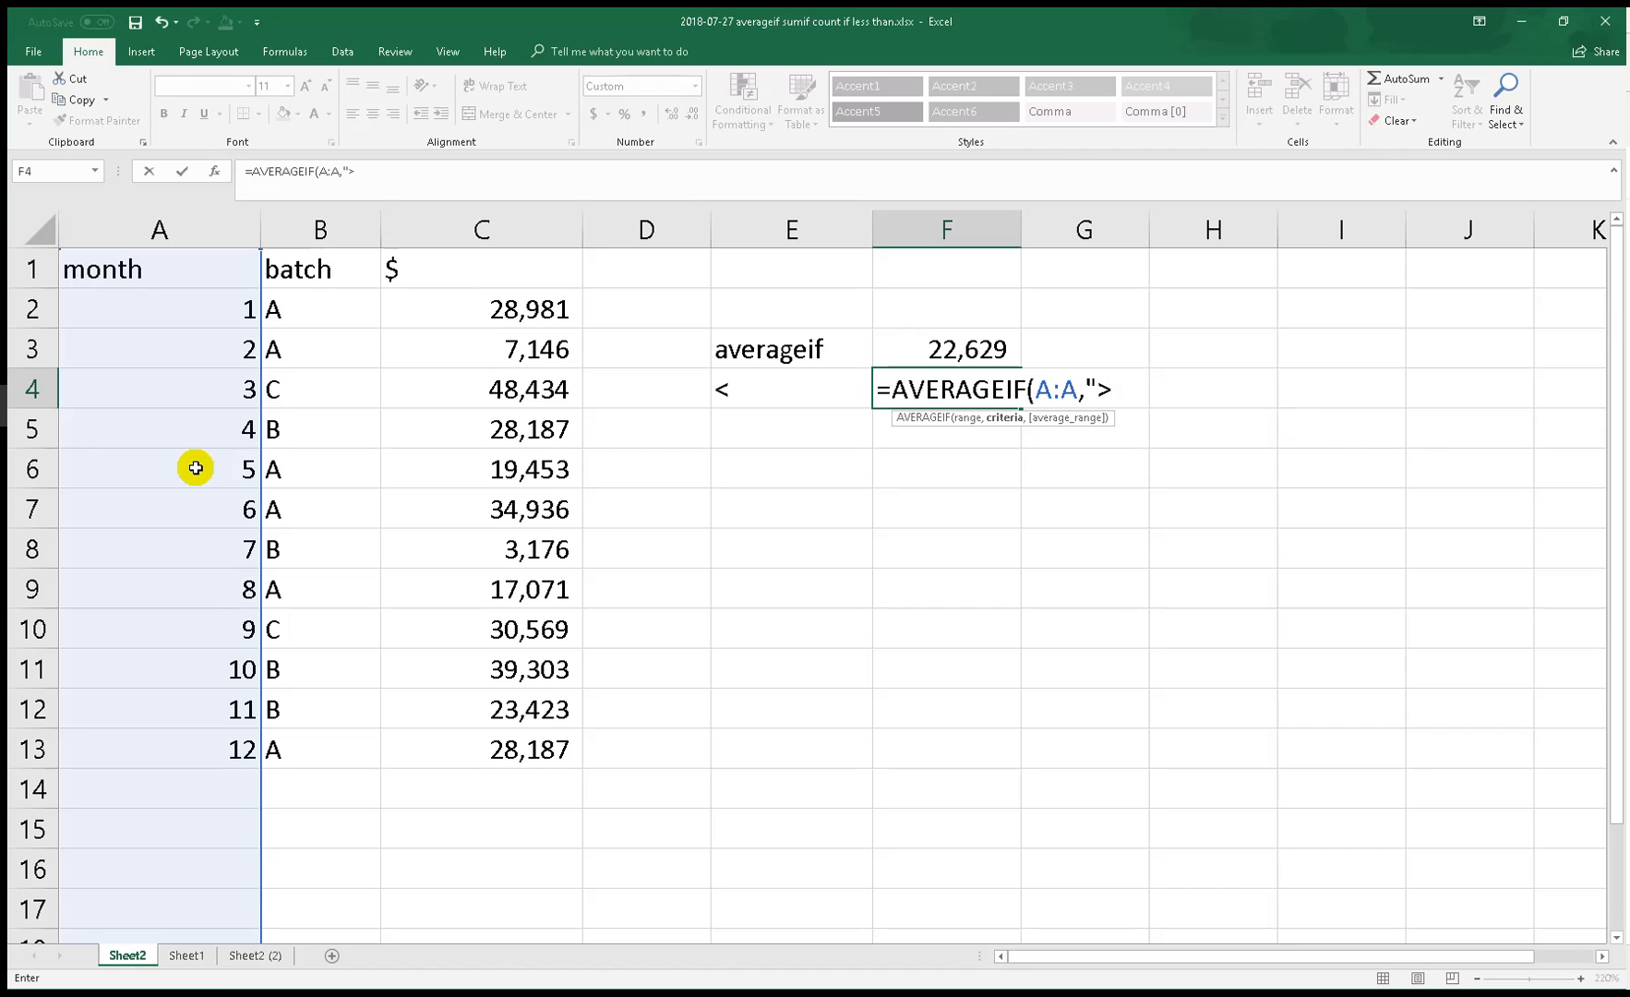
text(")
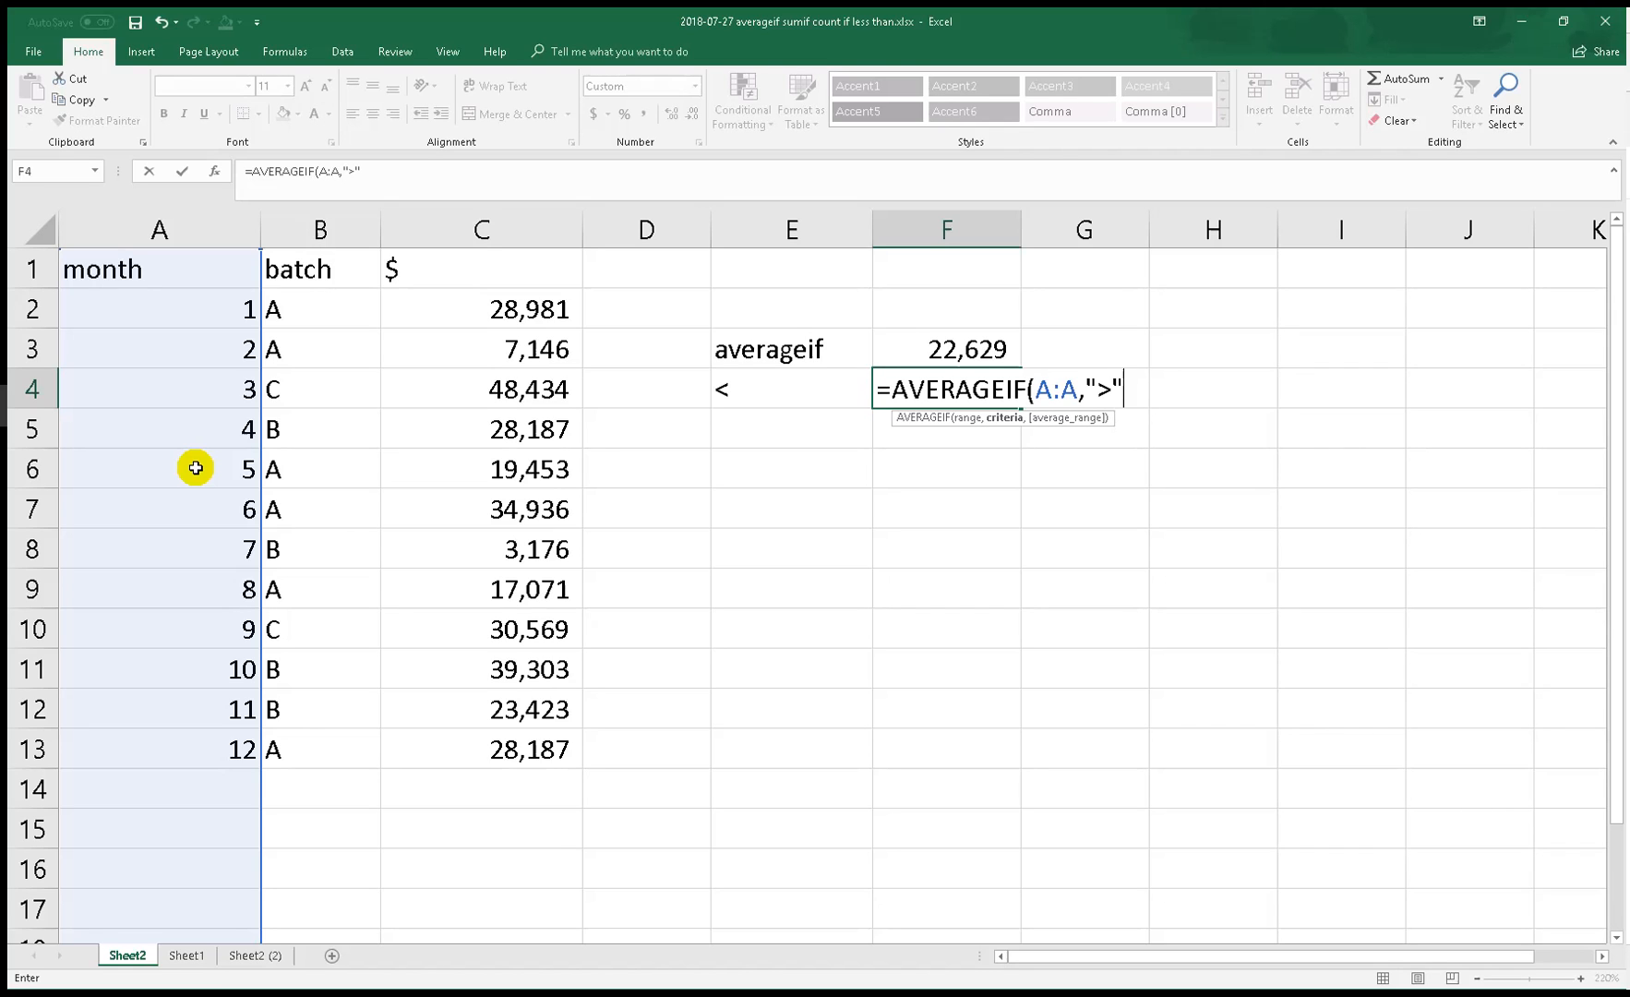
text(&)
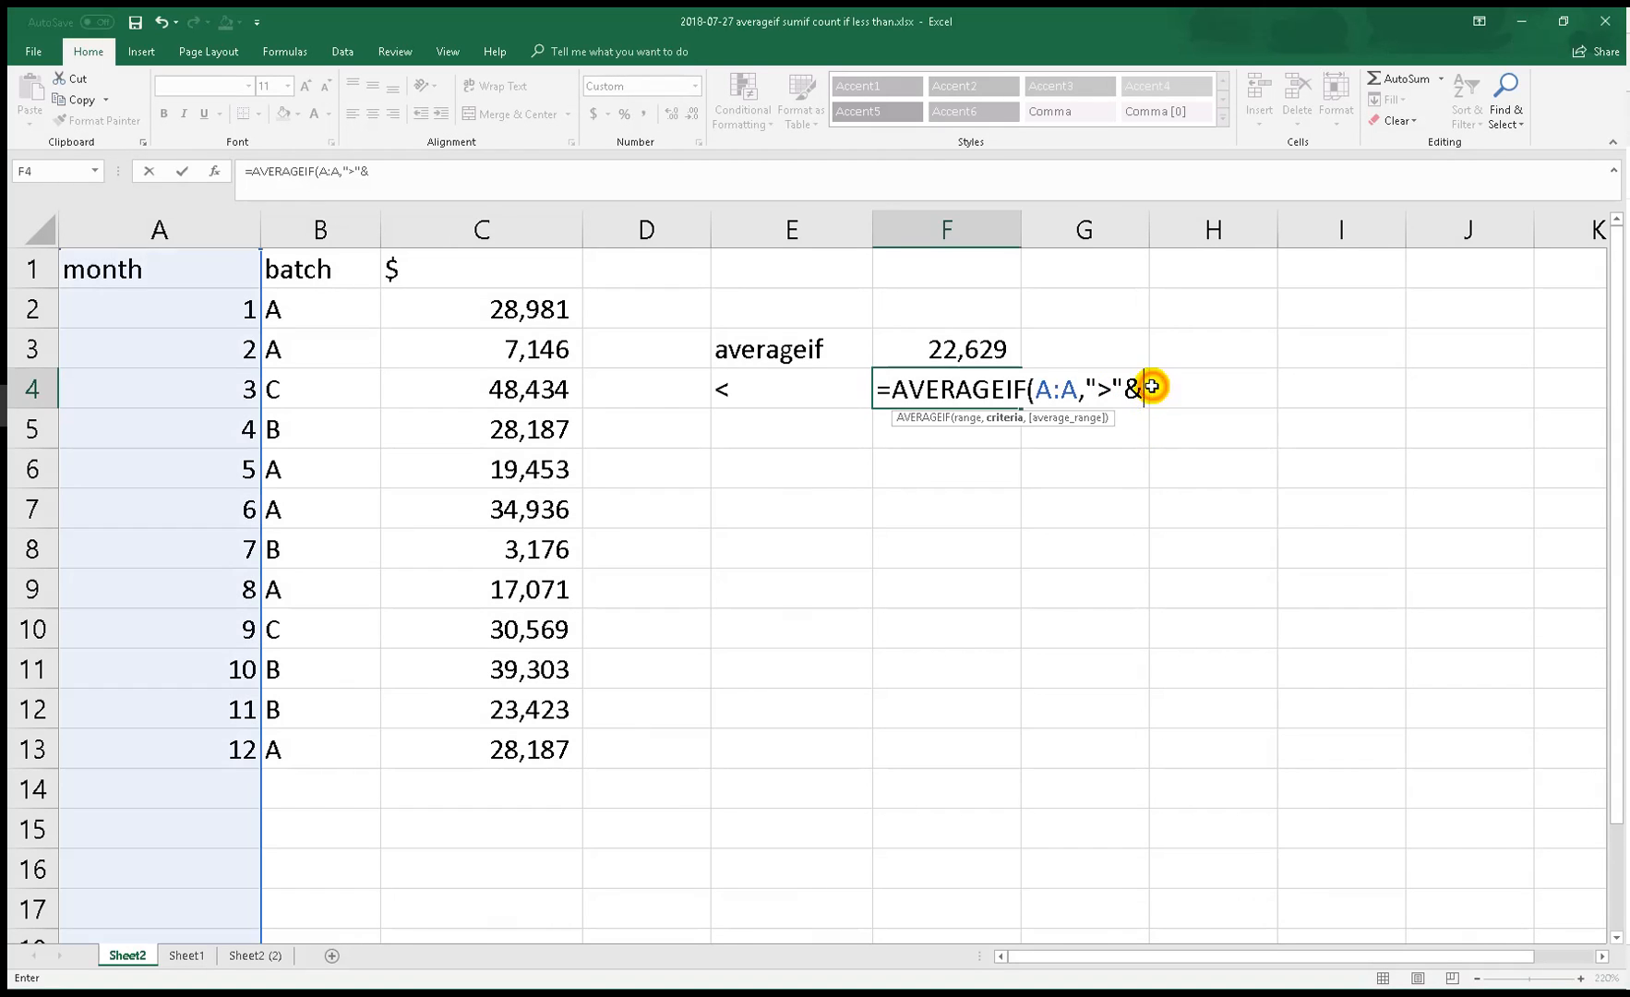
mouse_move(1063, 491)
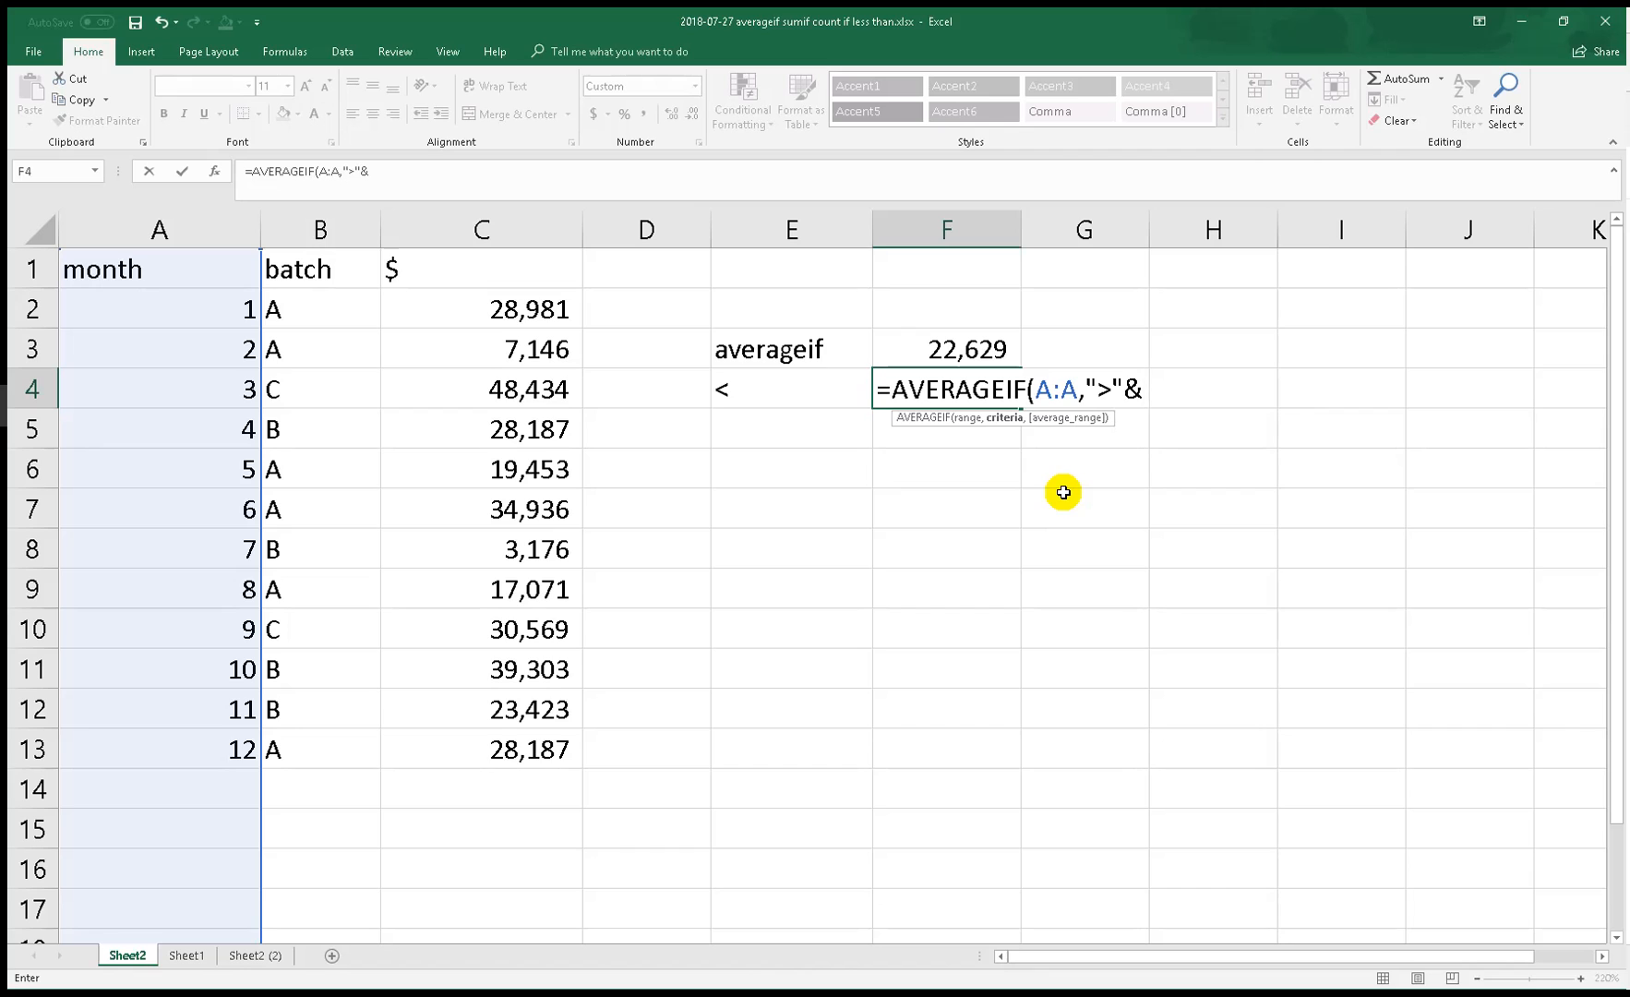
text(5)
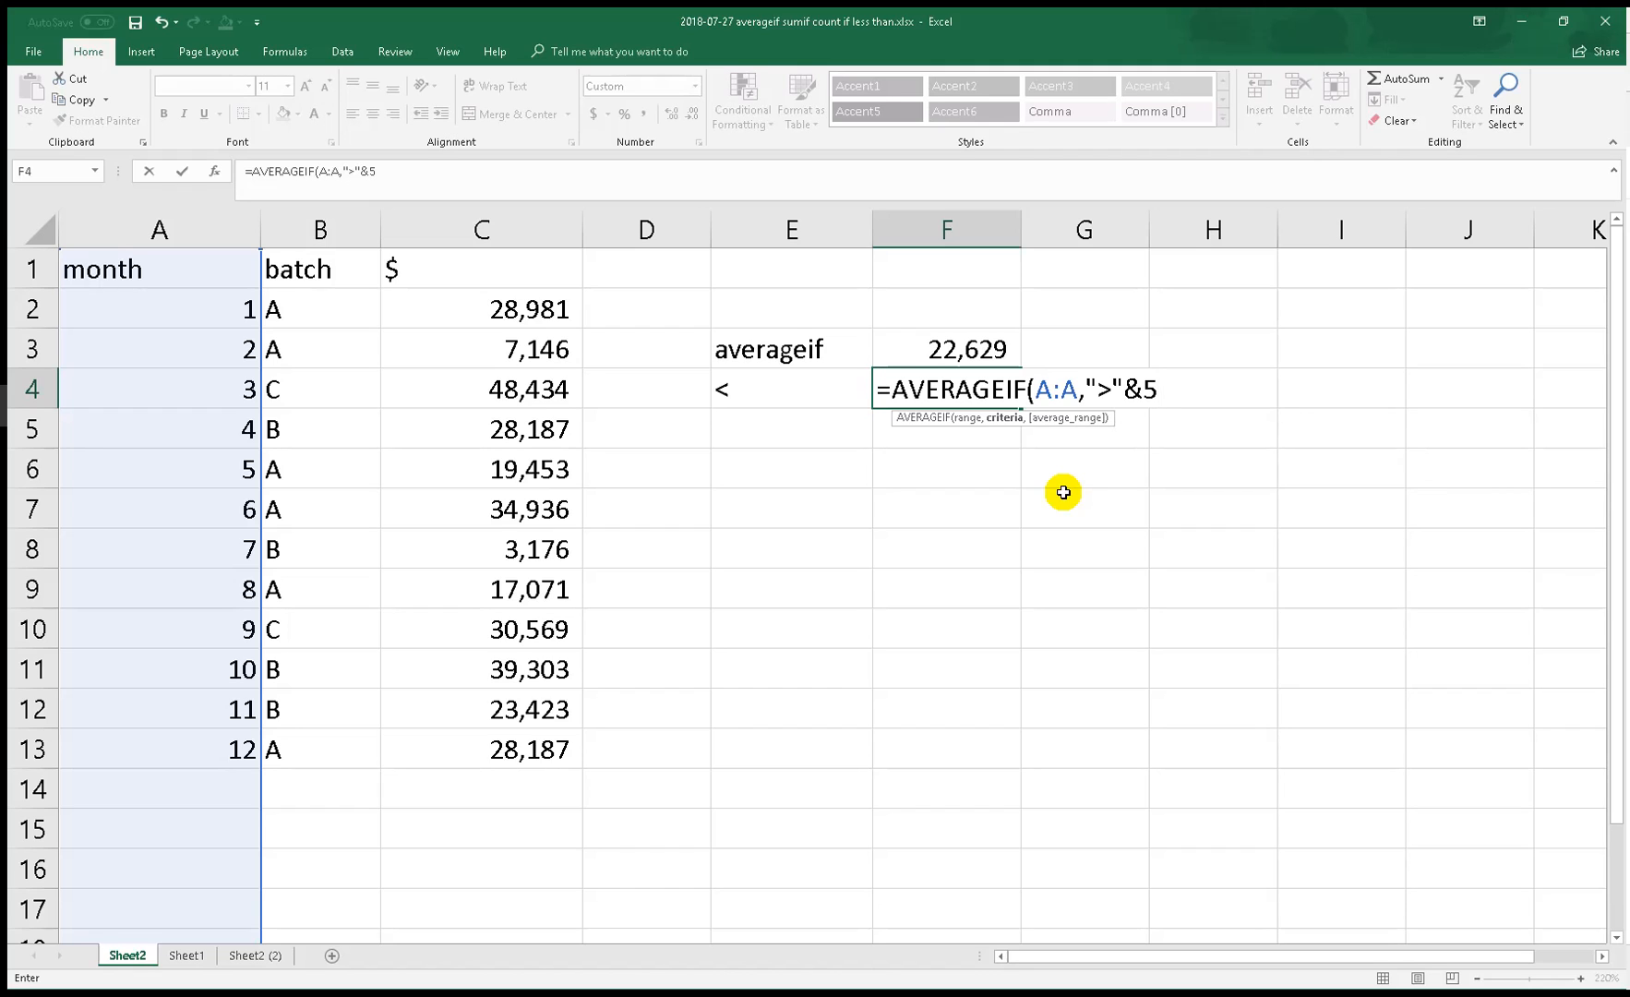
text(,)
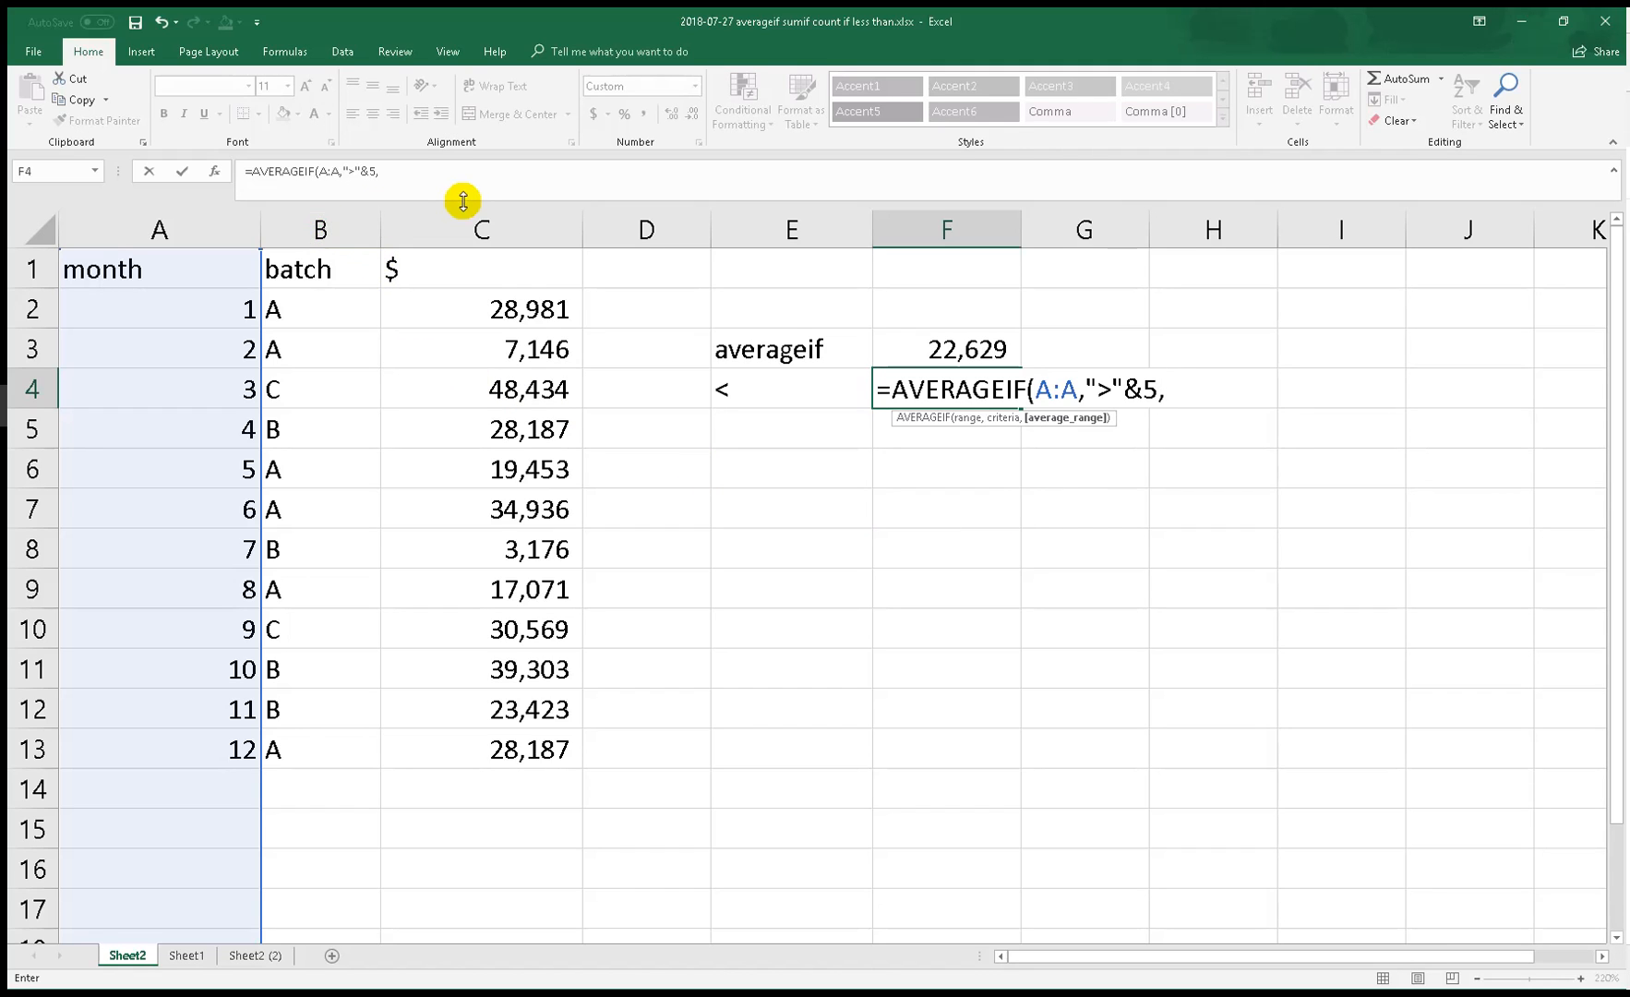
click(480, 227)
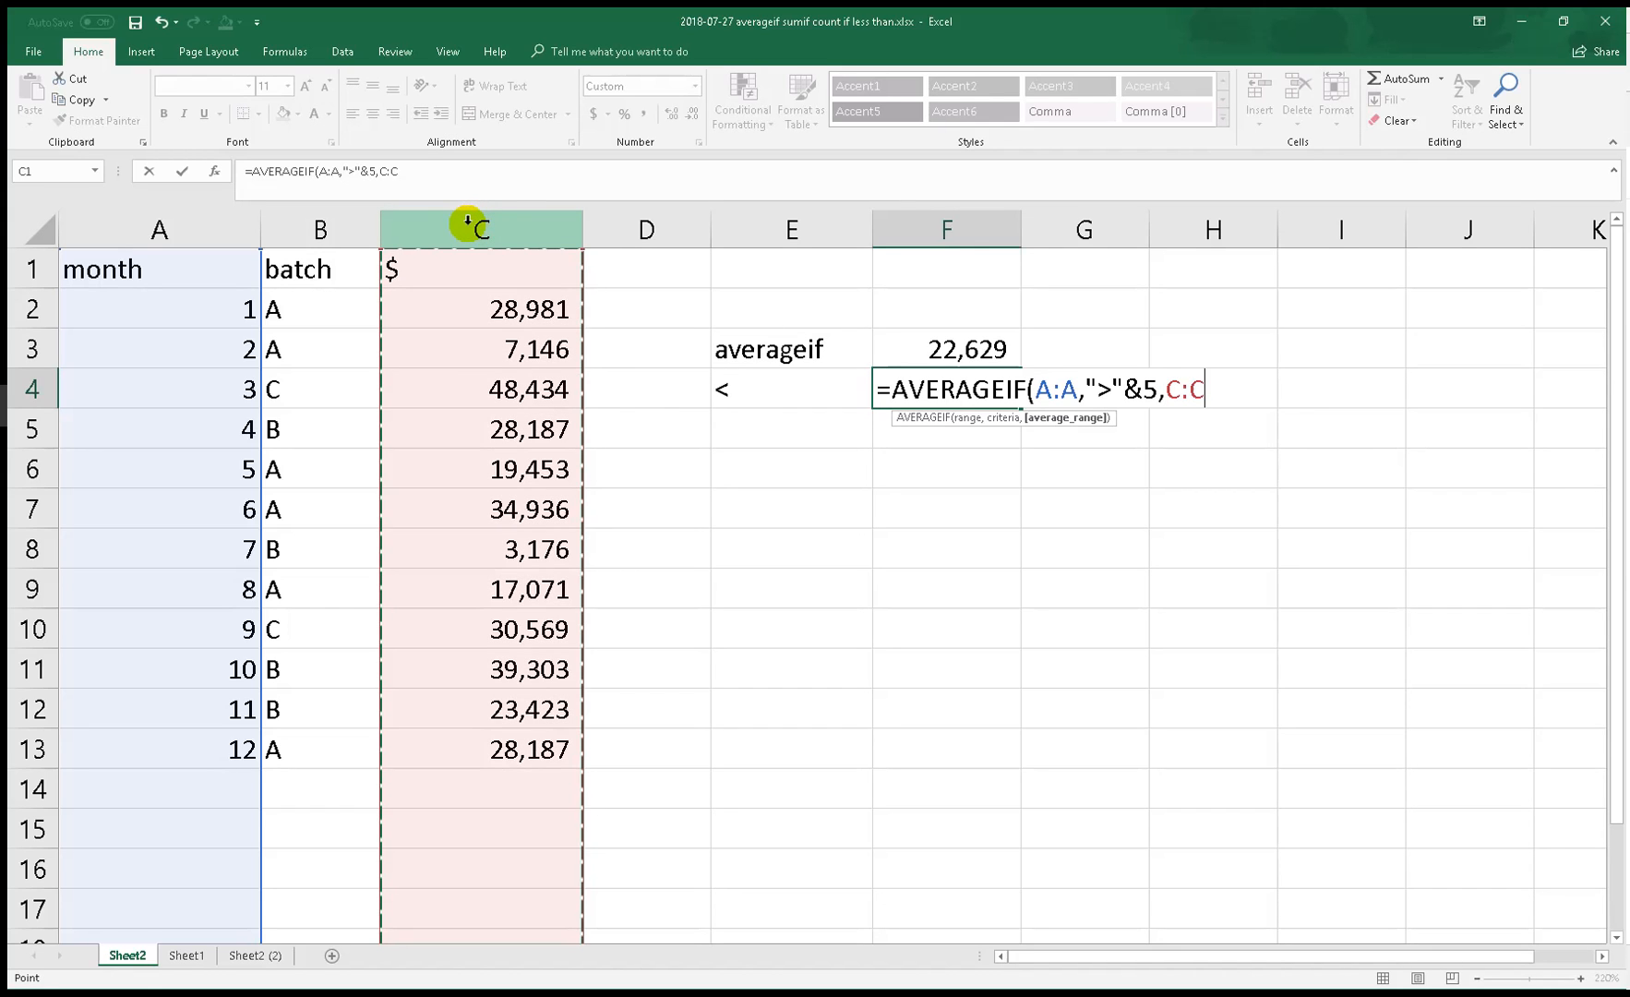
text())
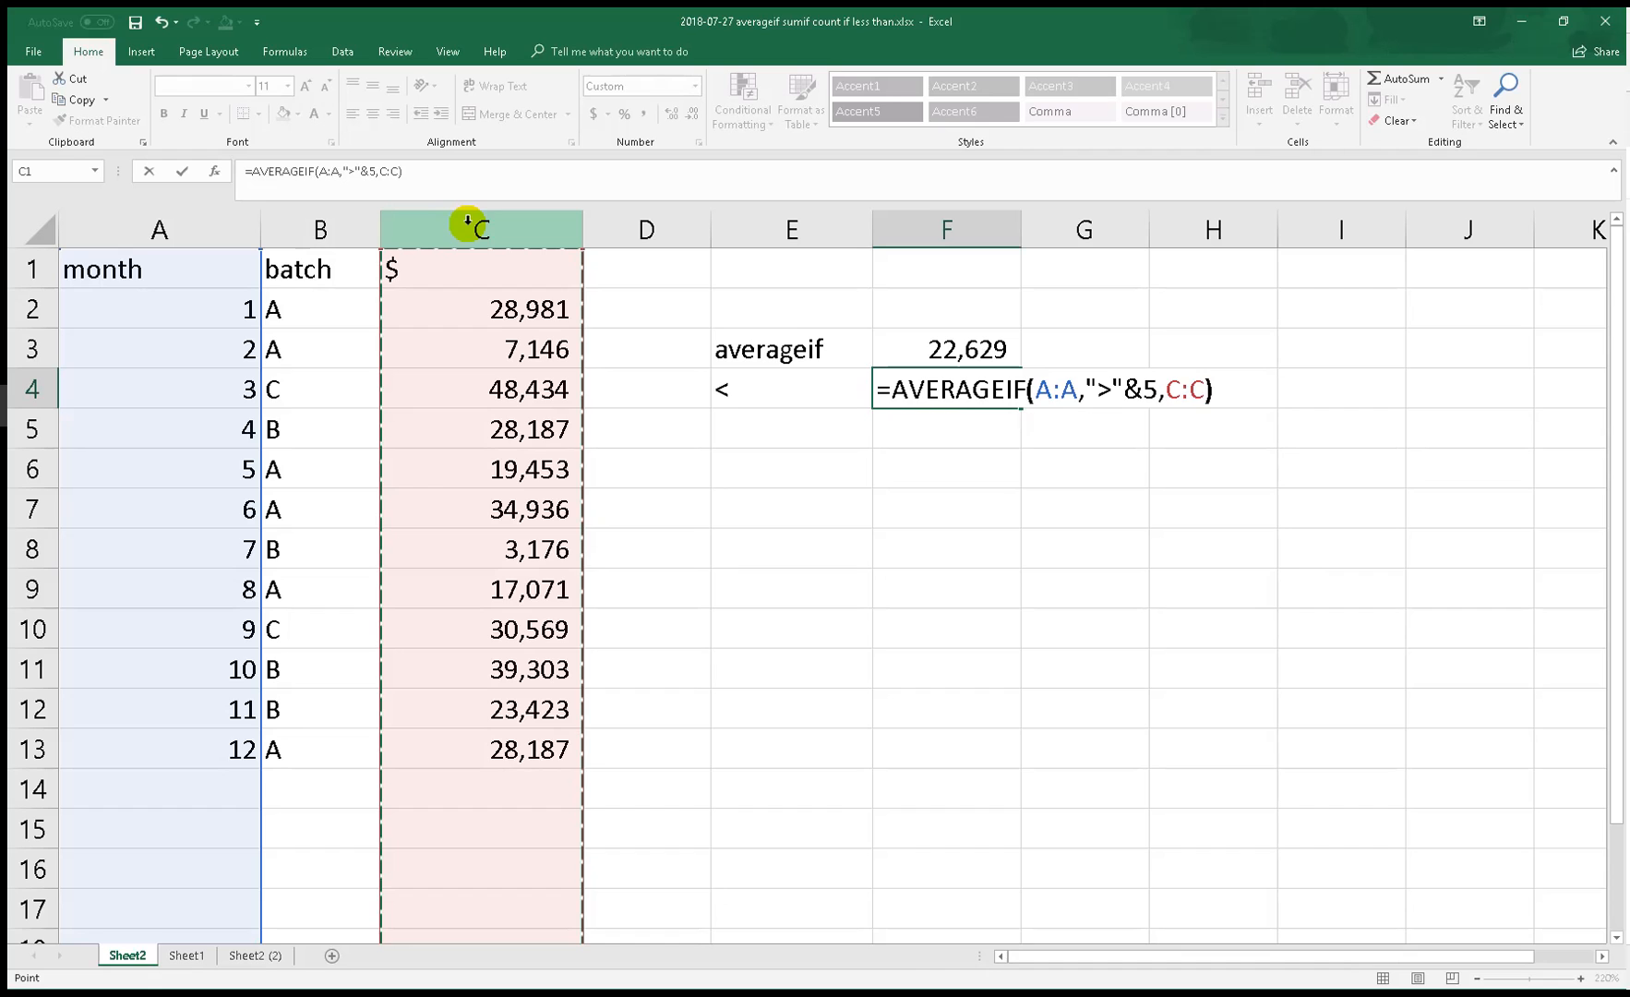
key(enter)
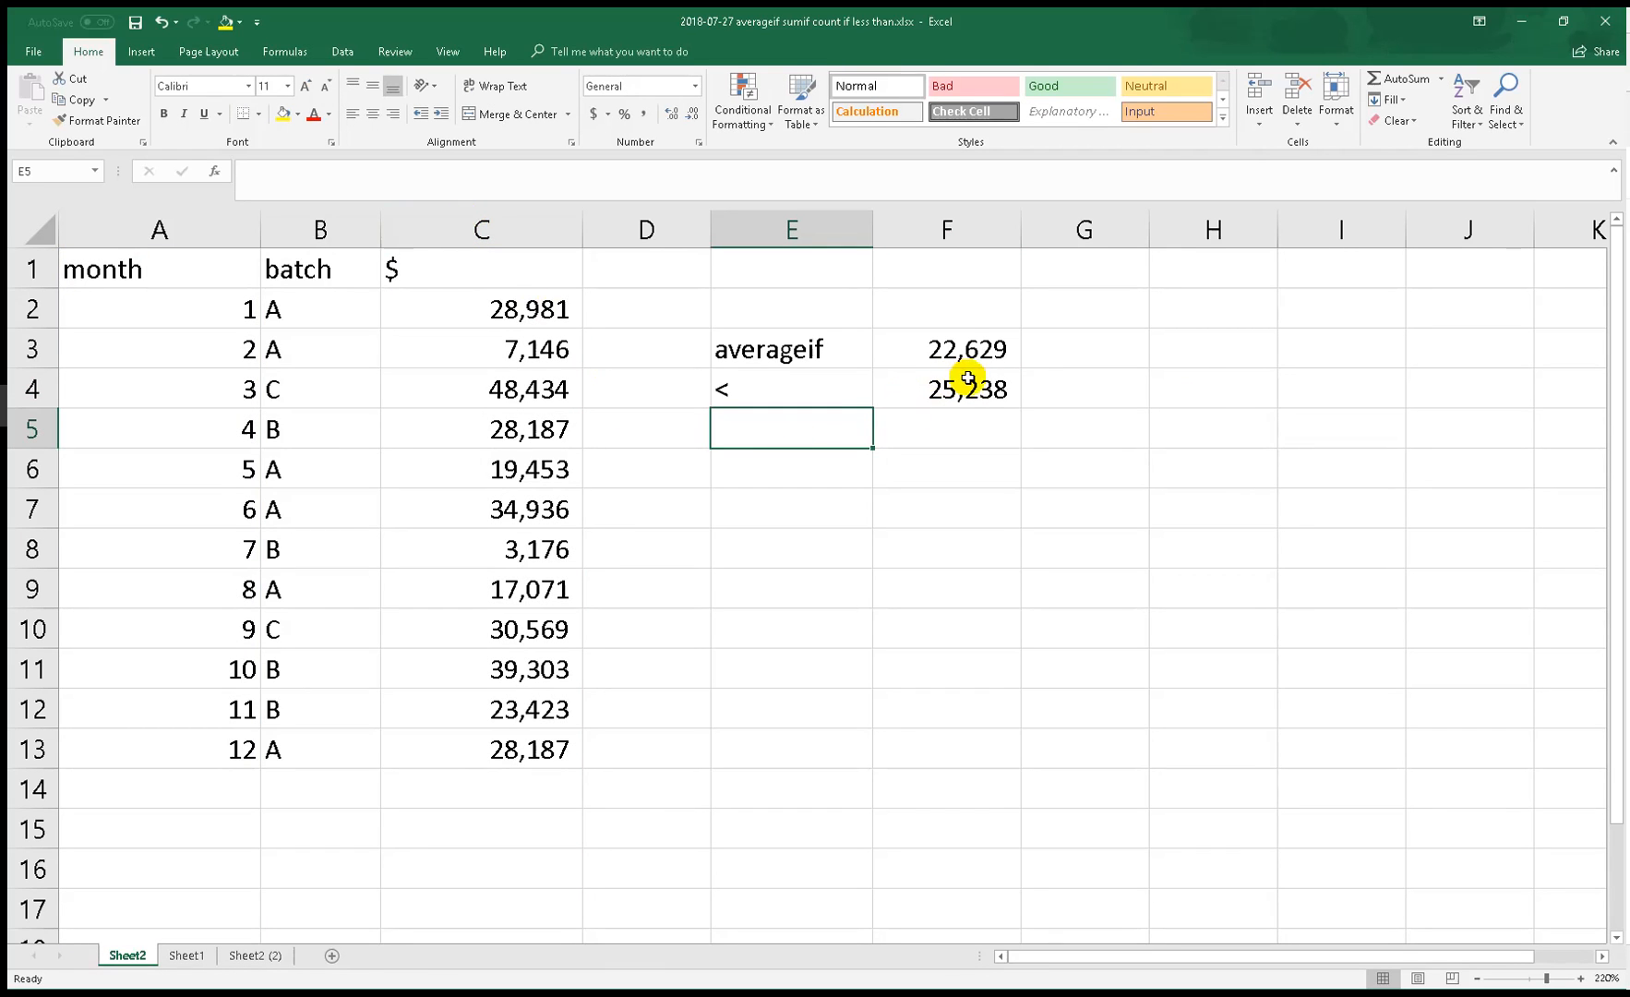
Review the F4 formula and highlight the column C amounts it averages
click(943, 388)
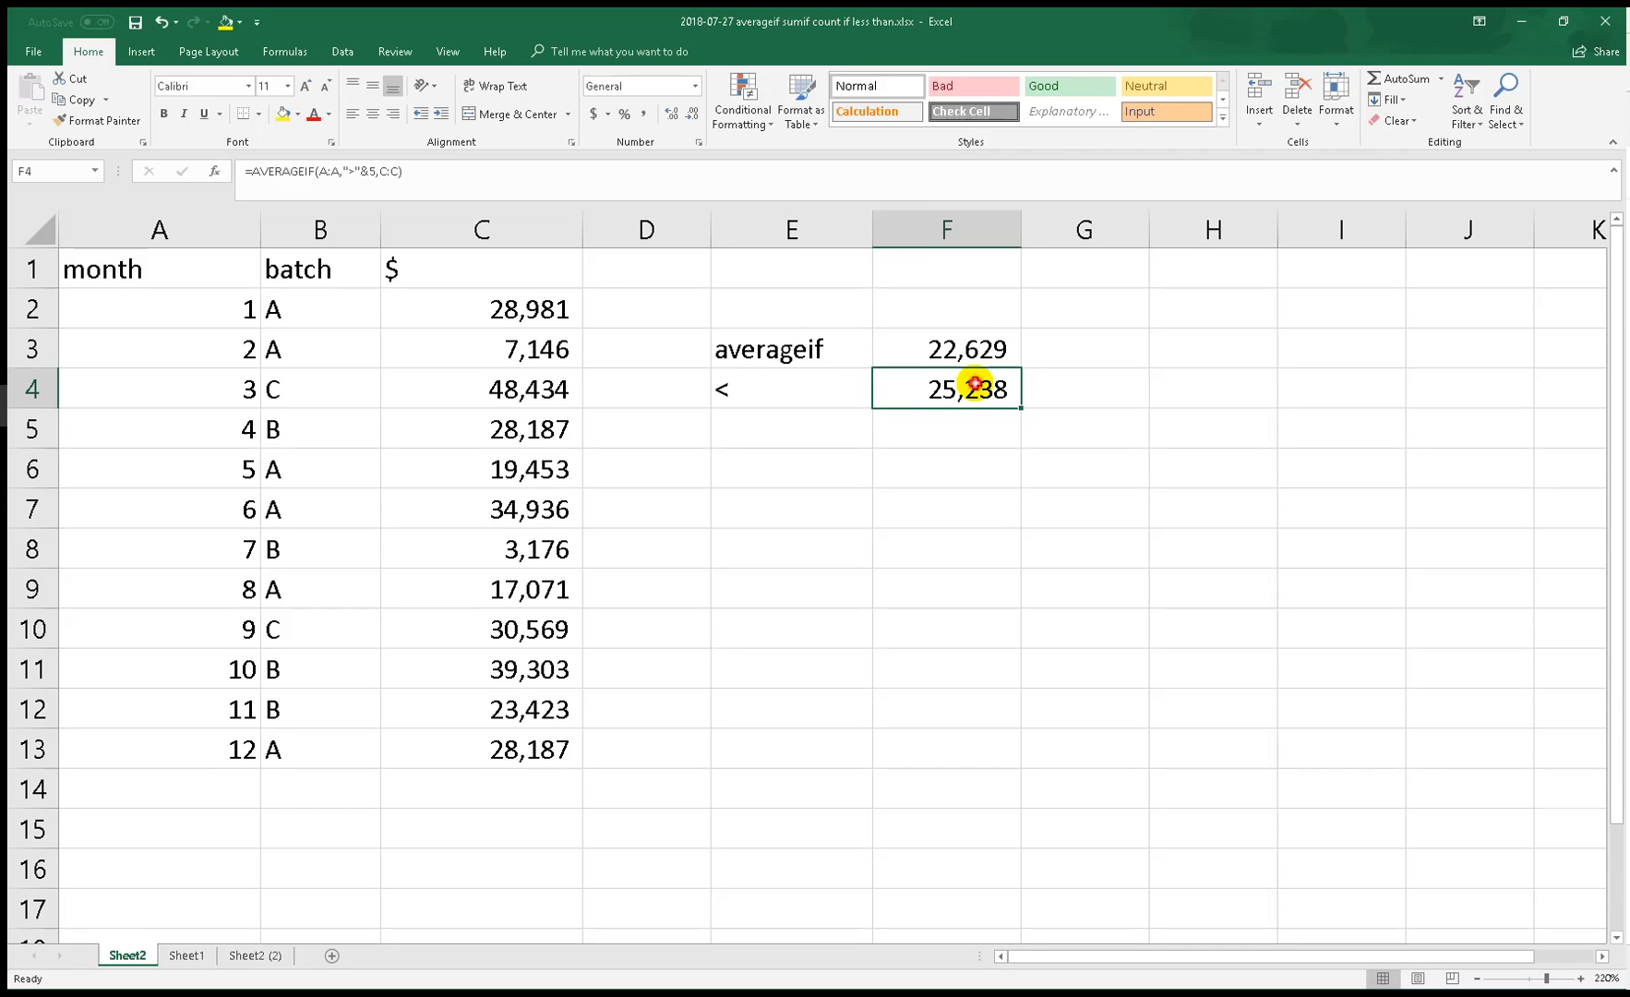
double_click(945, 390)
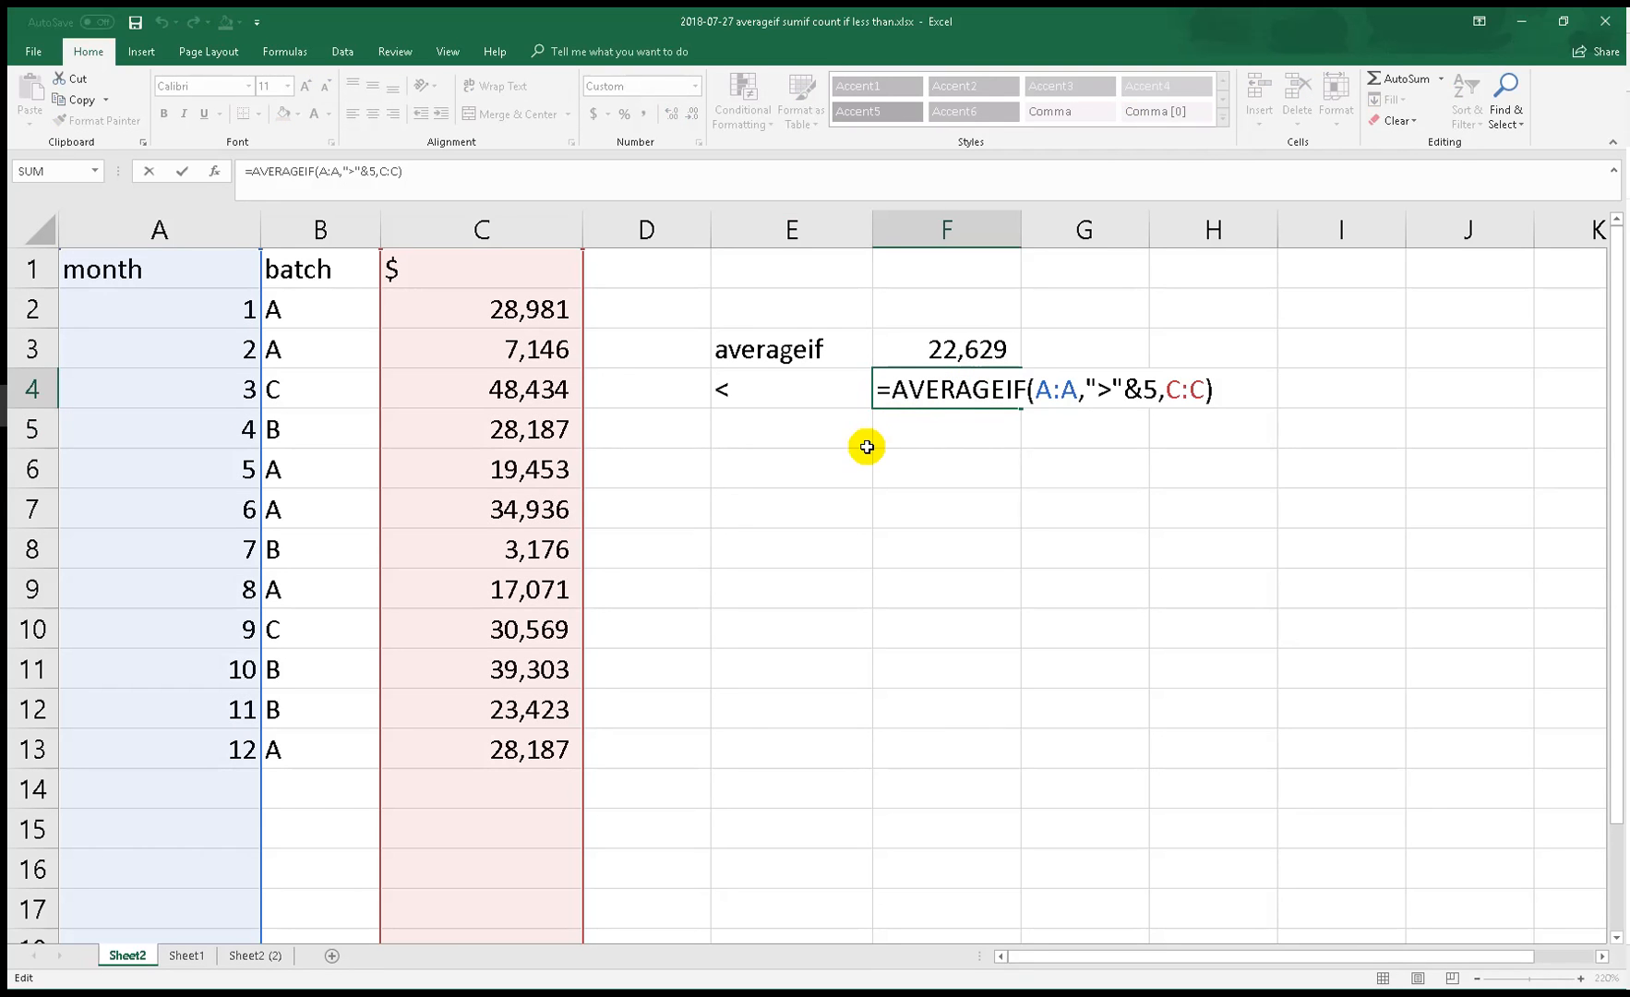
mouse_move(780, 449)
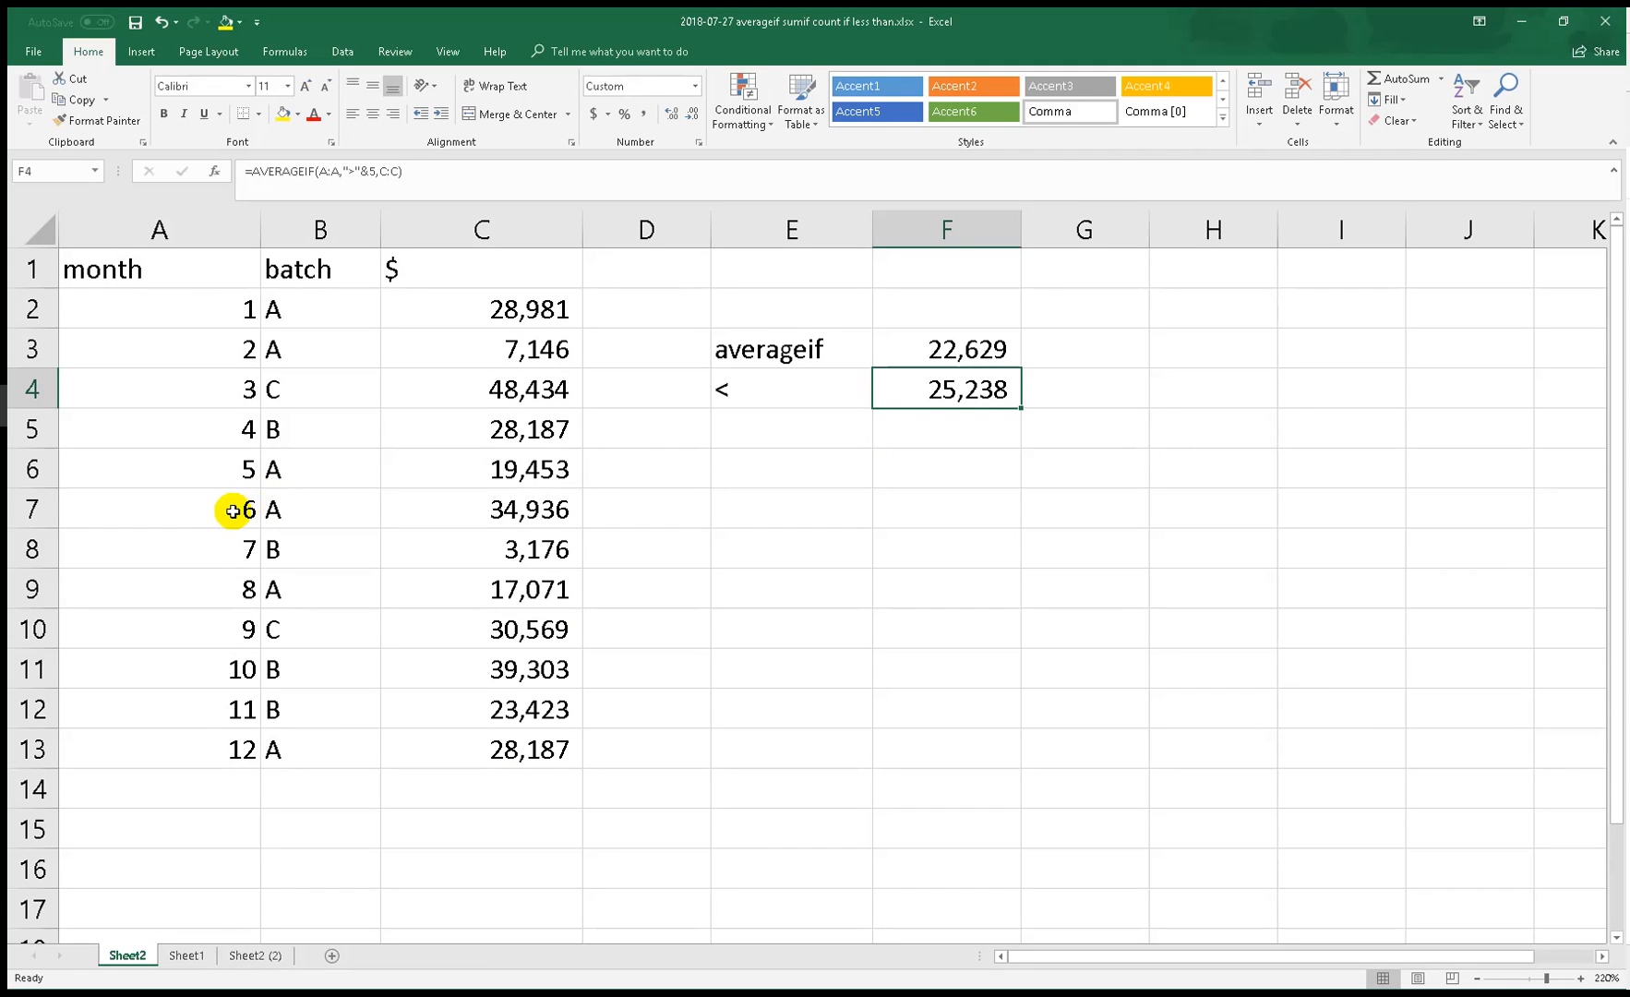
drag(480, 508, 504, 748)
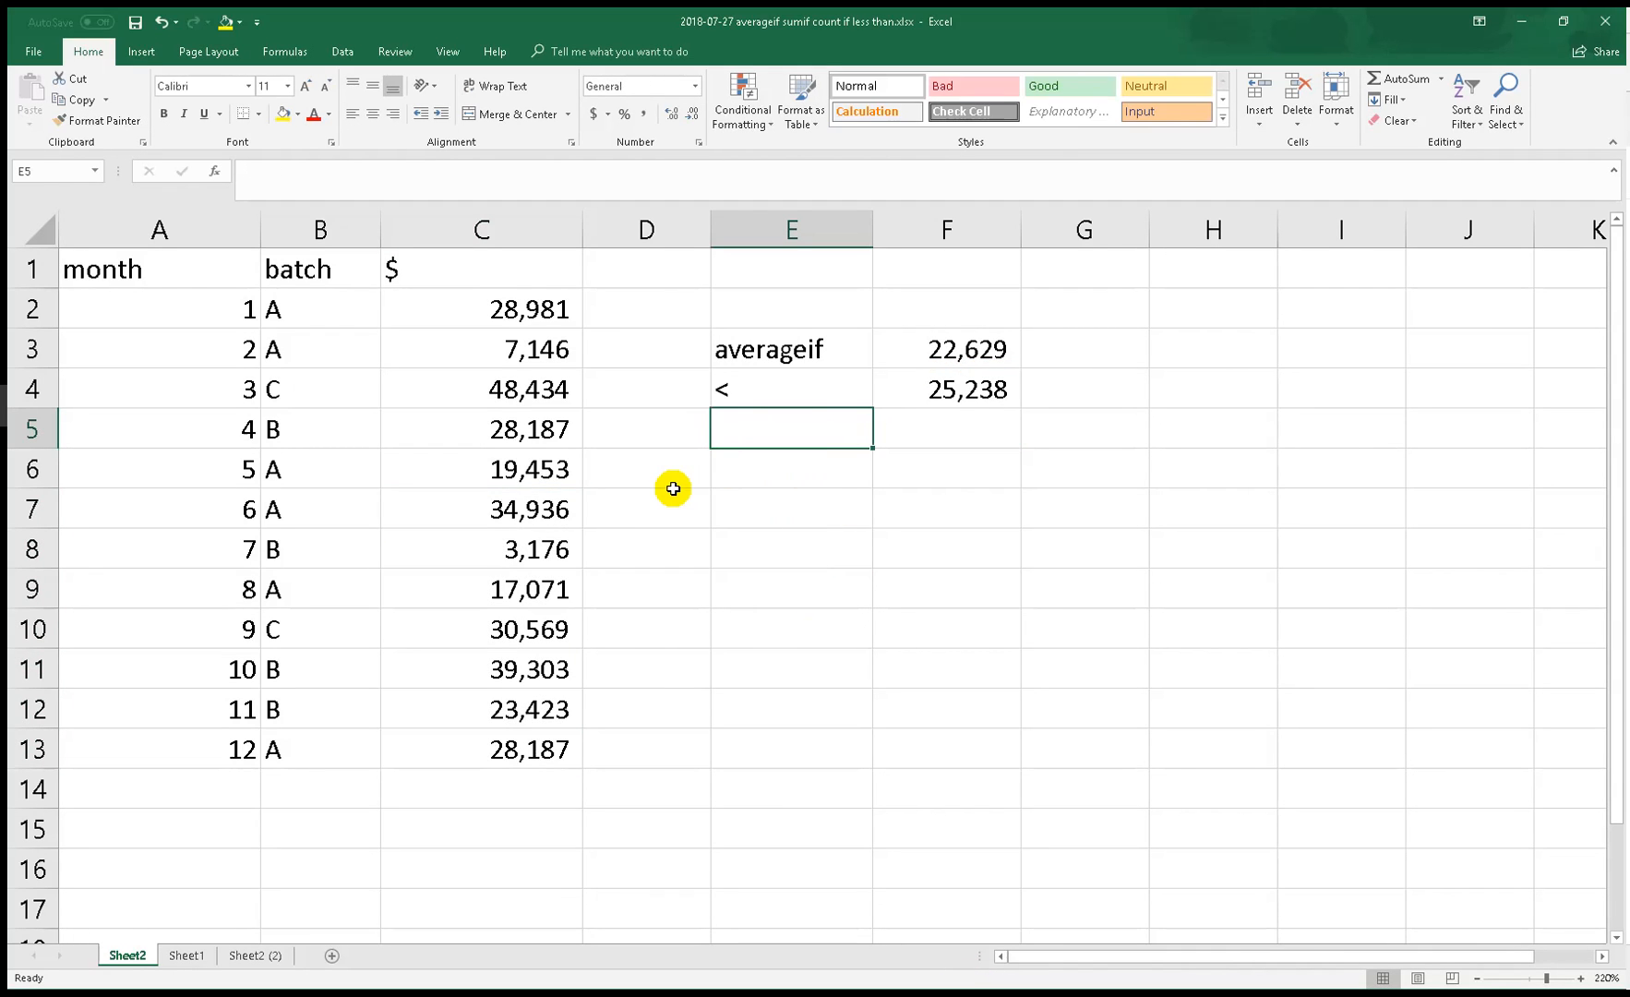
Label E5 with < and begin =AVERAGEIF(A:A,"<"& in F5 using the month column
text(>)
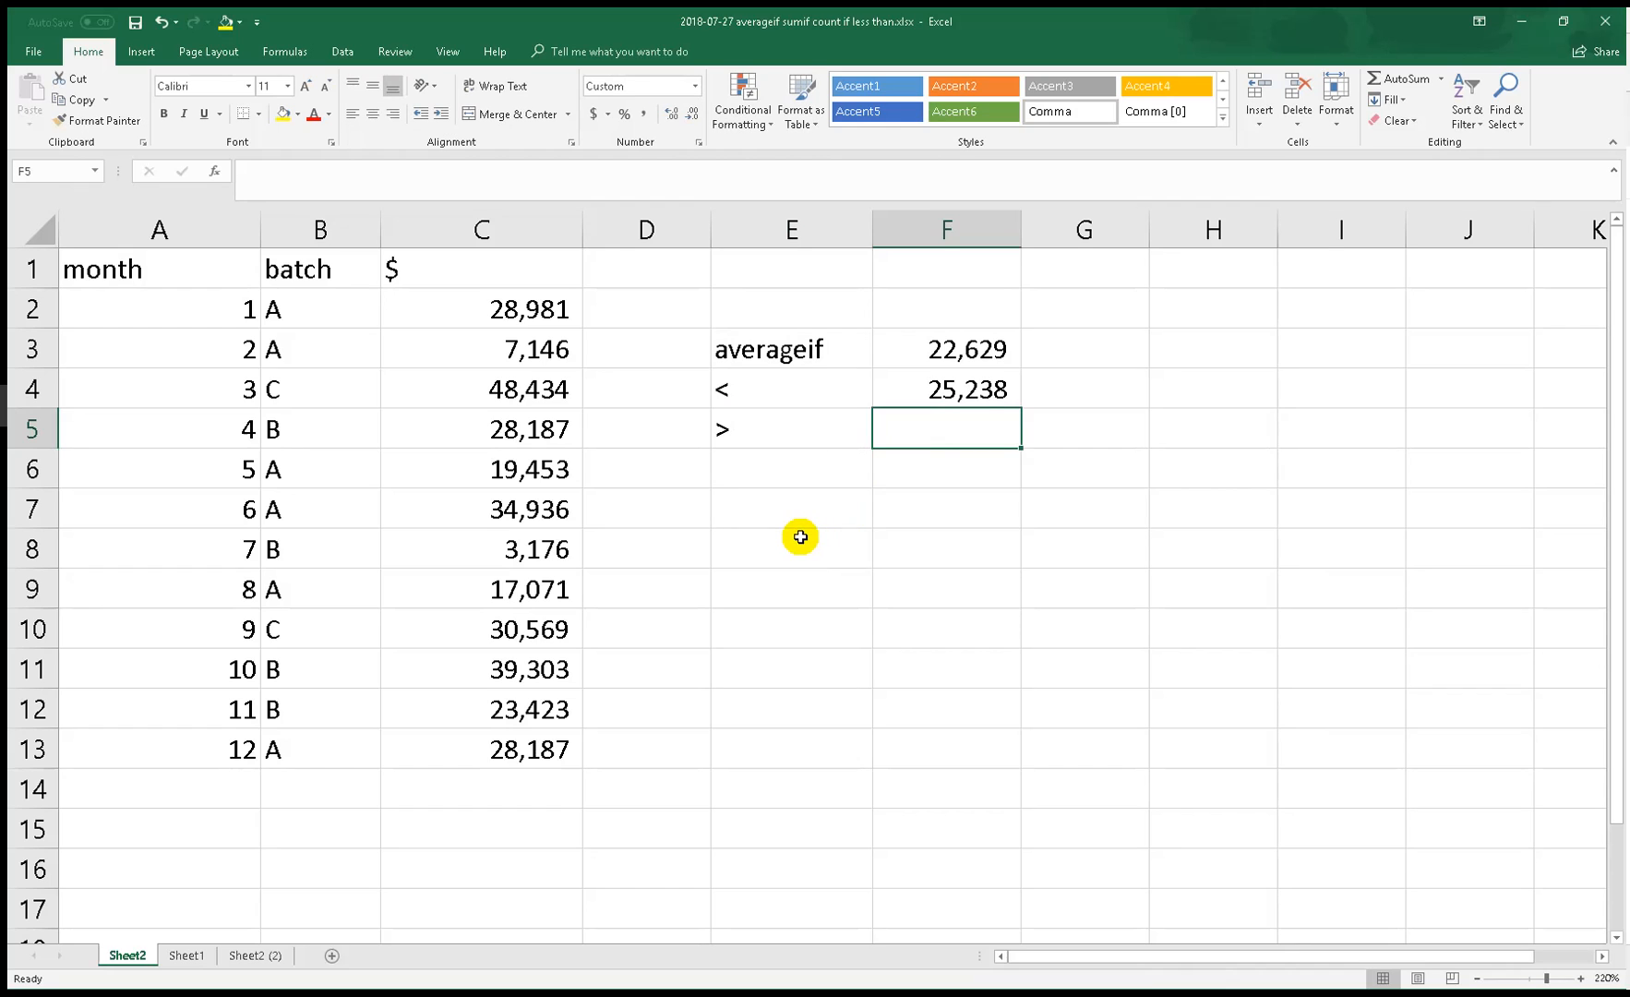
click(790, 390)
text(>)
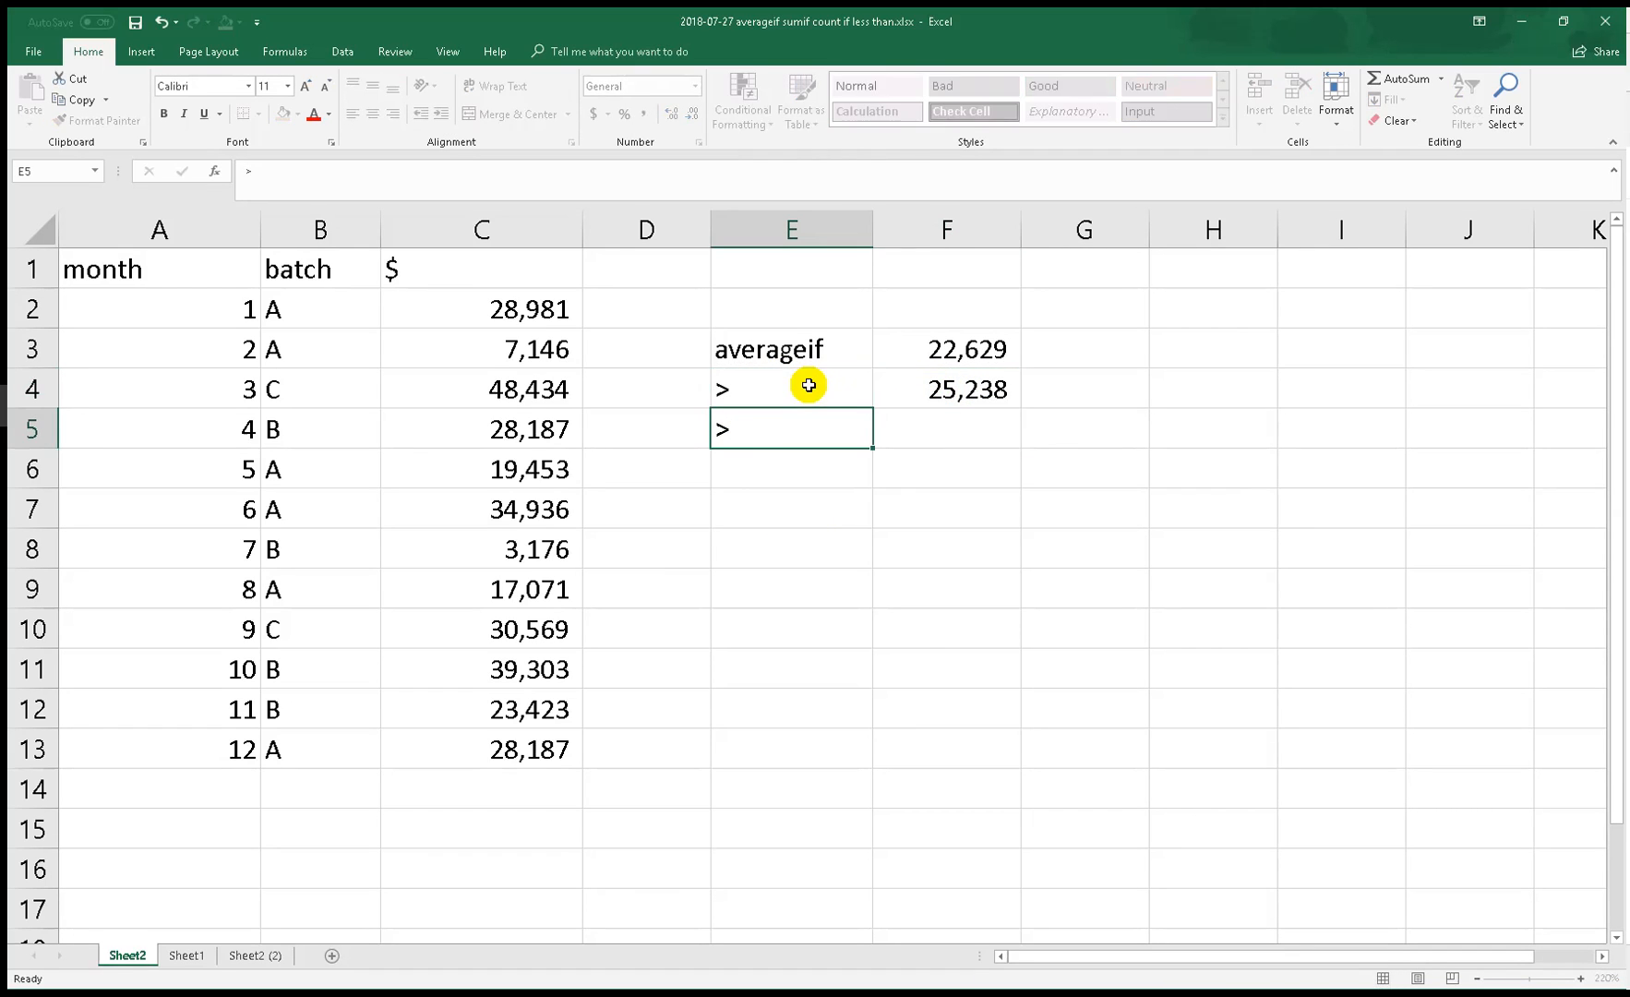
text(<)
click(947, 429)
text(=)
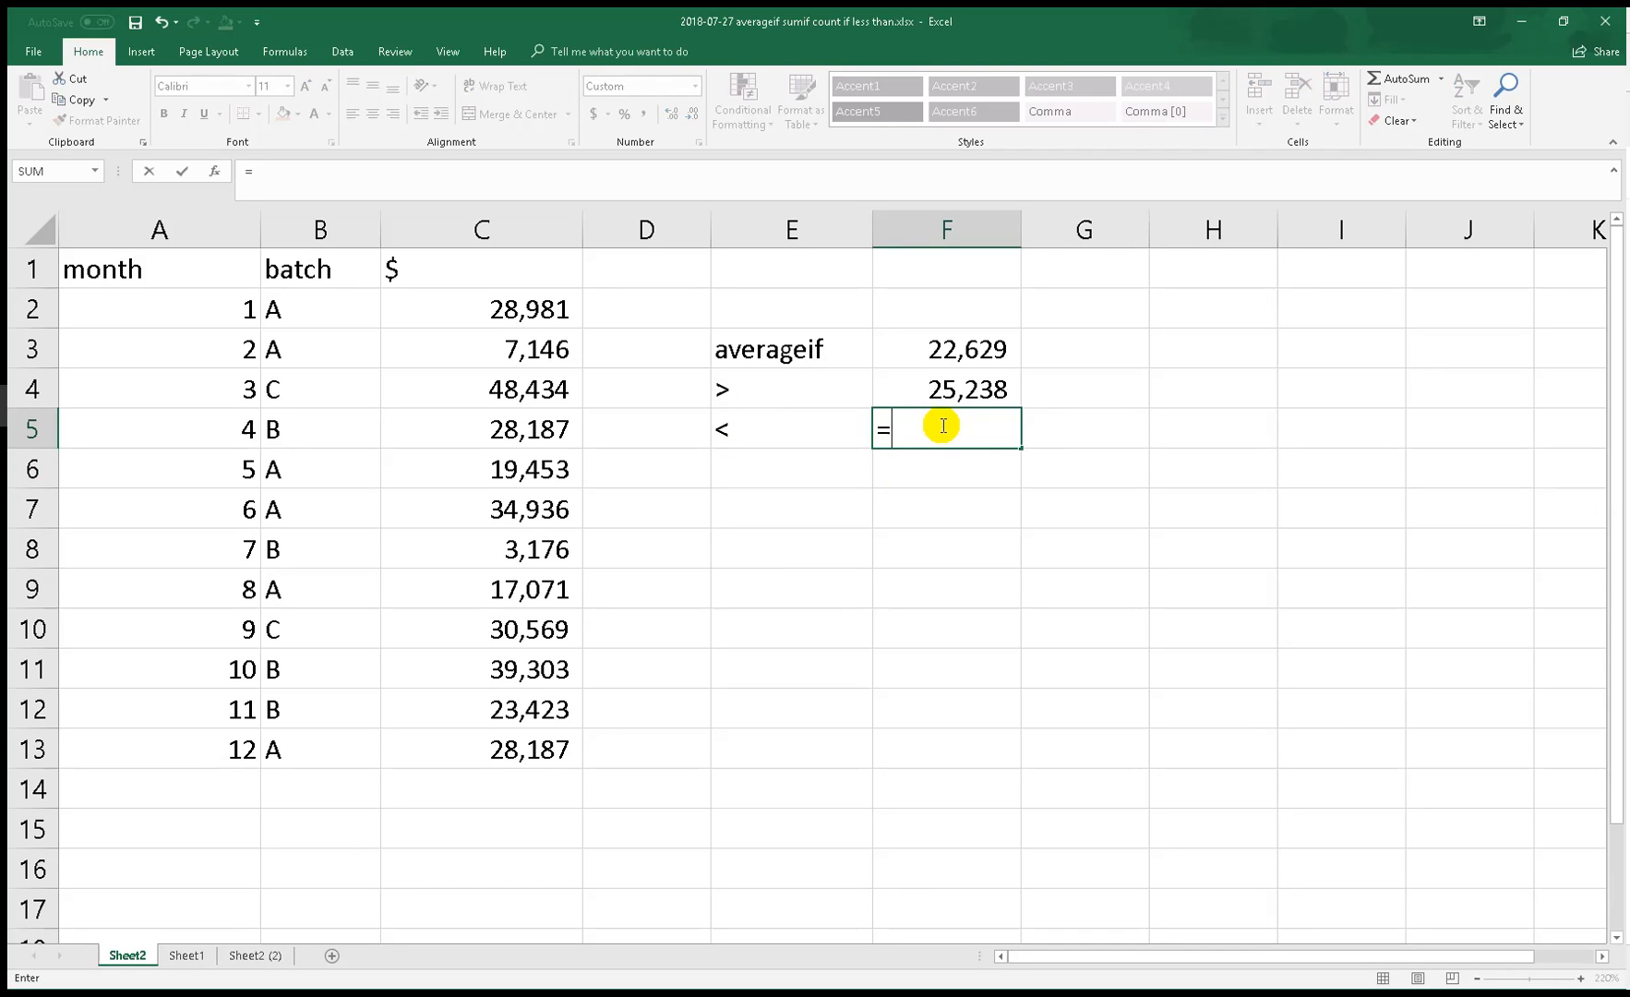
text(aver)
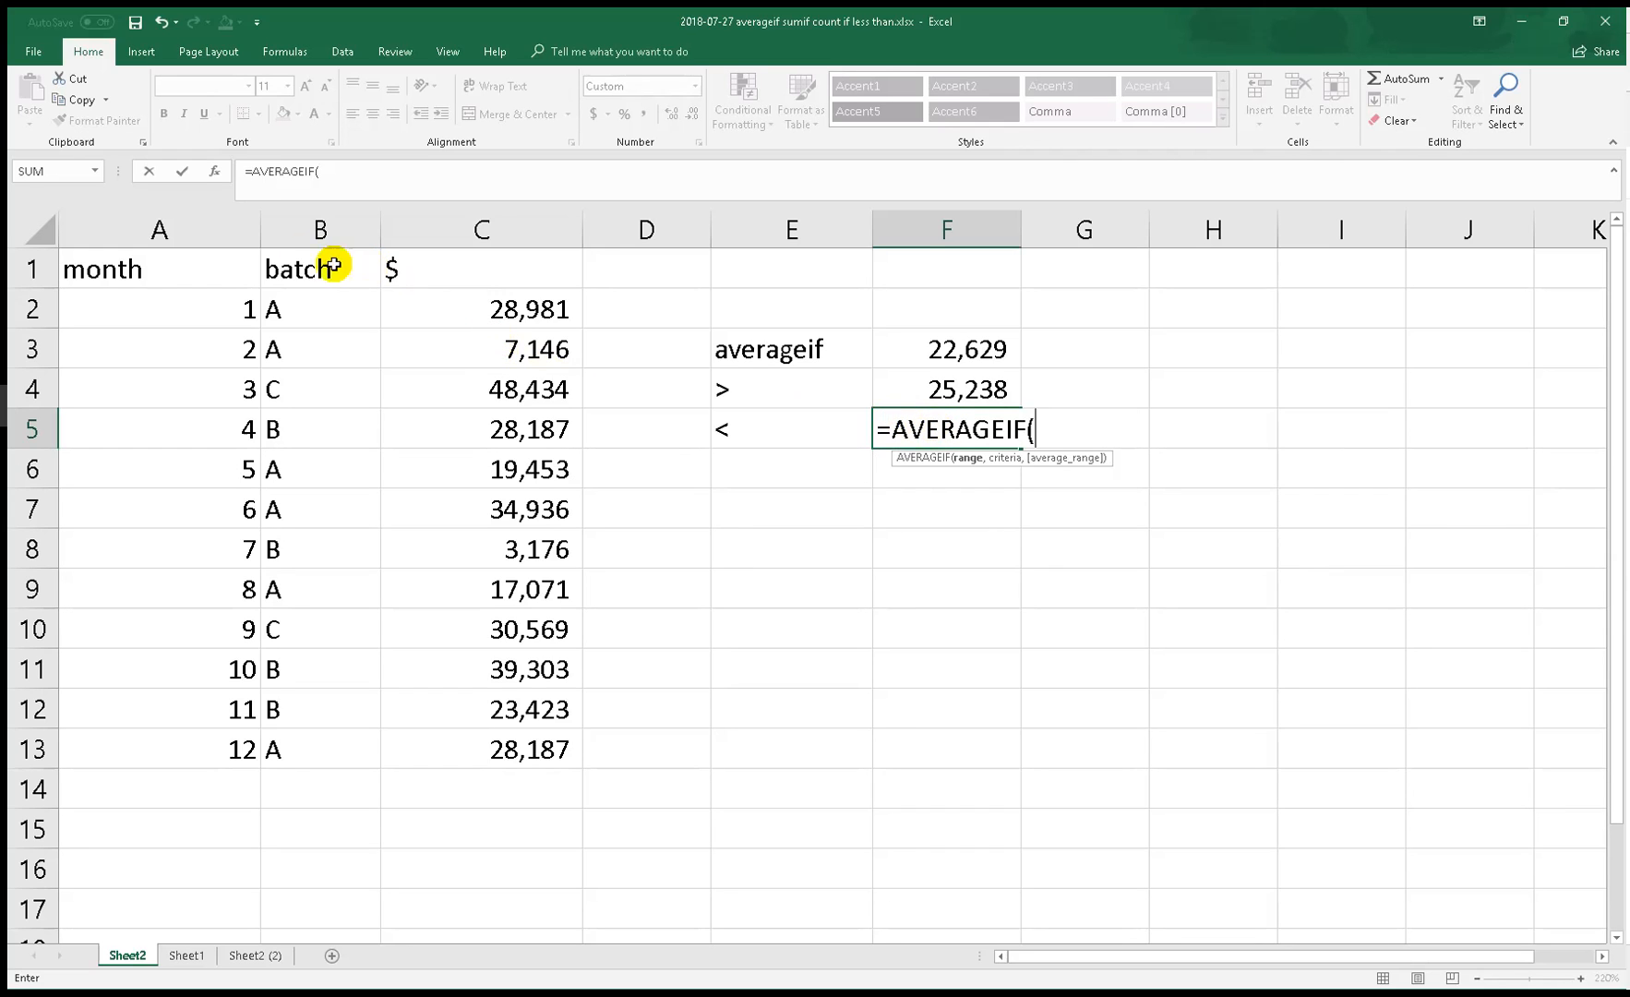
click(158, 229)
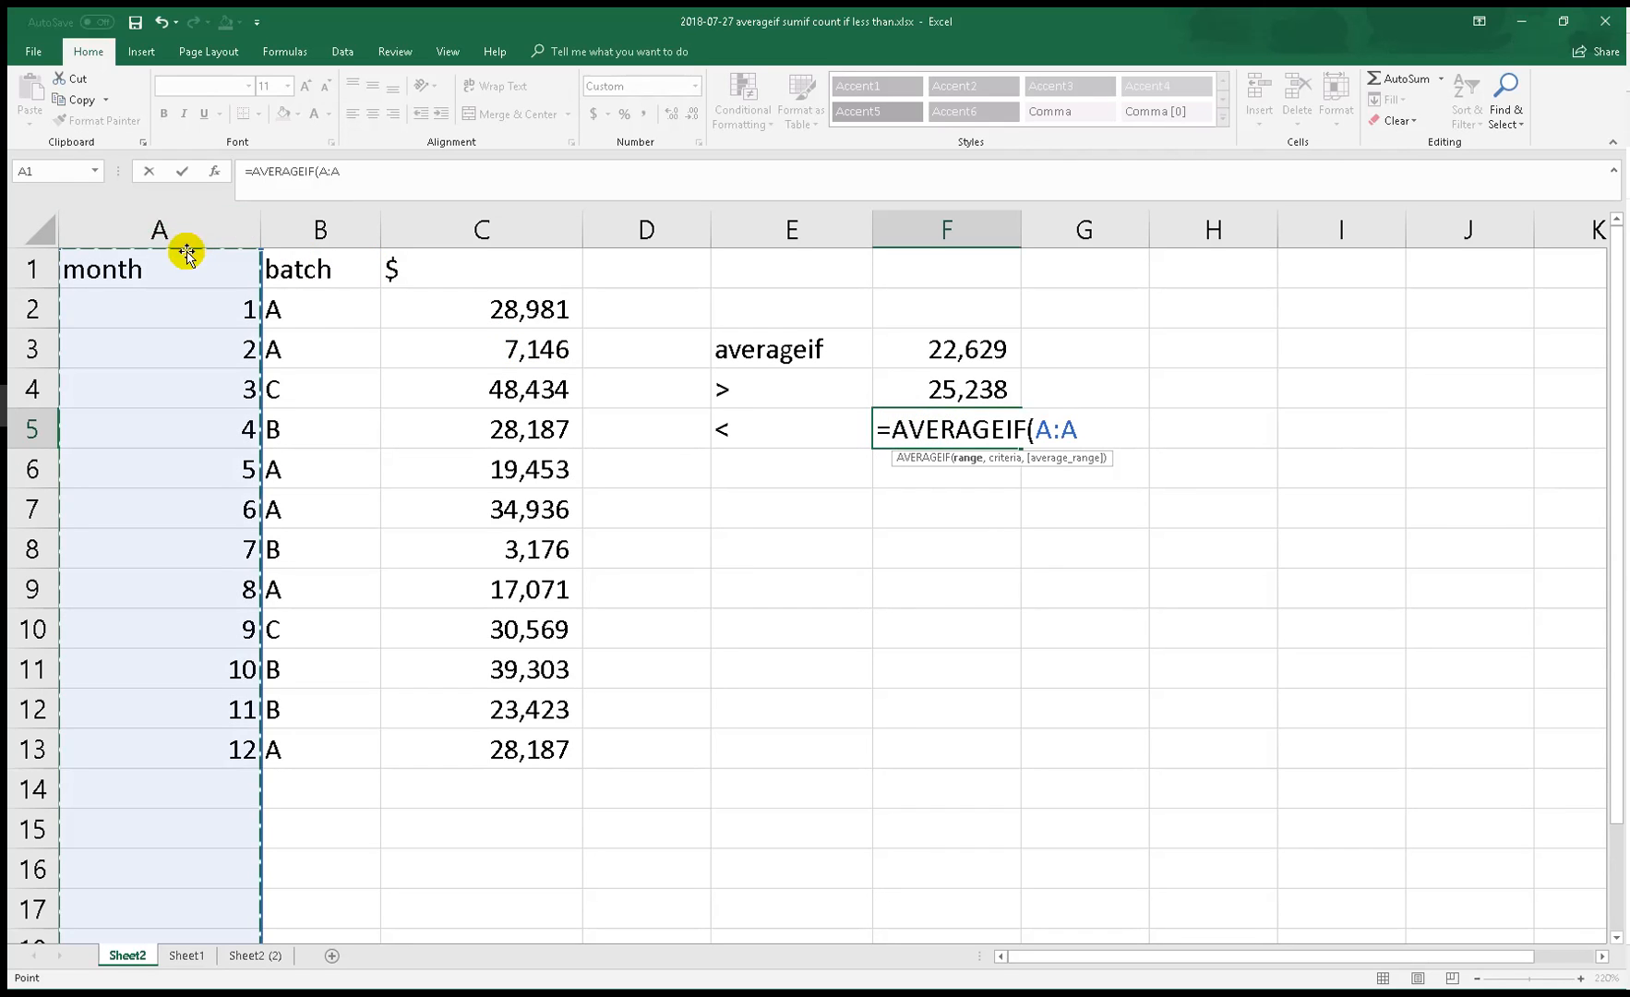
text(,)
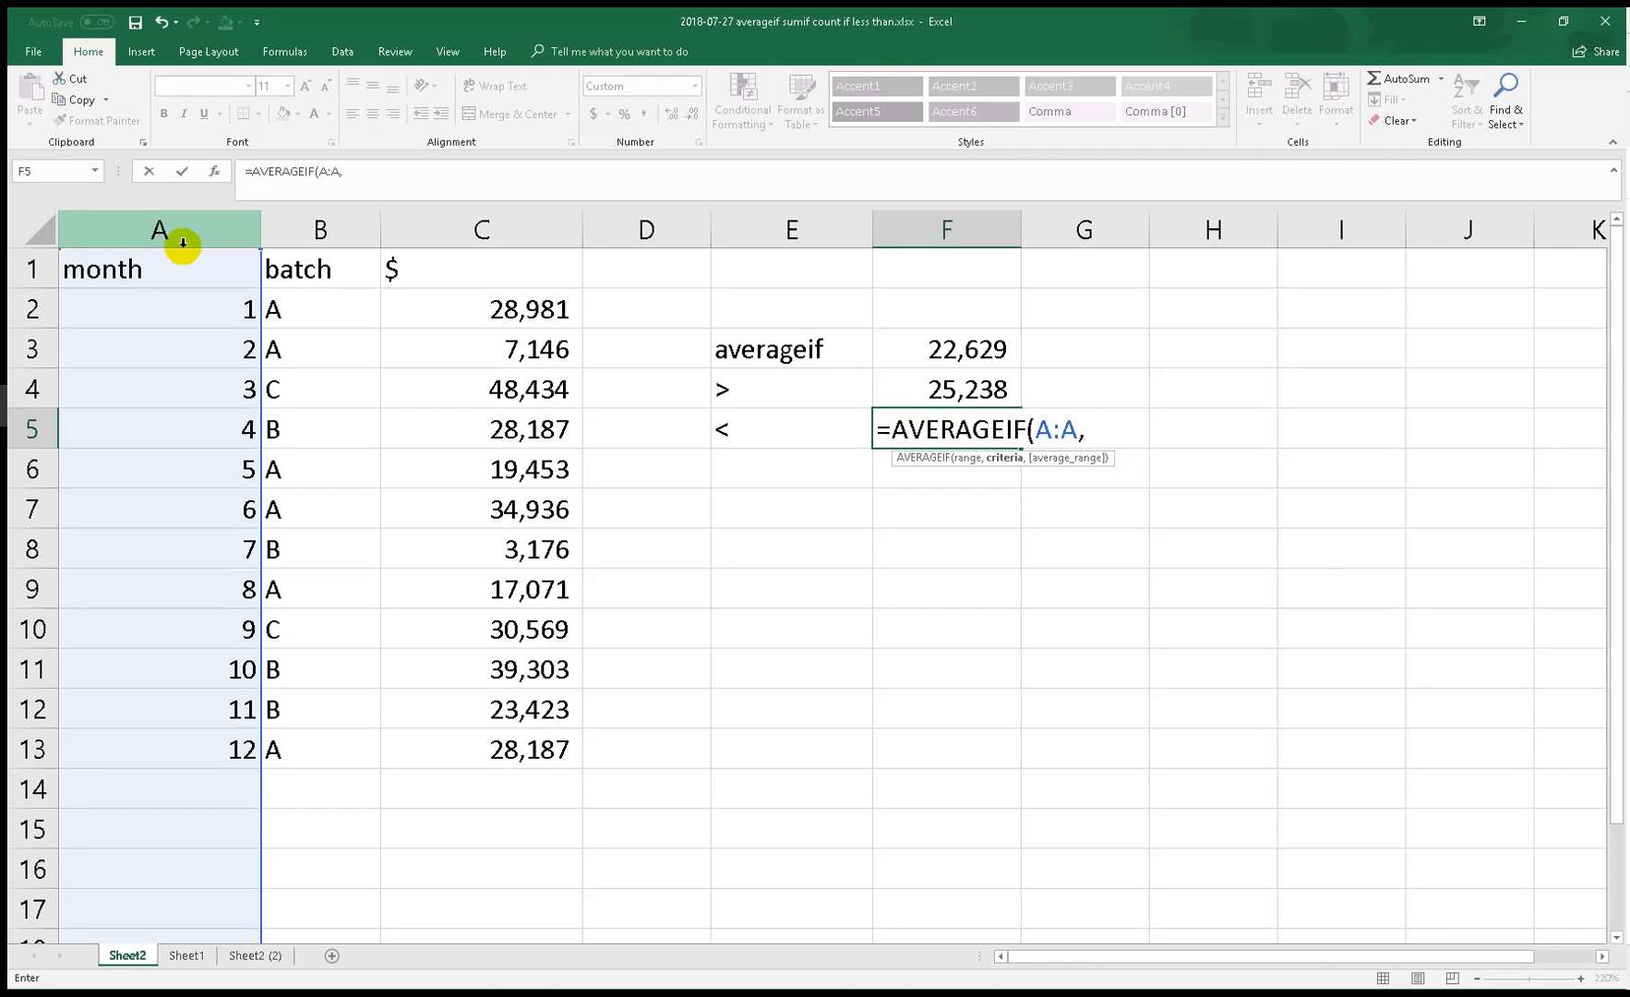
text(")
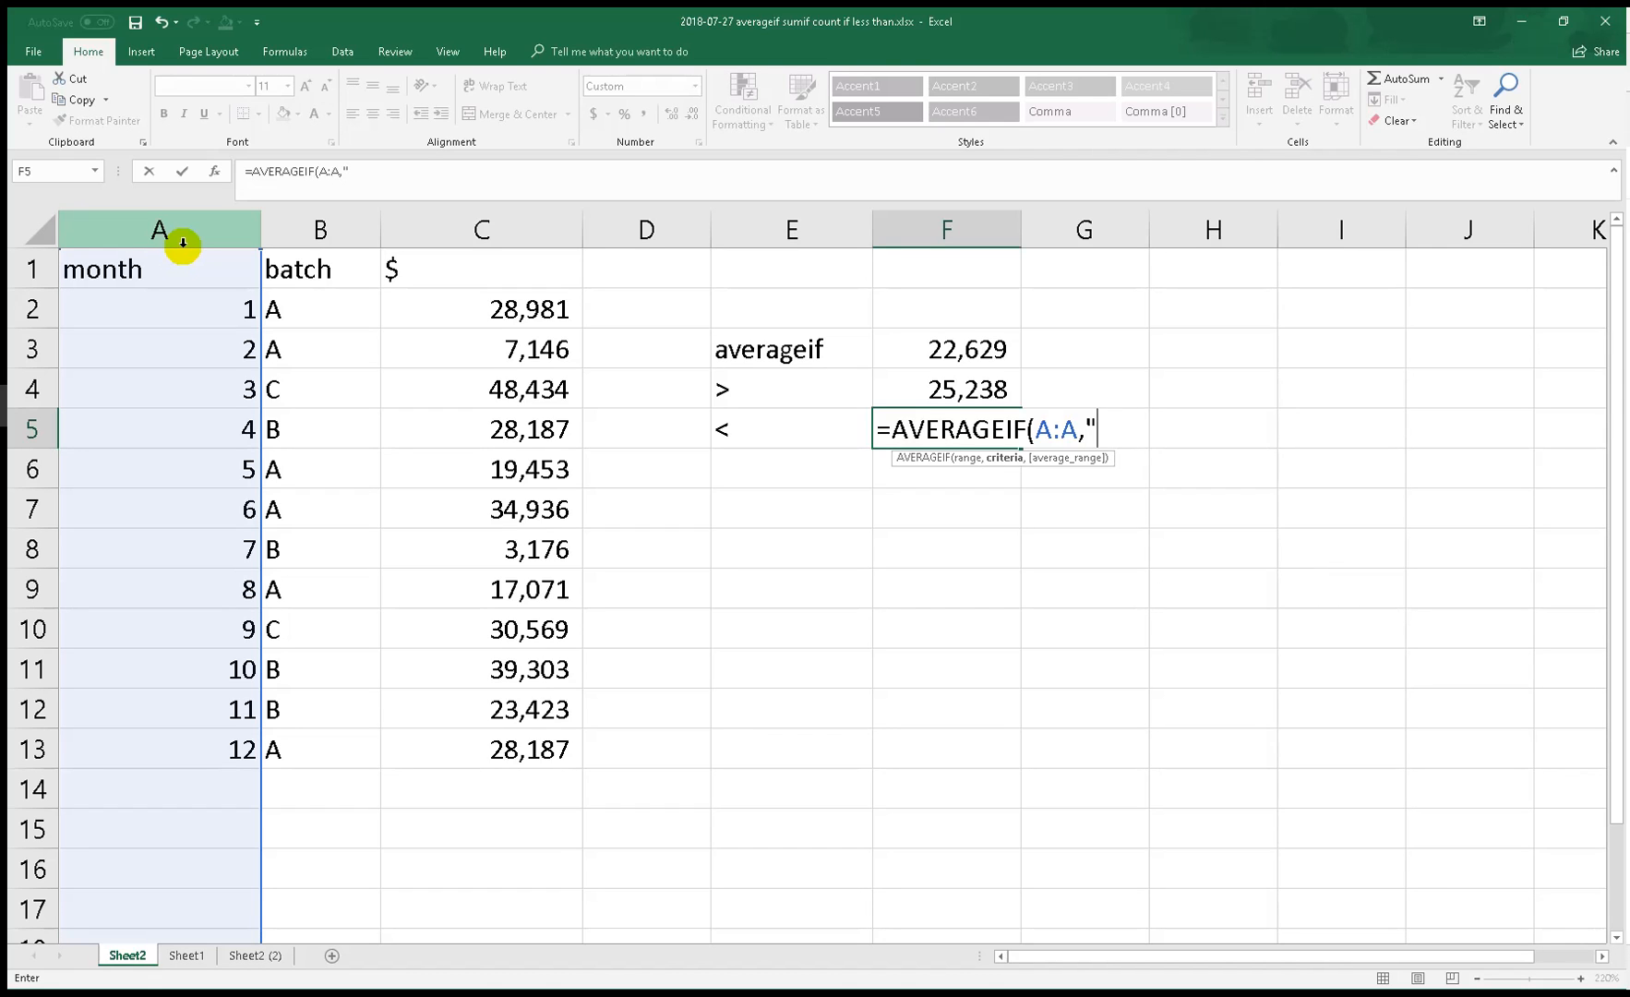
text(<)
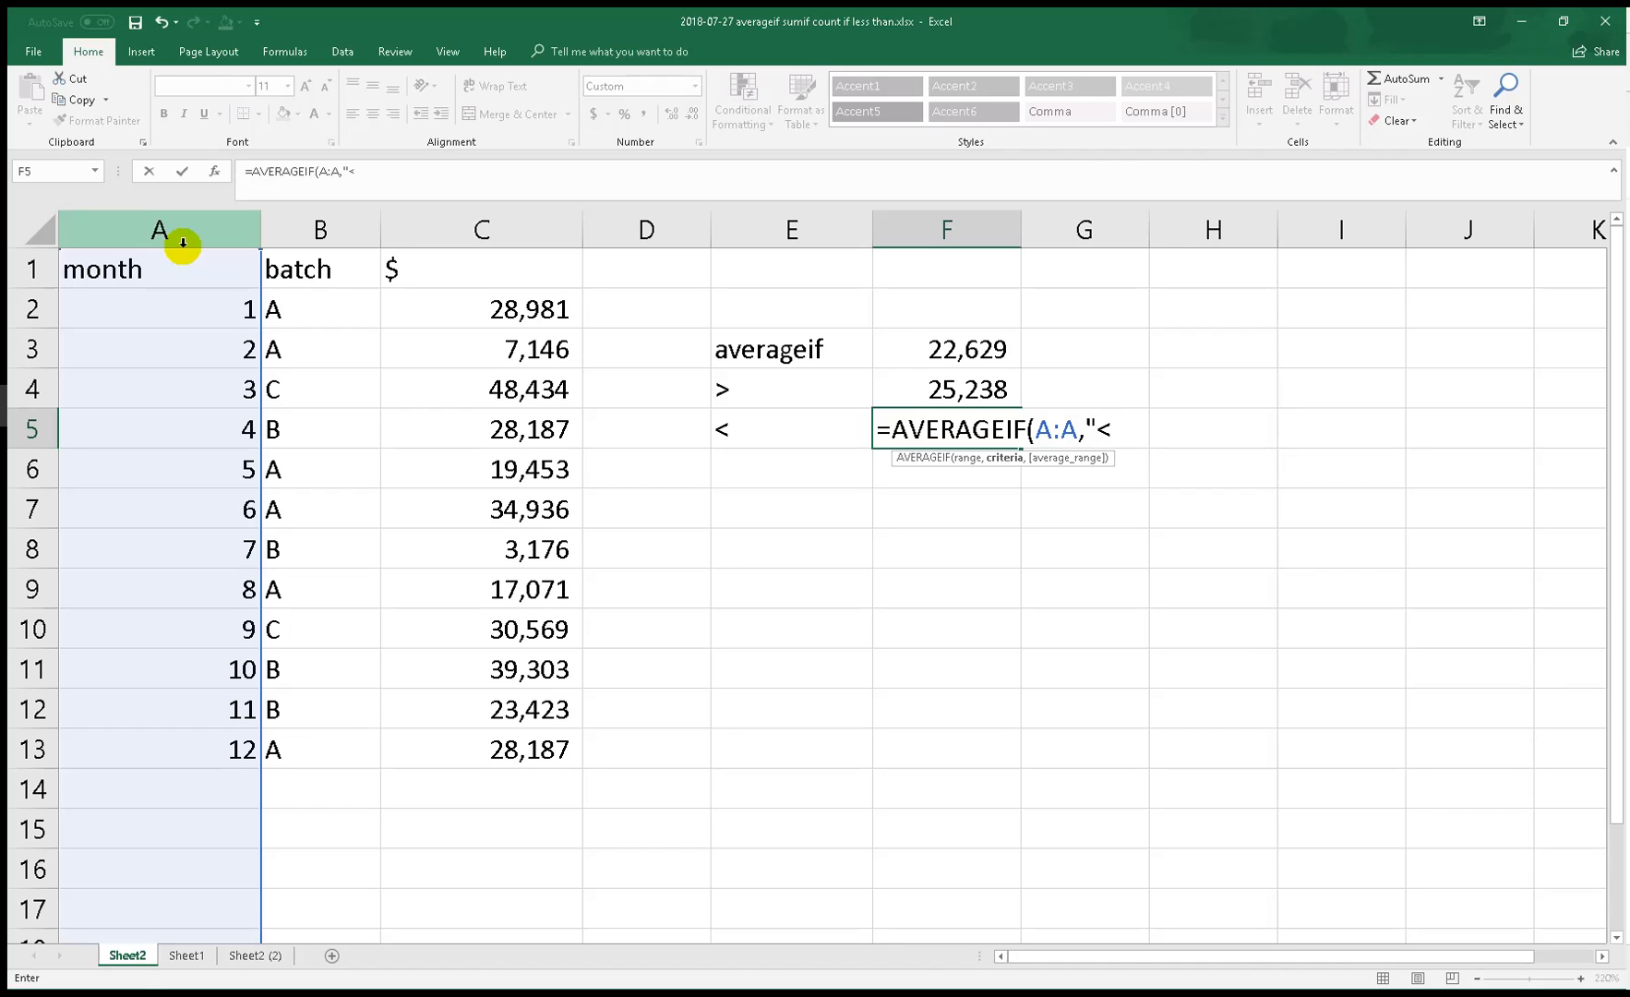
text(")
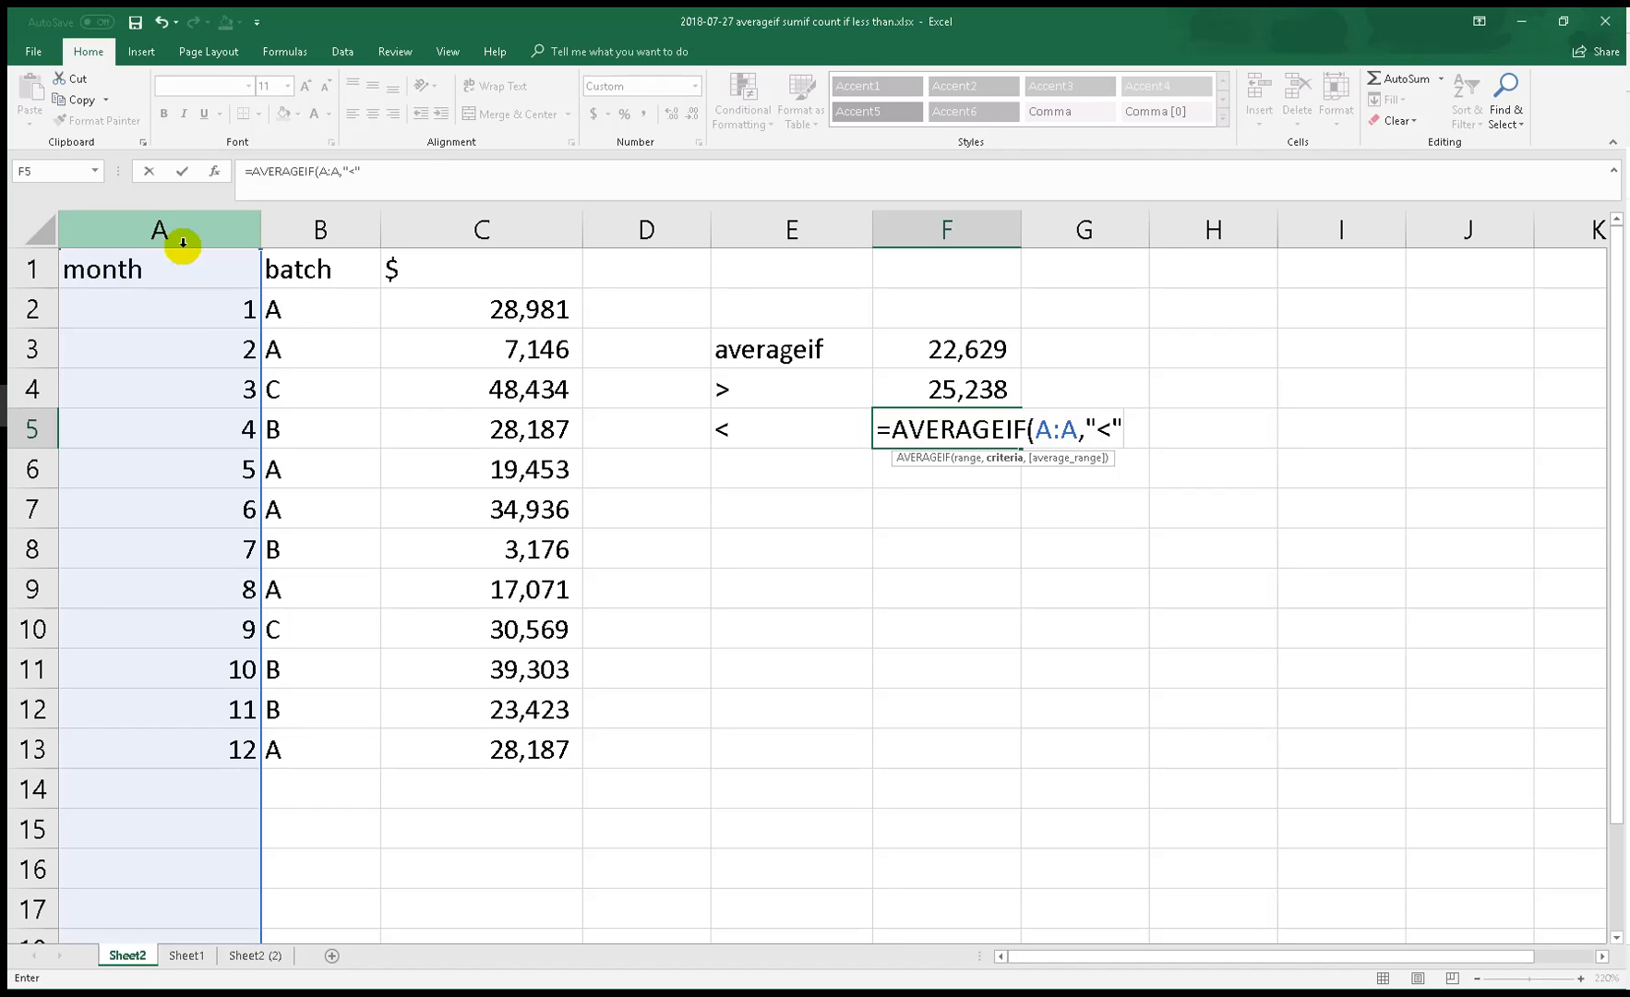
text(&)
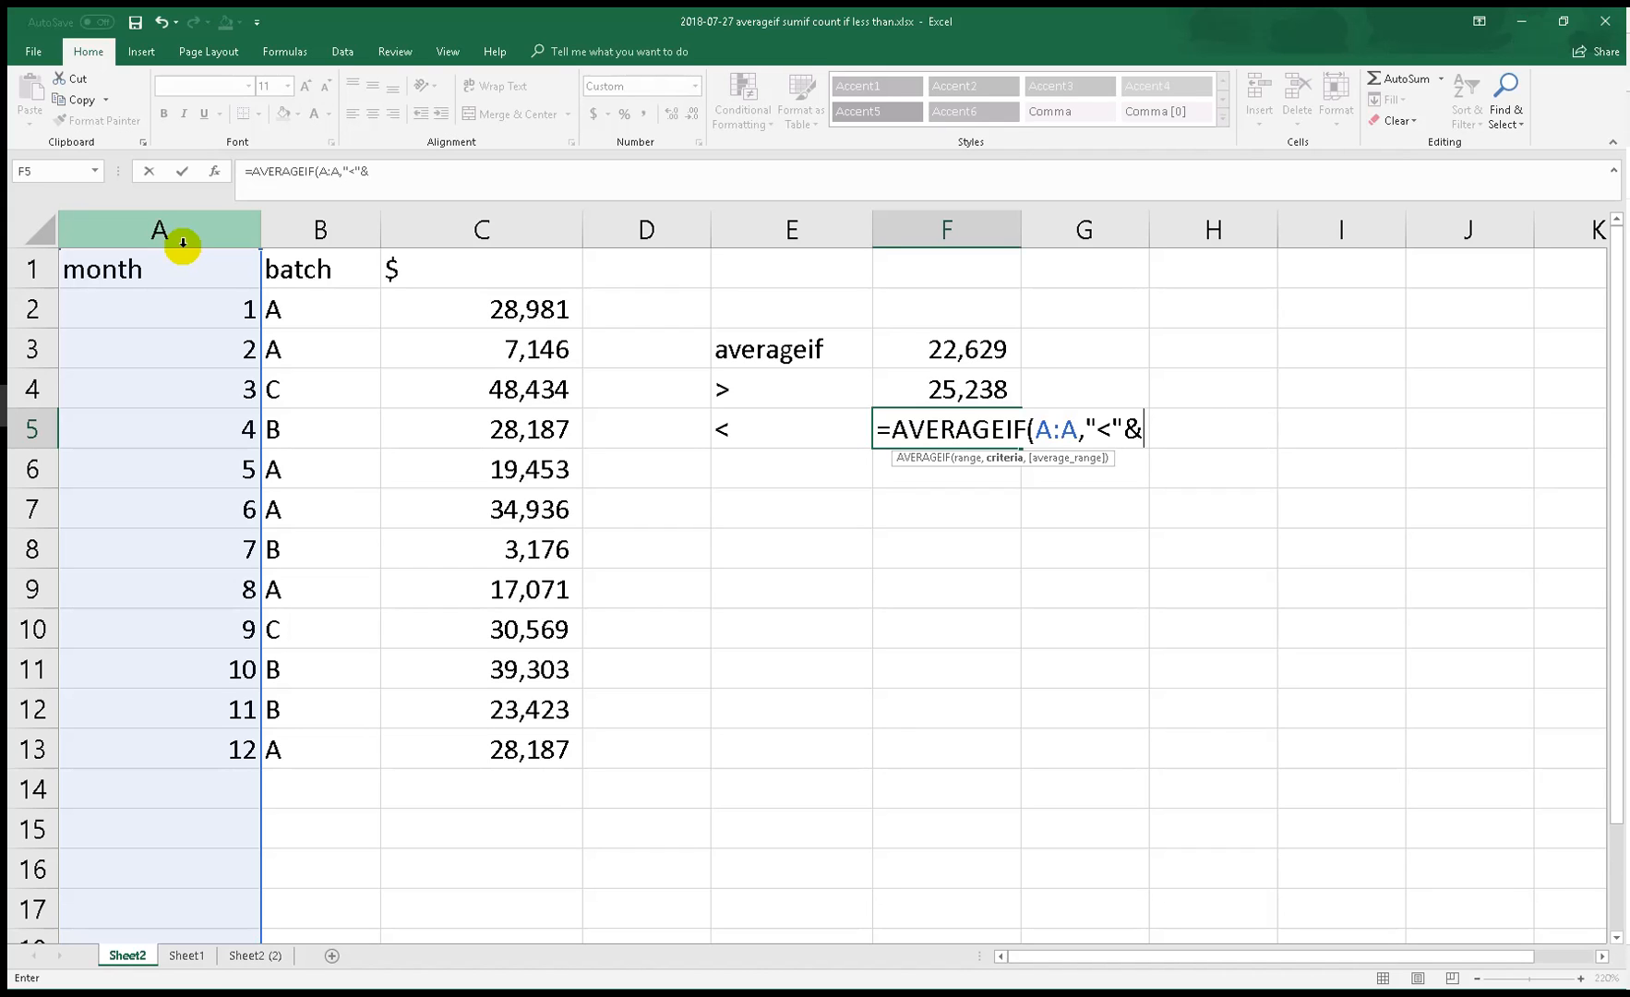
Finish the criterion as MONTH(TODAY()) and add the C:C average range, raising Excel's typo prompt
text(MONTH()
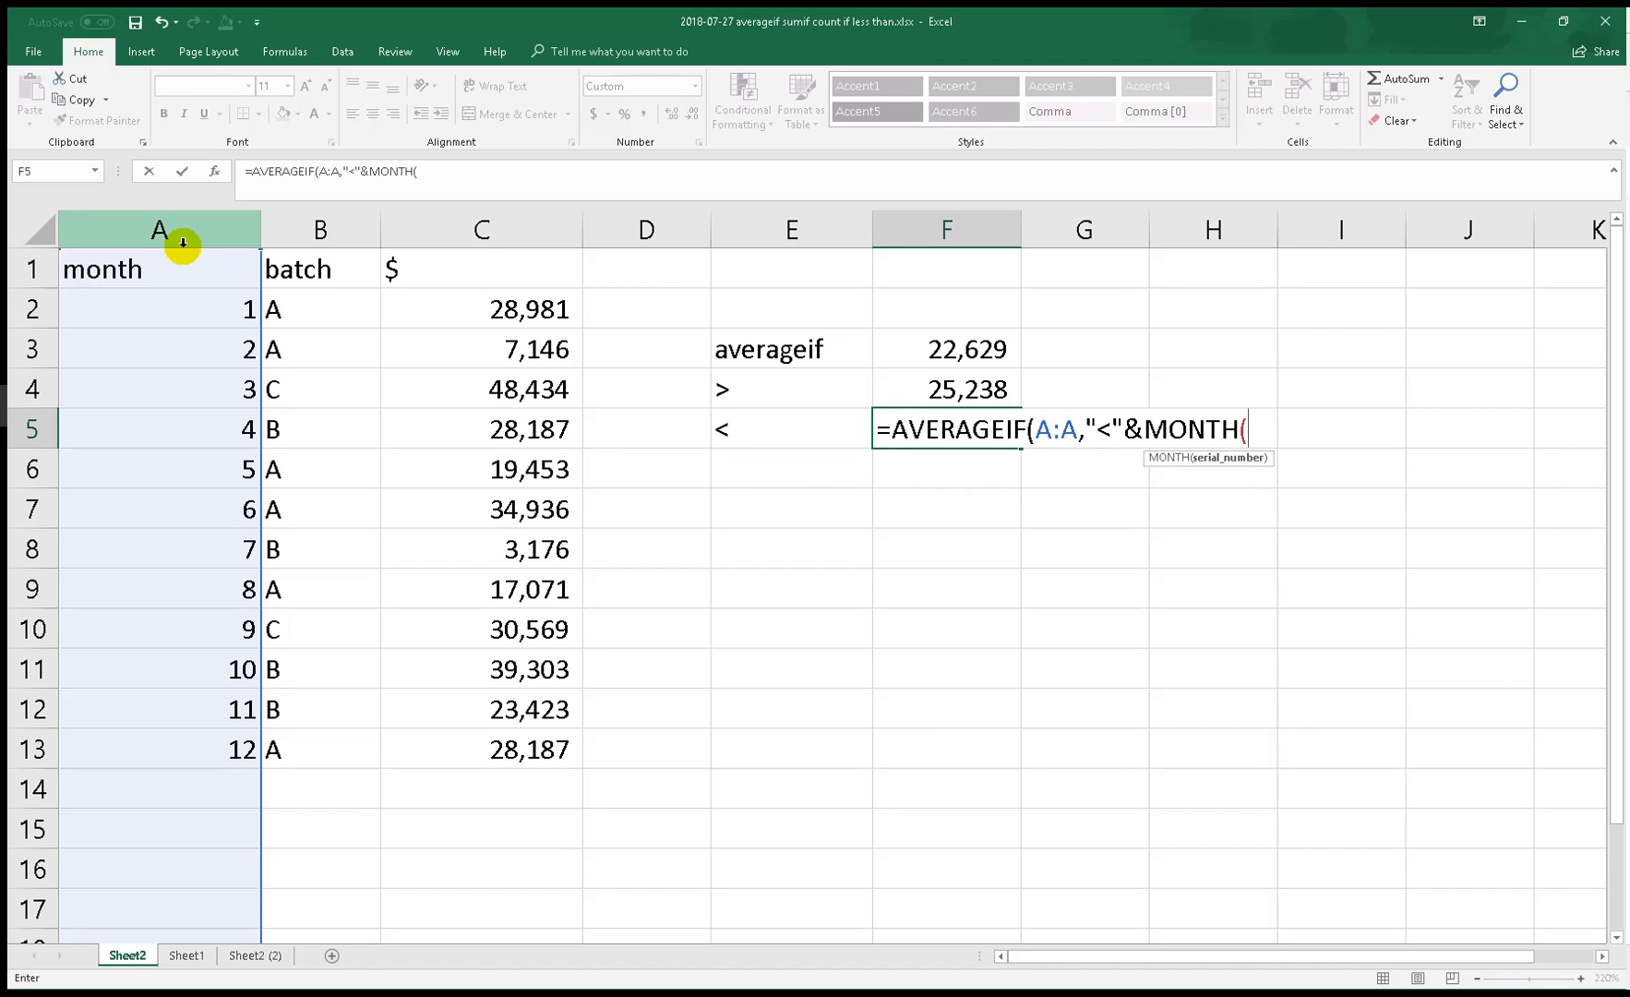
text(TODAY()
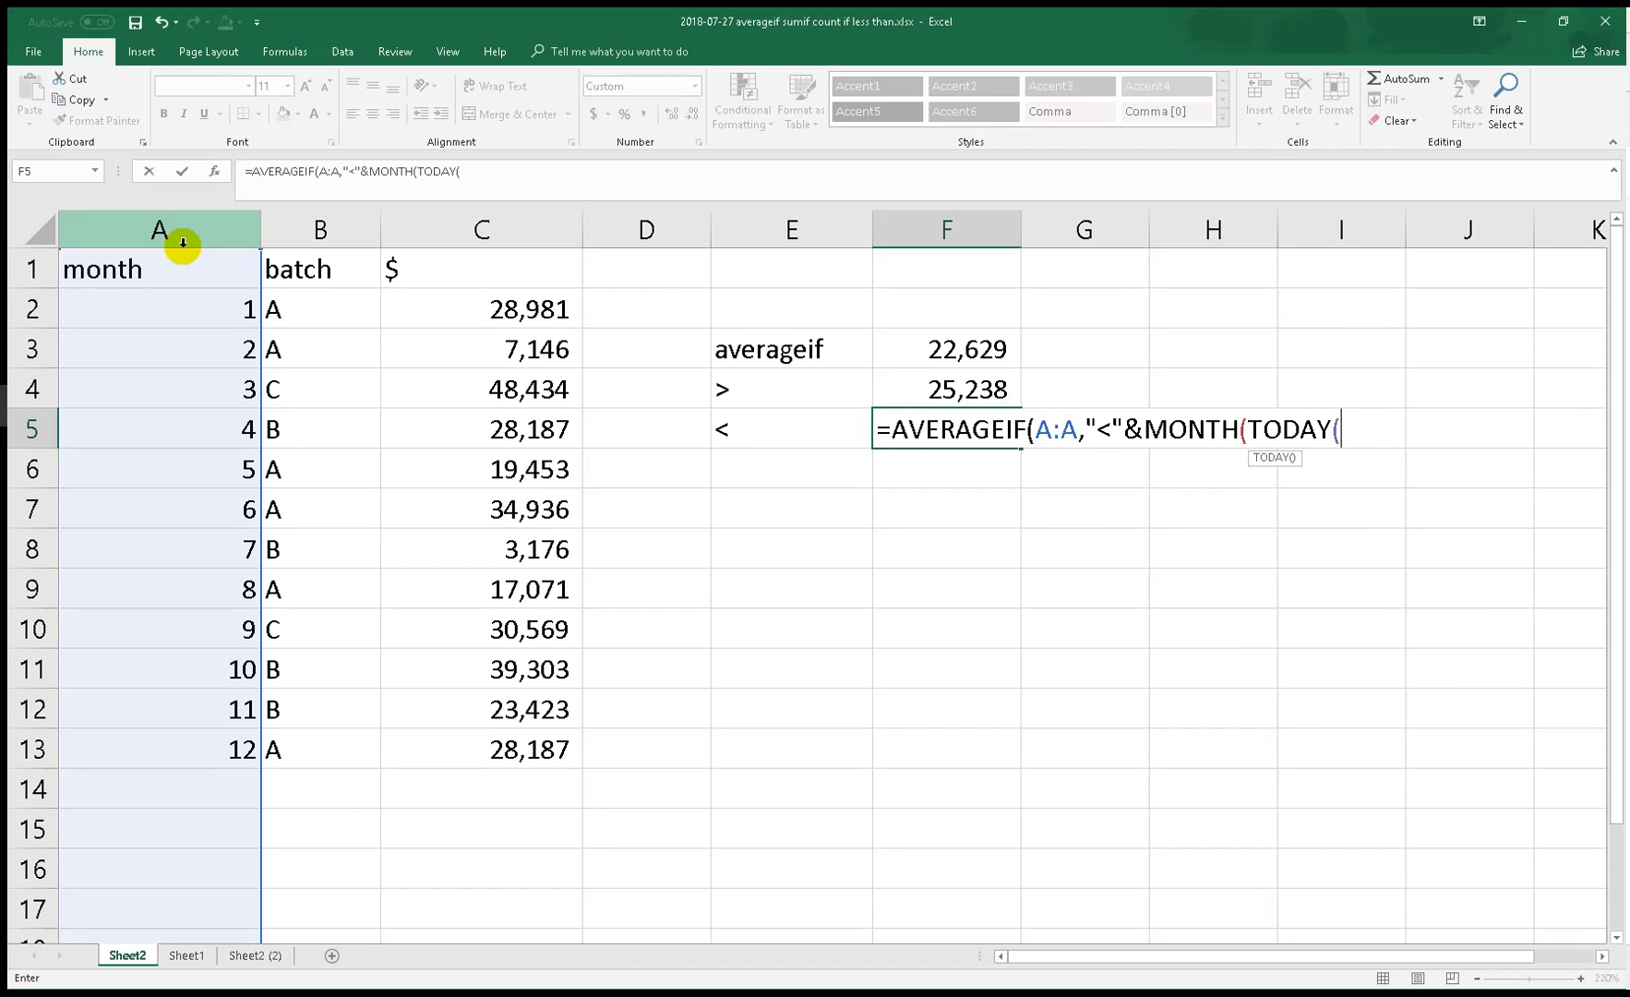
text()))
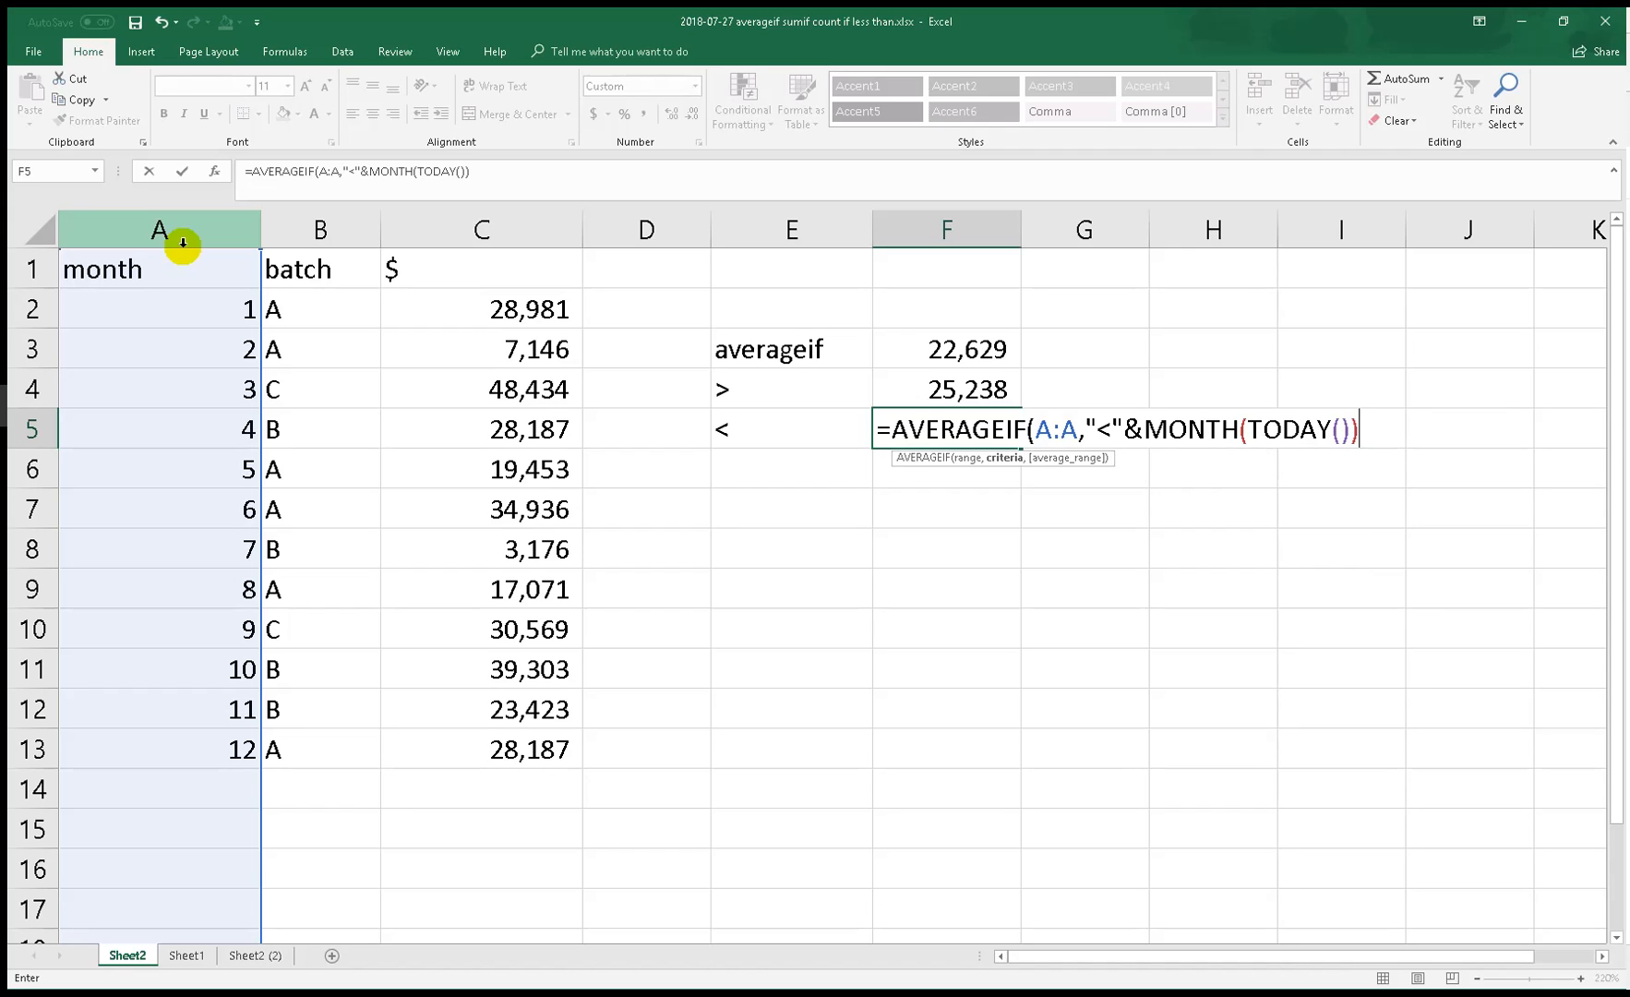
text(,C:C)
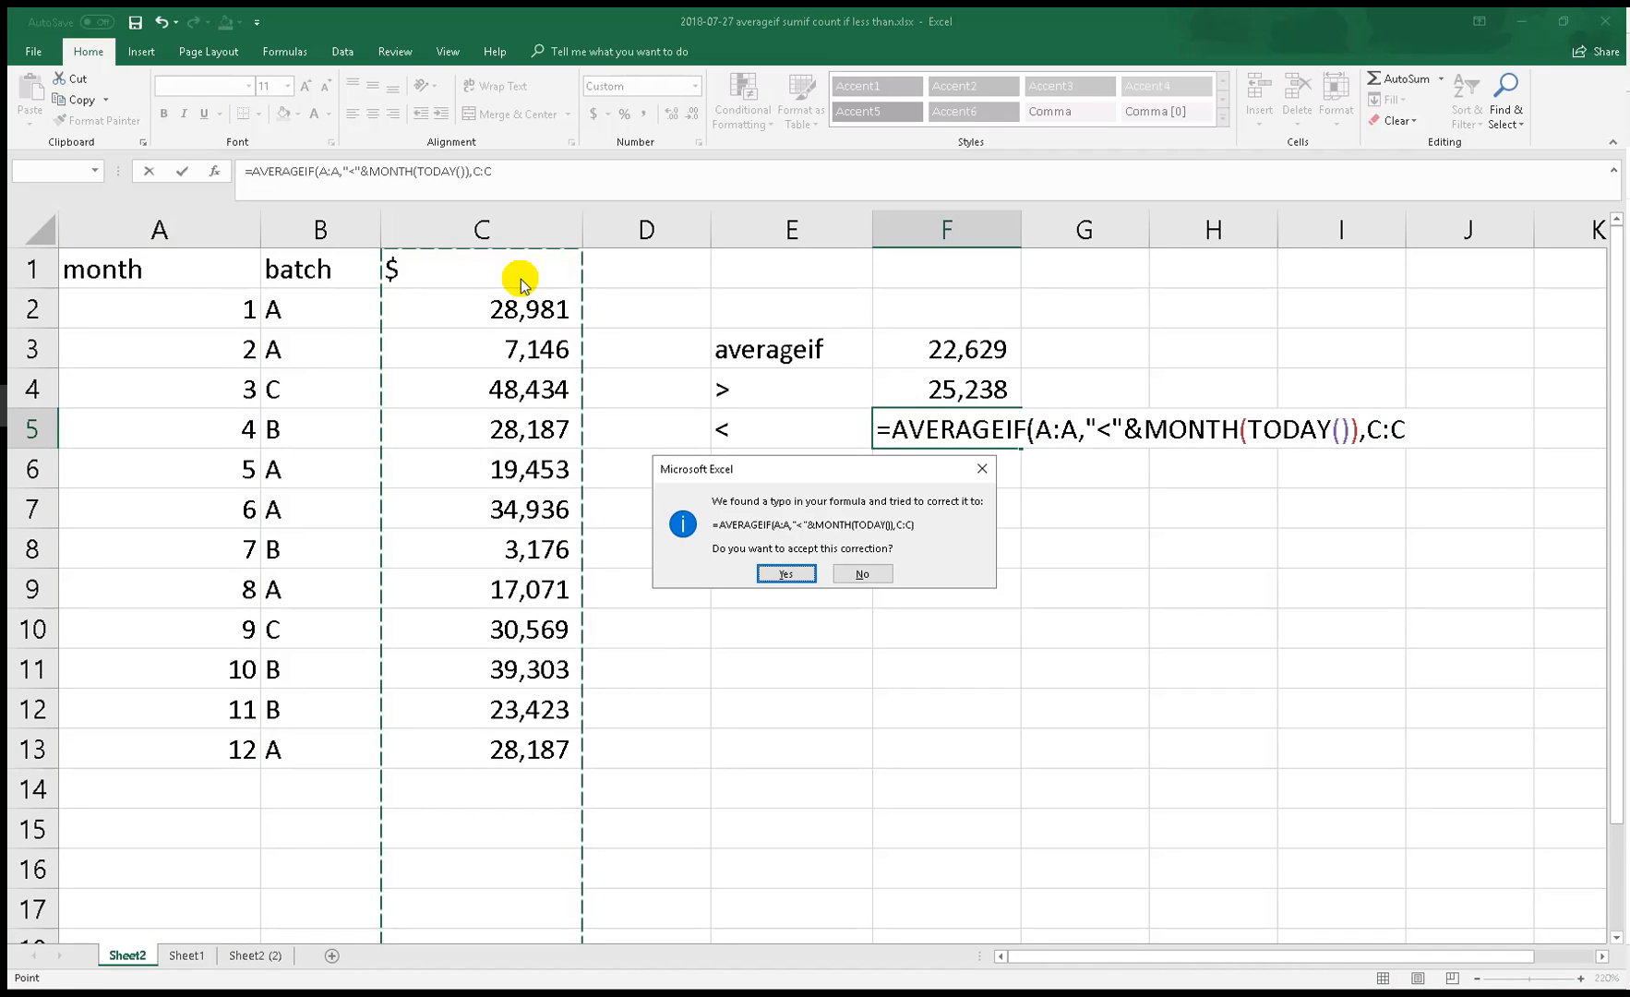
Accept the correction so F5 shows 27,856 and verify it against the C2:C7 status-bar average
click(785, 572)
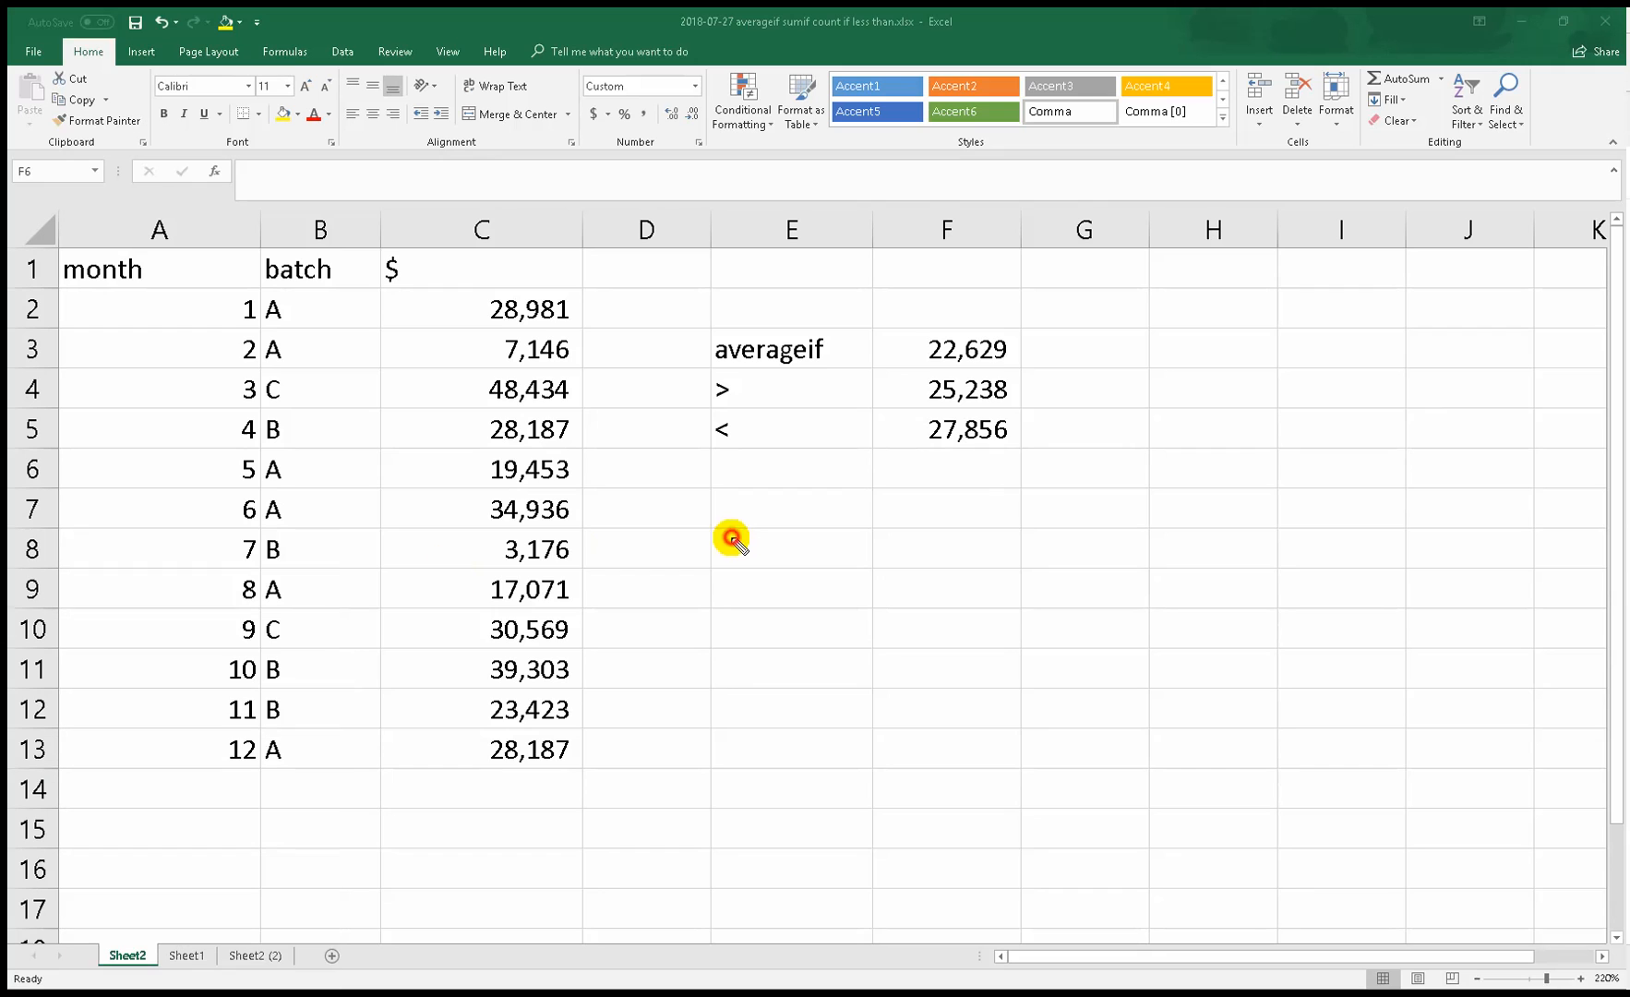
mouse_move(892, 482)
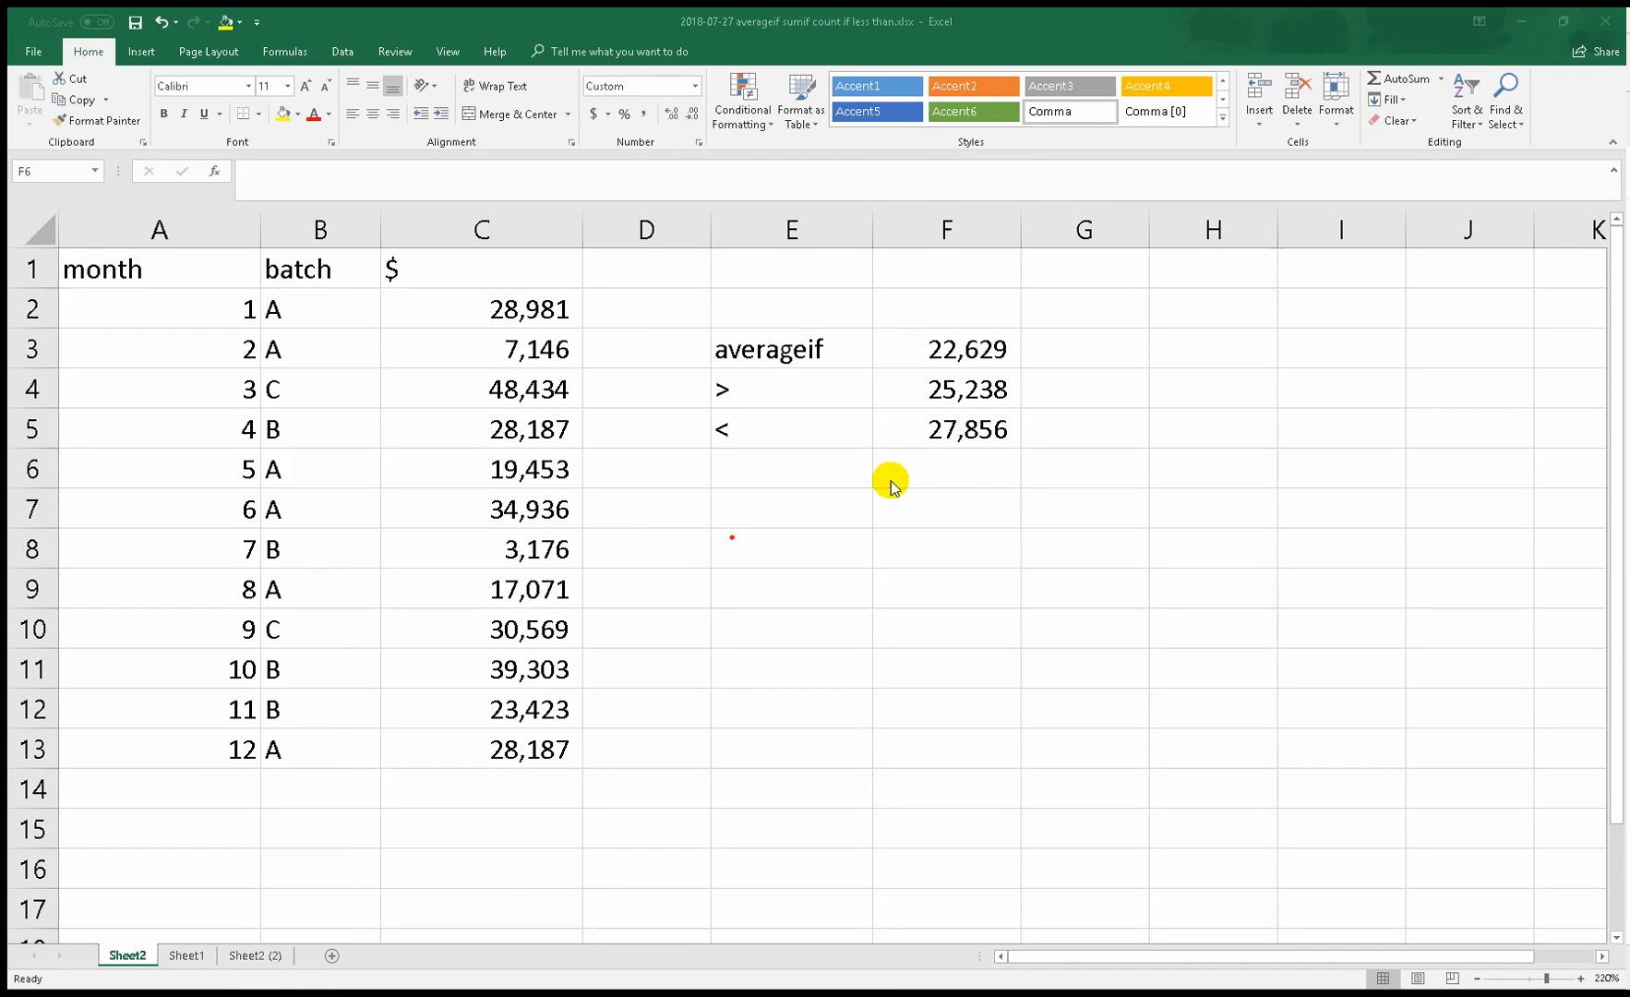
click(944, 429)
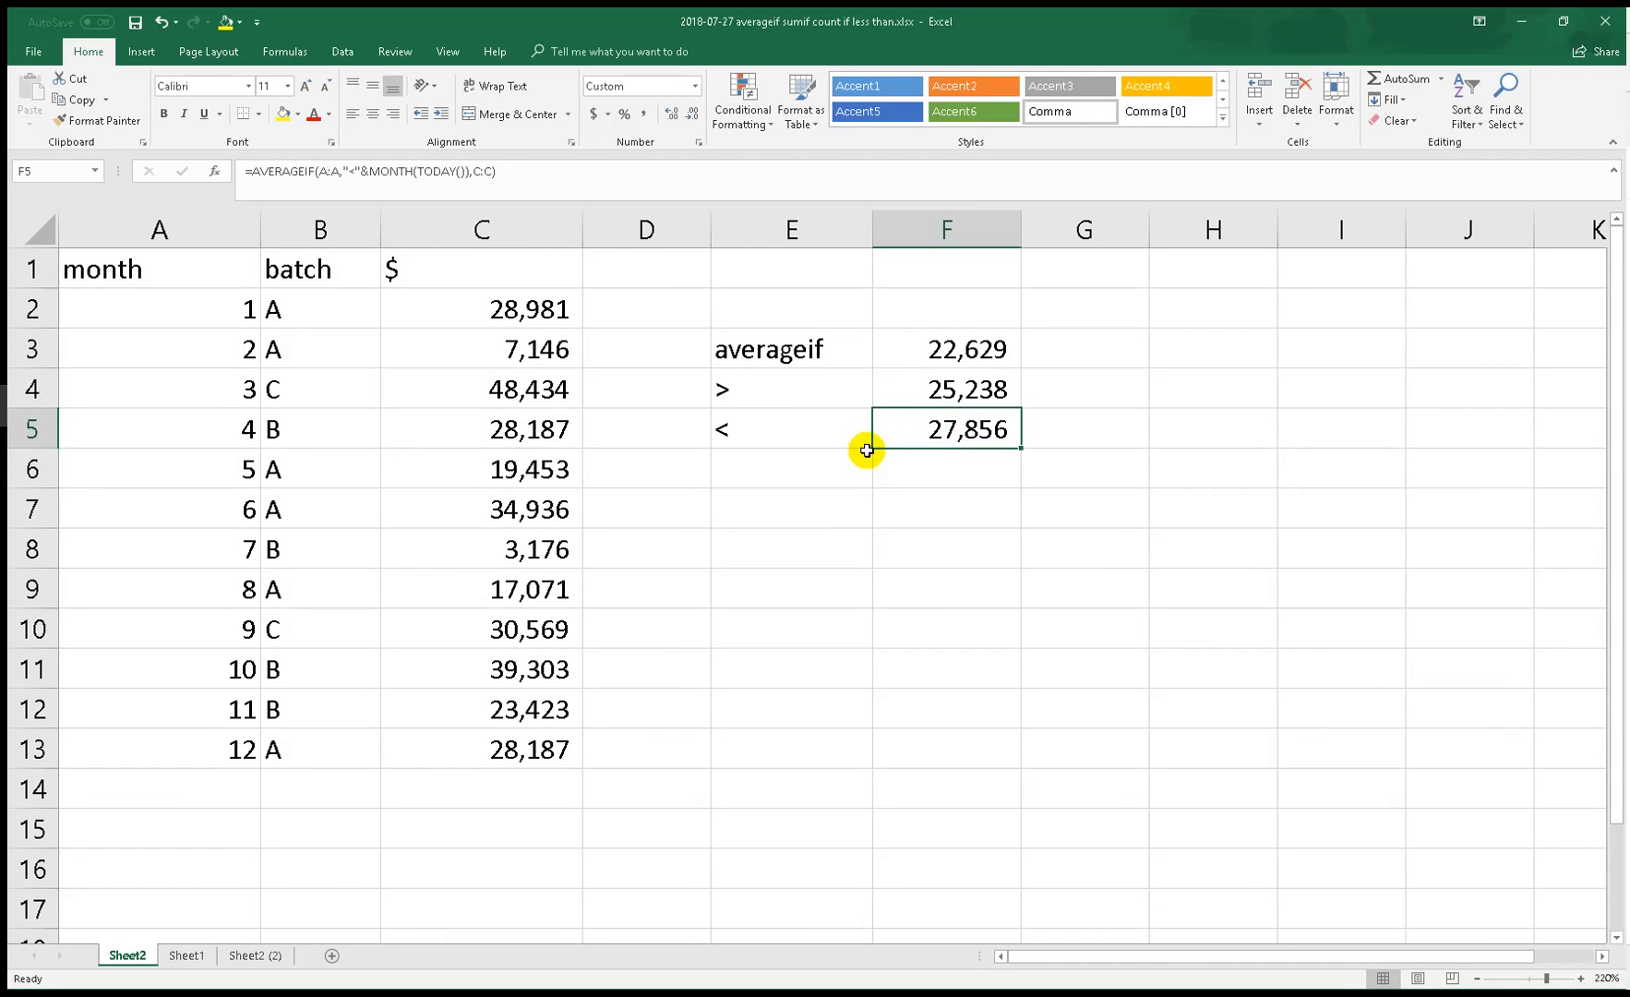
double_click(943, 428)
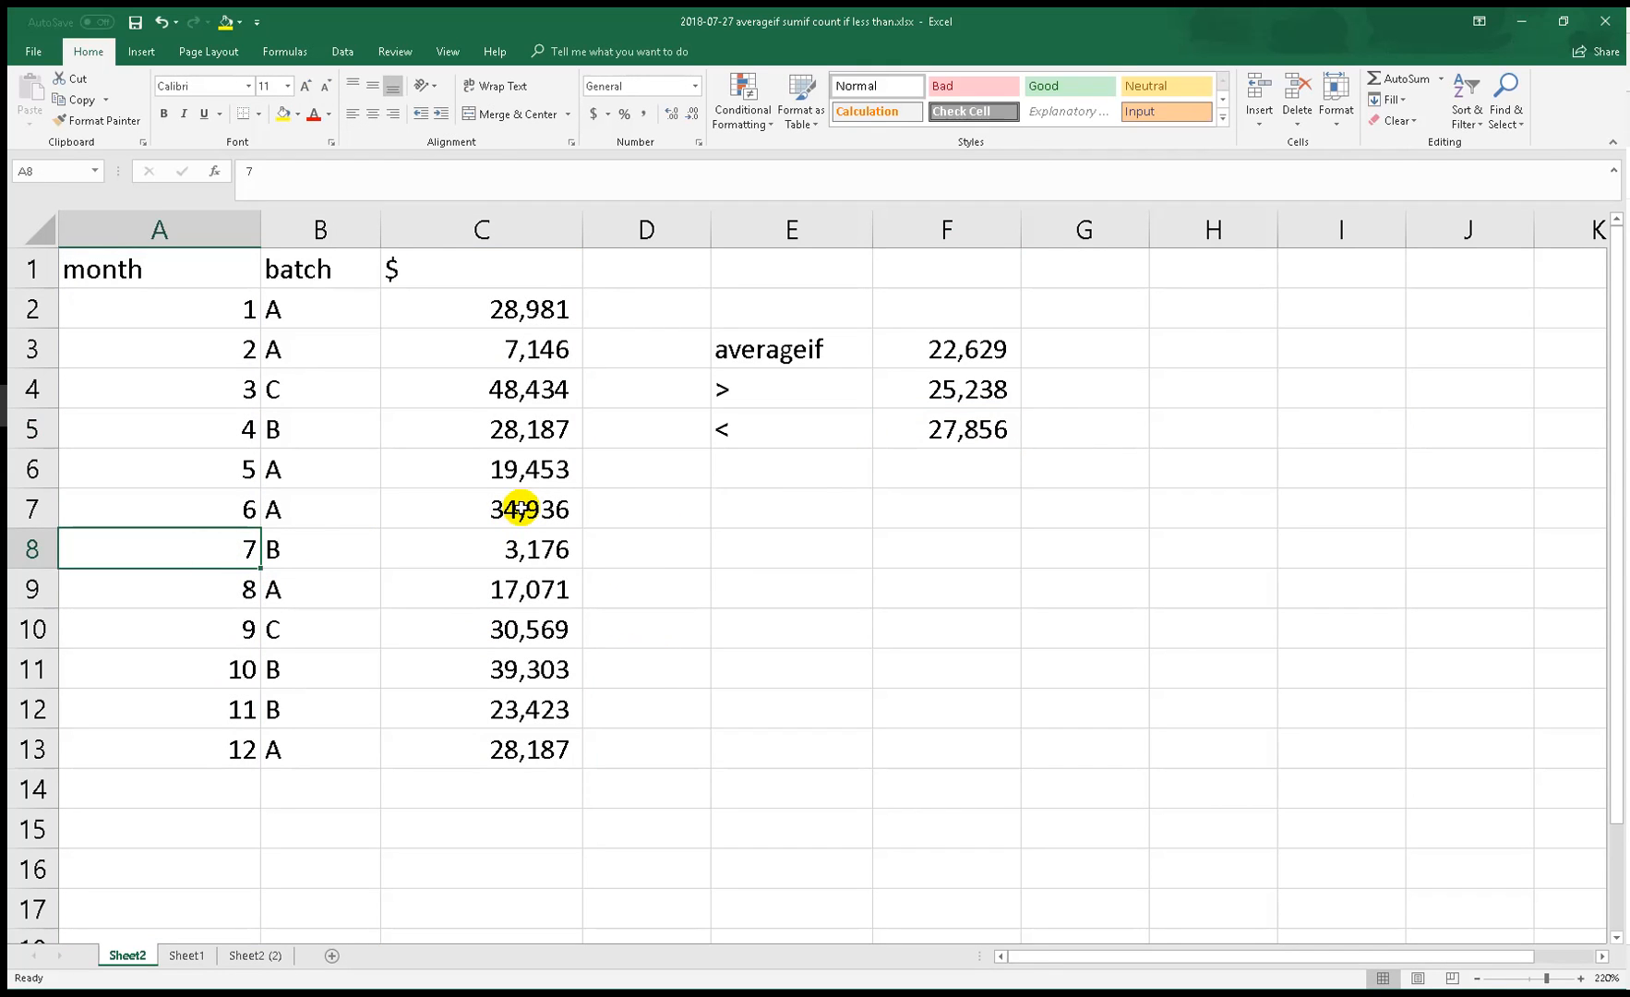
drag(480, 308, 521, 508)
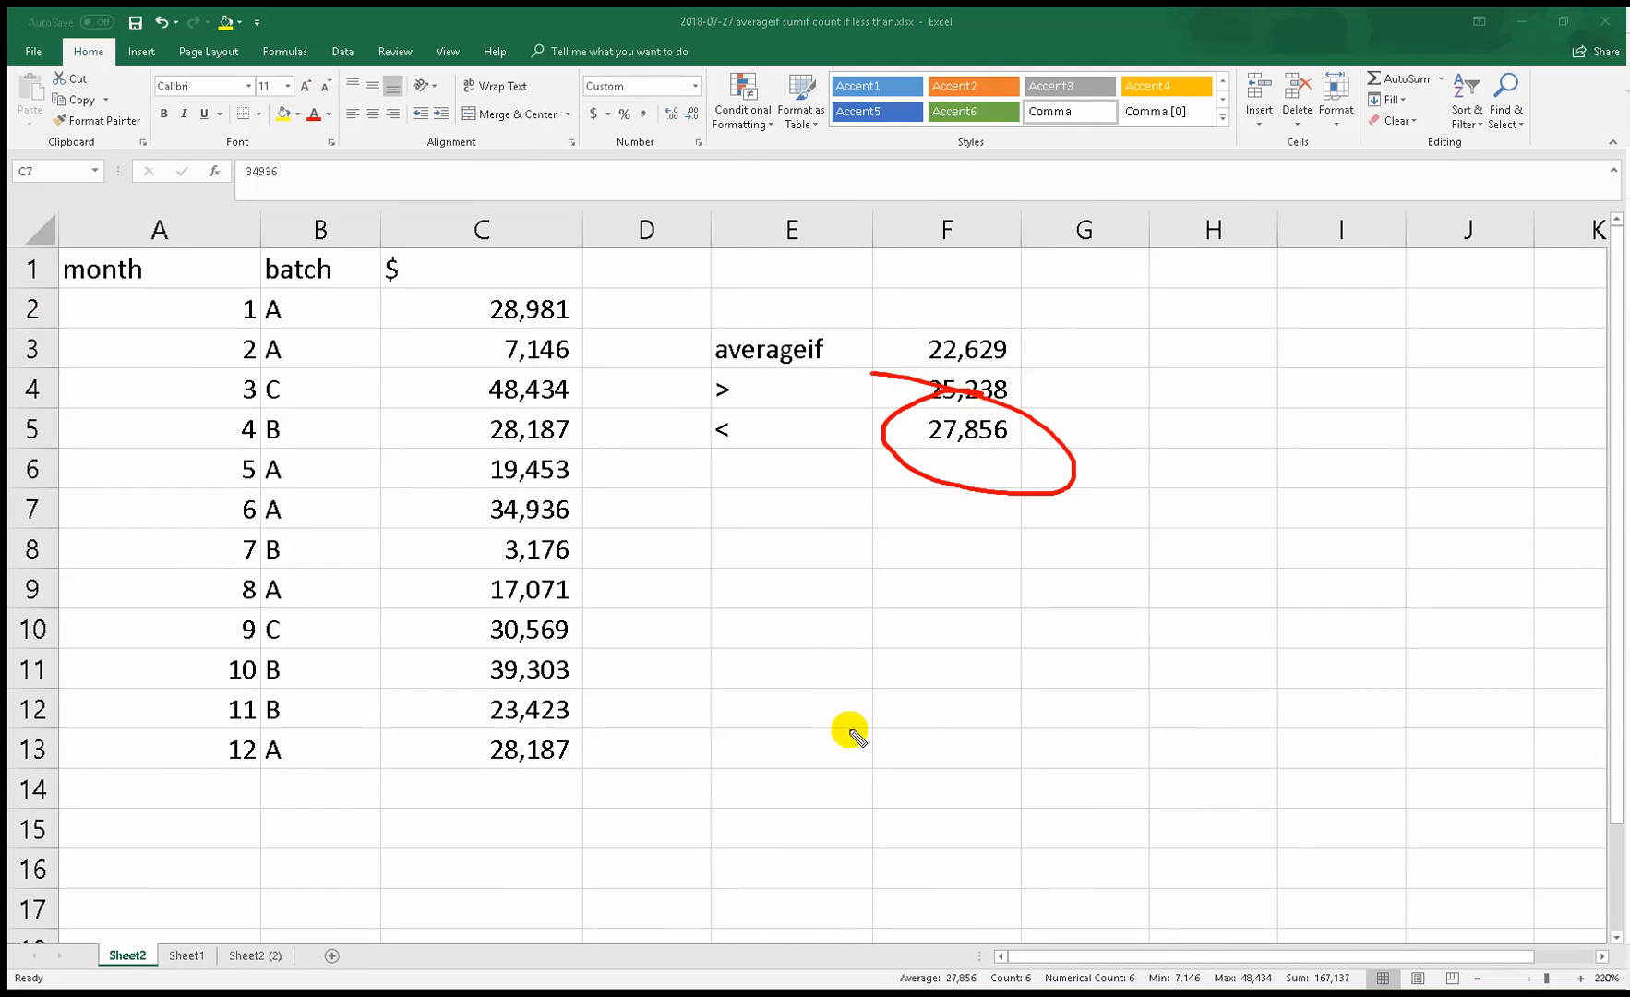
mouse_move(945, 977)
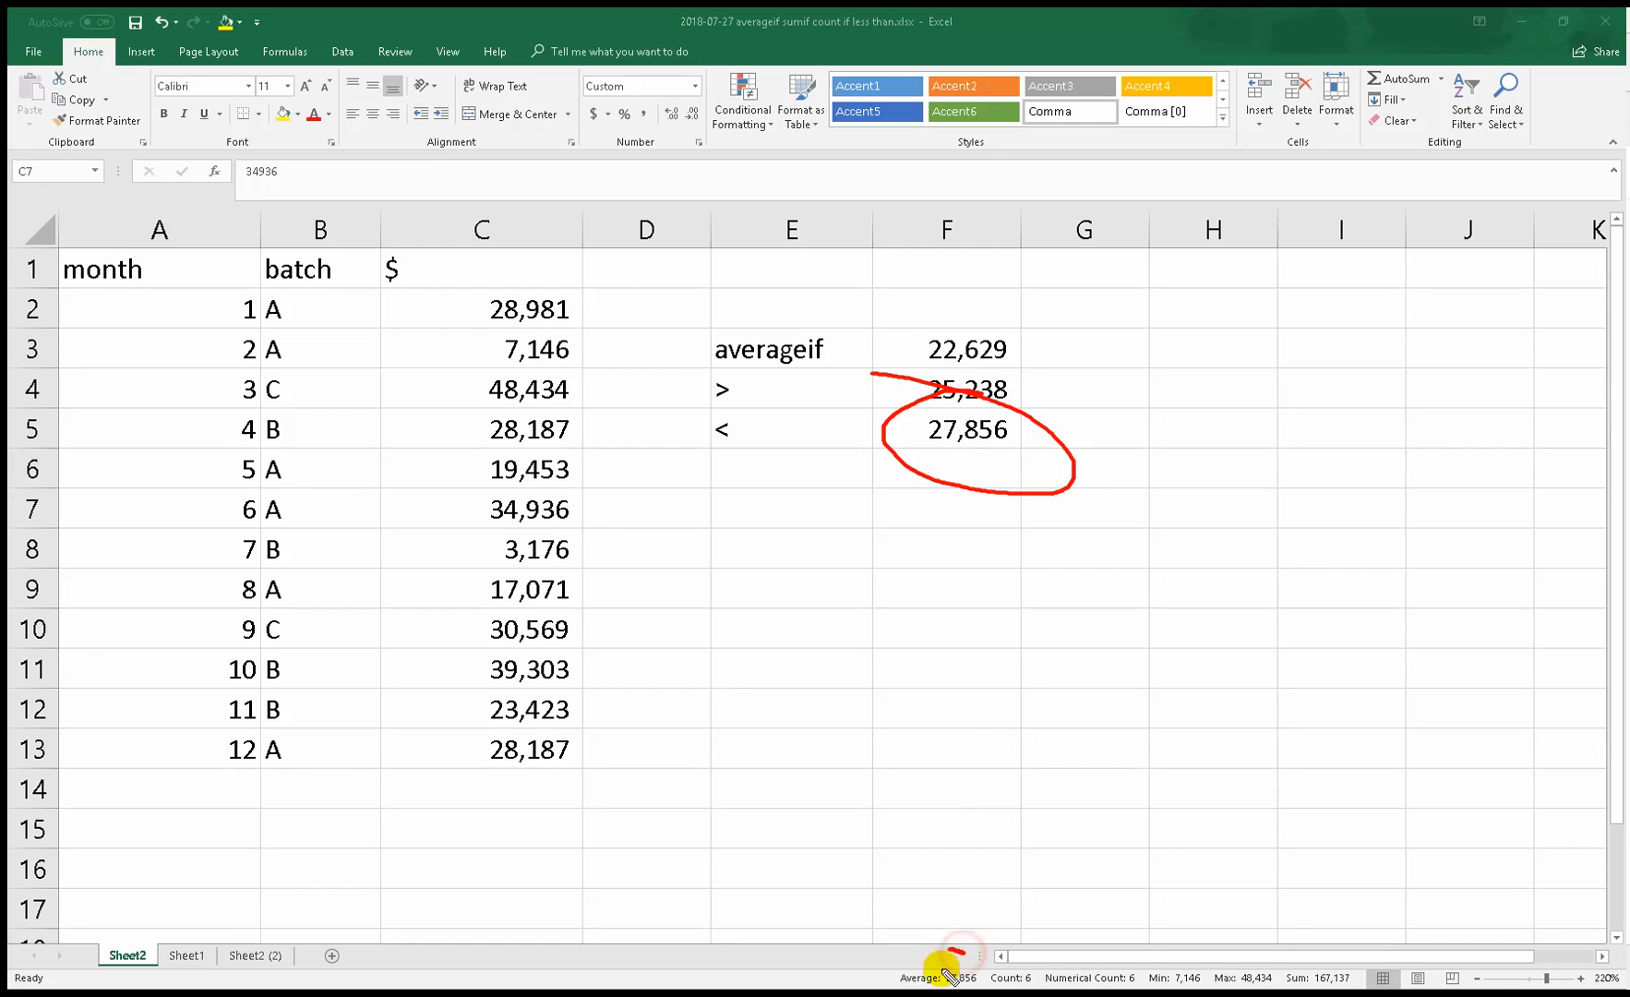
mouse_move(888, 868)
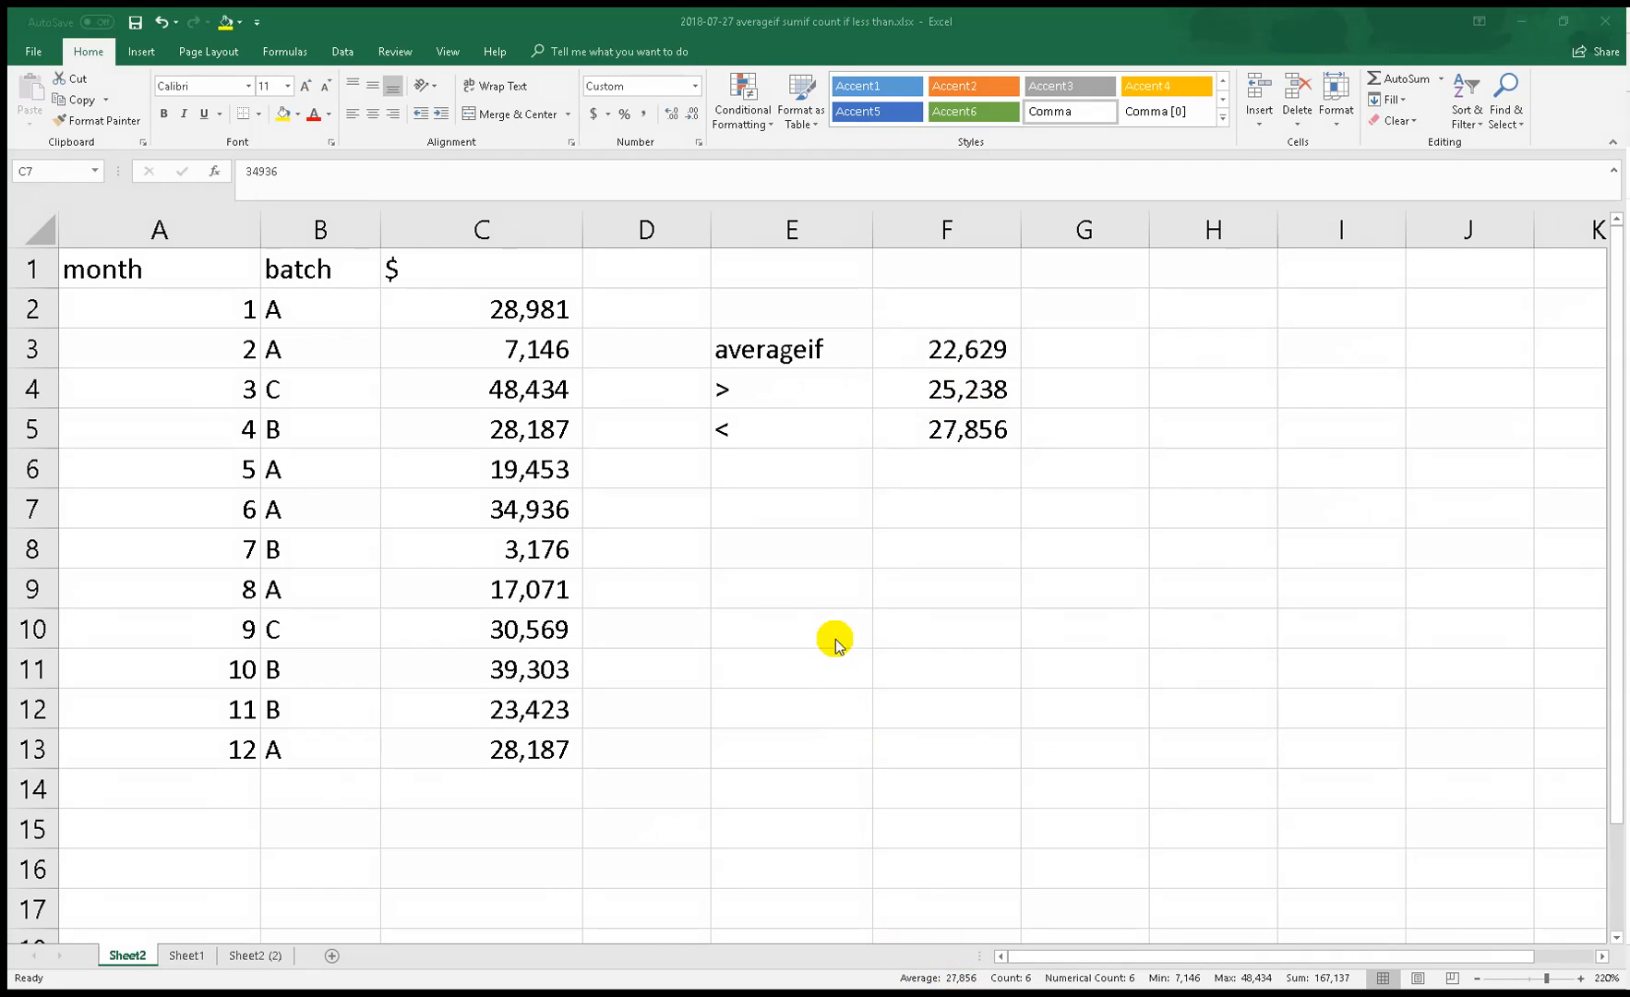
click(790, 467)
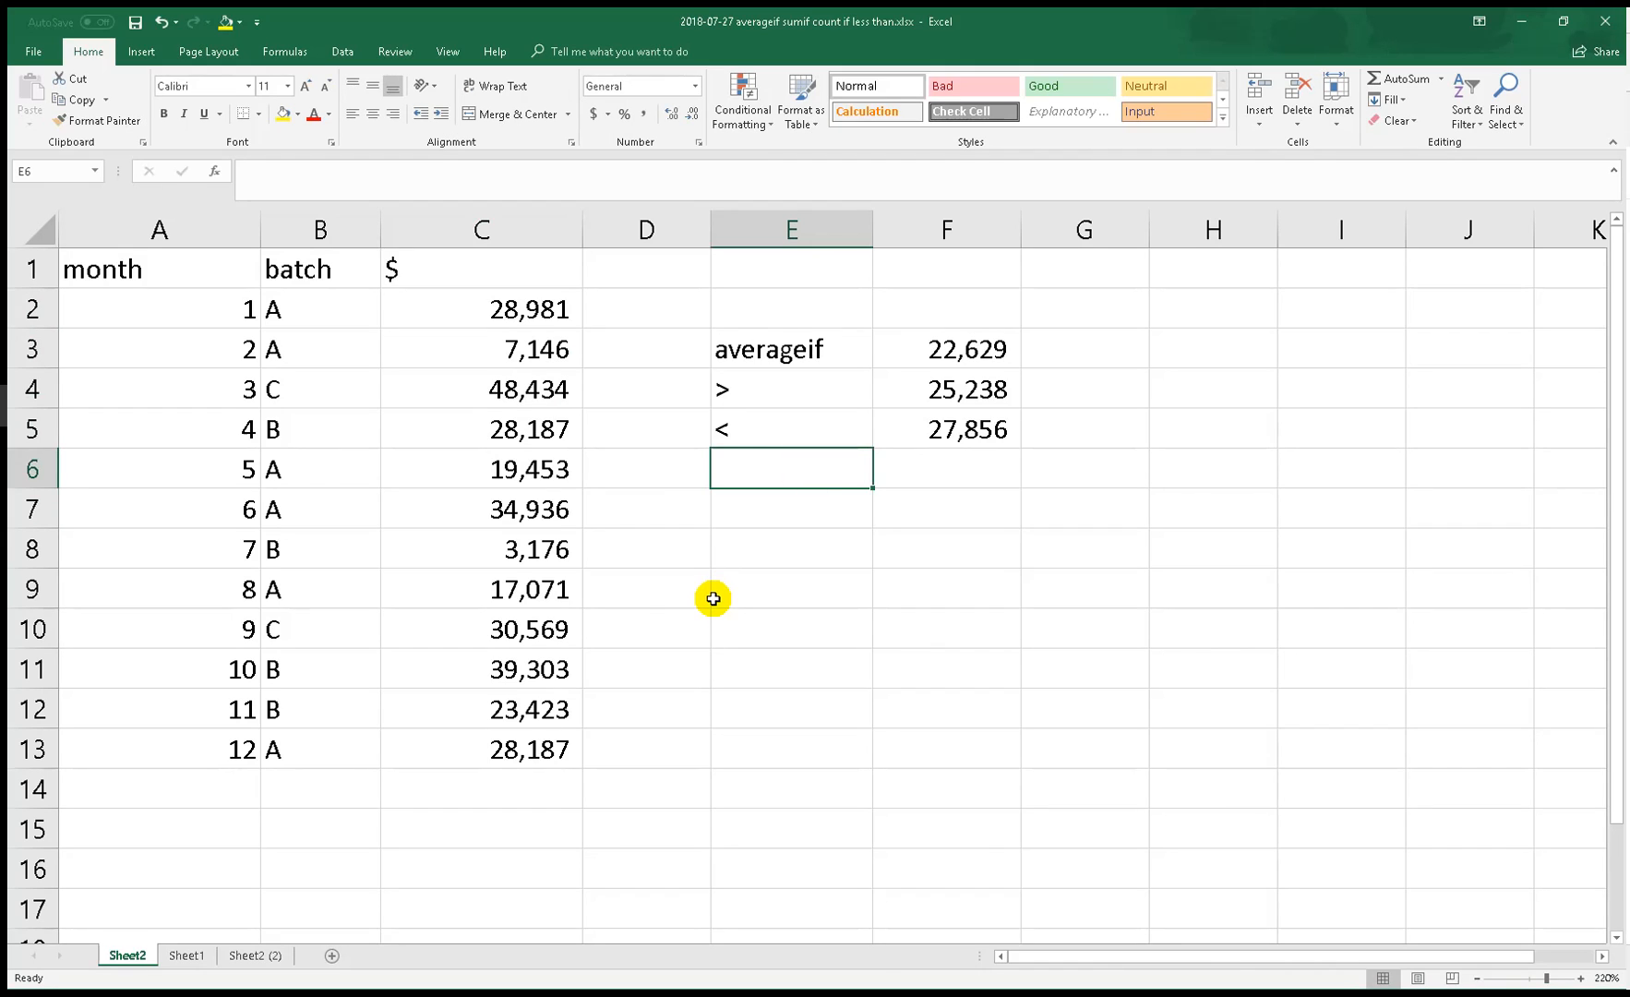
Label E6 with >= and enter =AVERAGEIF(A:A,">="&5,C:C) in F6, returning 24,515
click(791, 468)
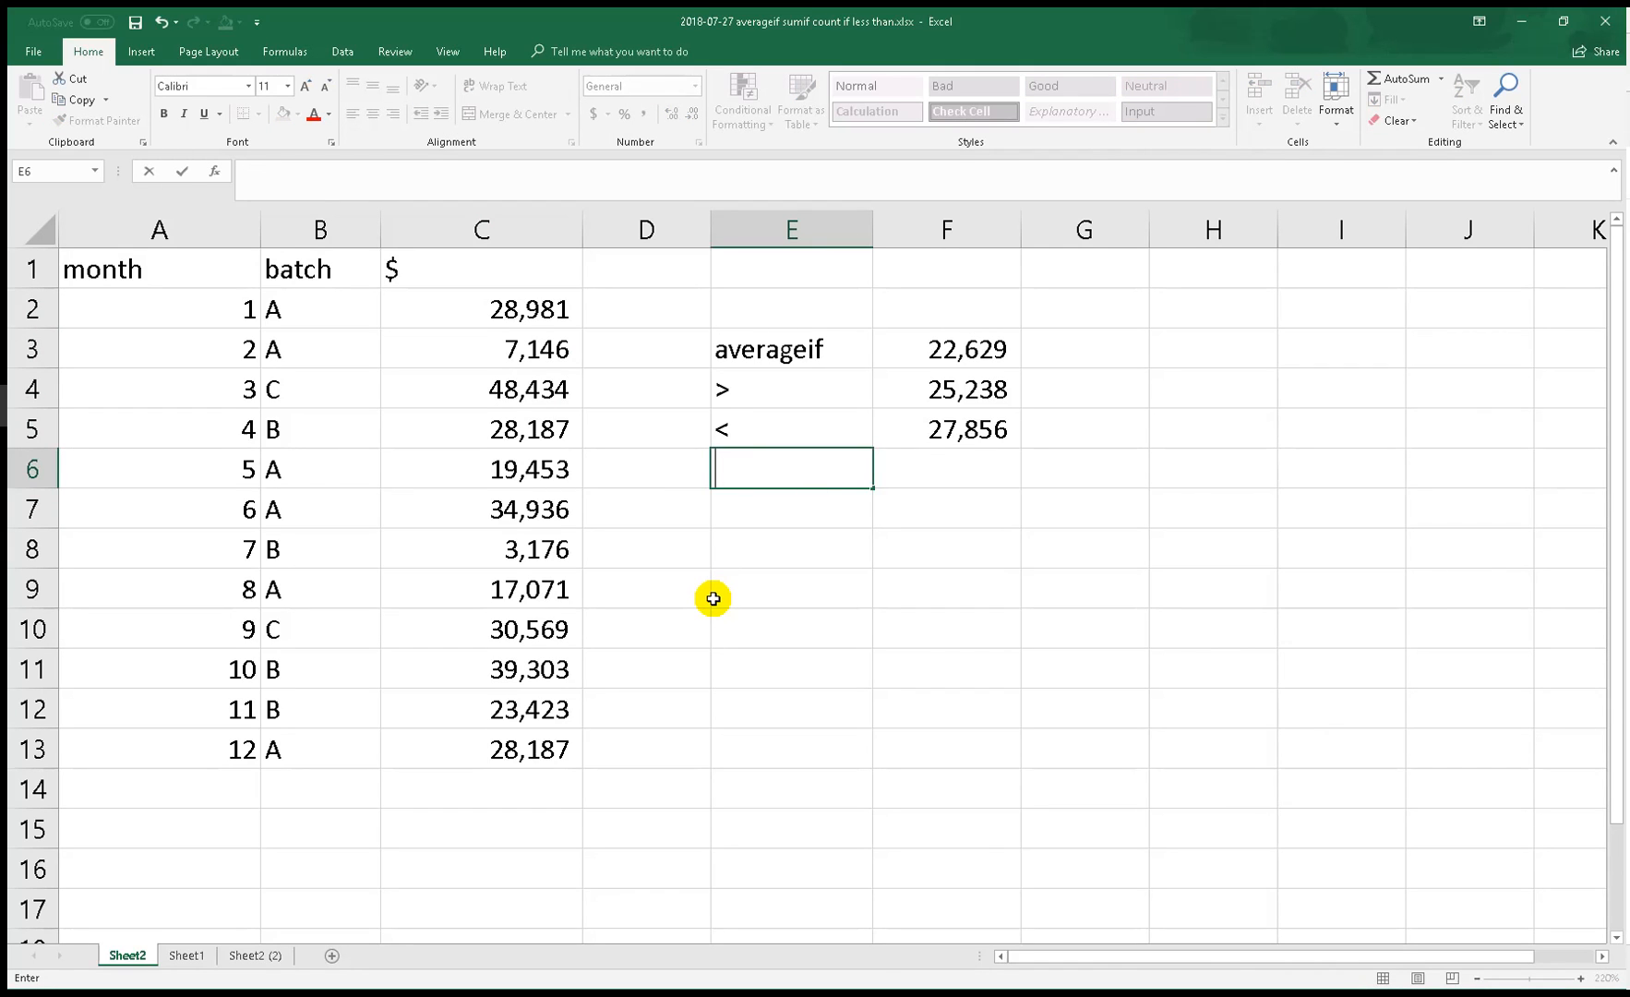
text(>=)
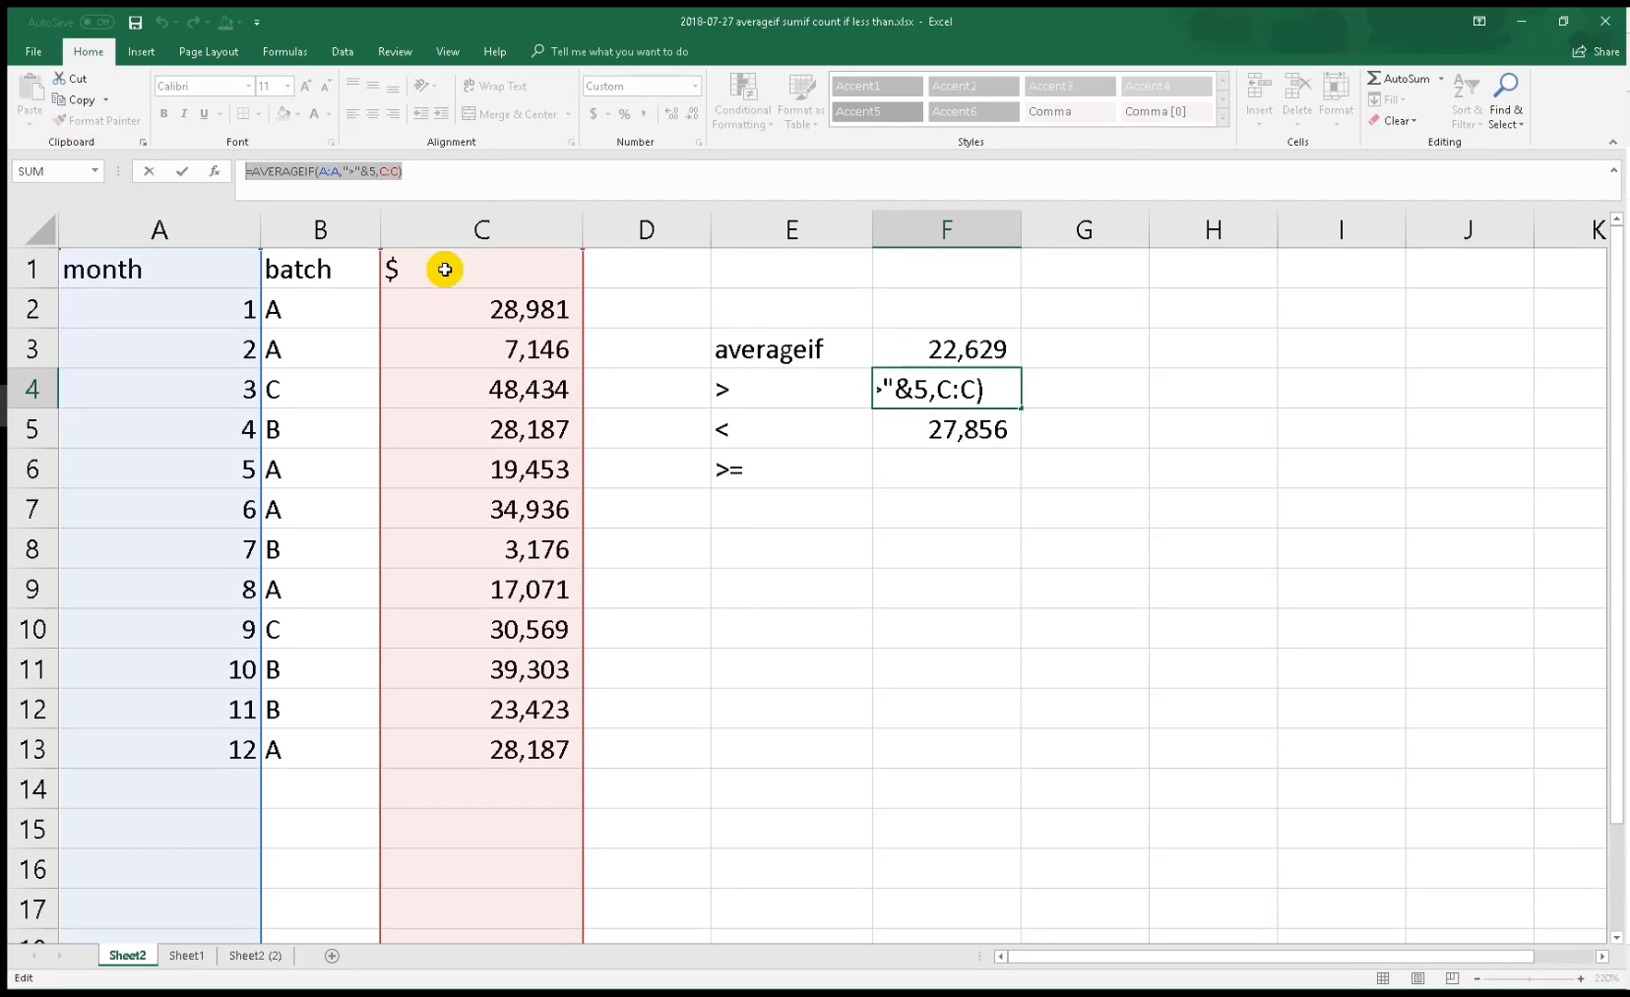
key(enter)
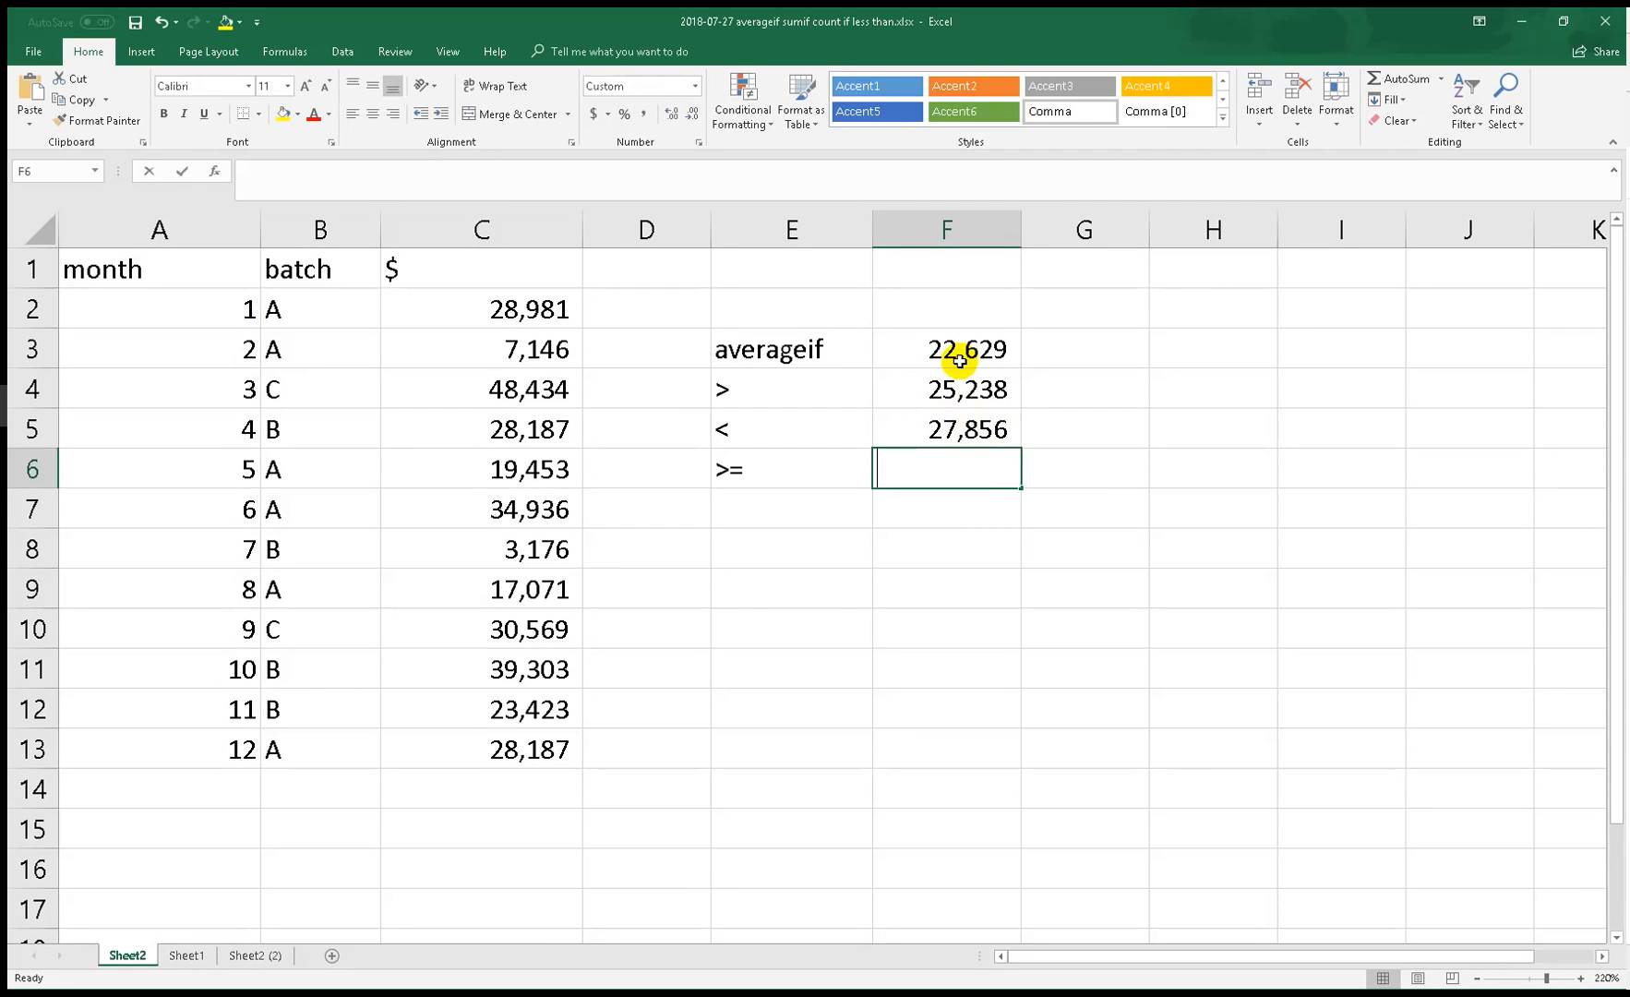
text(=AVERAGEIF(A:A,">"&5,C:C))
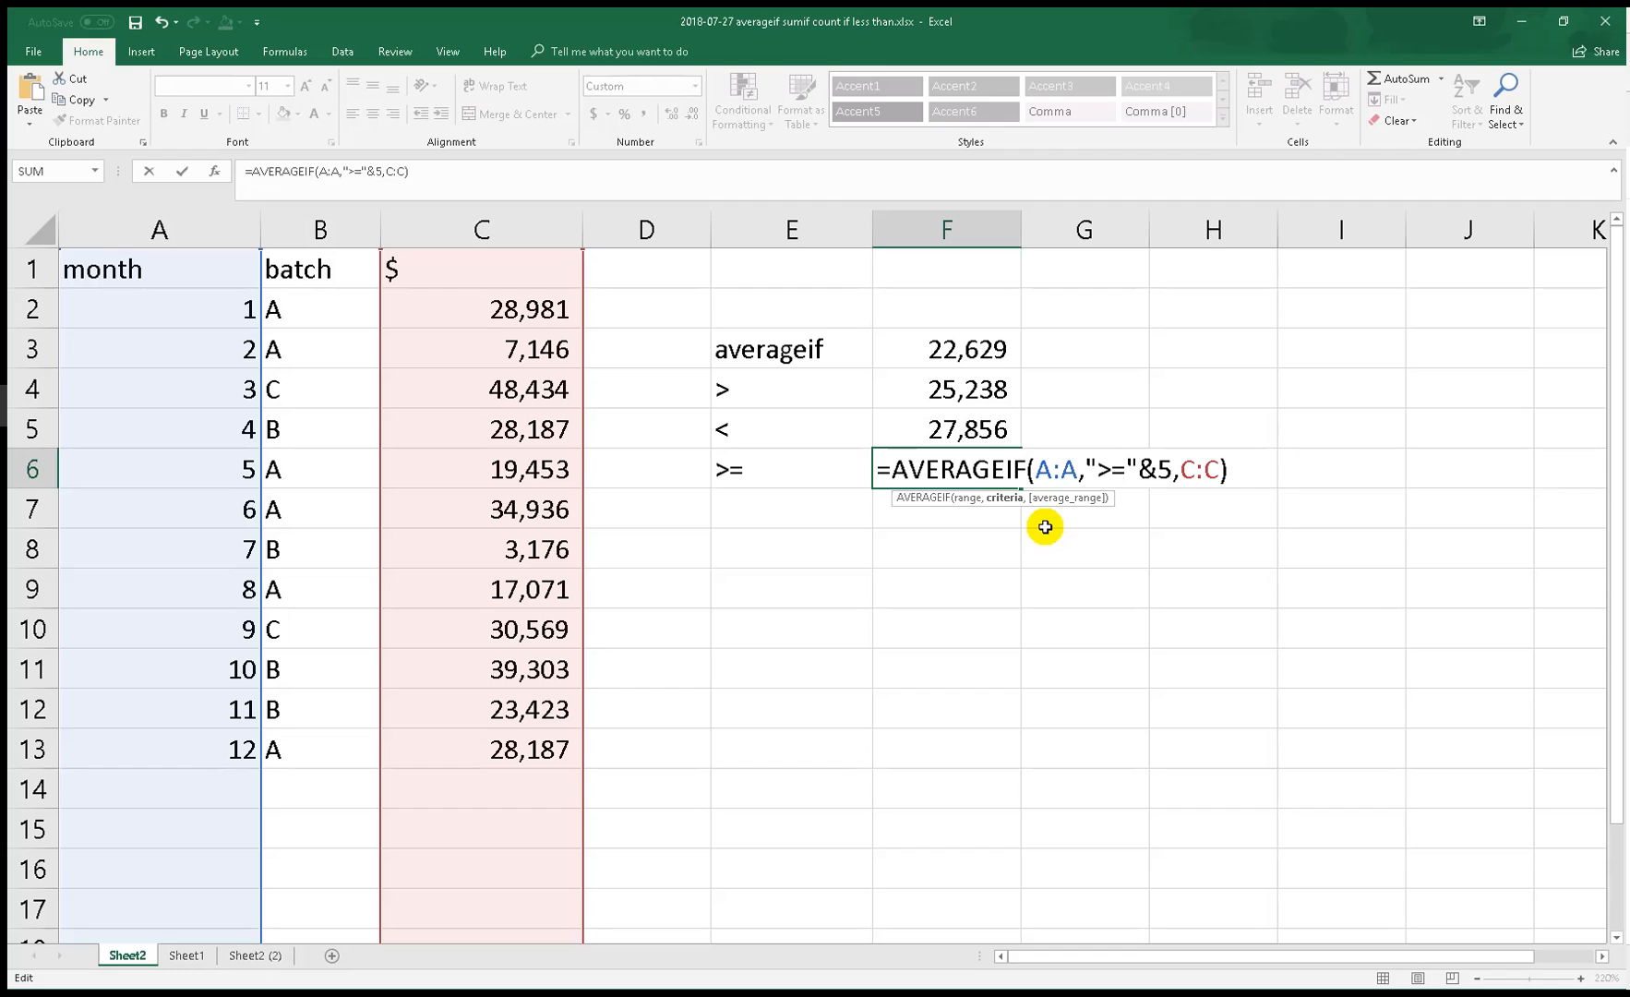
key(Enter)
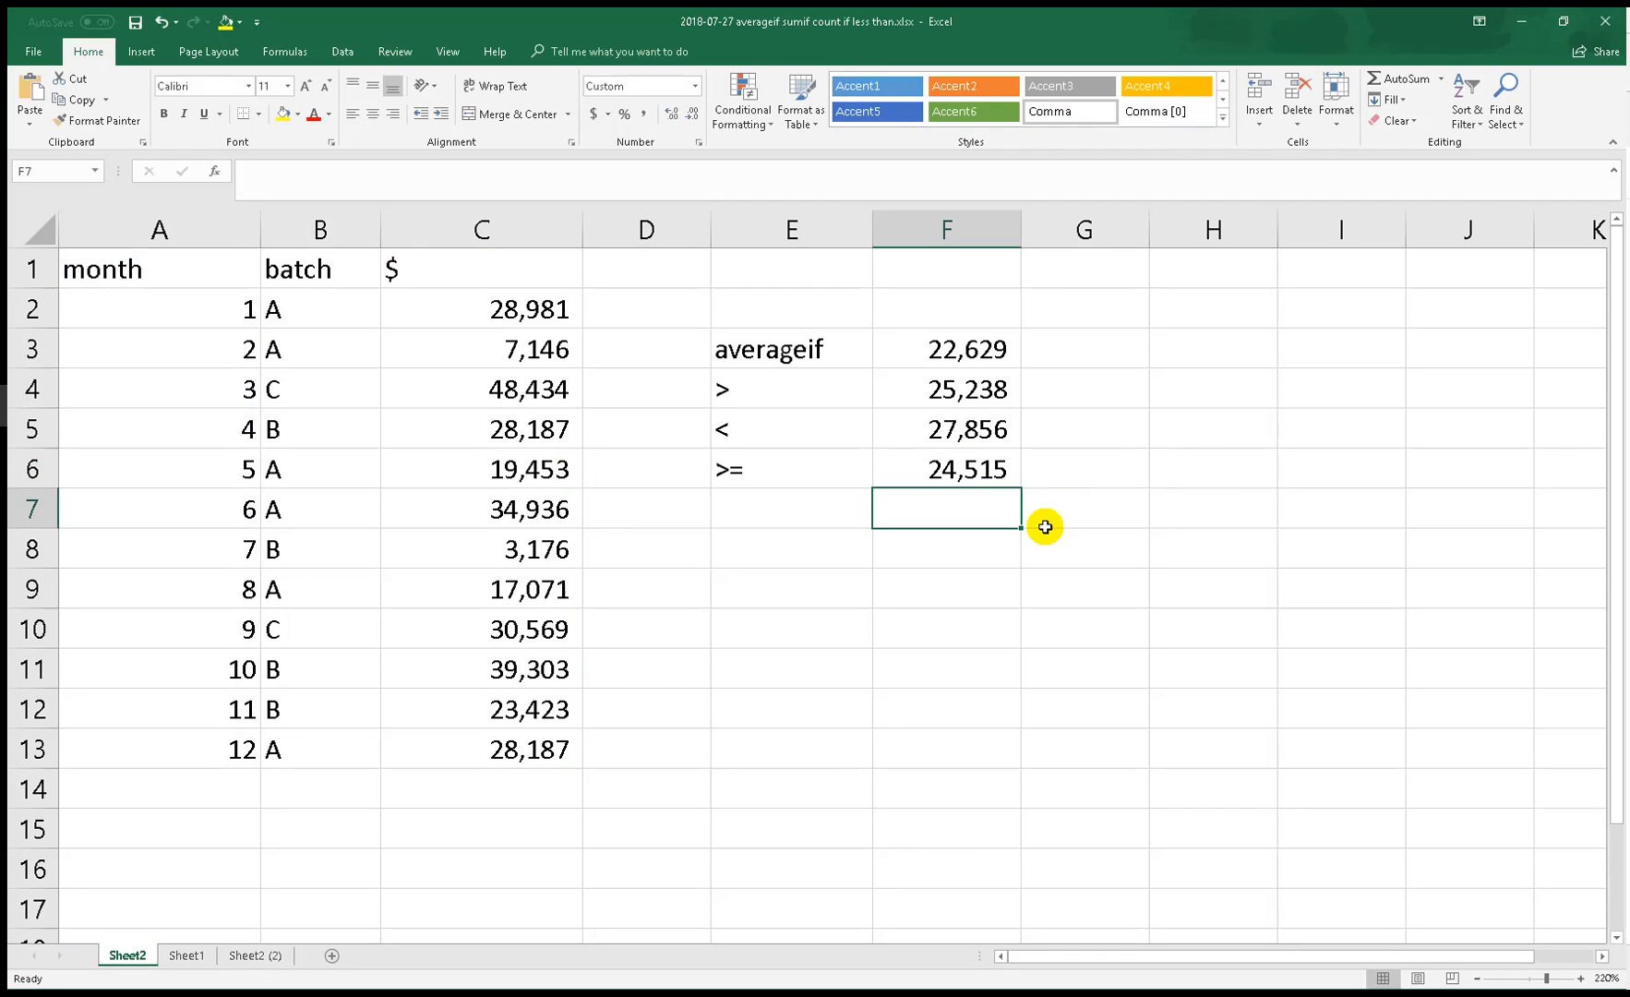
mouse_move(866, 460)
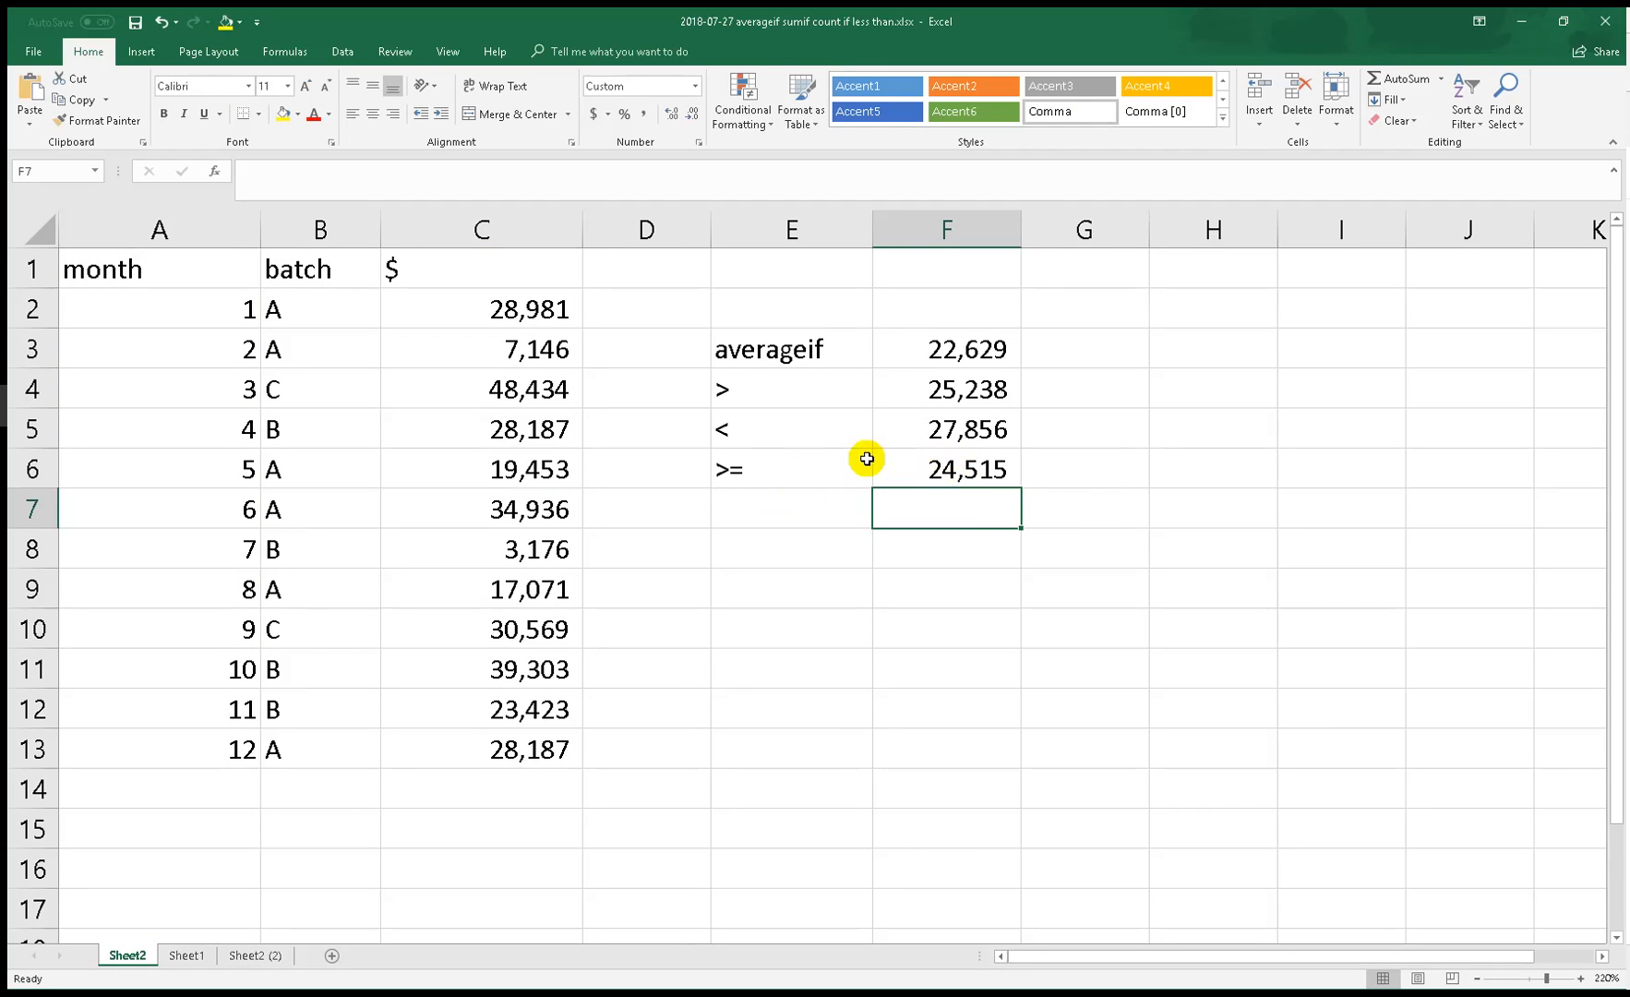
Check the F6 result by highlighting the amounts from month 5 onward
click(944, 469)
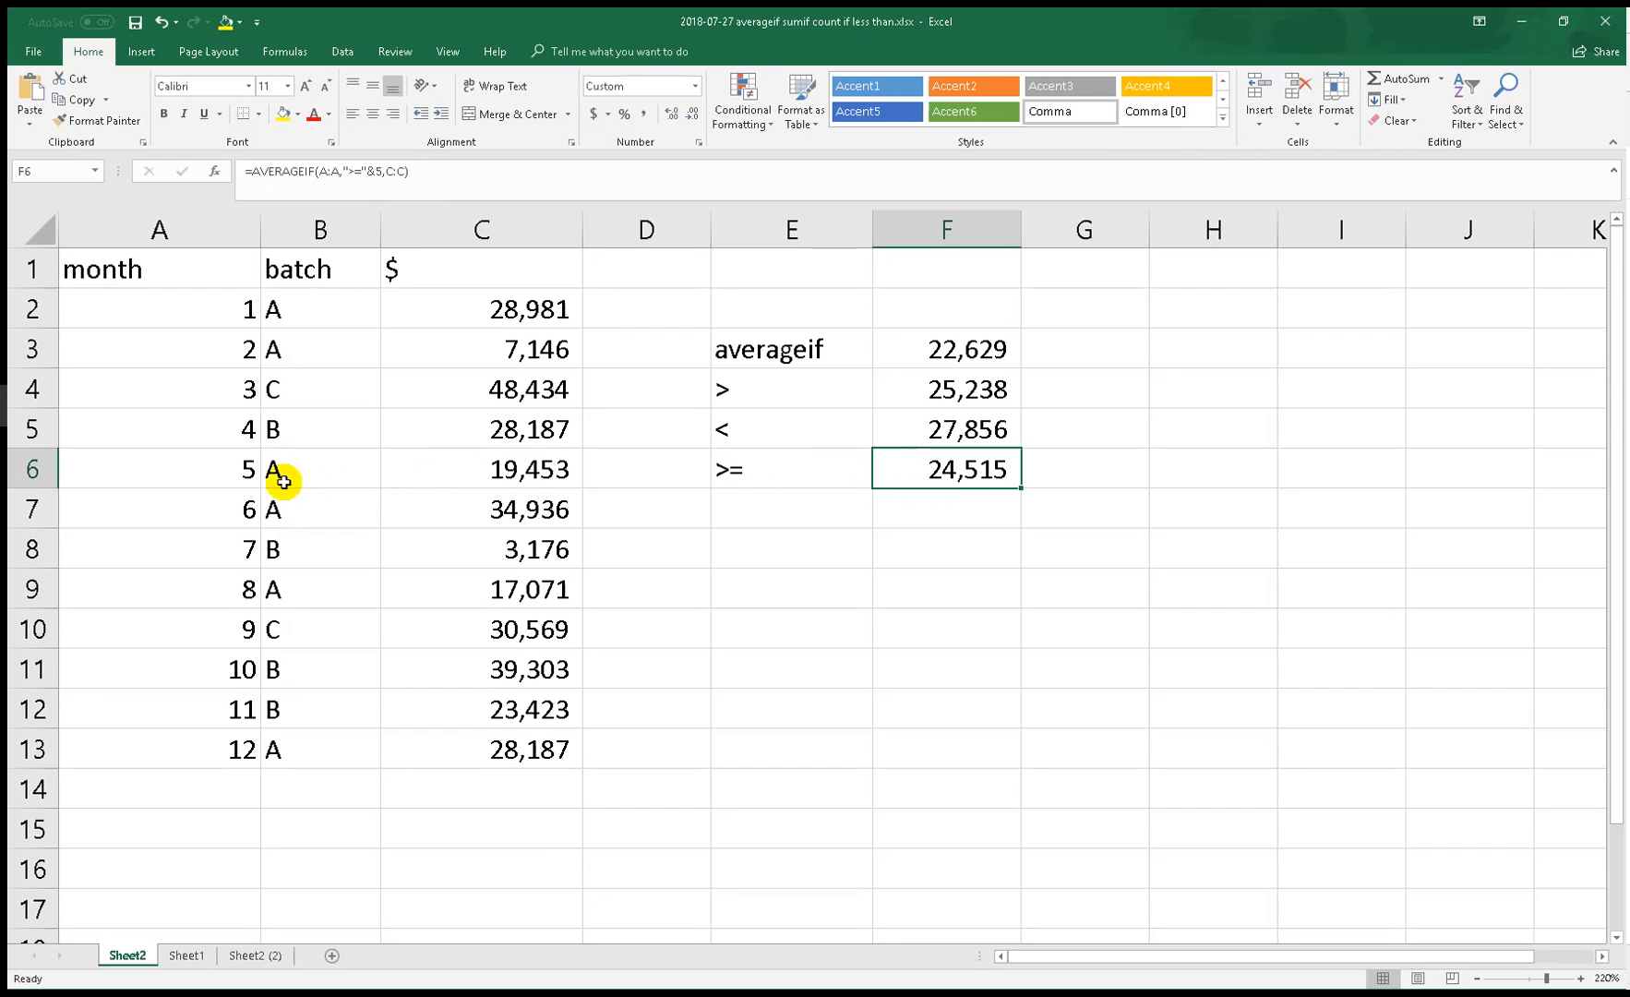
mouse_move(515, 484)
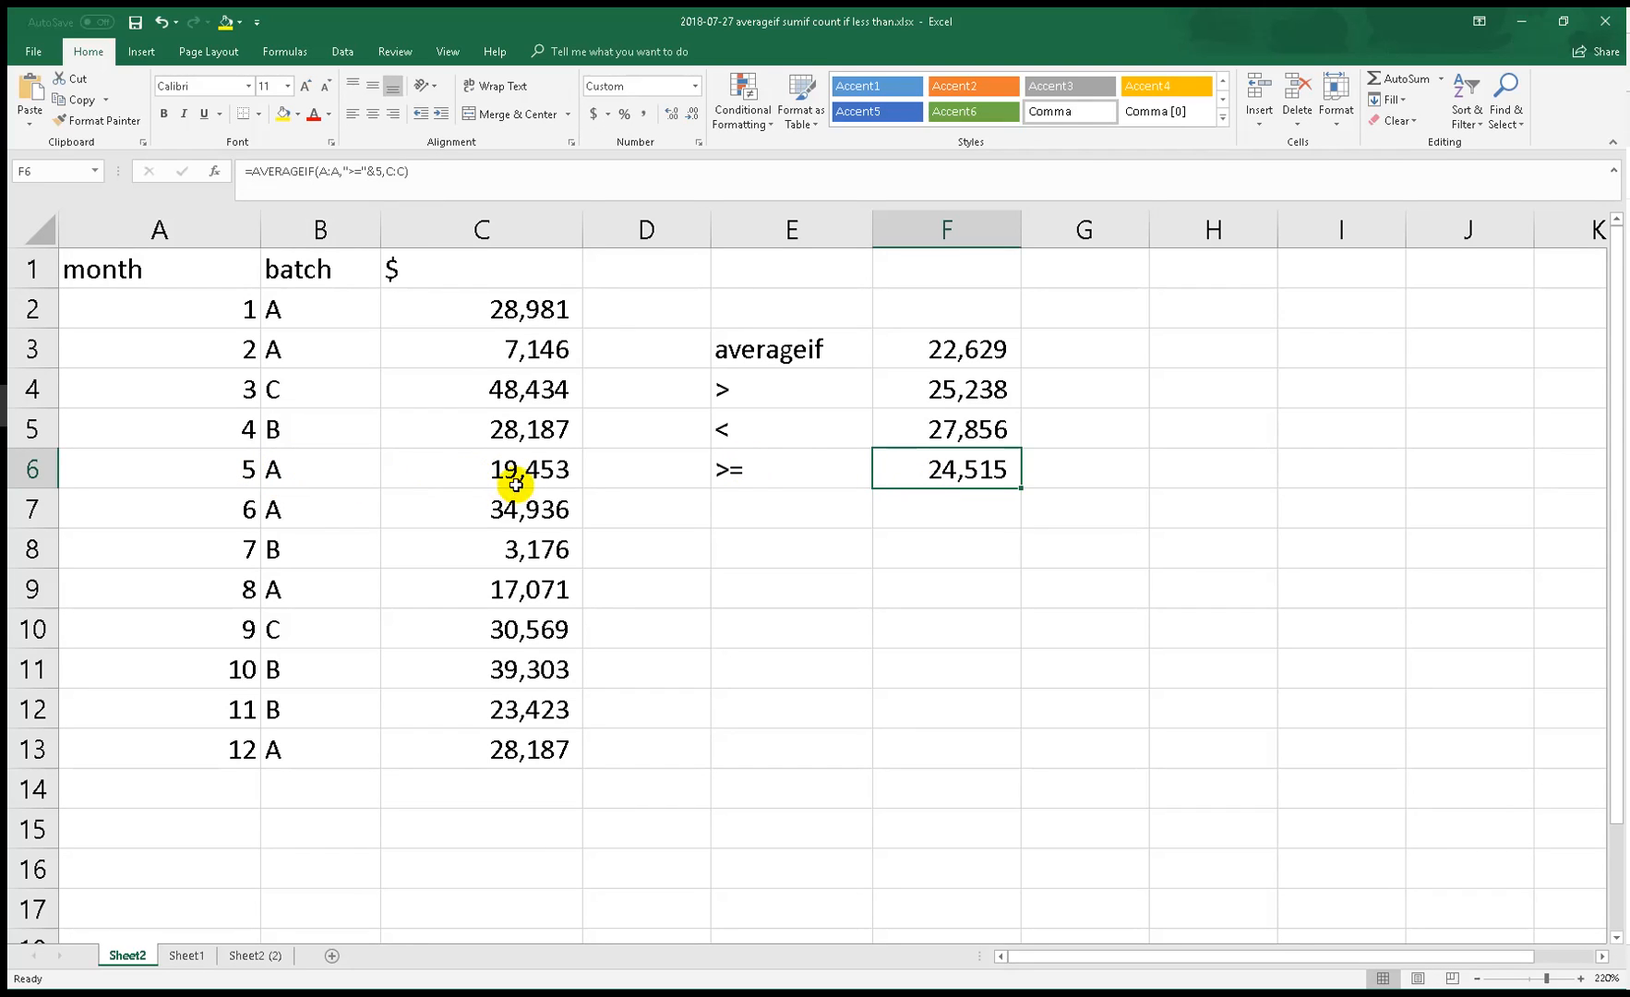
drag(517, 469, 488, 749)
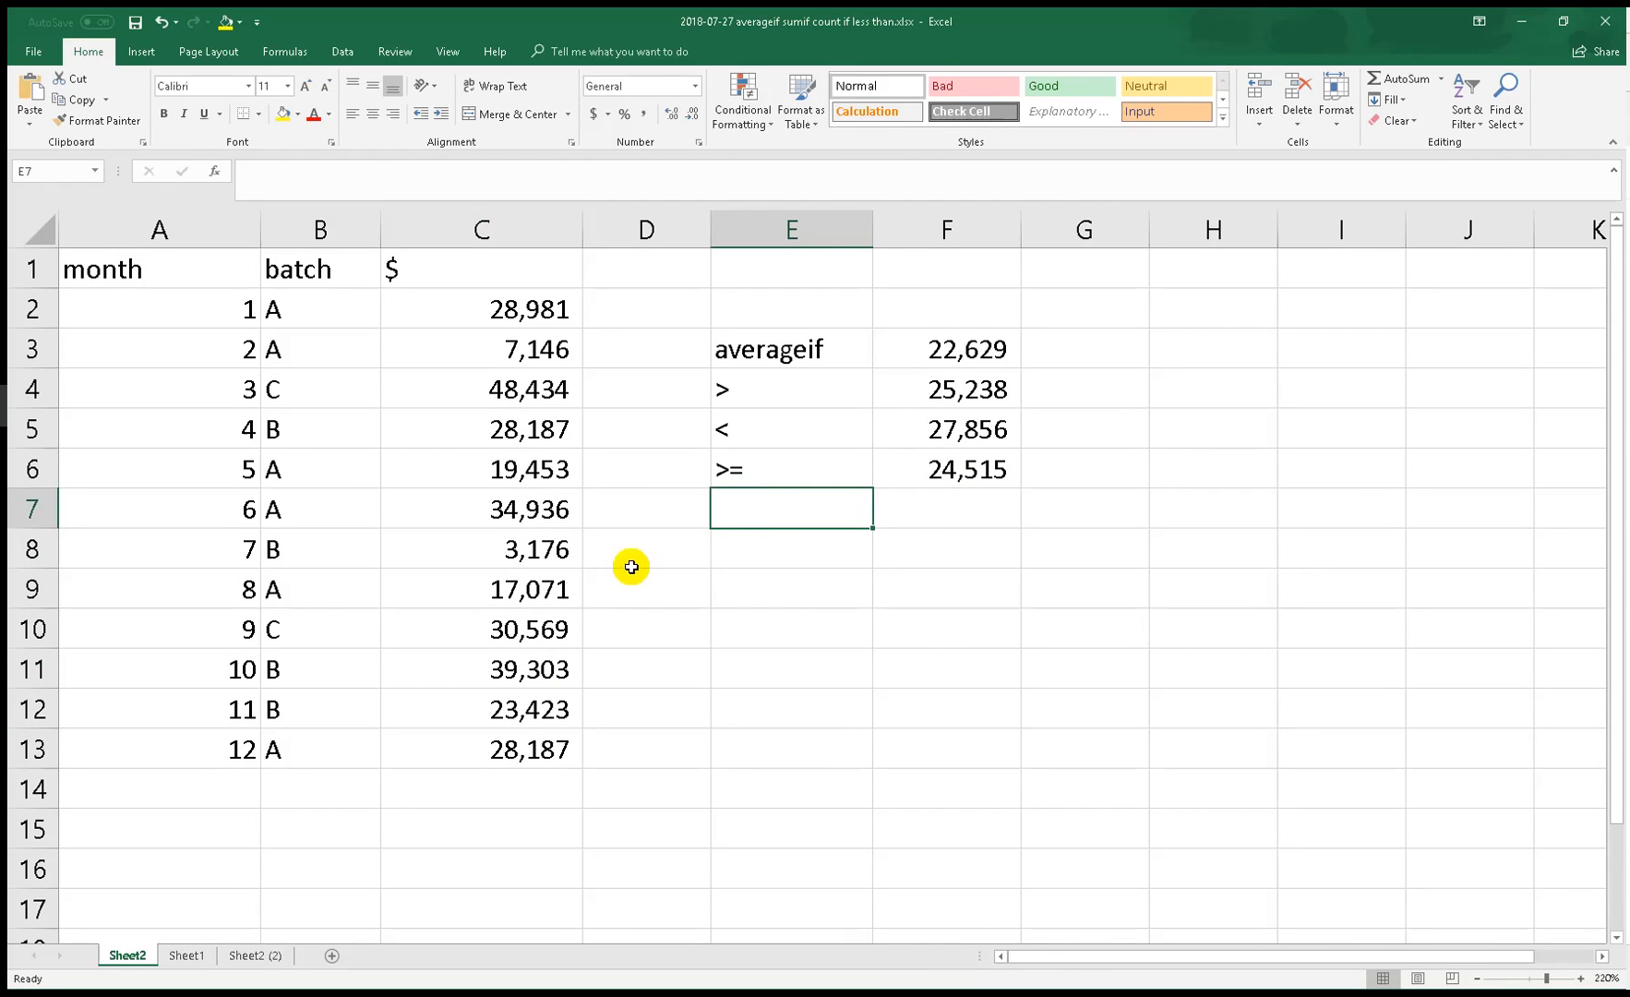
mouse_move(213, 427)
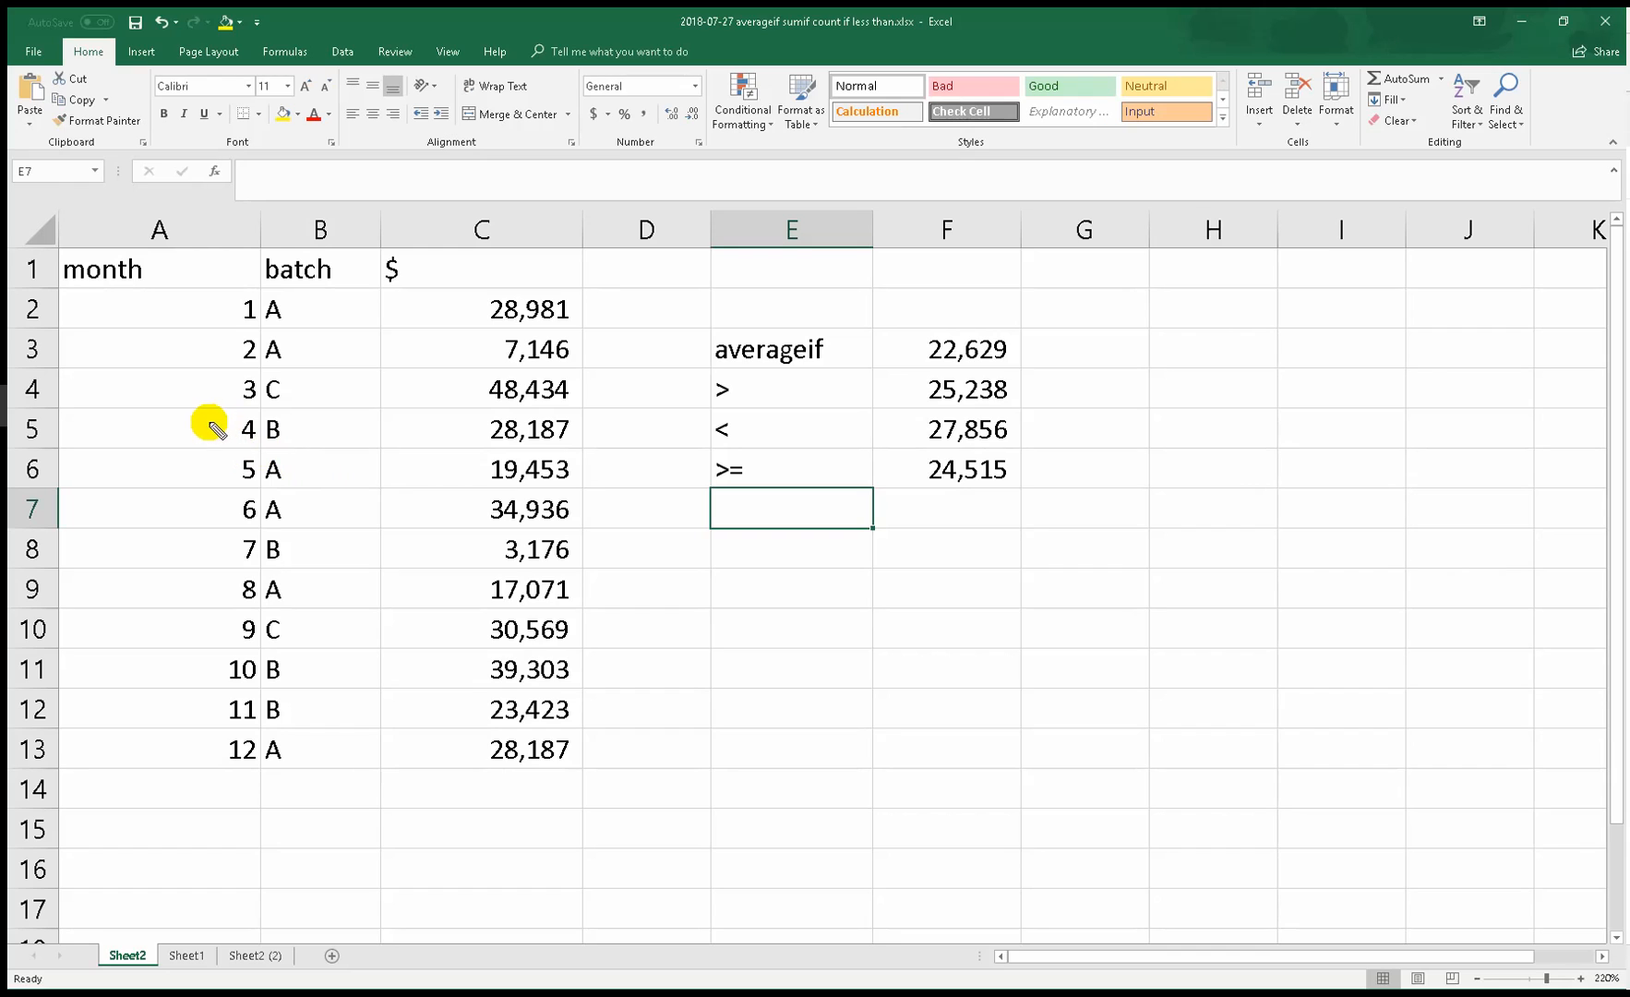
mouse_move(170, 567)
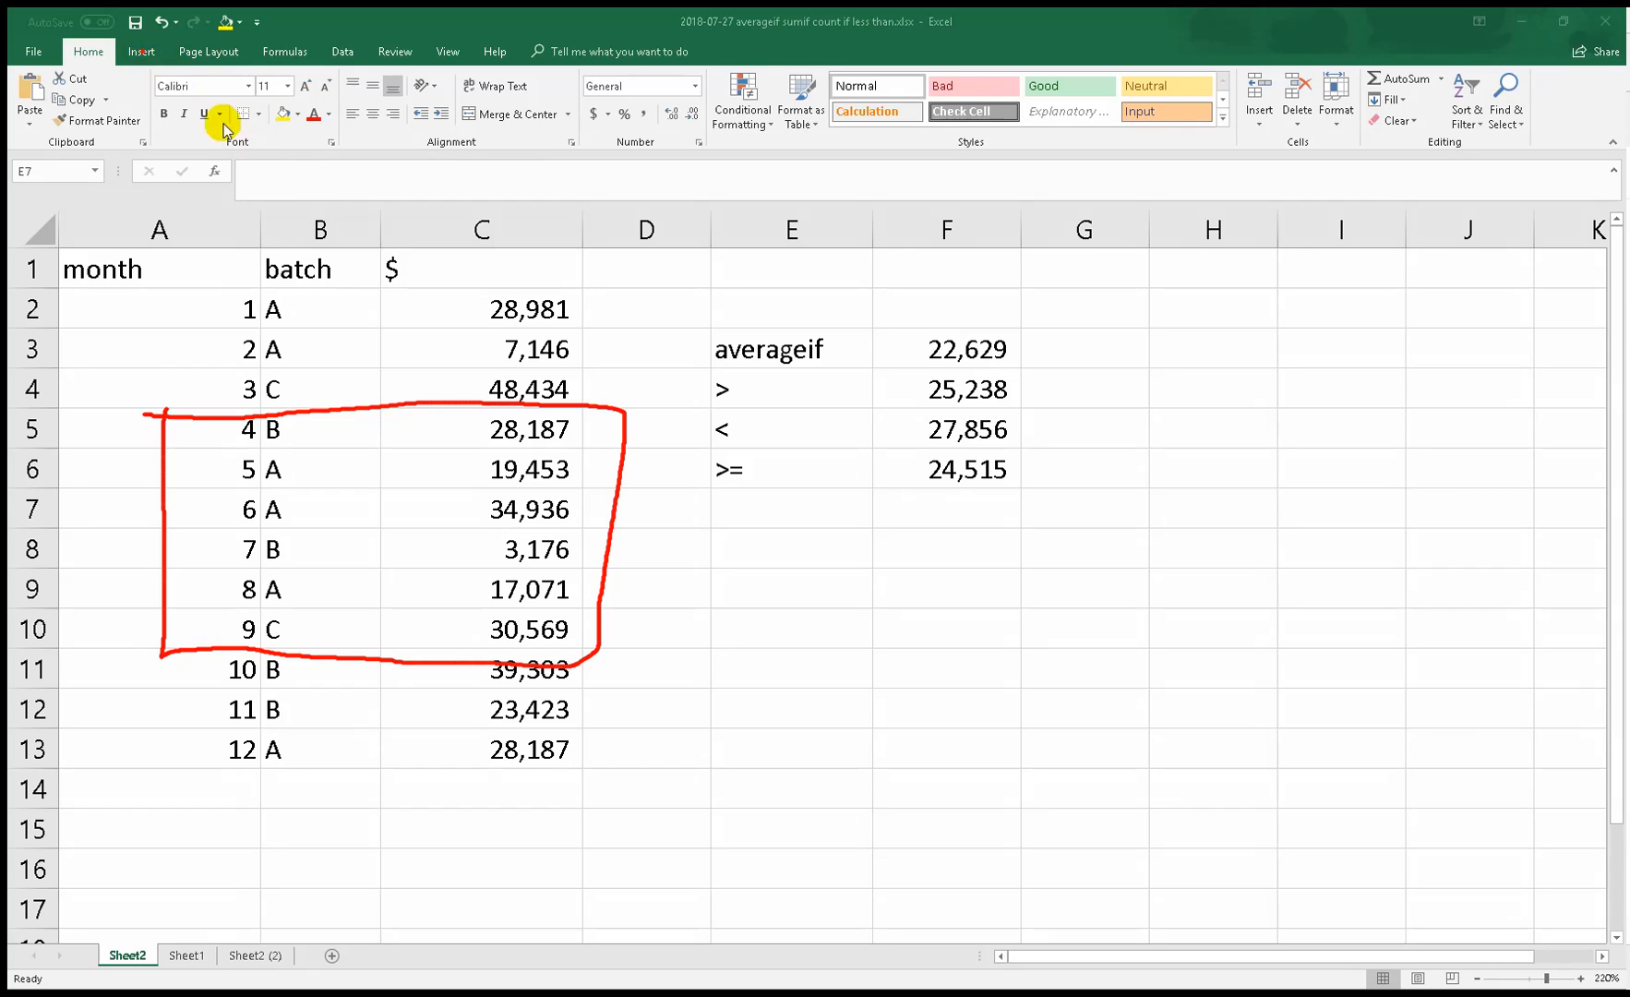
Bring up the Shapes gallery from the Insert ribbon
click(140, 51)
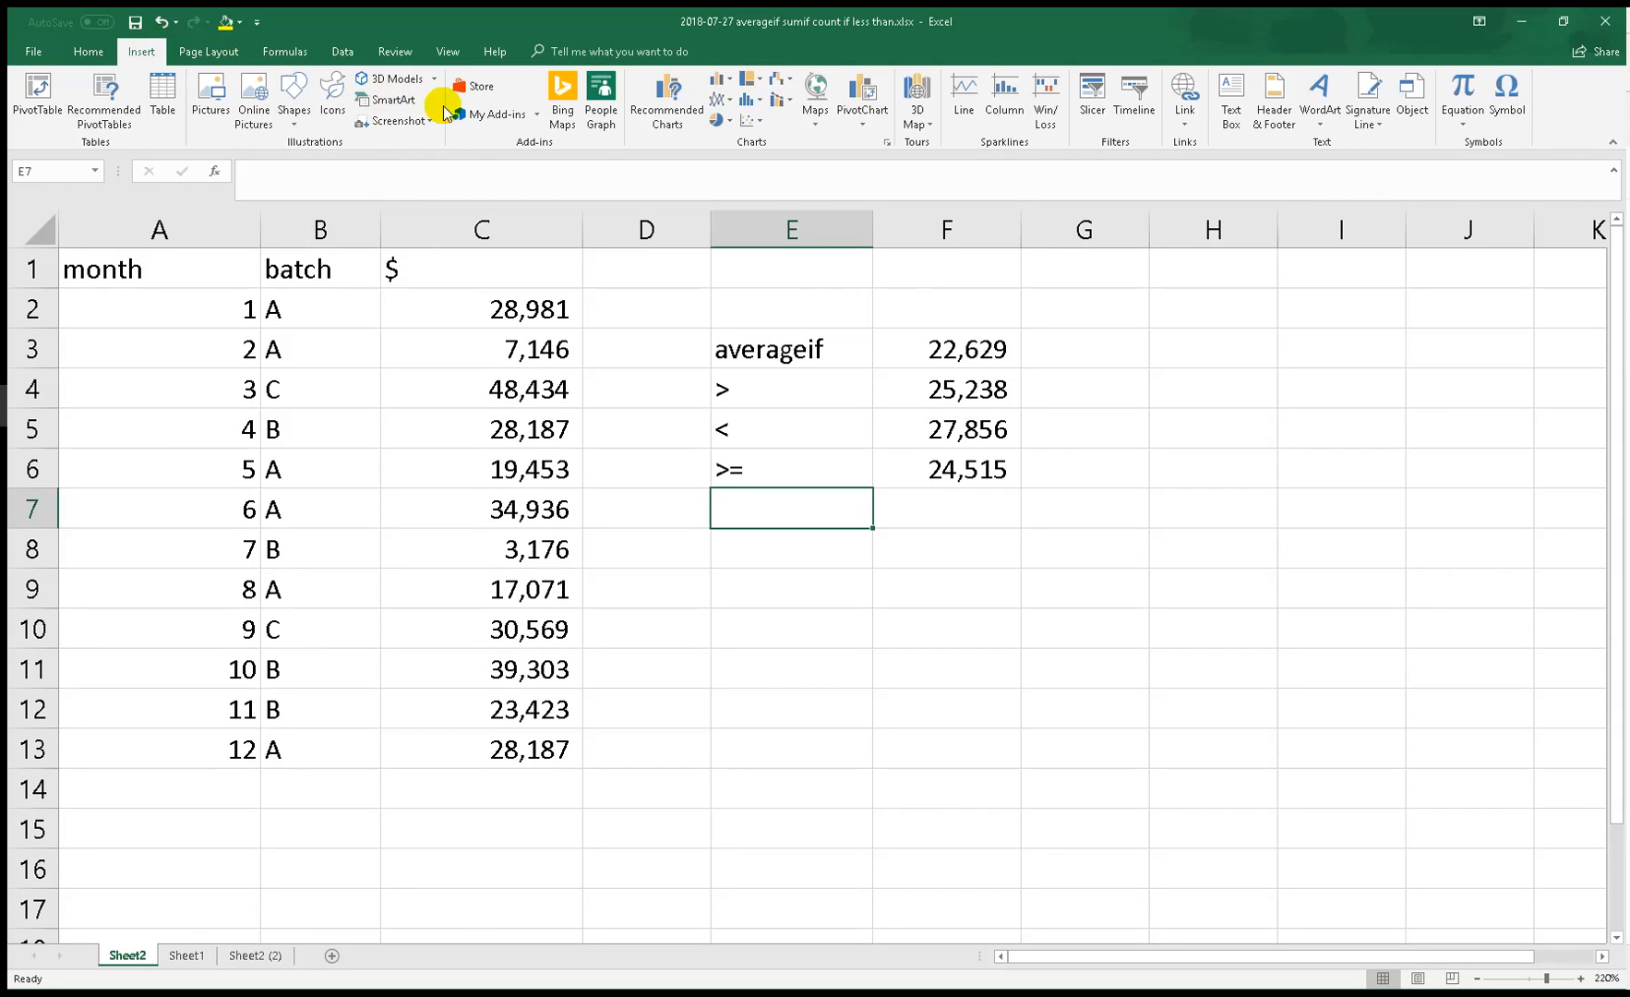
mouse_move(664, 101)
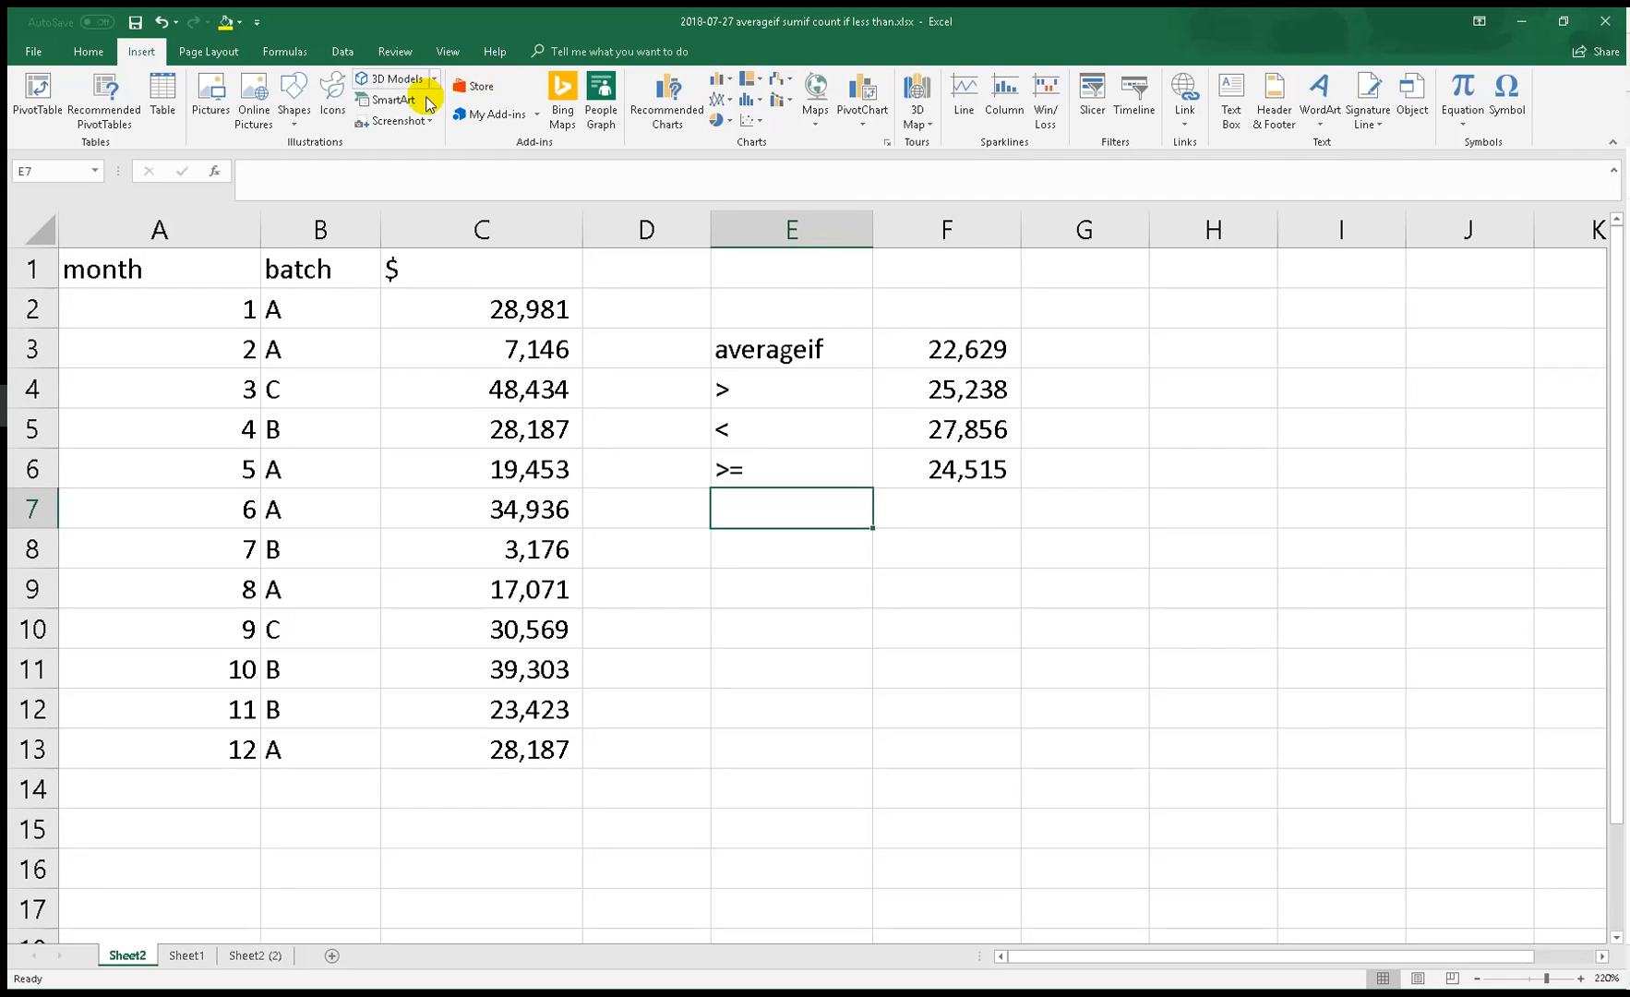
click(389, 99)
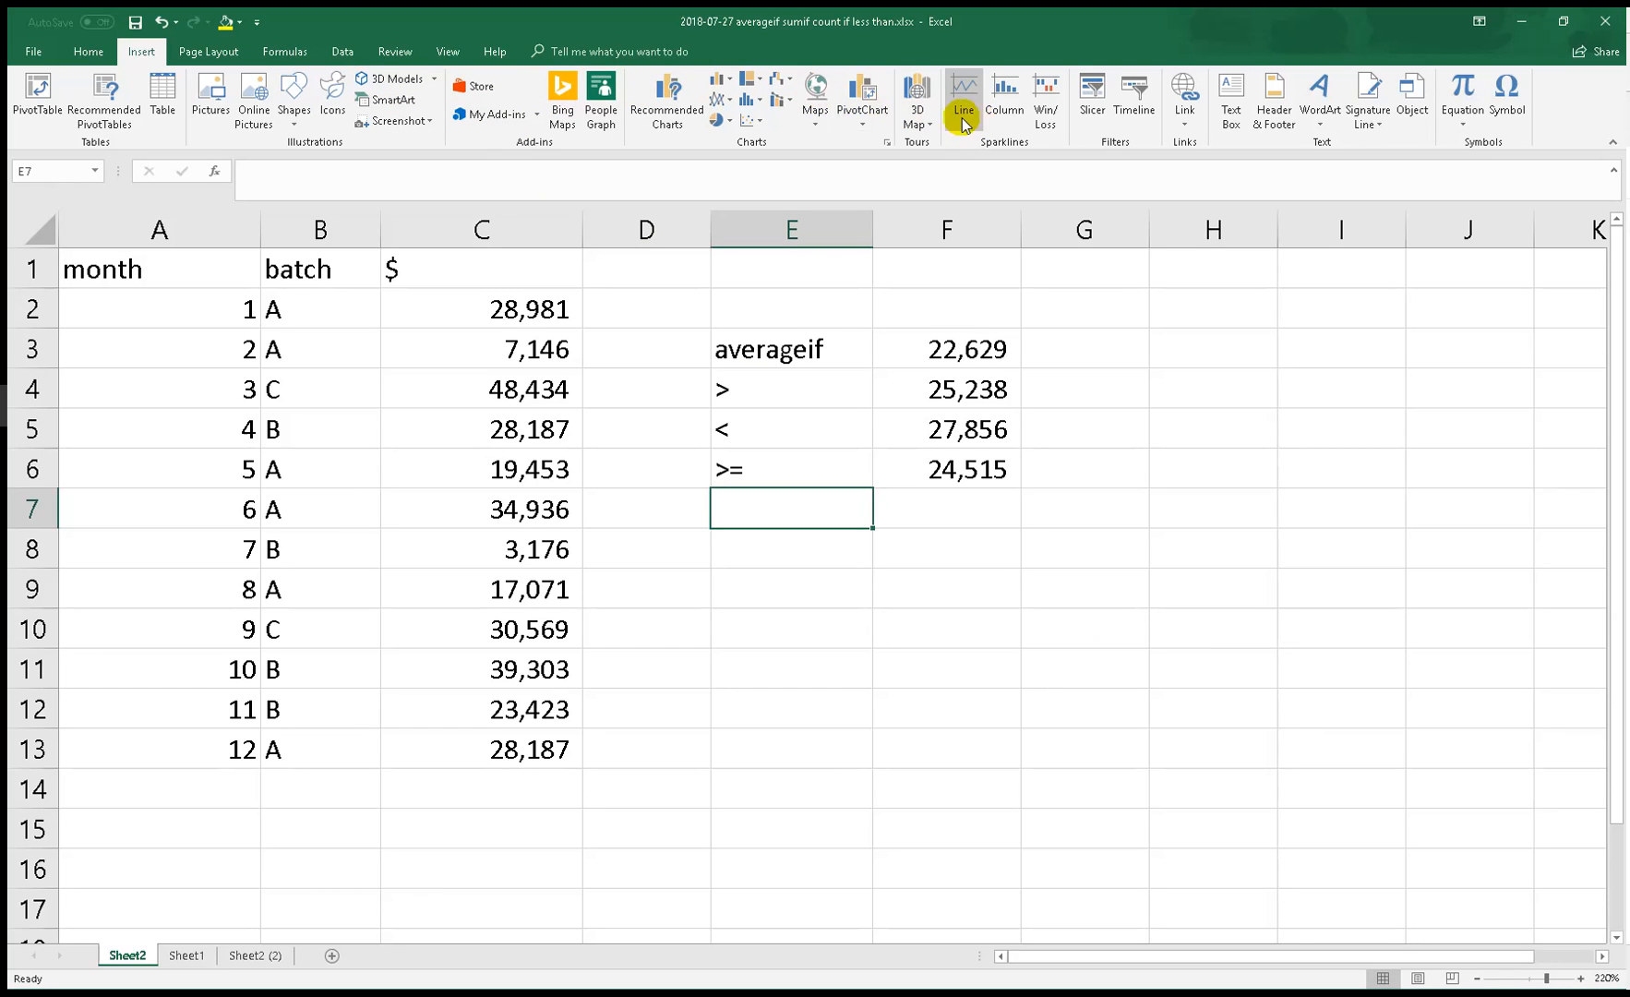
Draw an unfilled rectangle over A5:C10 framing months 4–9 and give it a red outline
click(294, 98)
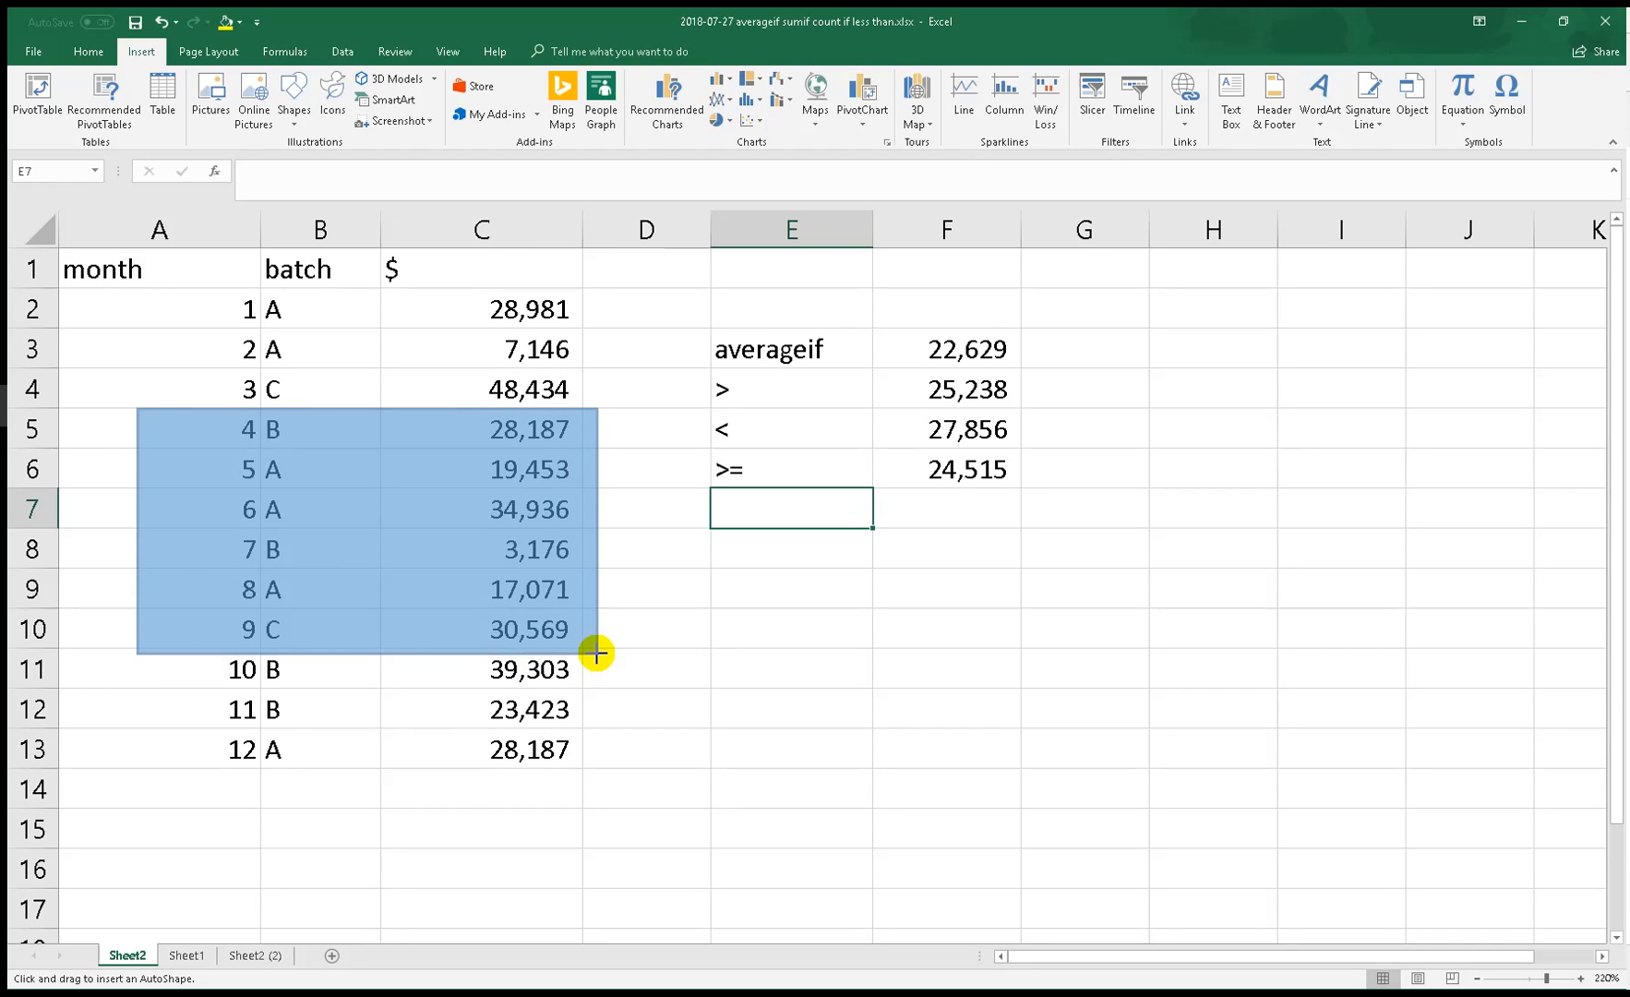
drag(135, 409, 597, 654)
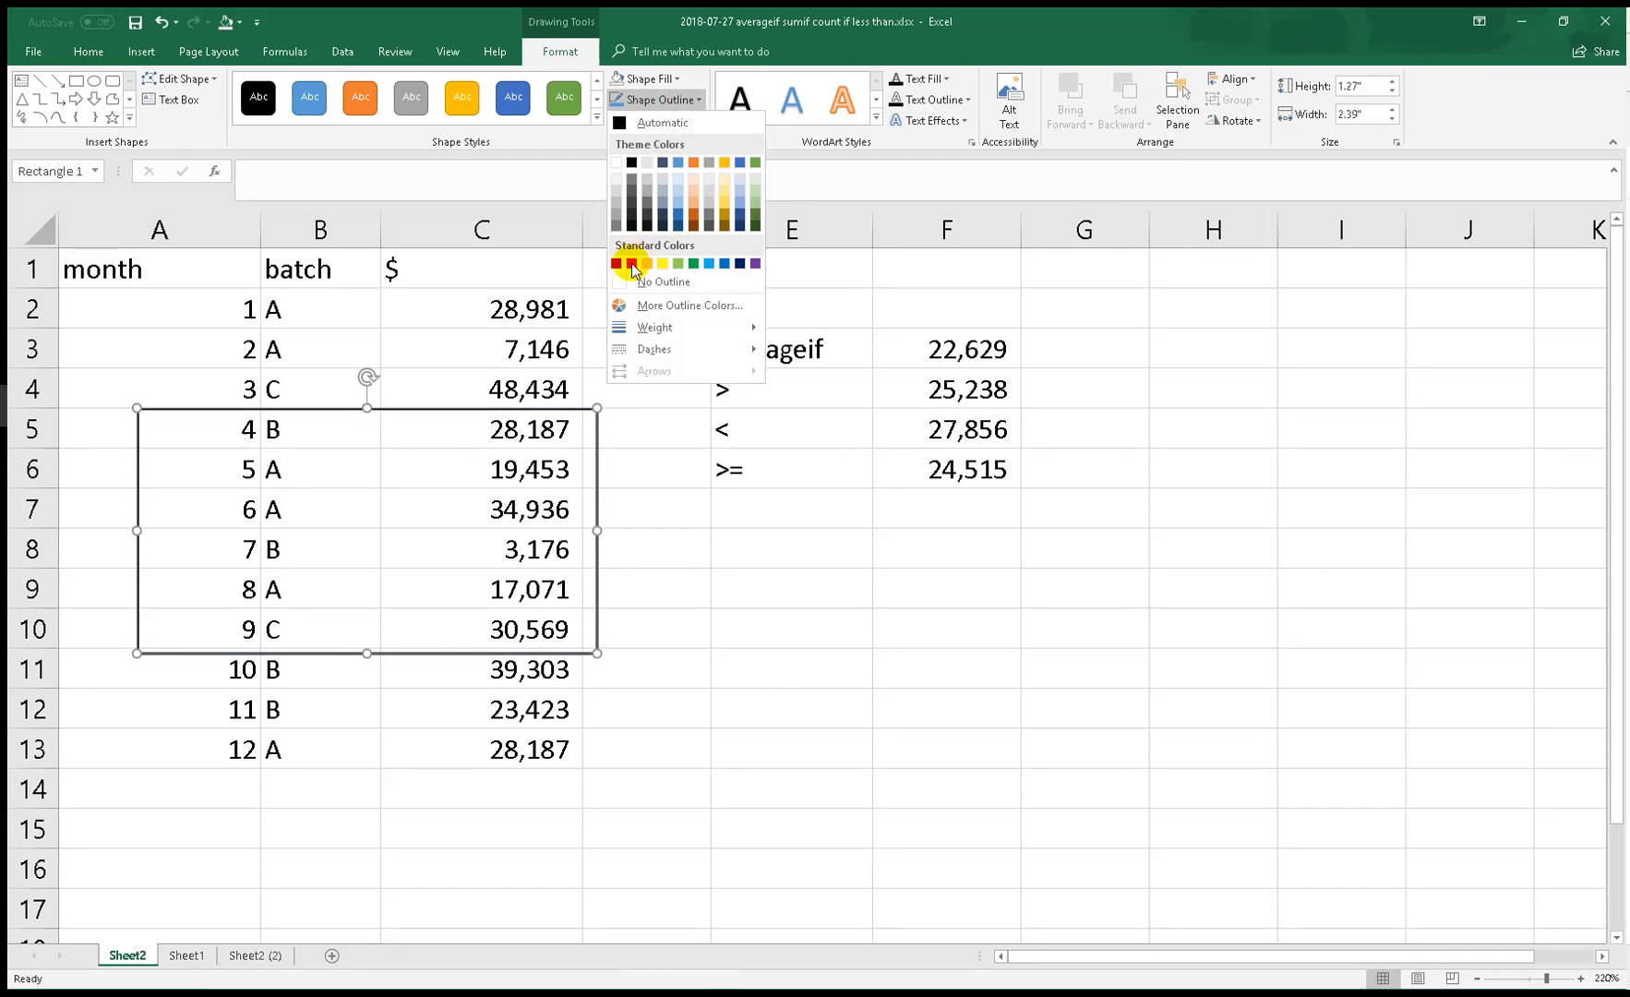
click(634, 262)
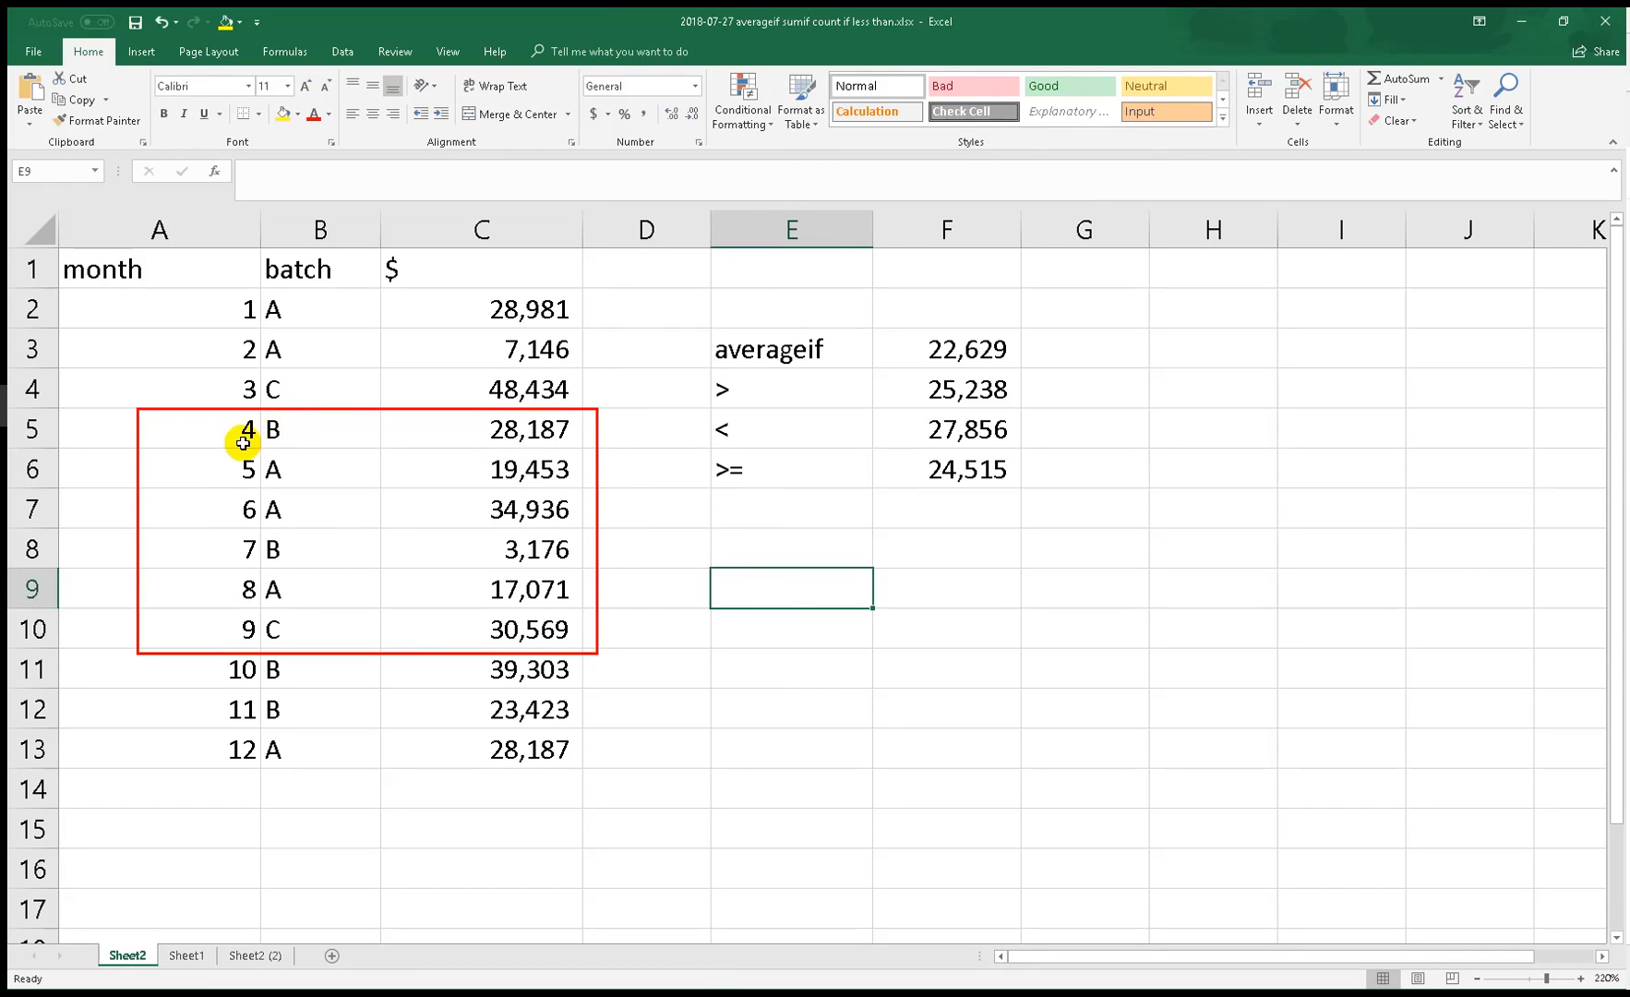
mouse_move(210, 438)
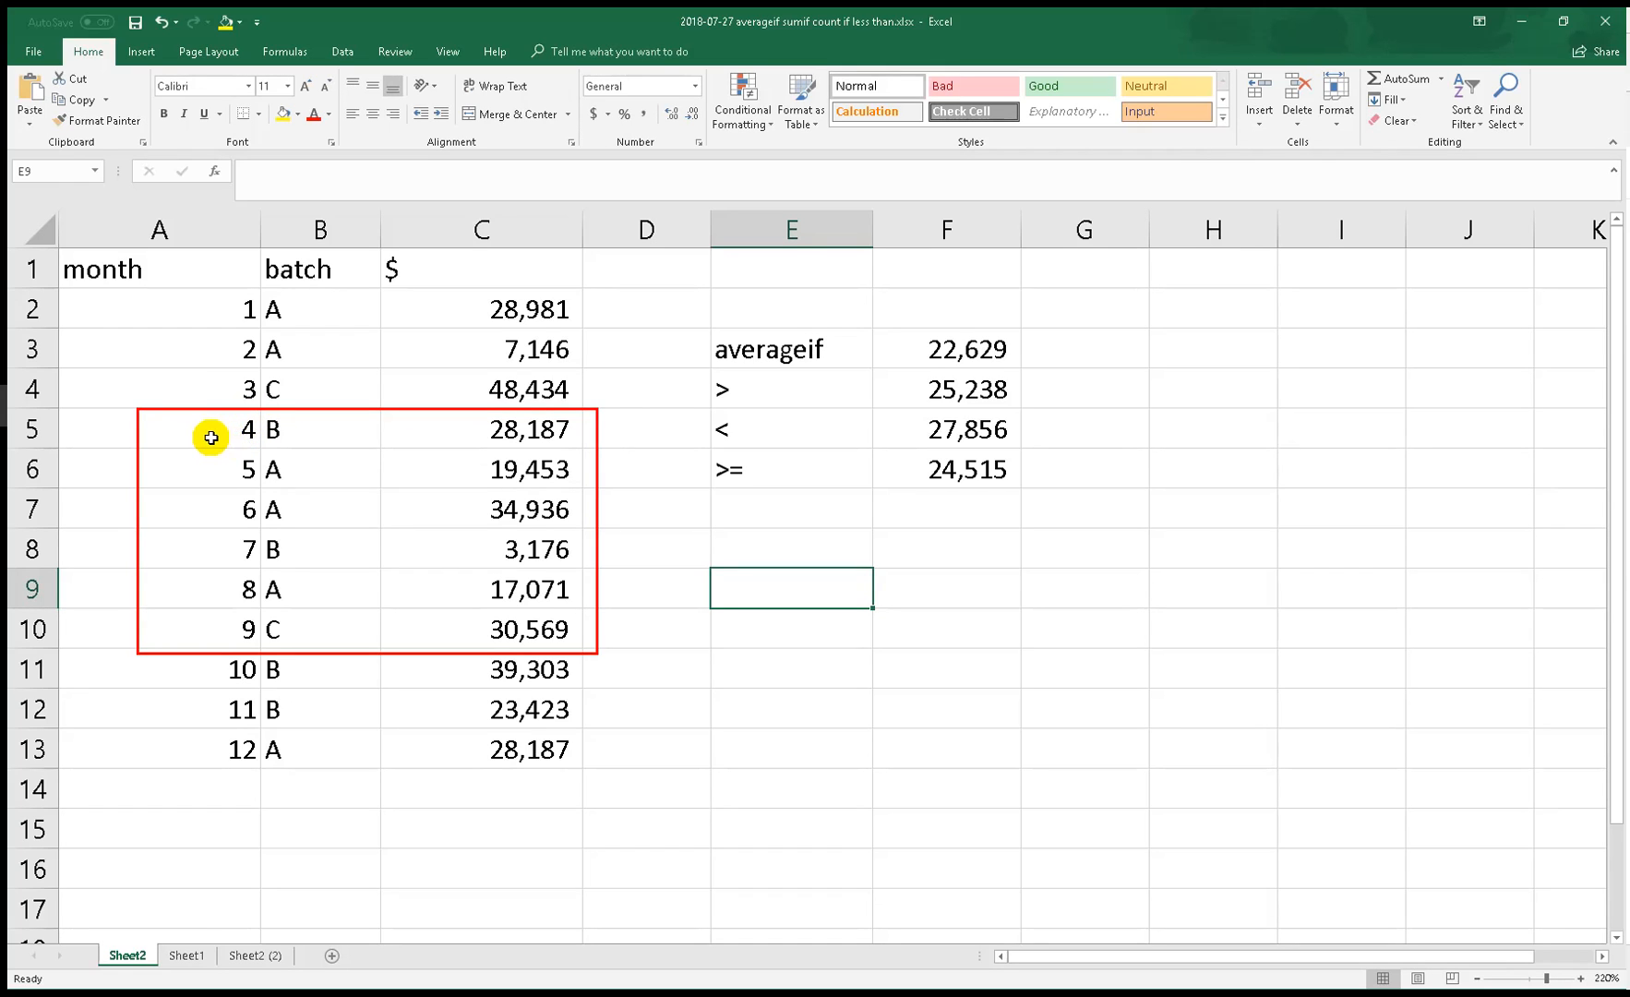
mouse_move(223, 611)
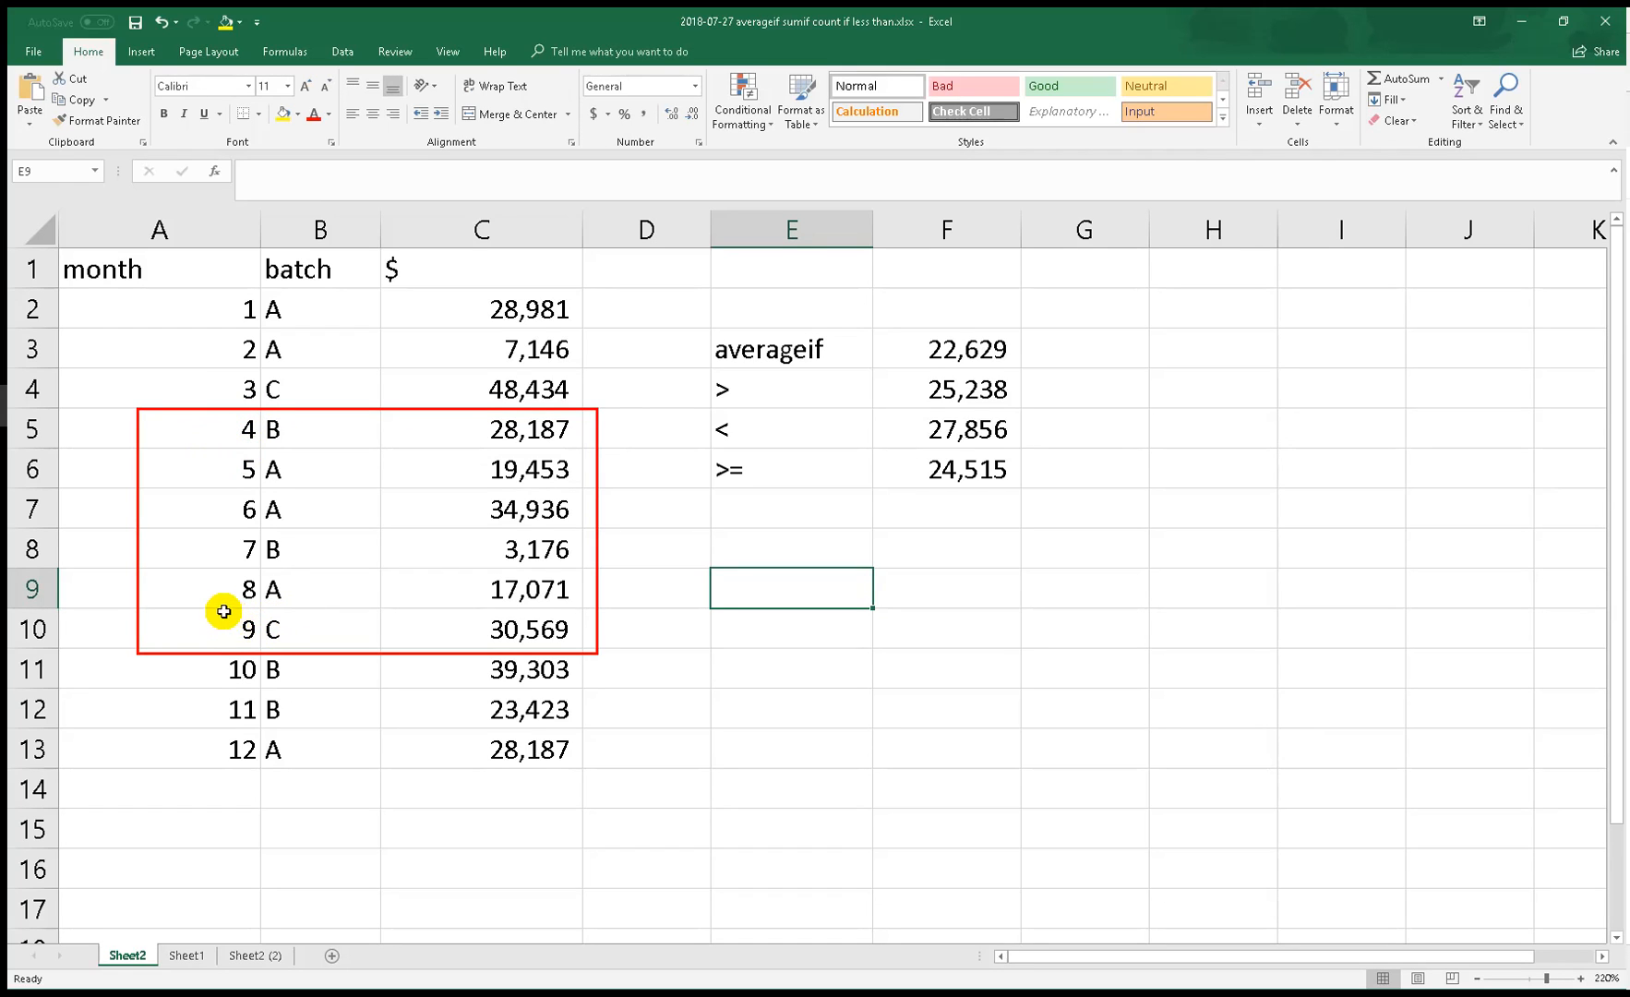
click(791, 508)
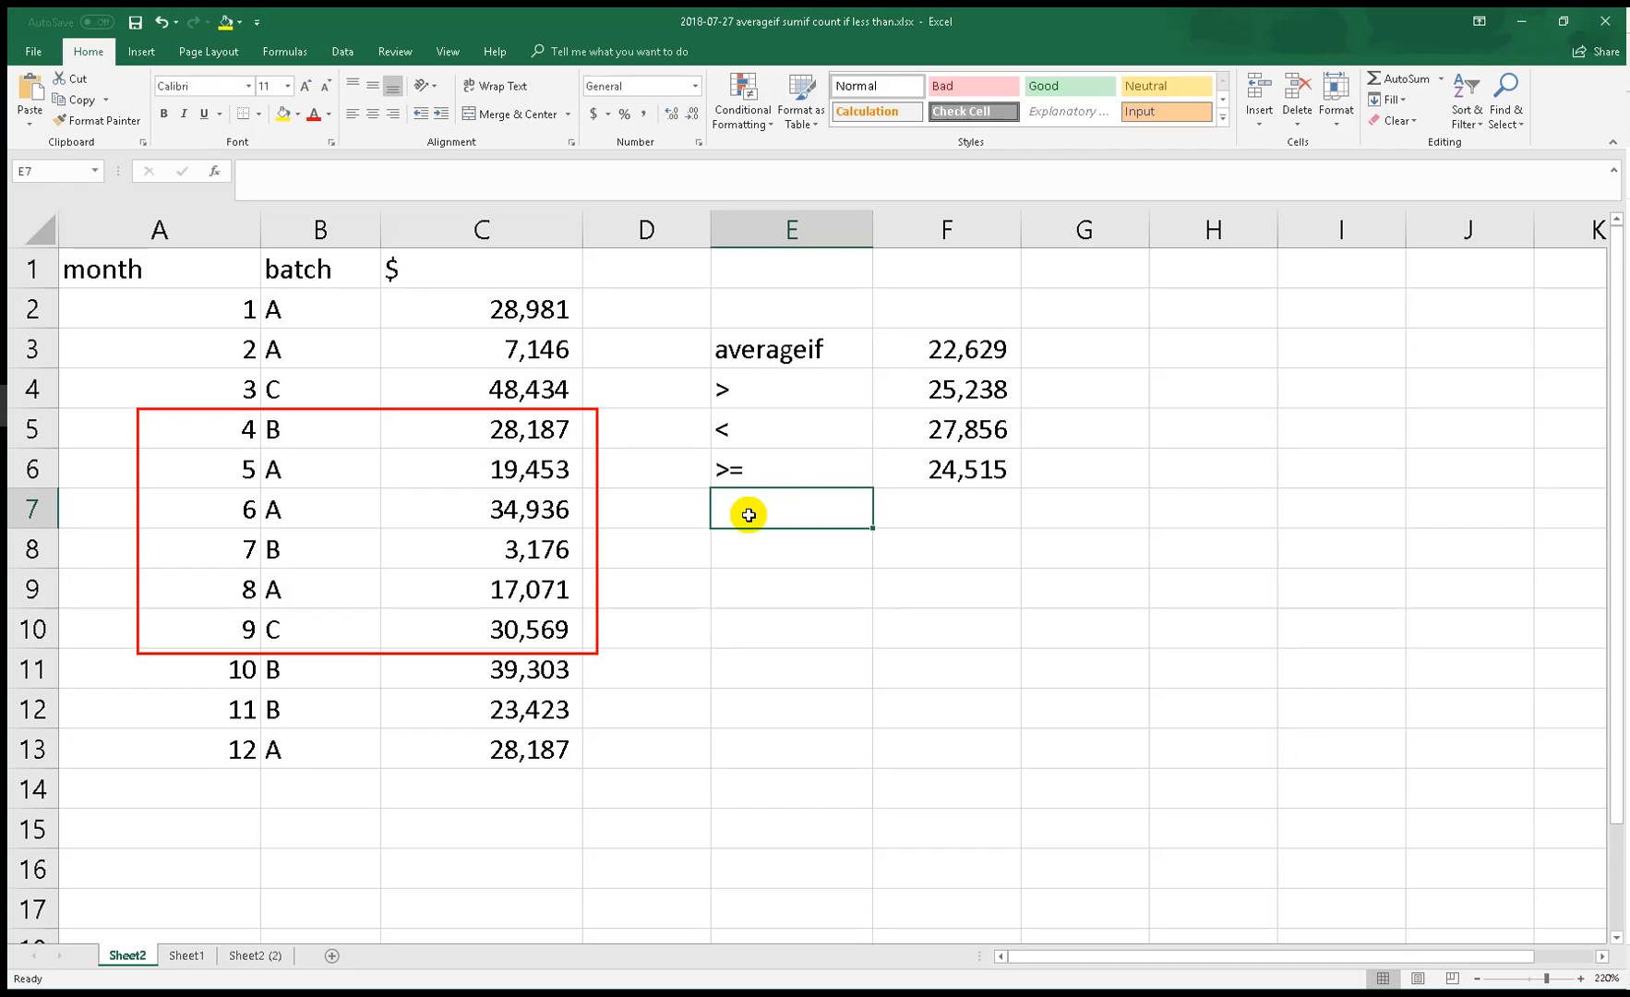
mouse_move(774, 552)
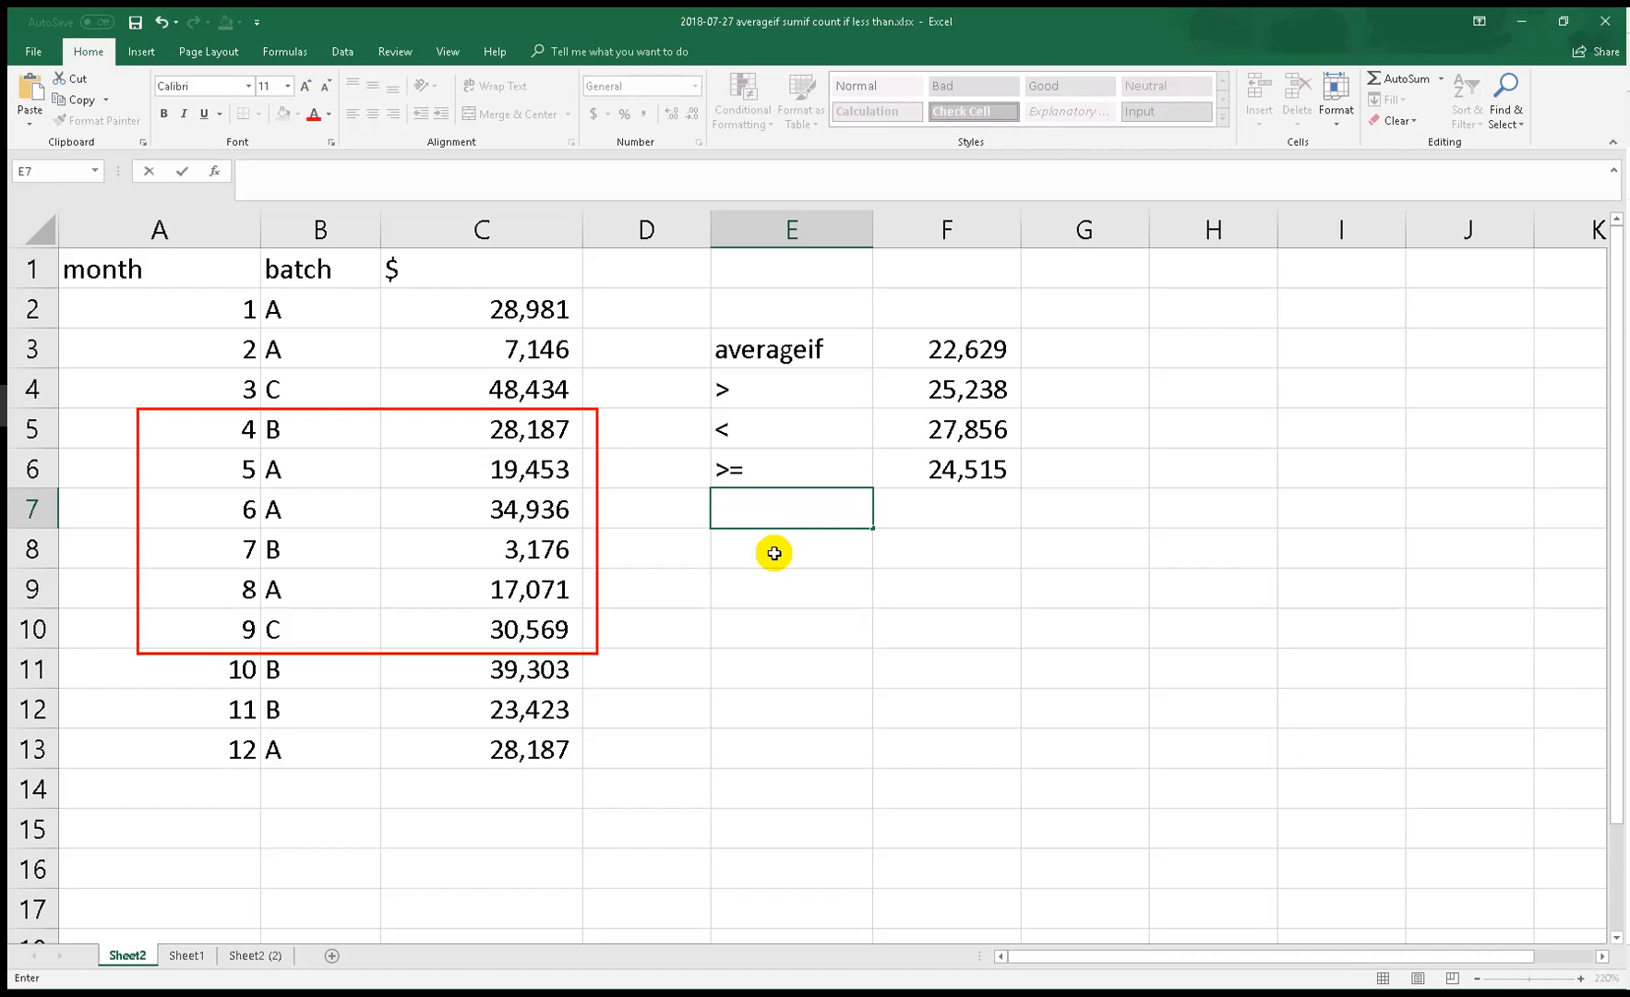
Enter the month-range label in E7, discarding a half-typed attempt and retyping it as 4<x<9
text(9)
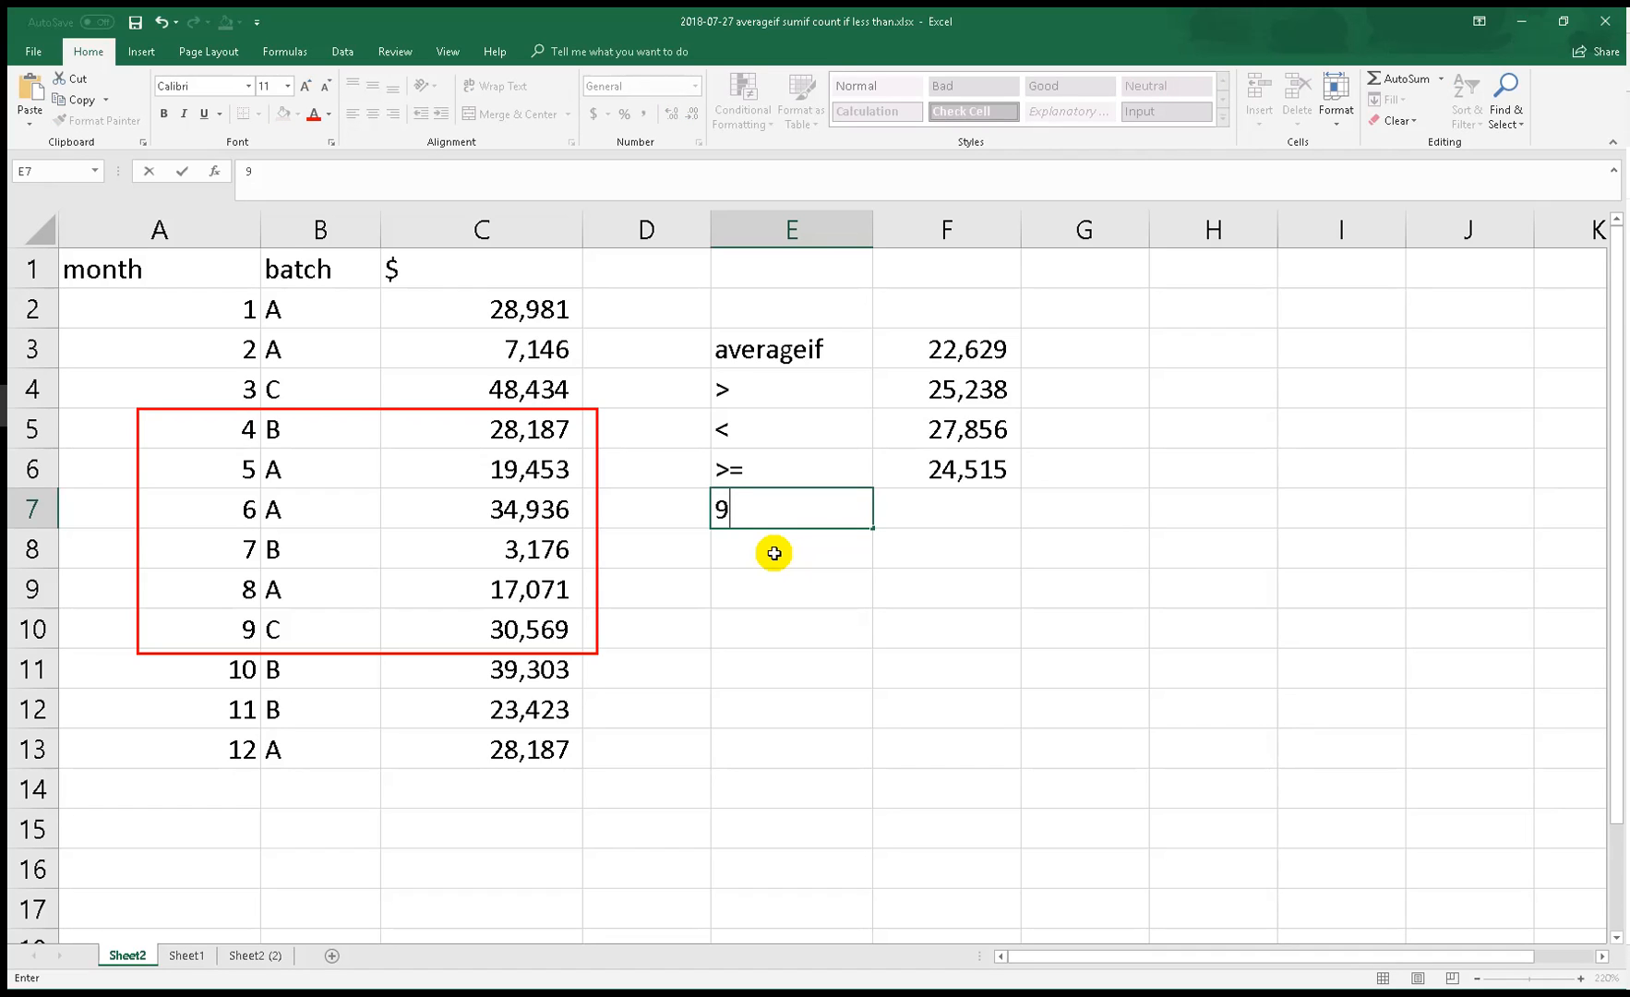
text(<x)
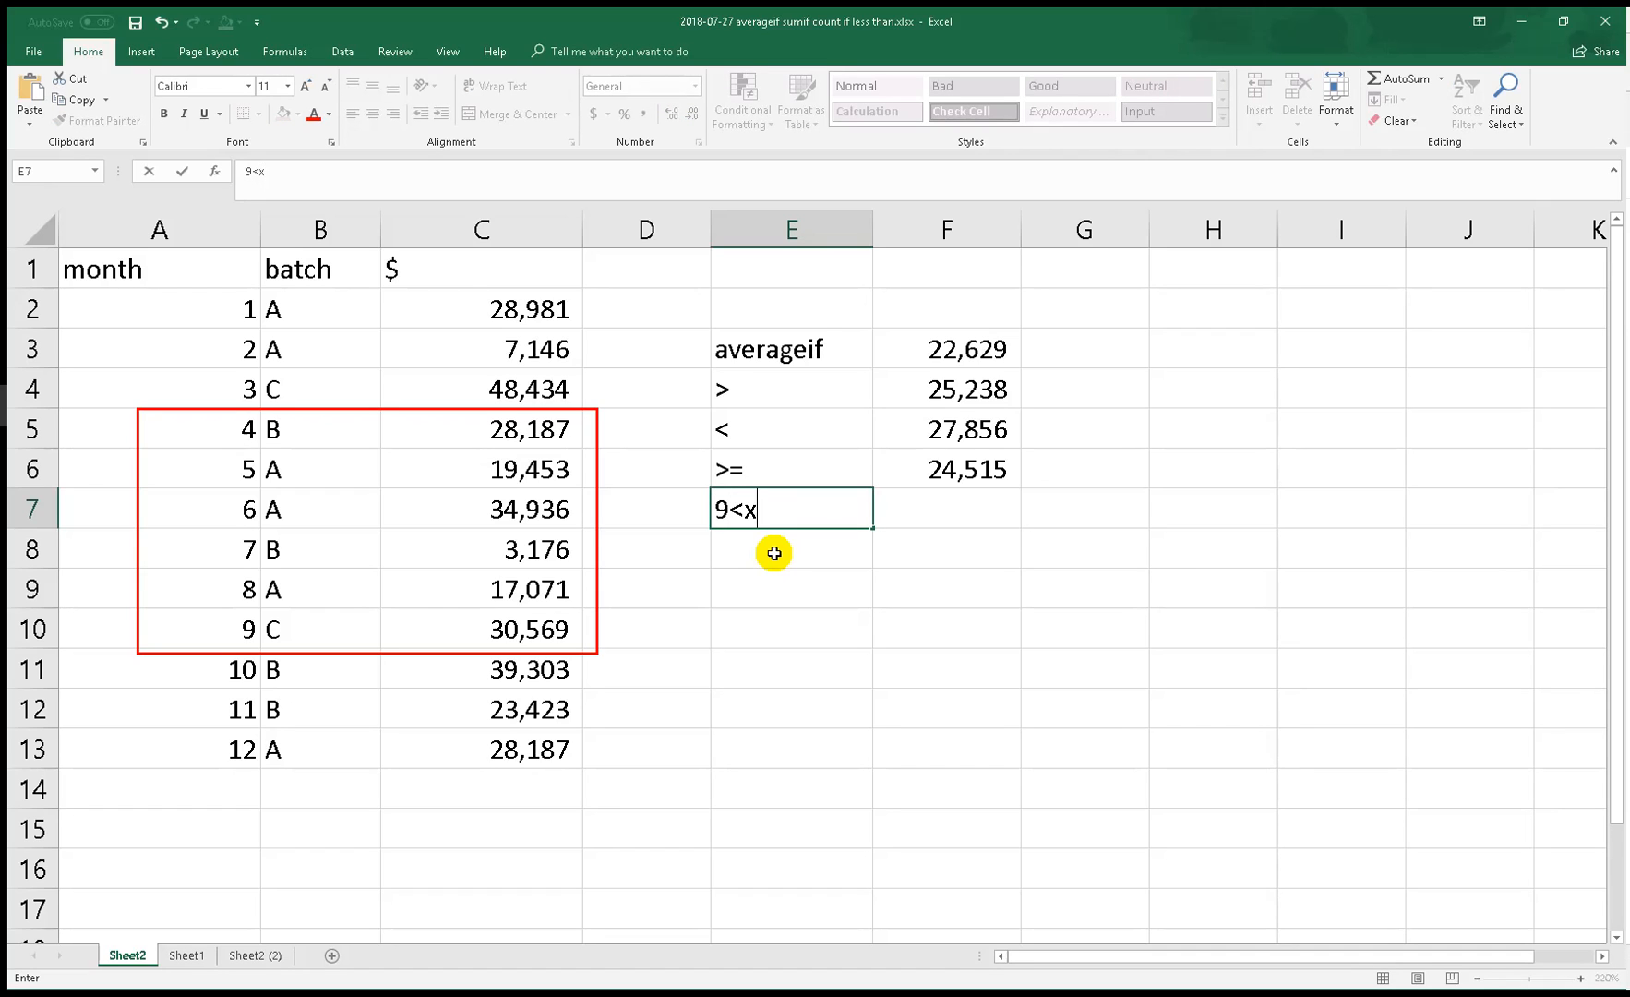
text(<)
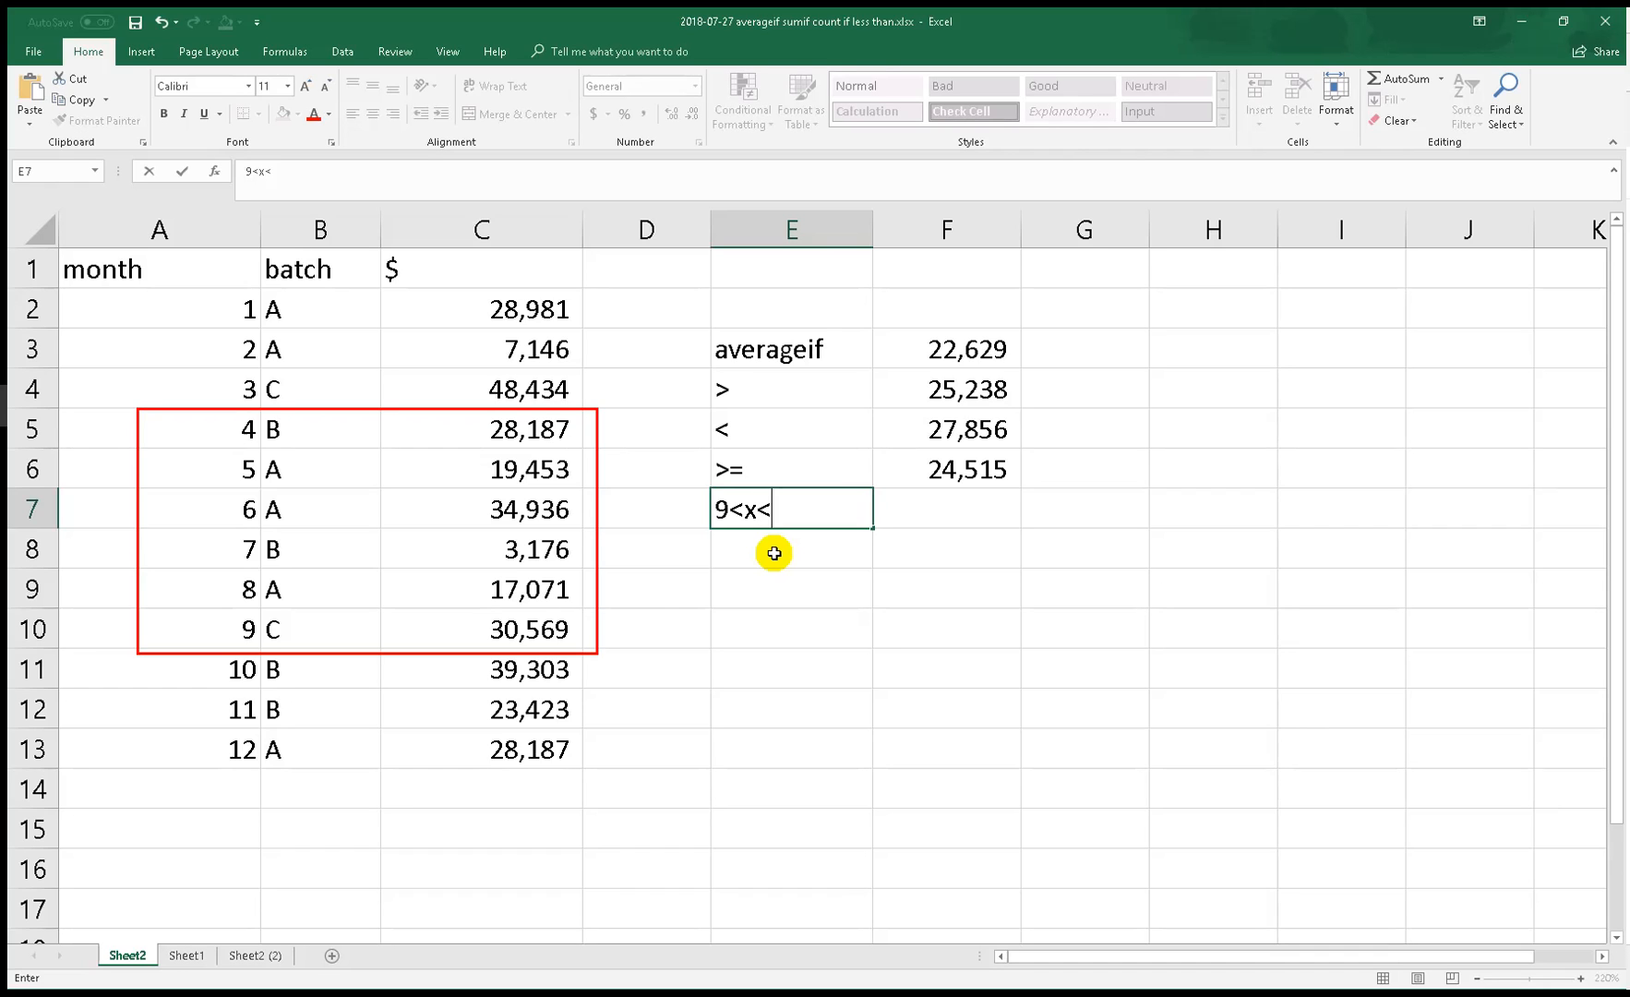
key(Escape)
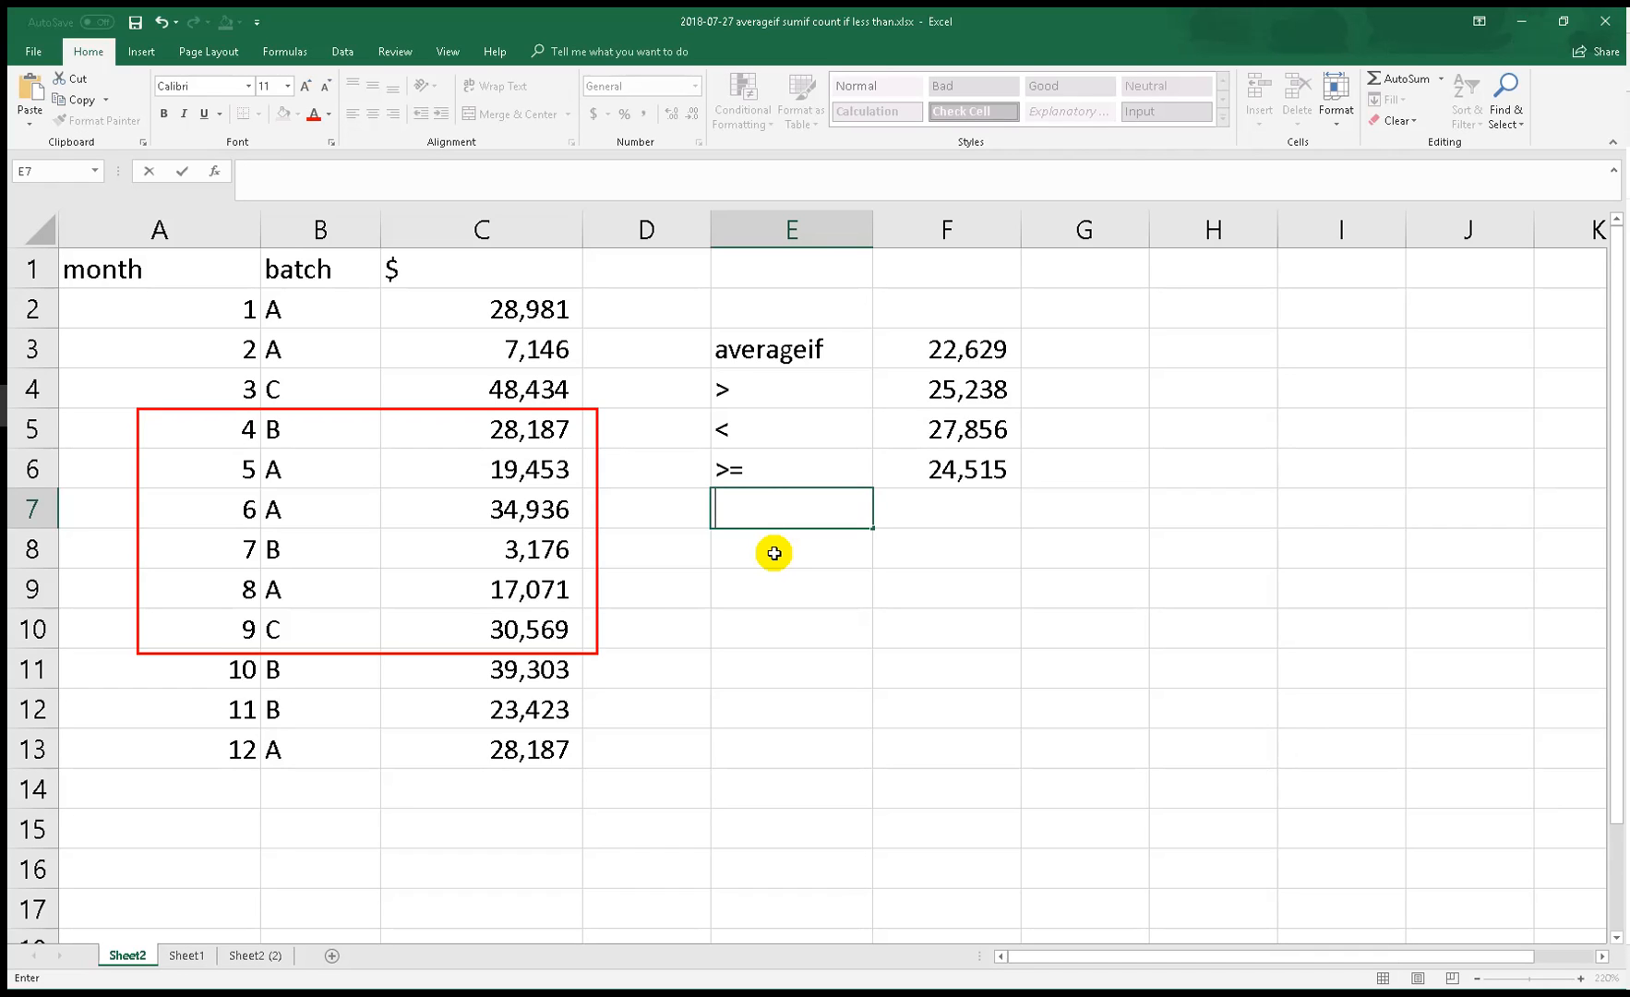
text(4<x<)
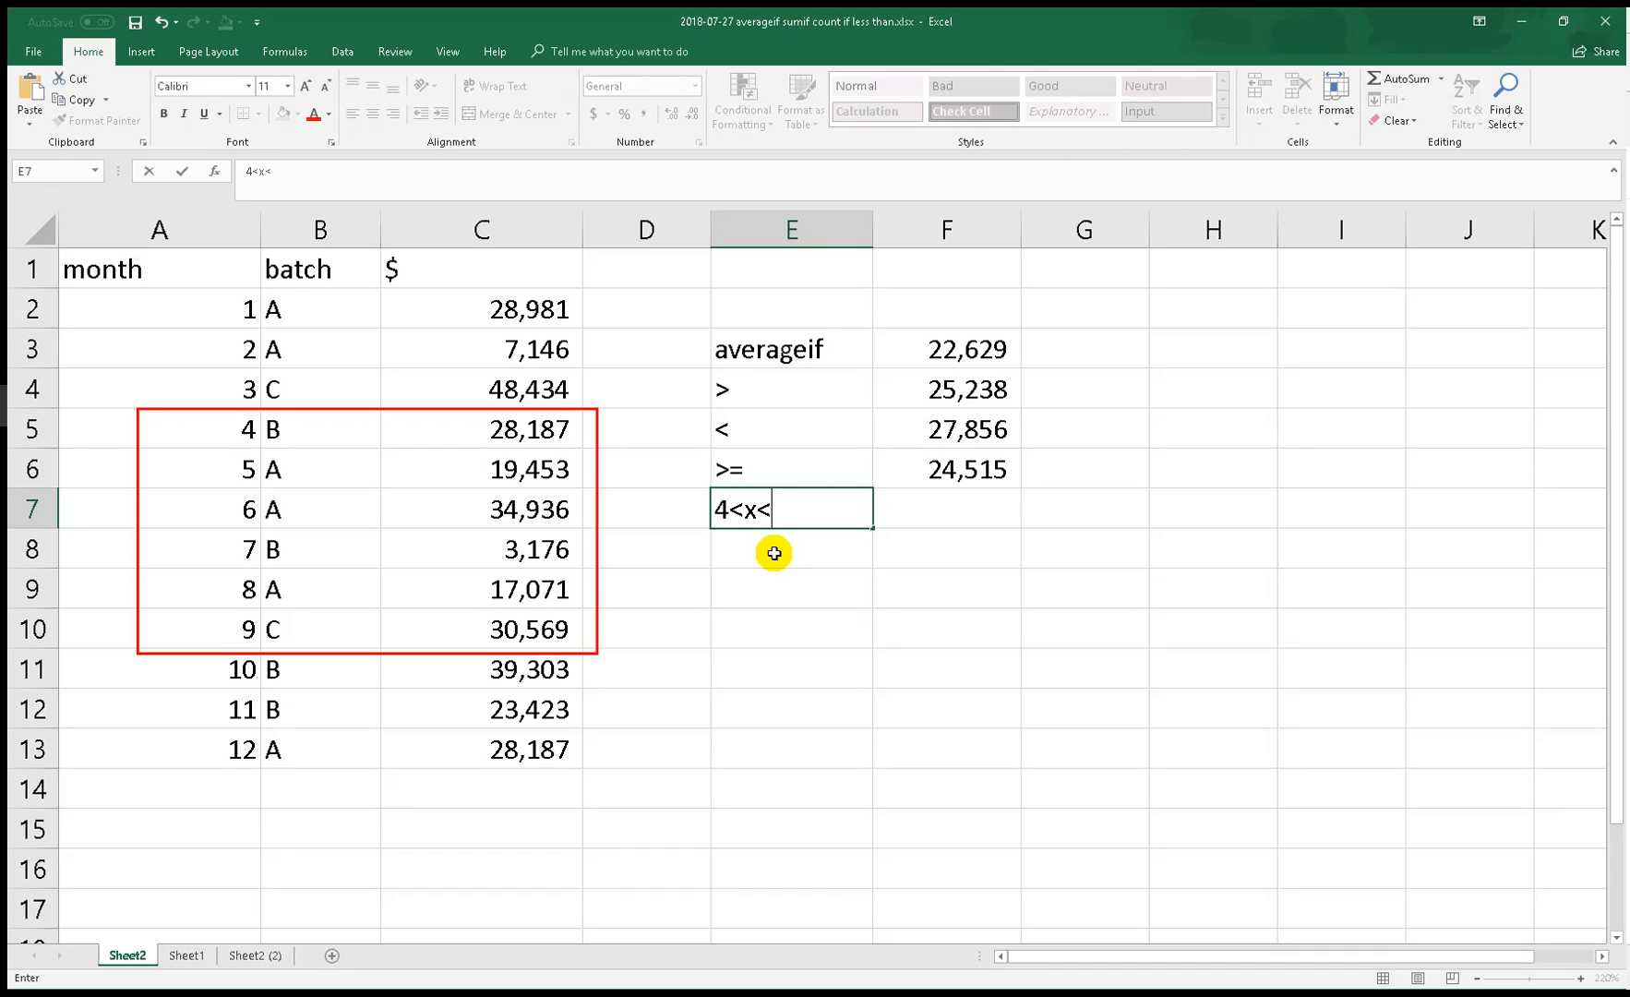
text(9)
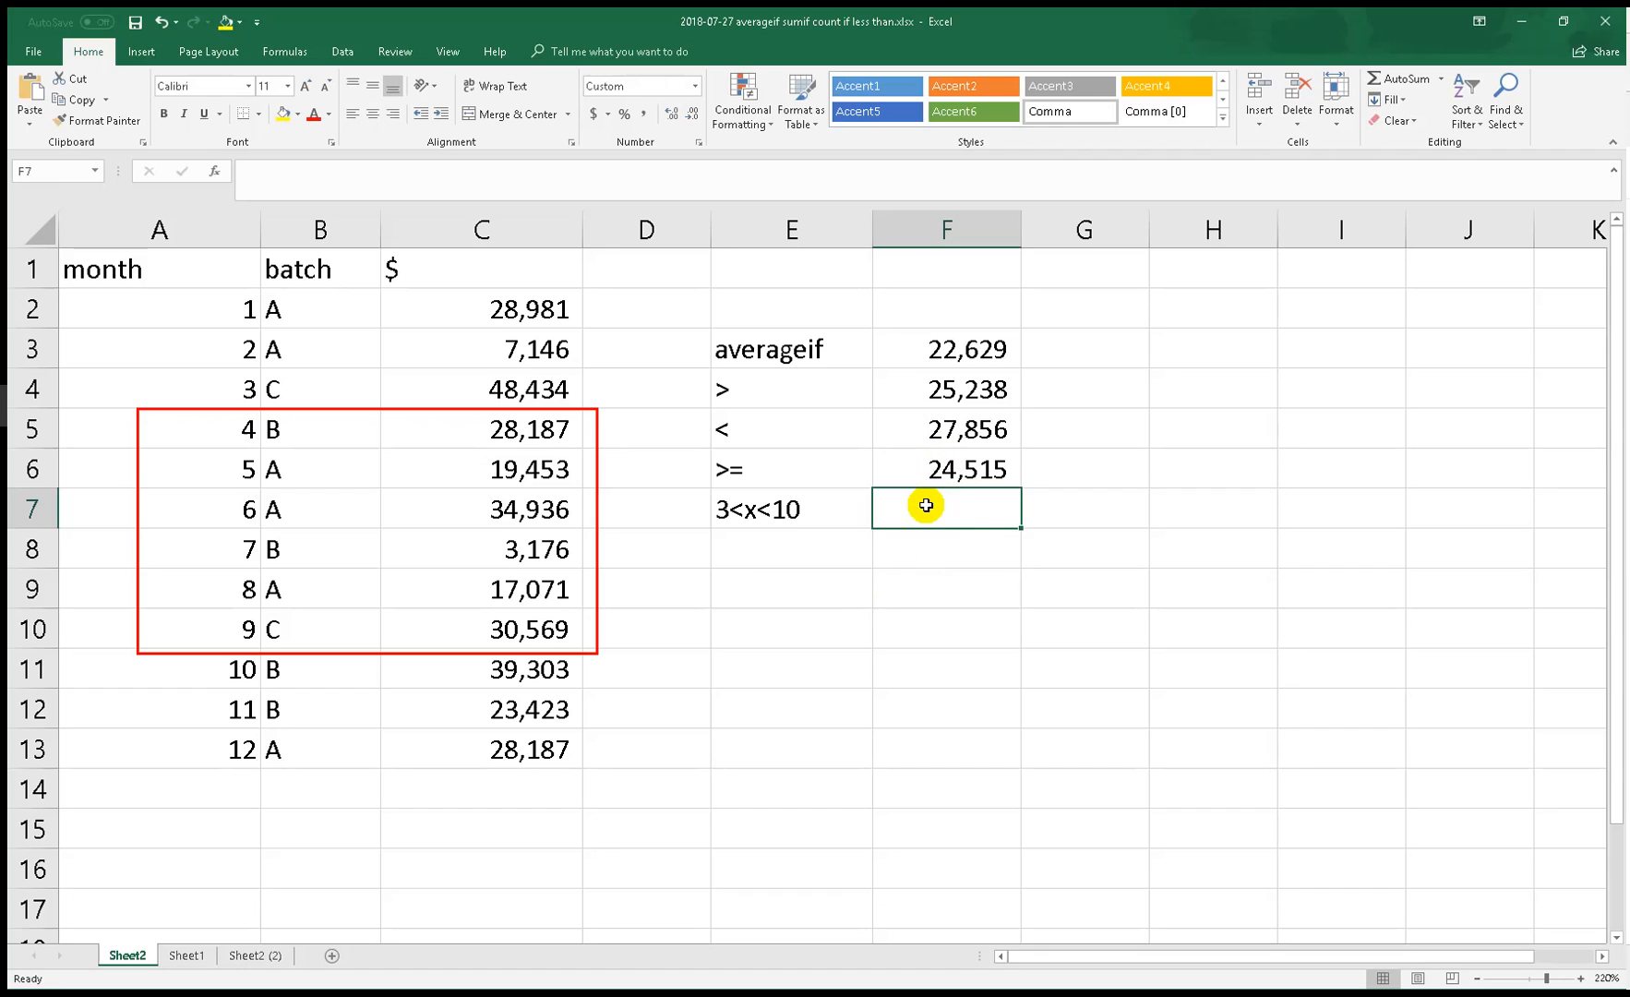
Begin an AVERAGEIFS in F7 averaging the $ column with months greater than 3 as first criterion
text(=)
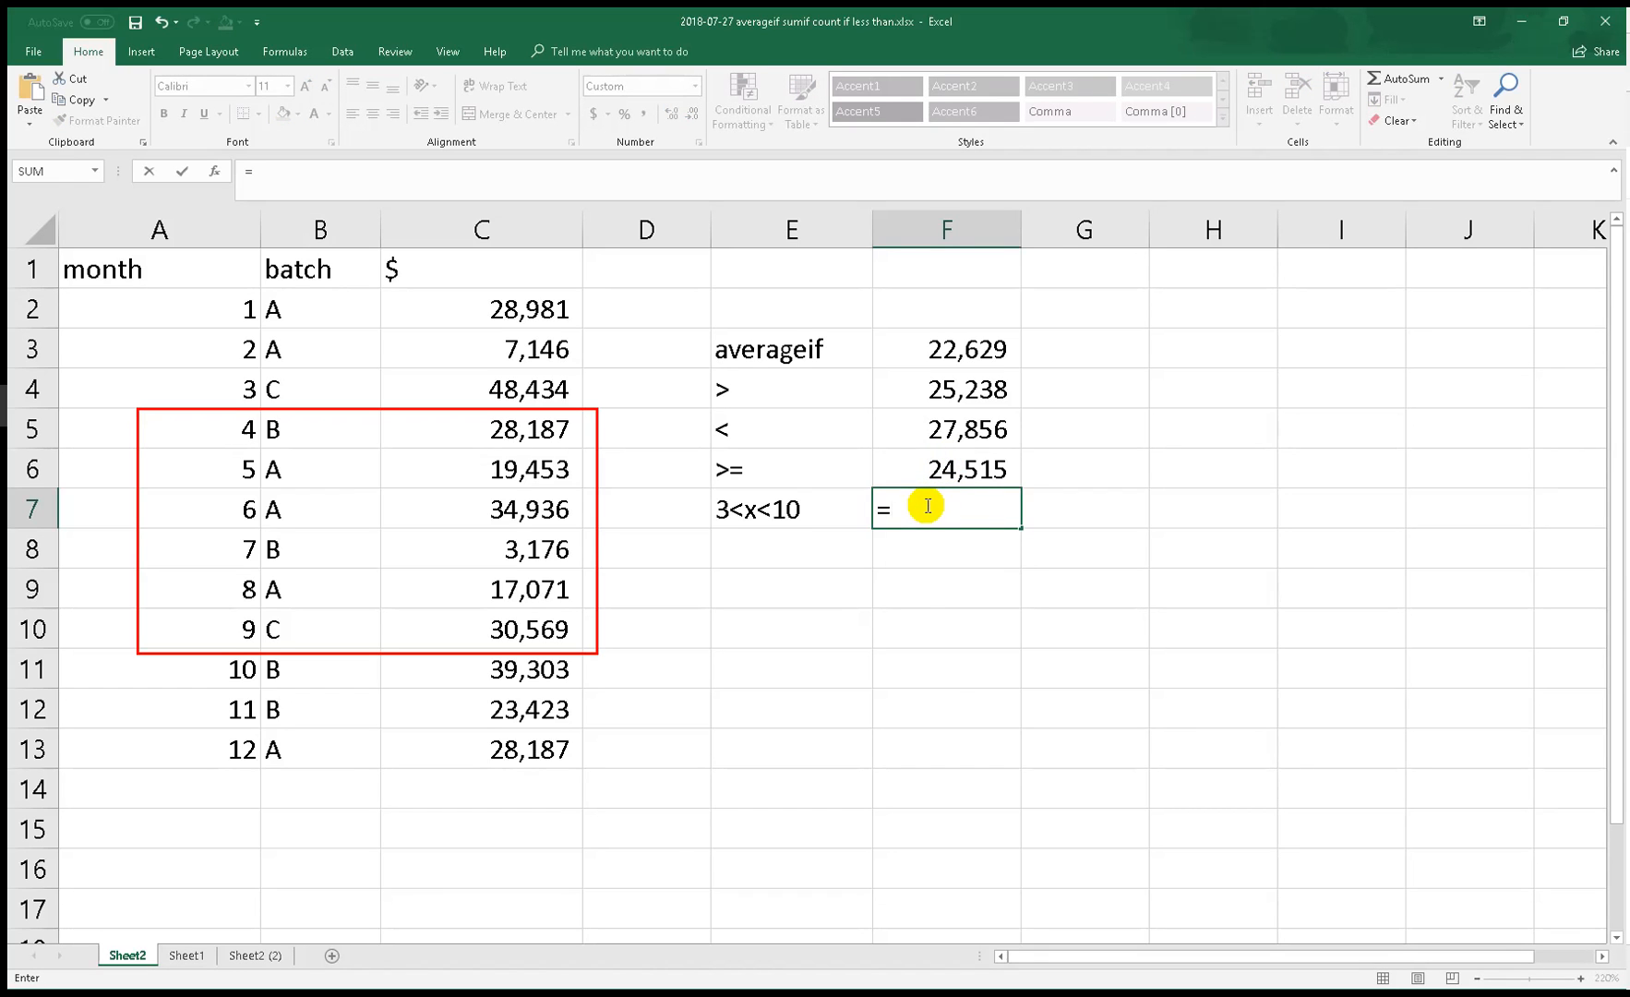
text(aver)
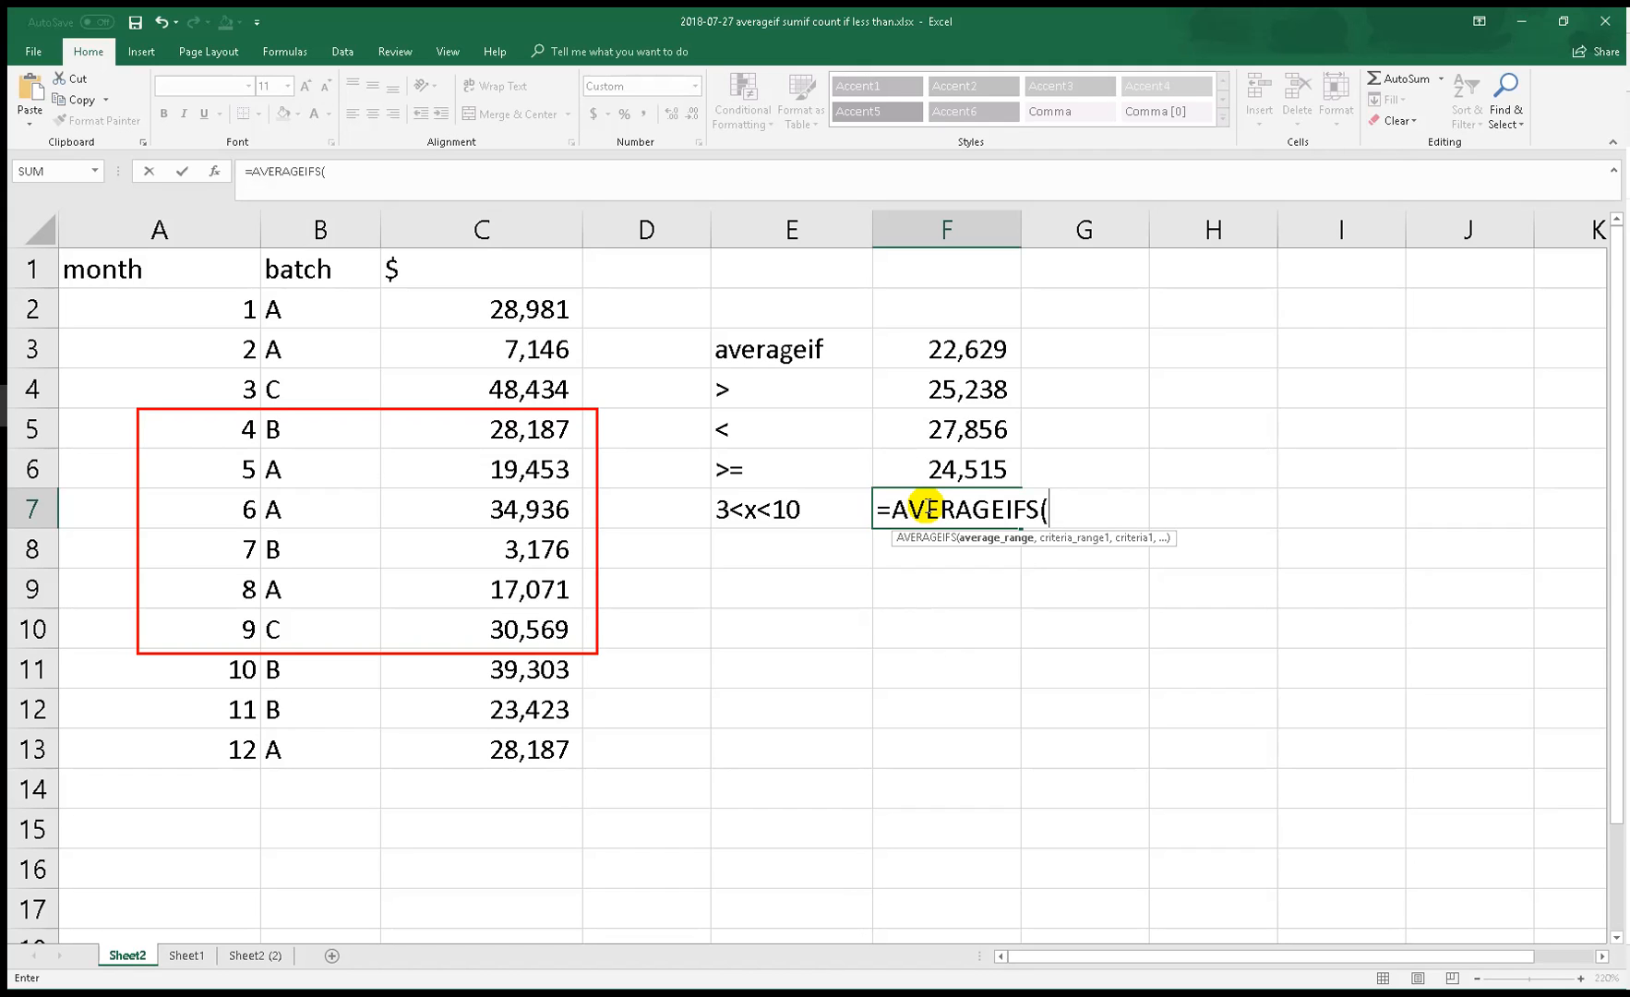
click(480, 227)
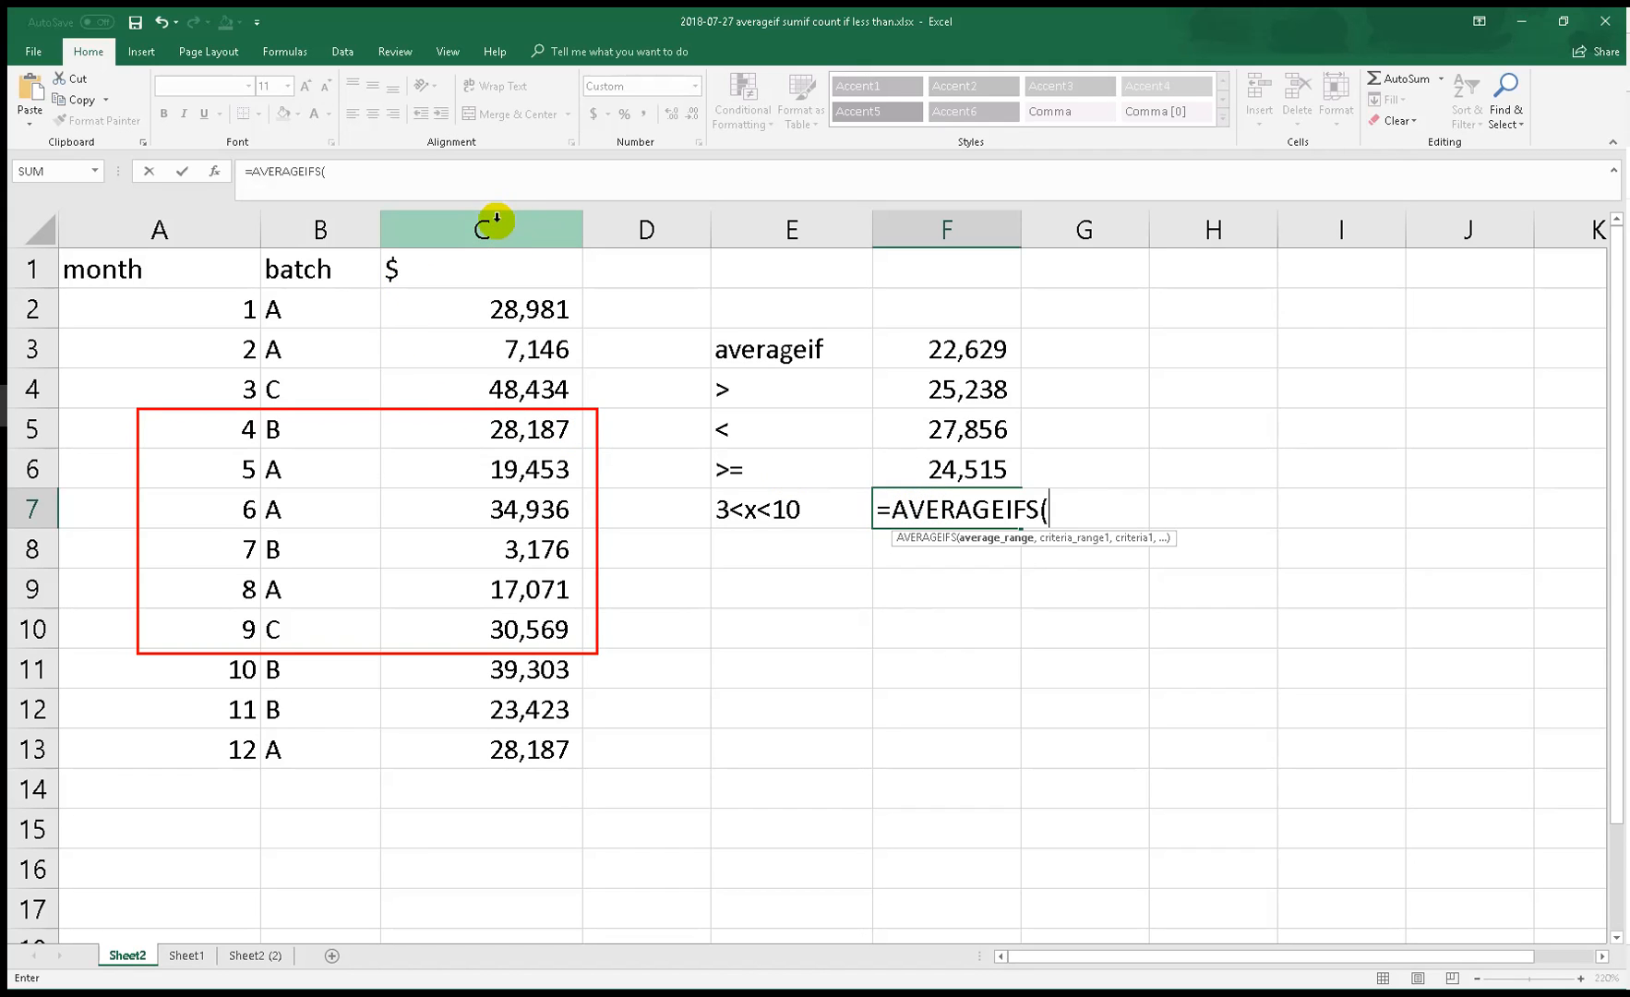
click(480, 227)
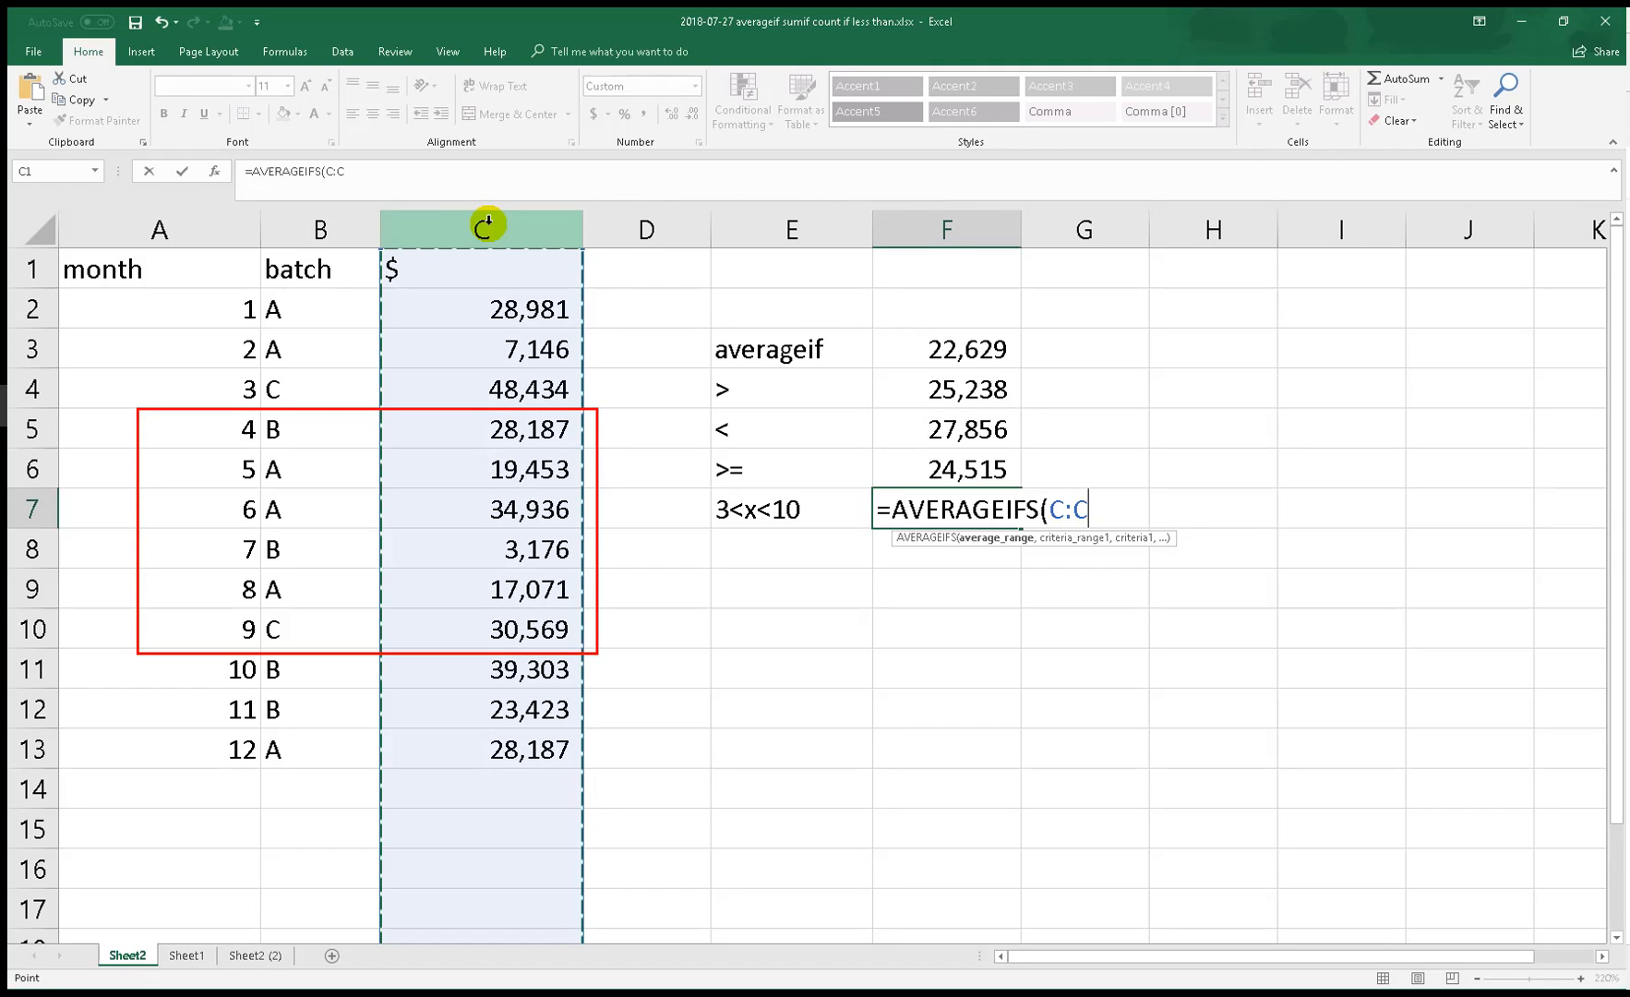
text(,)
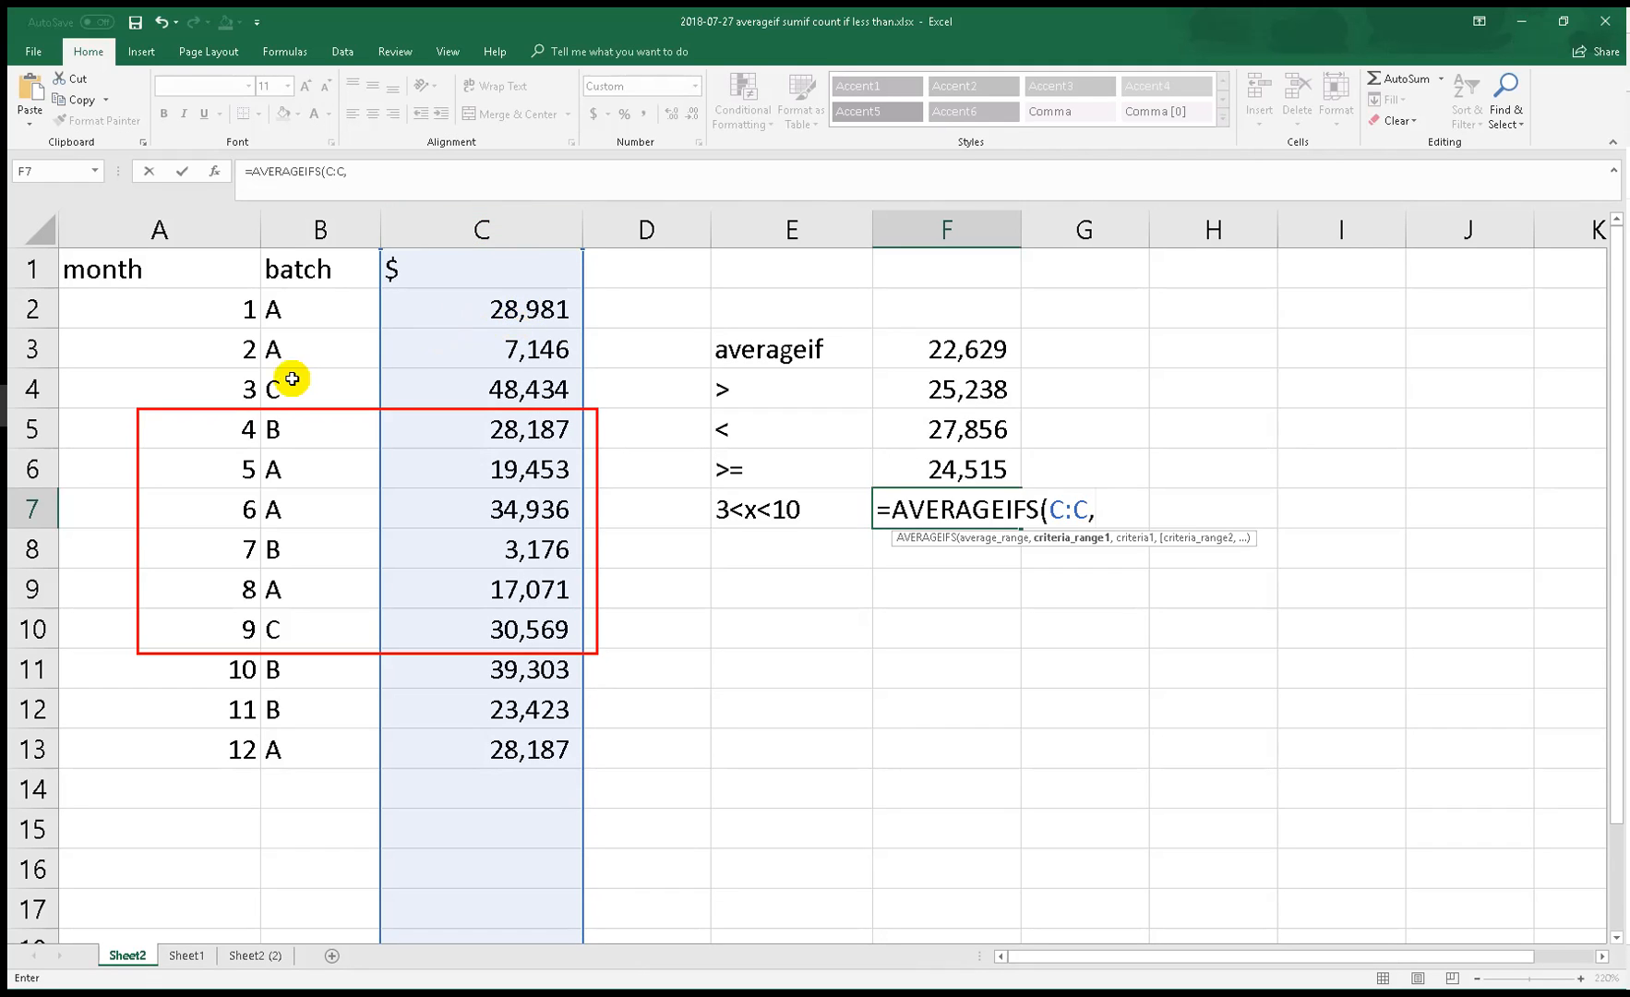
click(158, 229)
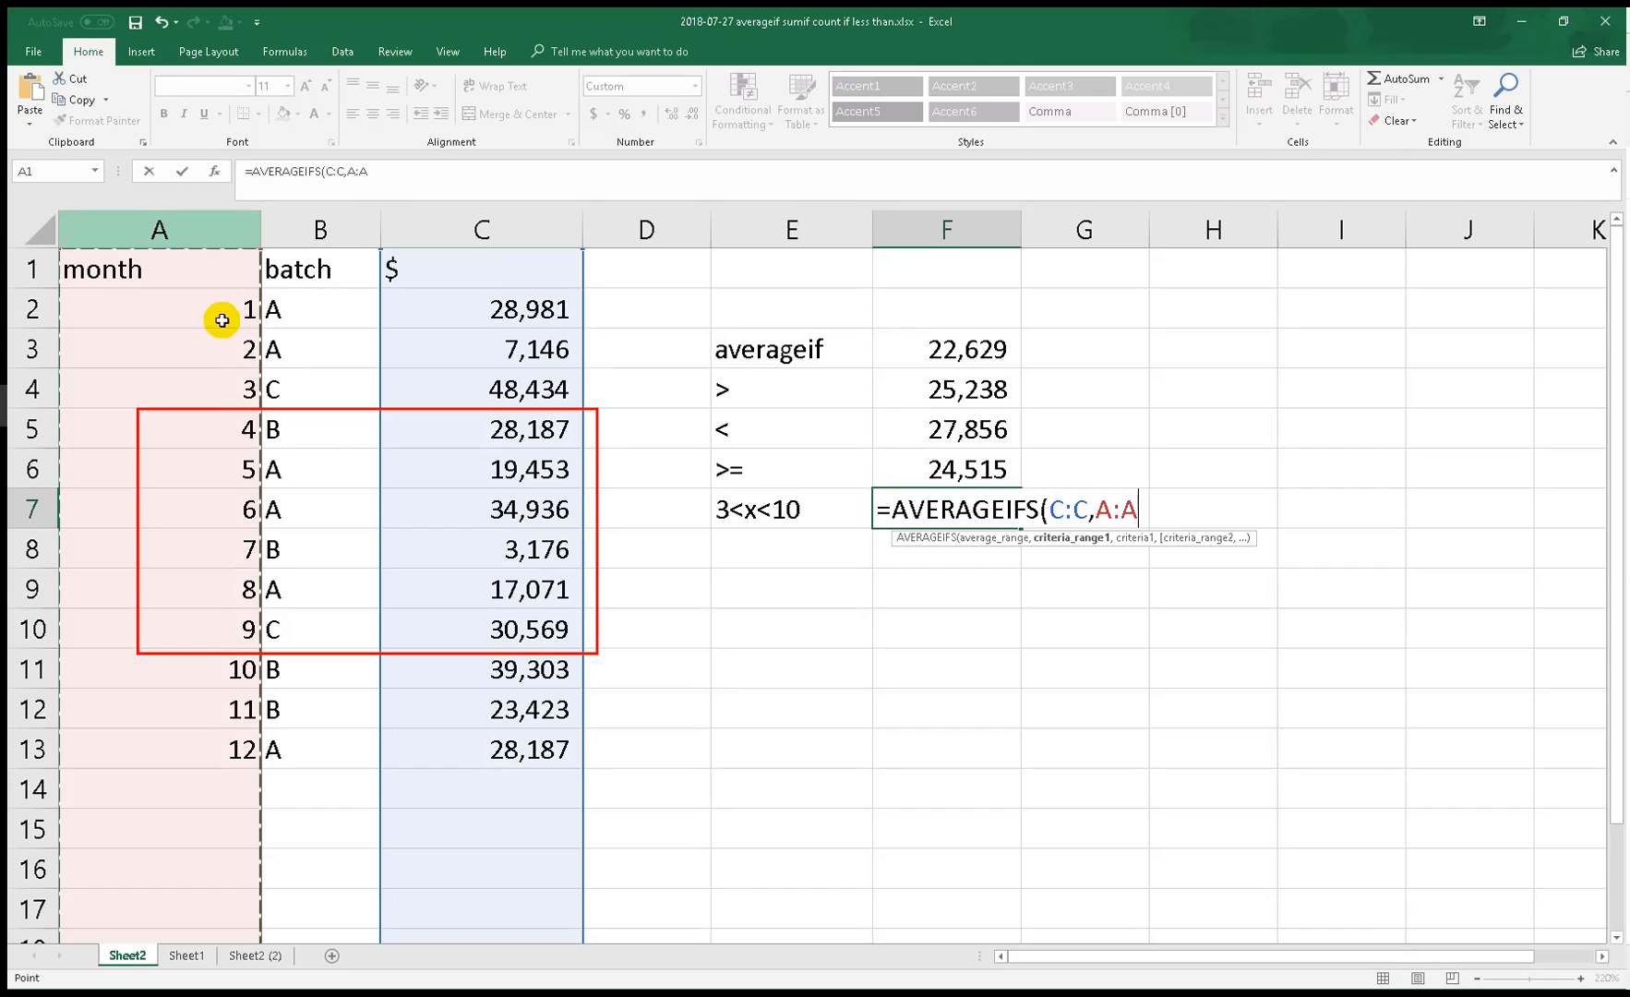
mouse_move(329, 464)
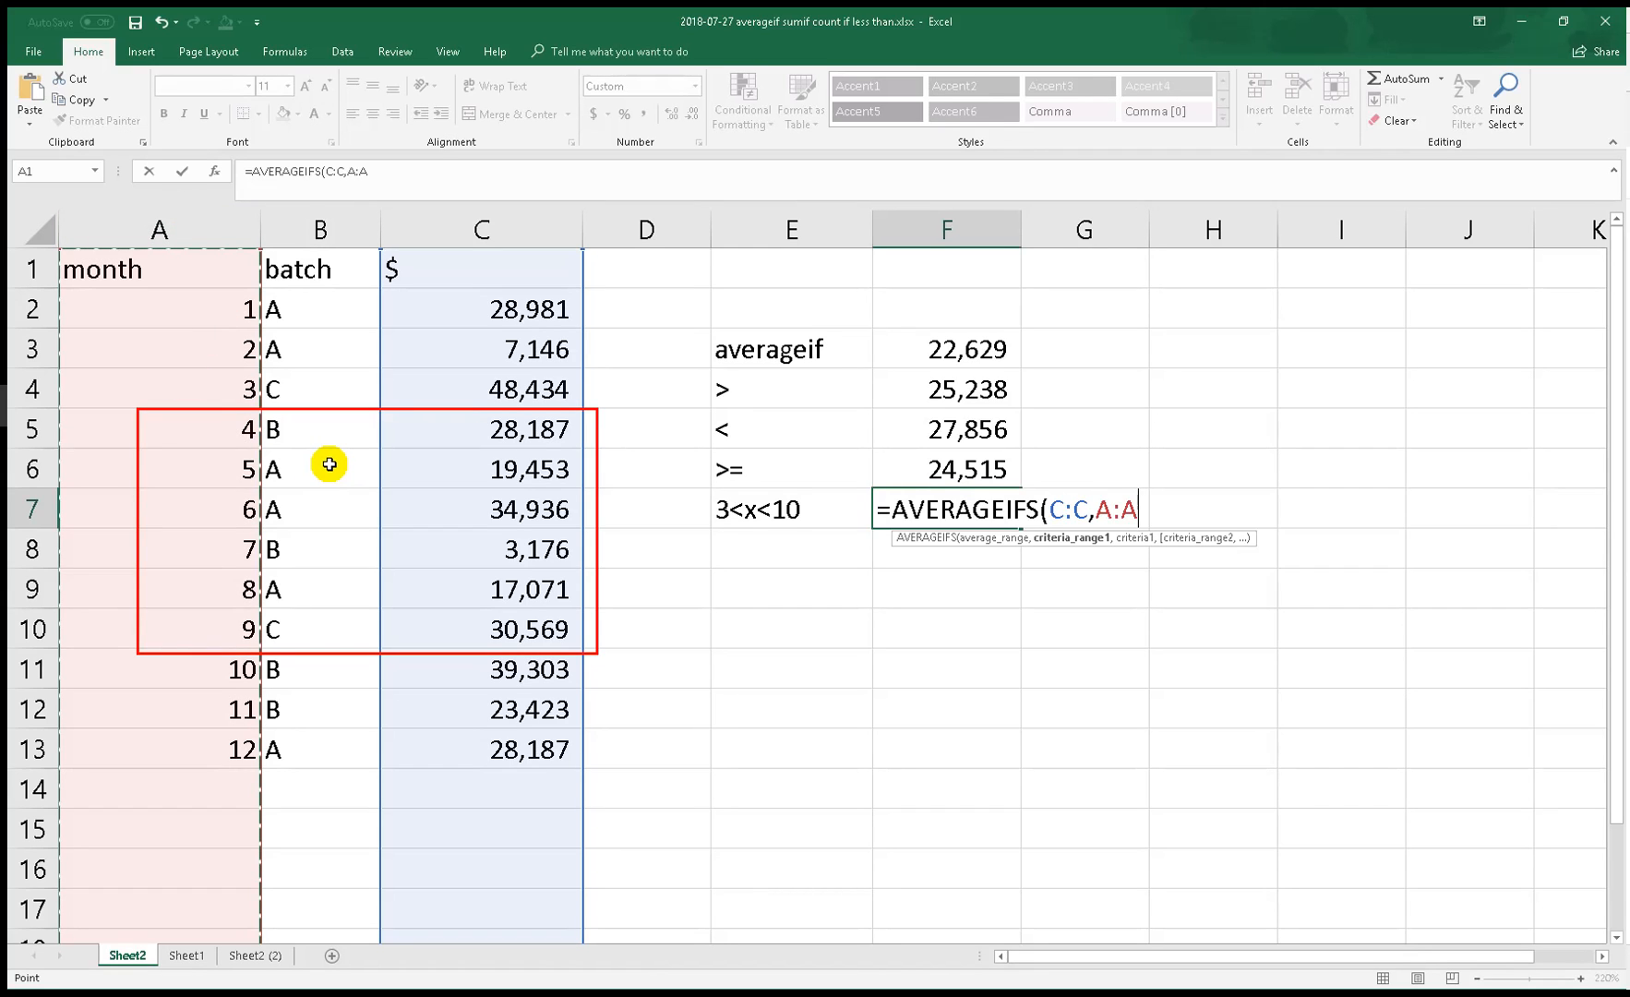
text(,)
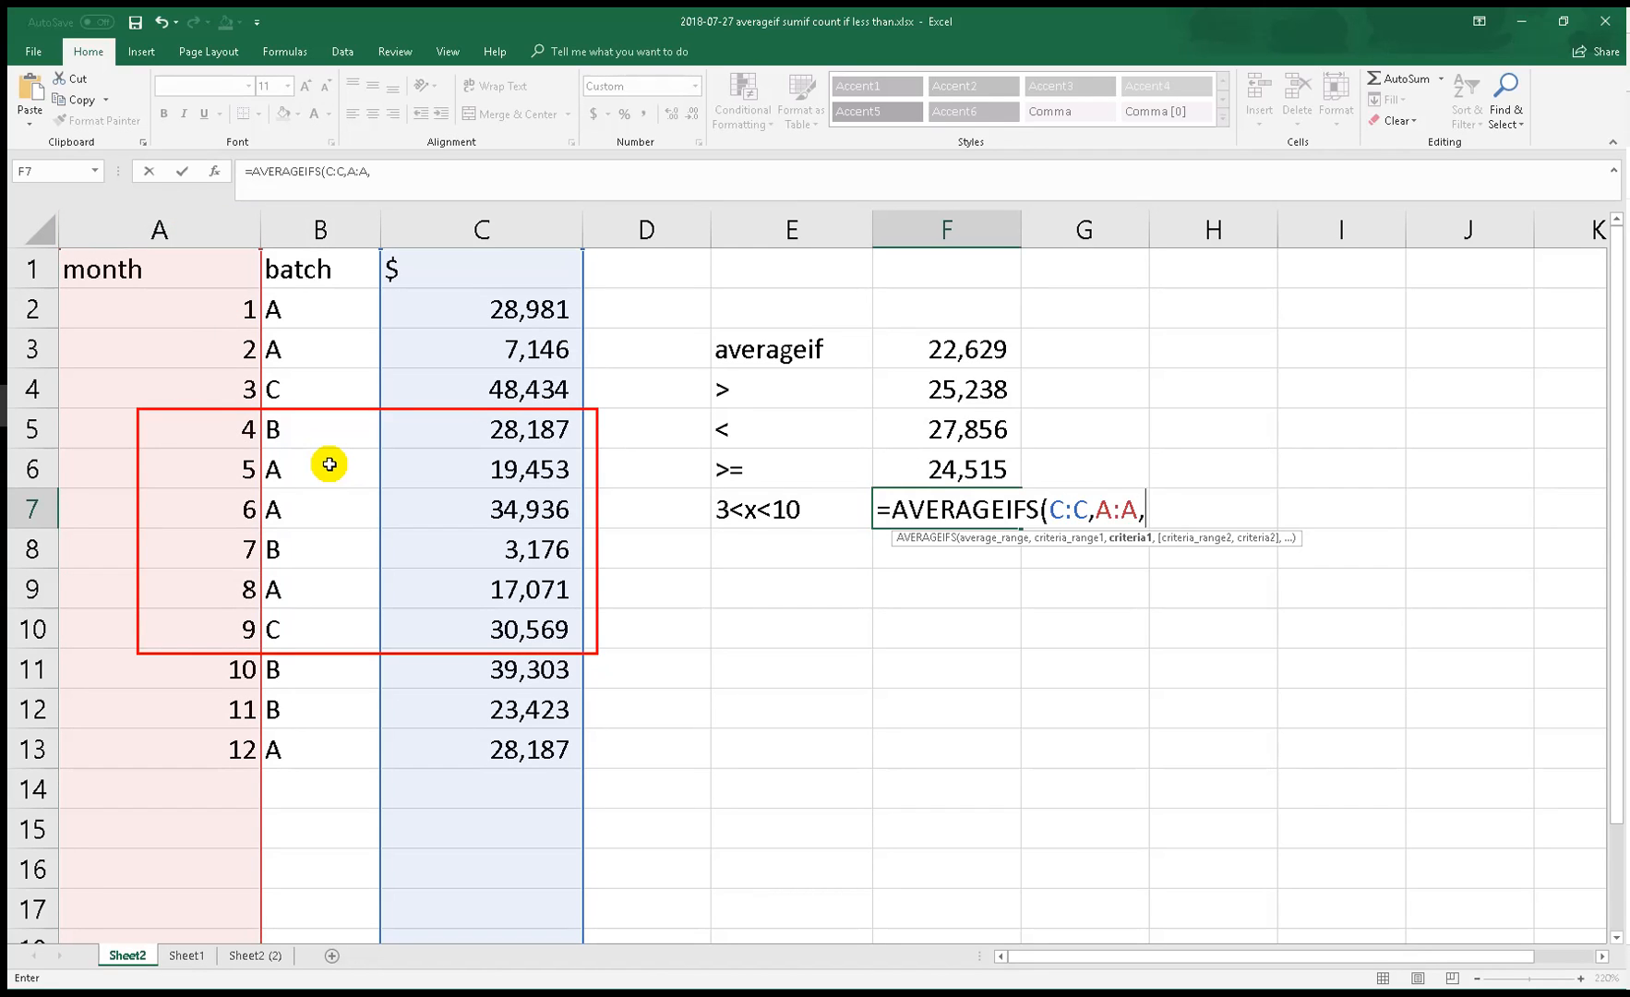
text(")
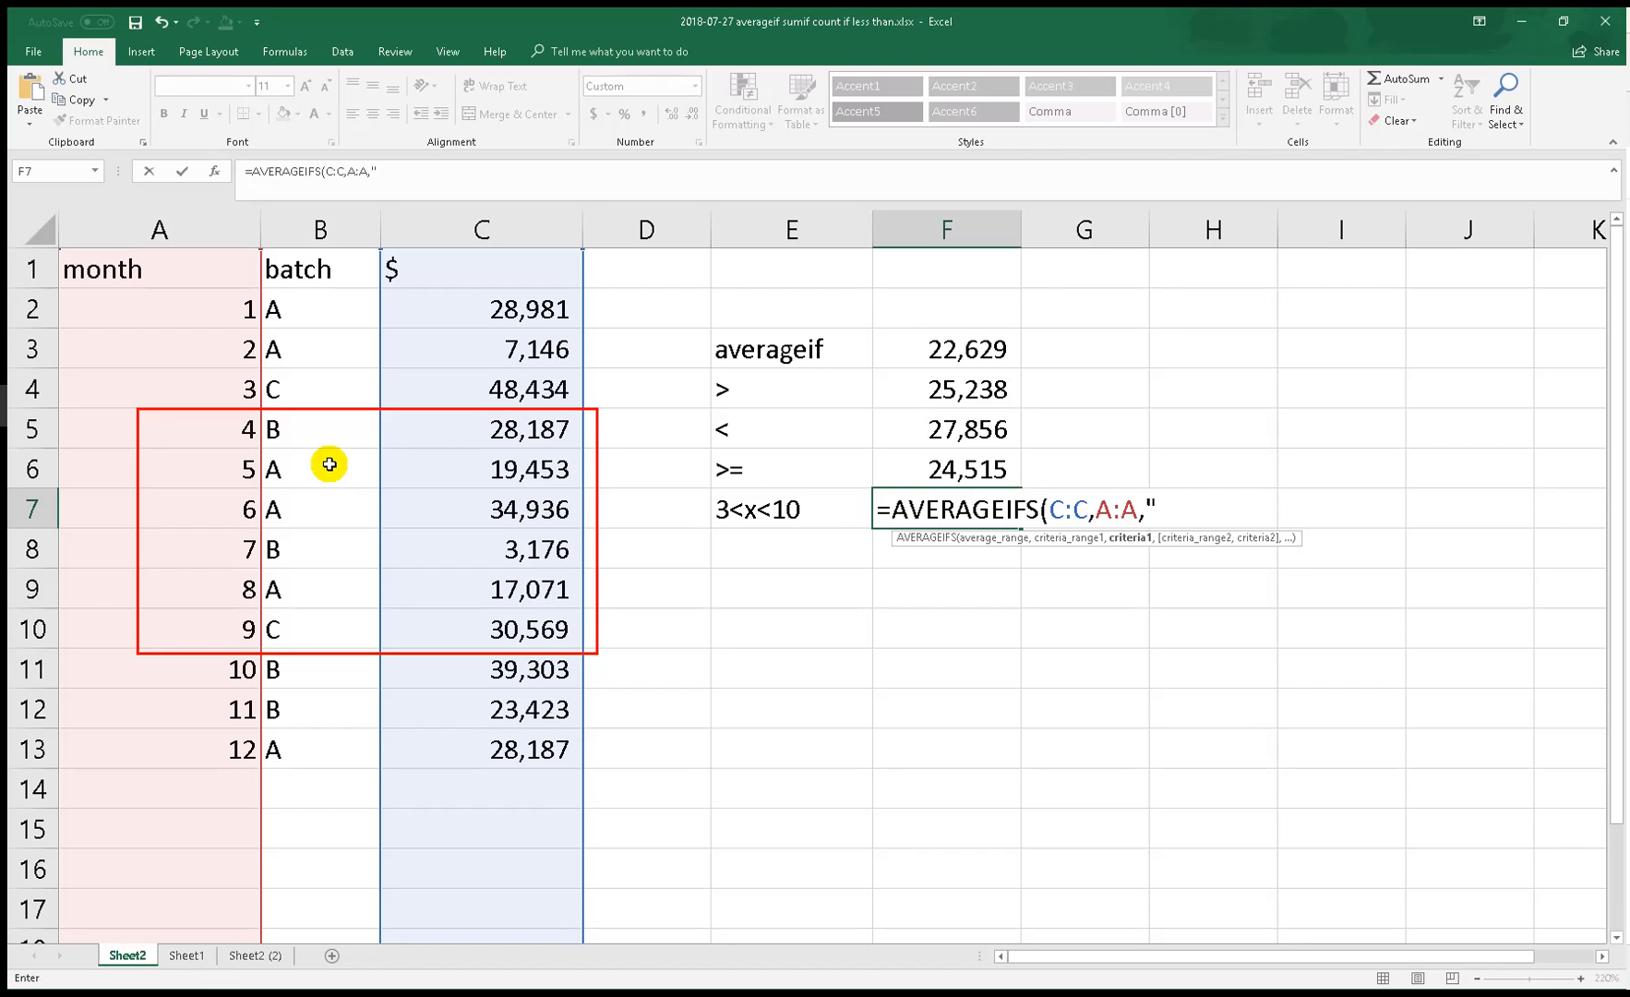
text(<)
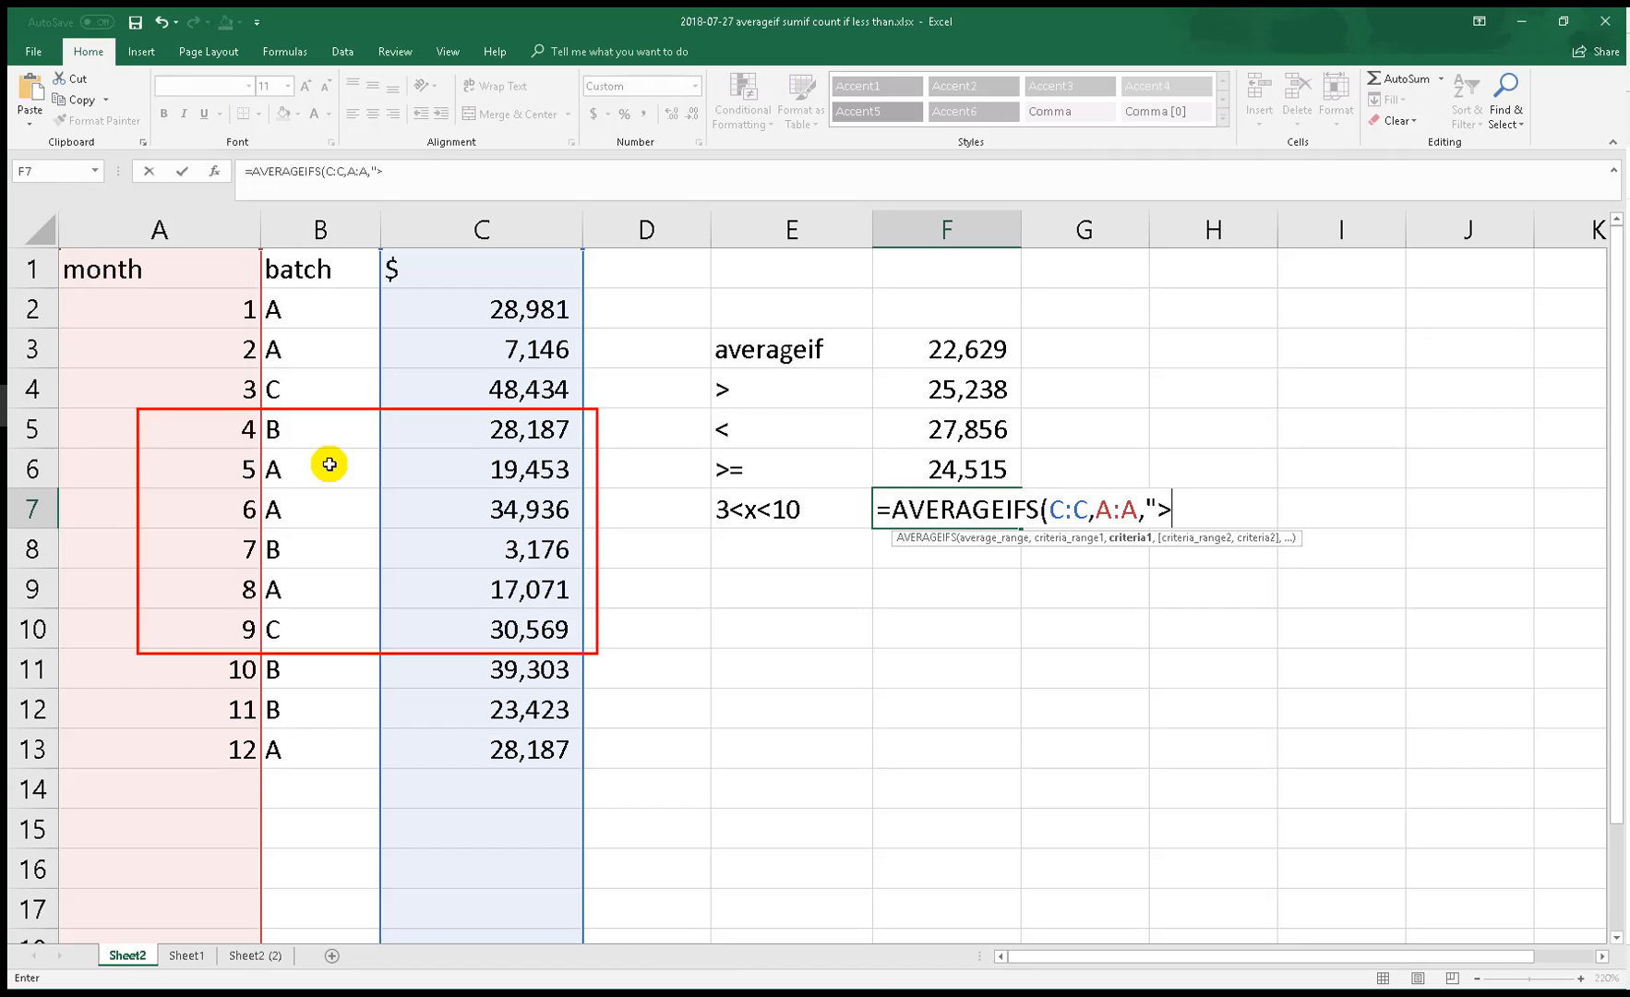
text(&)
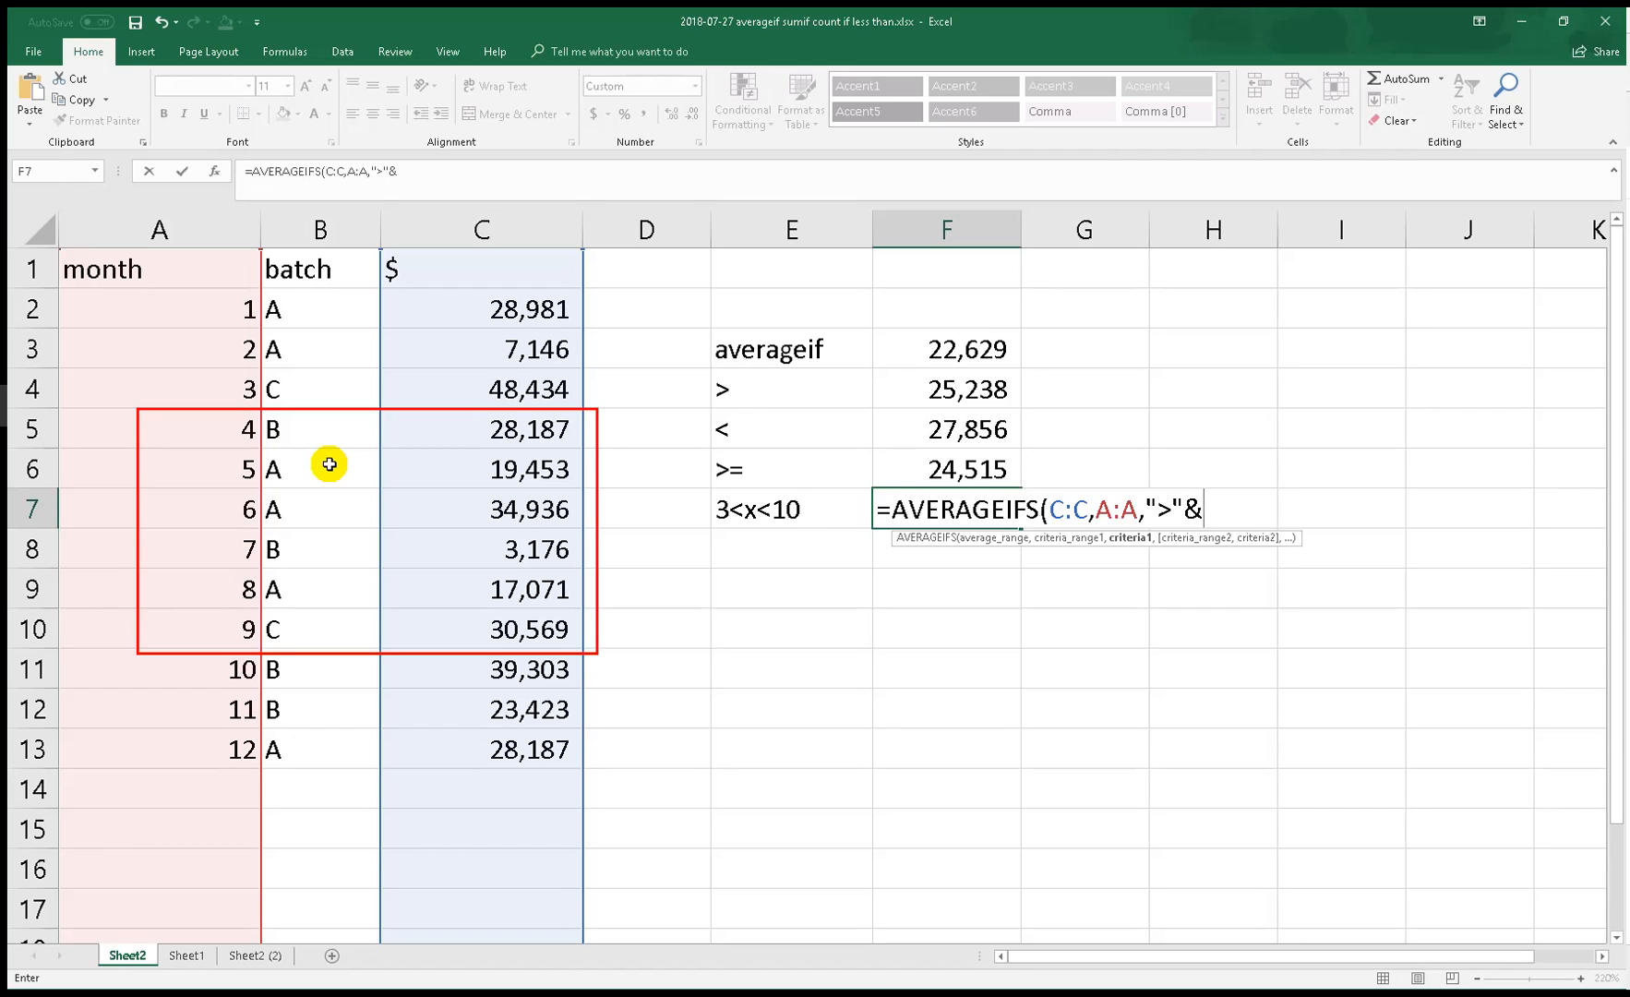
text(3,)
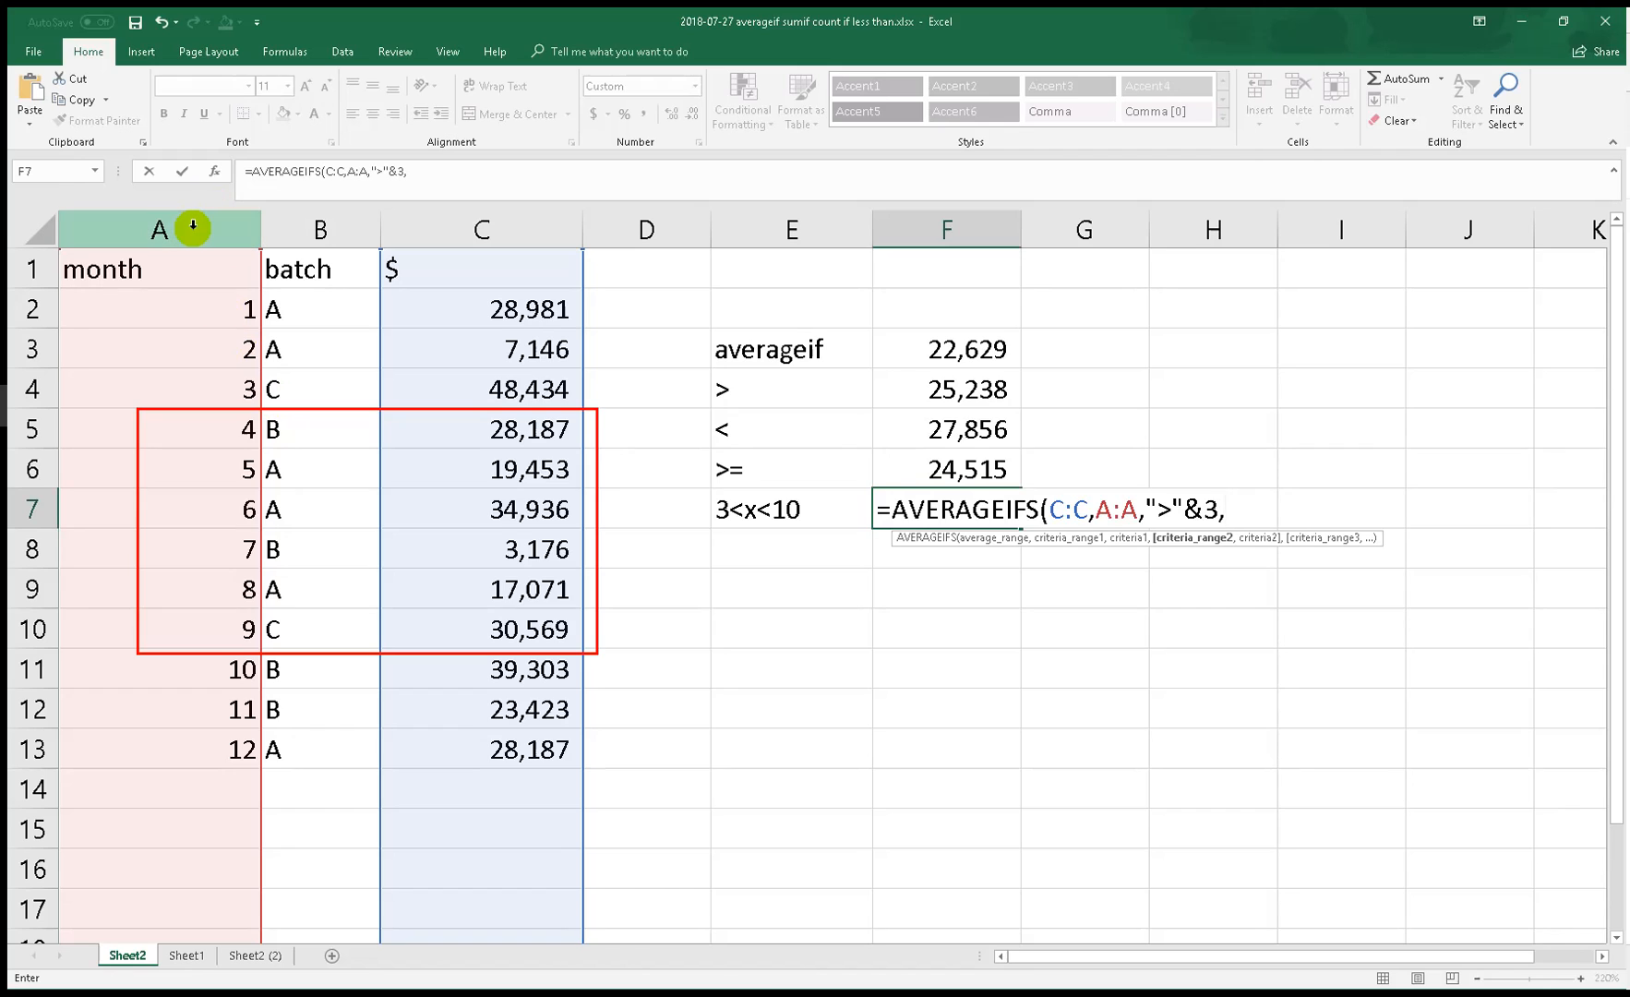
Add the months-below-10 criterion, confirm the 22,232 result, and verify against amounts for months 4–9
click(159, 229)
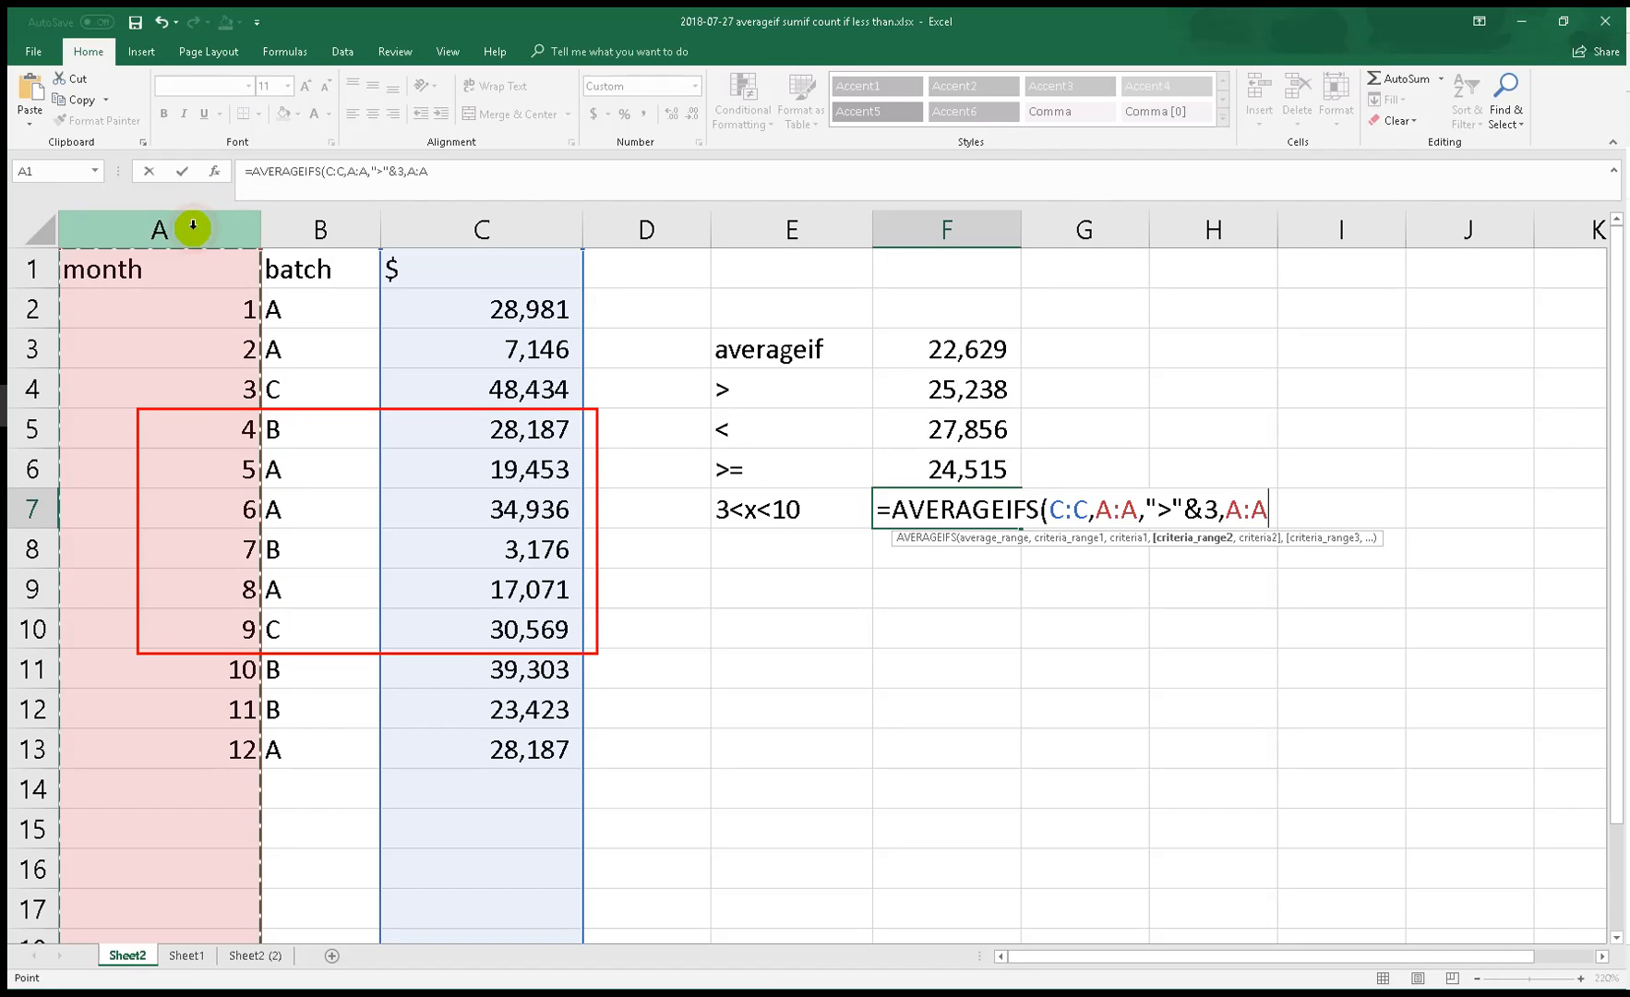
text(,)
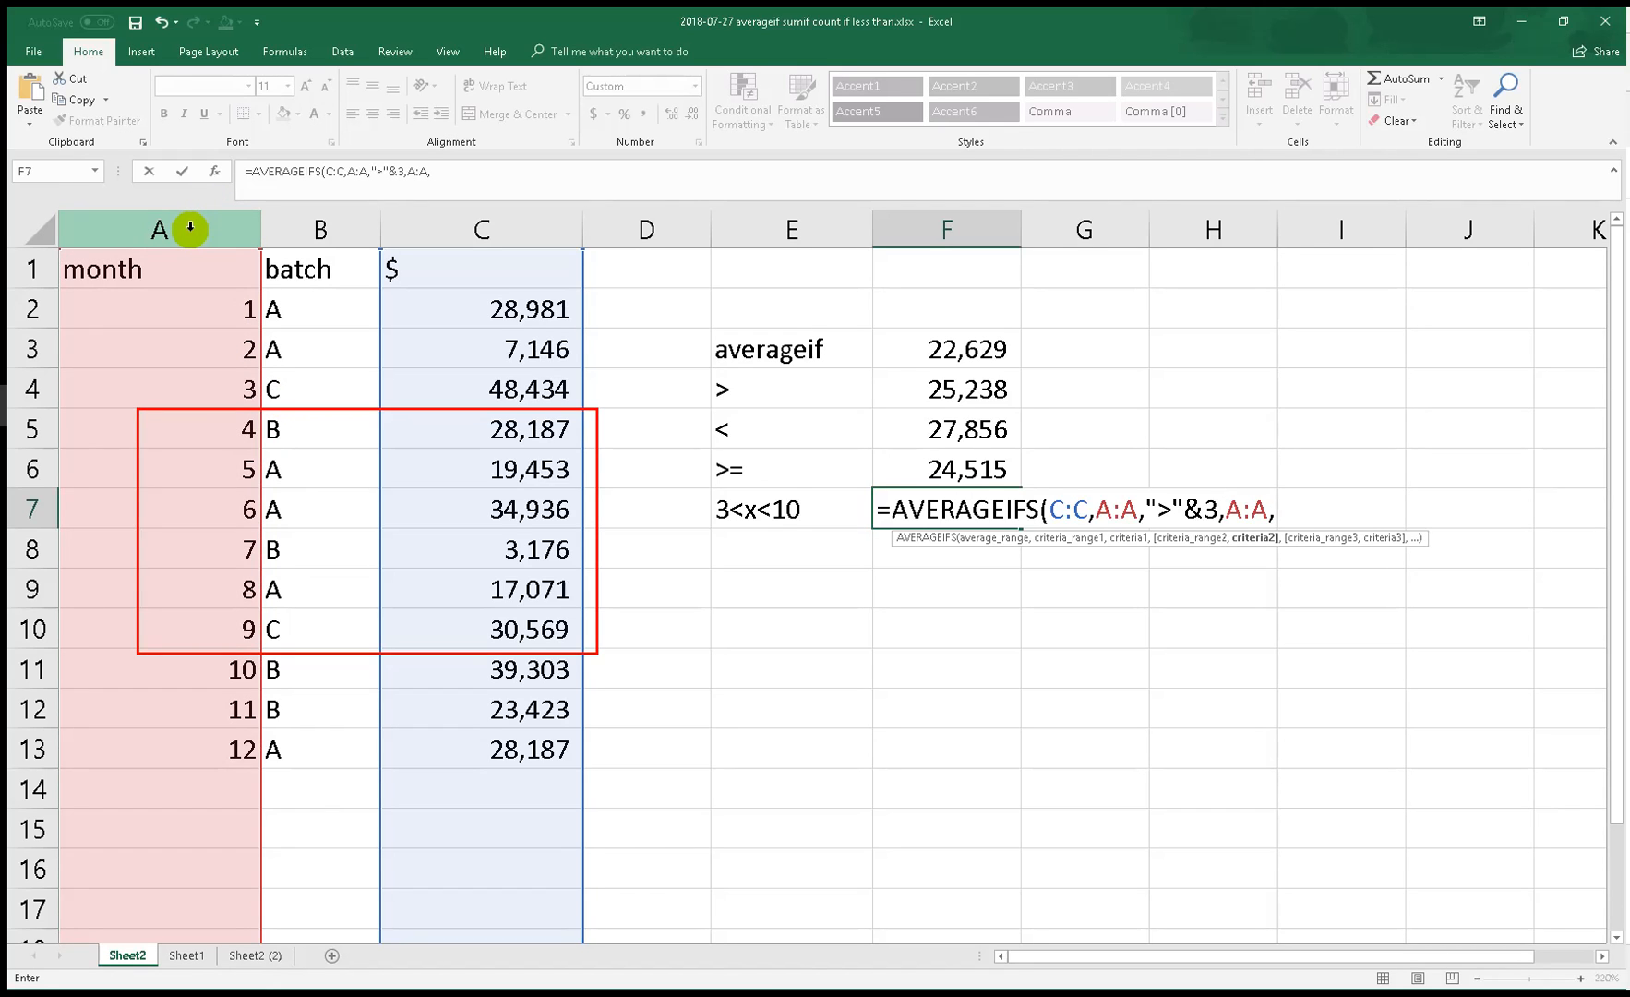
mouse_move(719, 550)
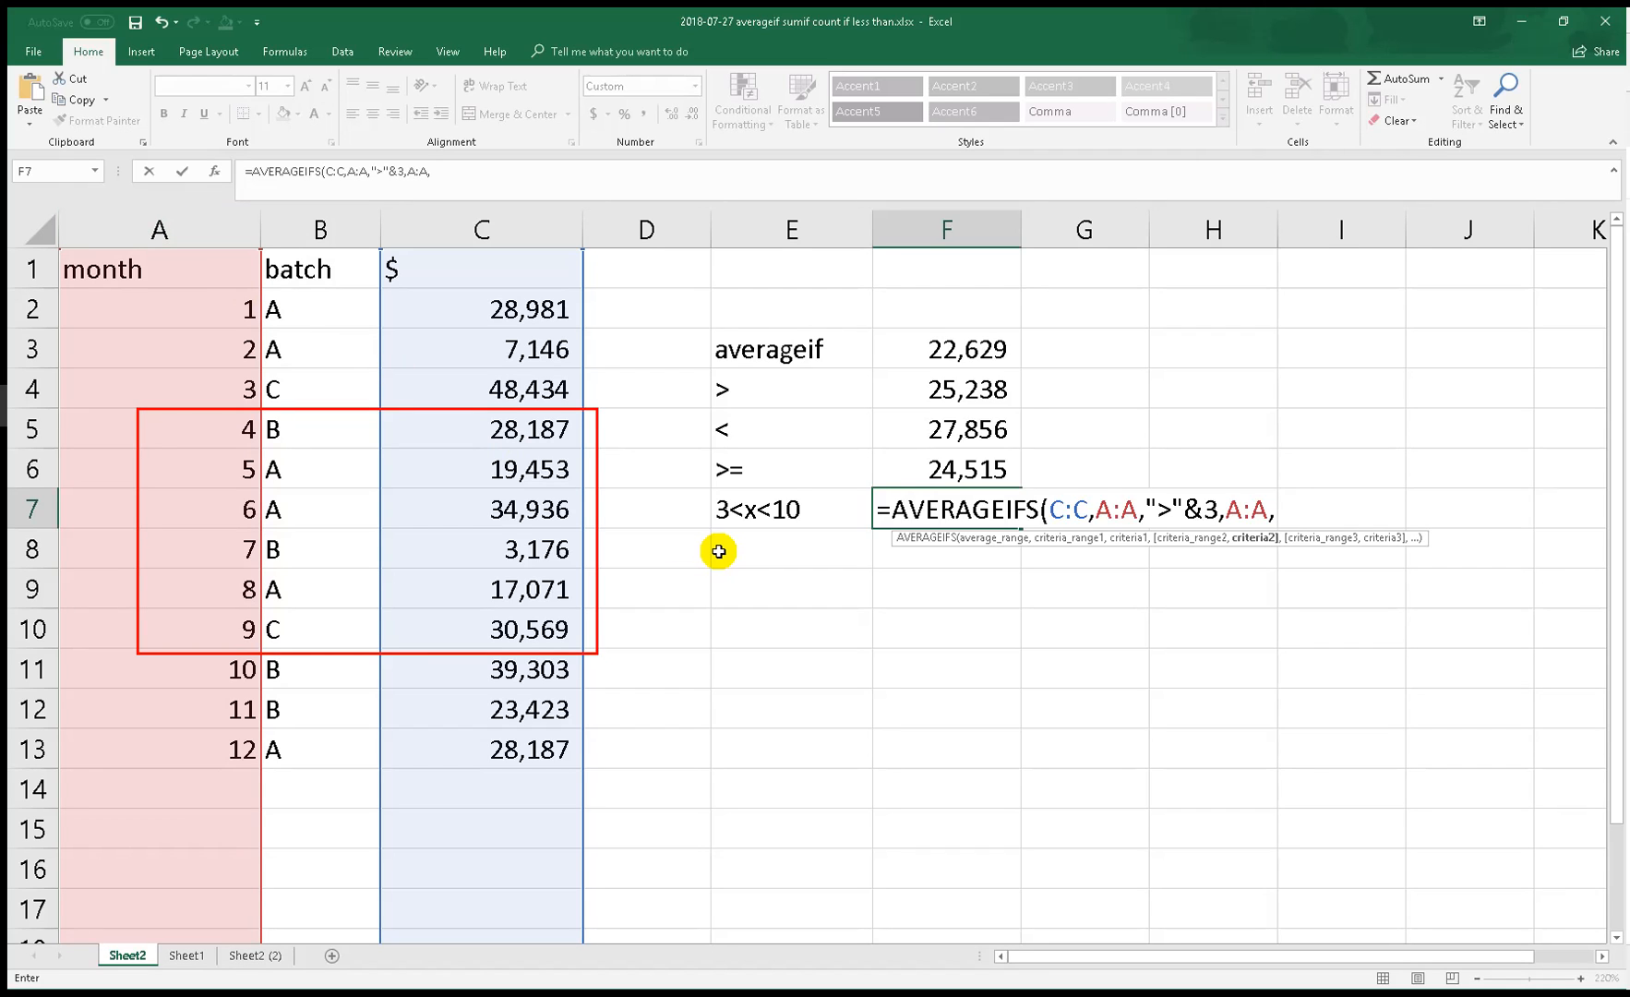
text(")
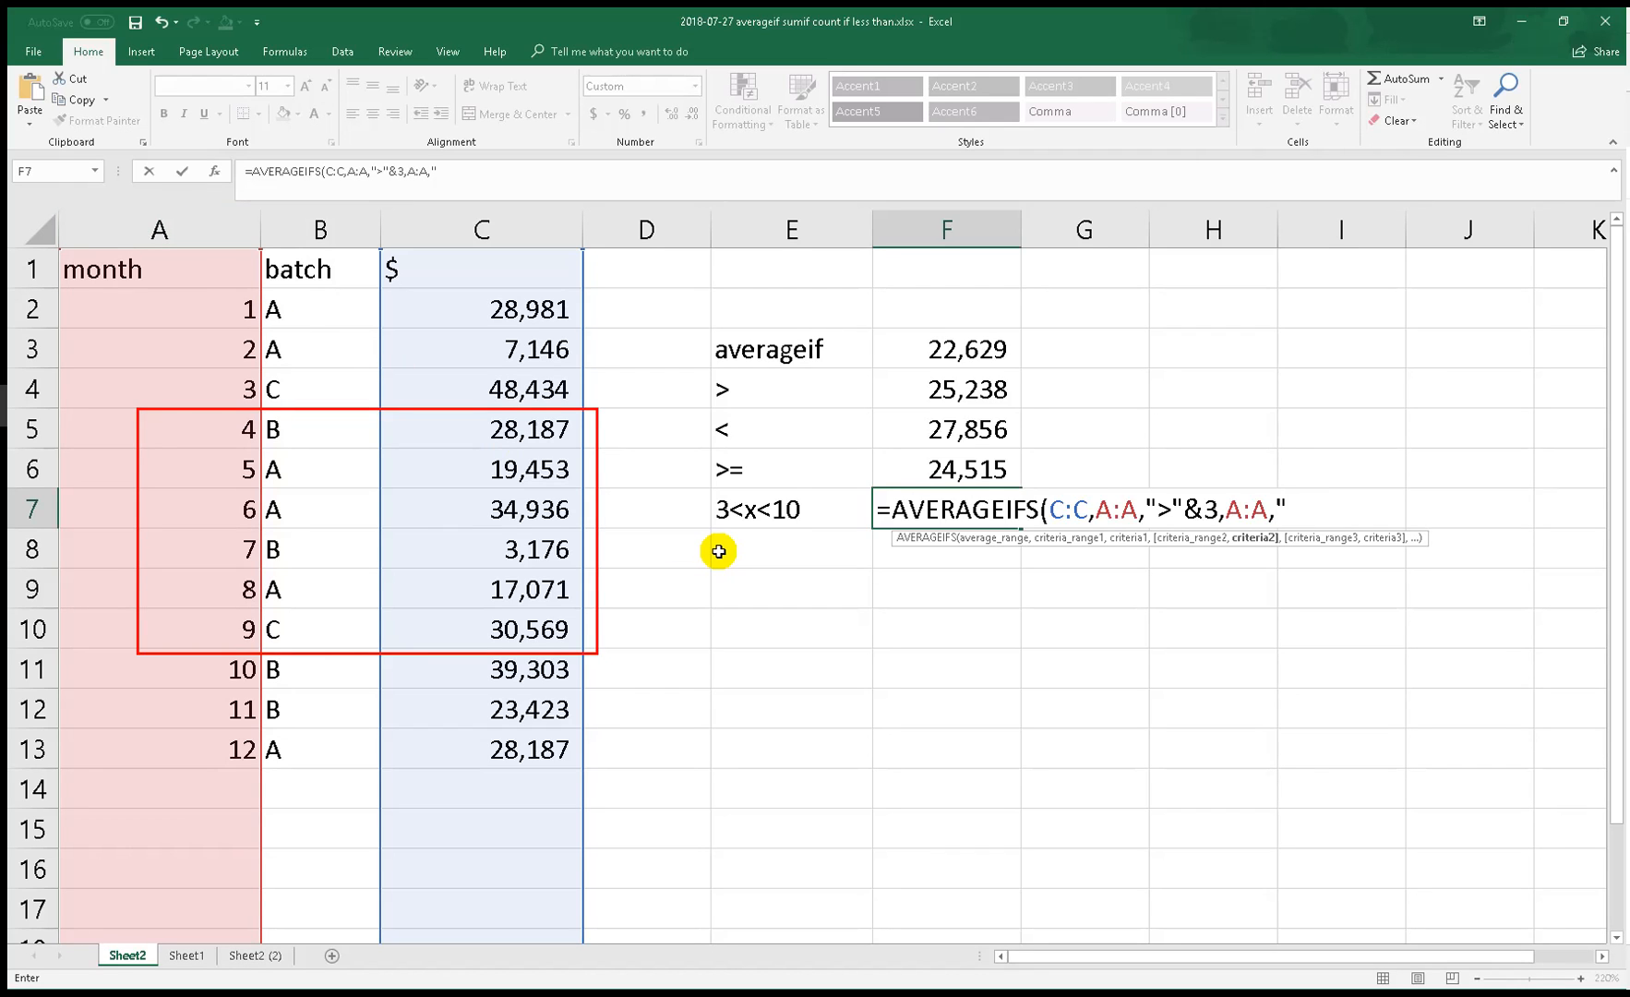
text(<")
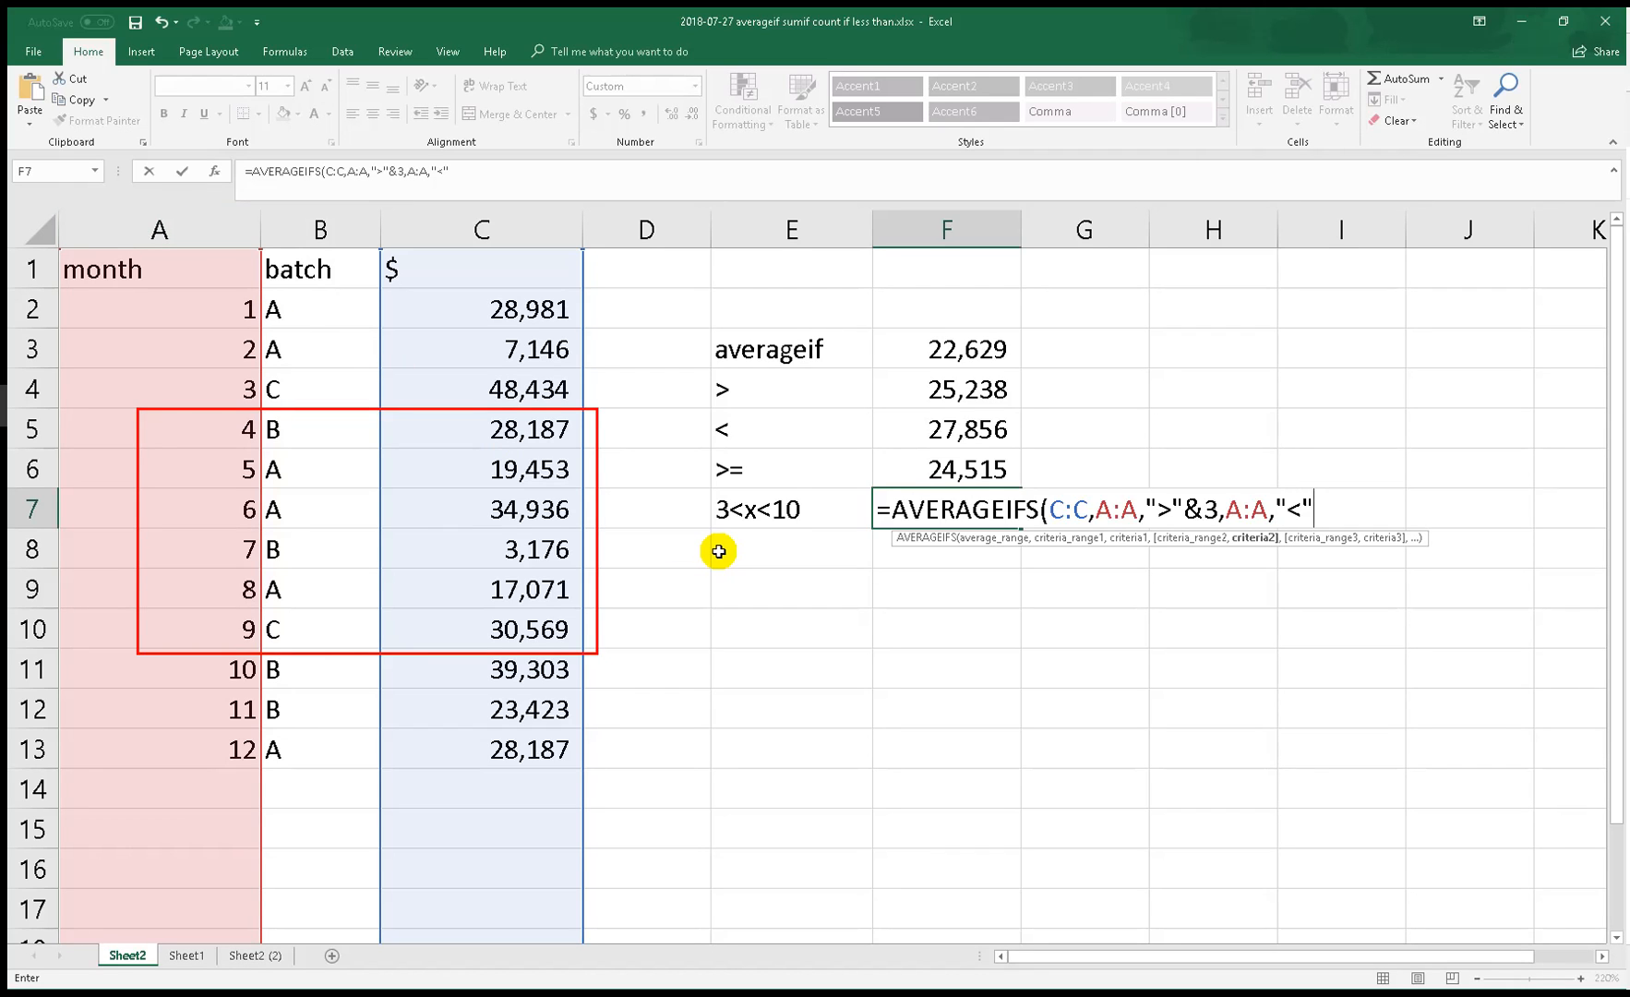
text(&10)
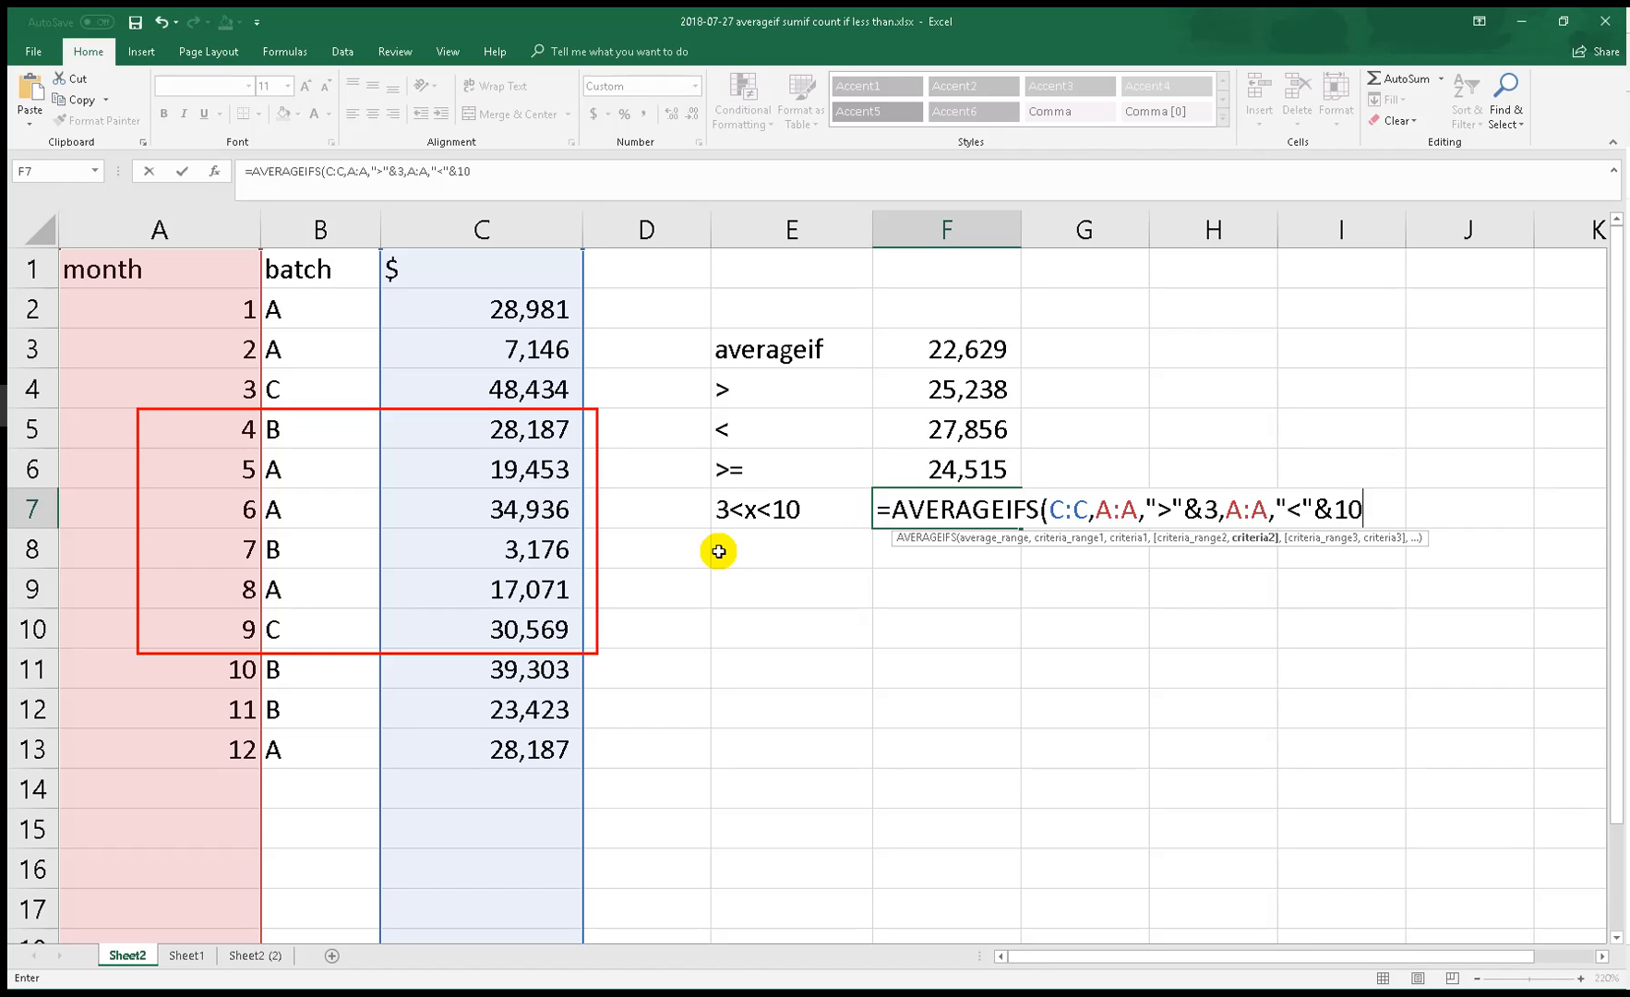
key(enter)
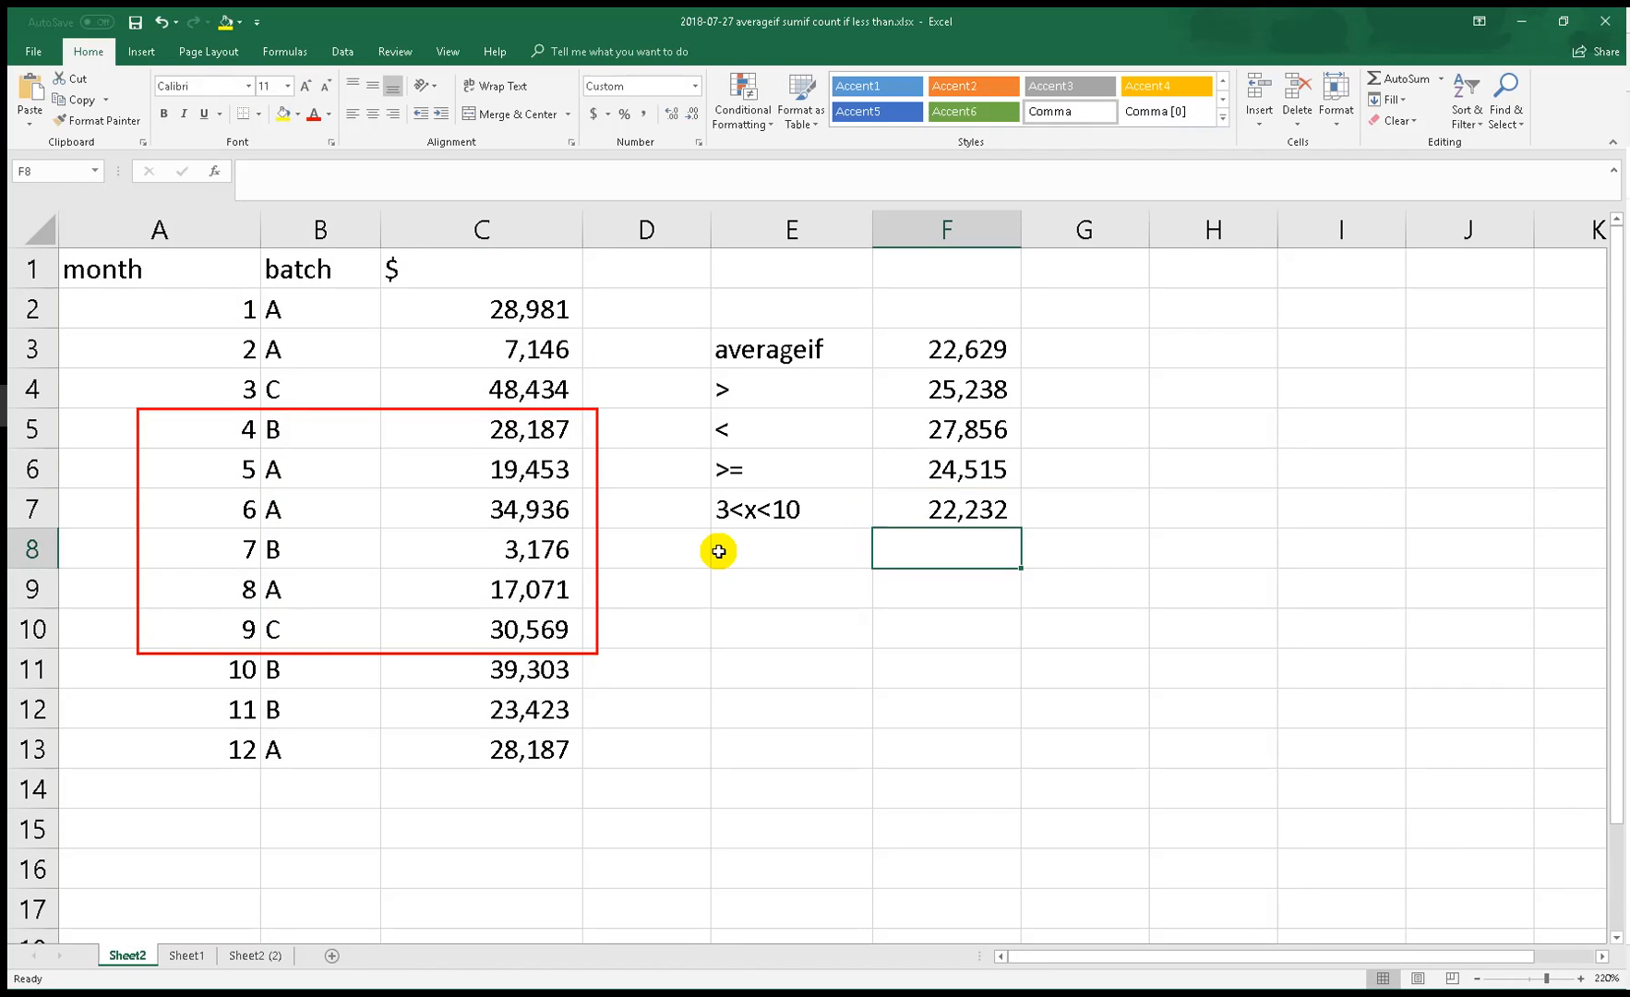
click(944, 508)
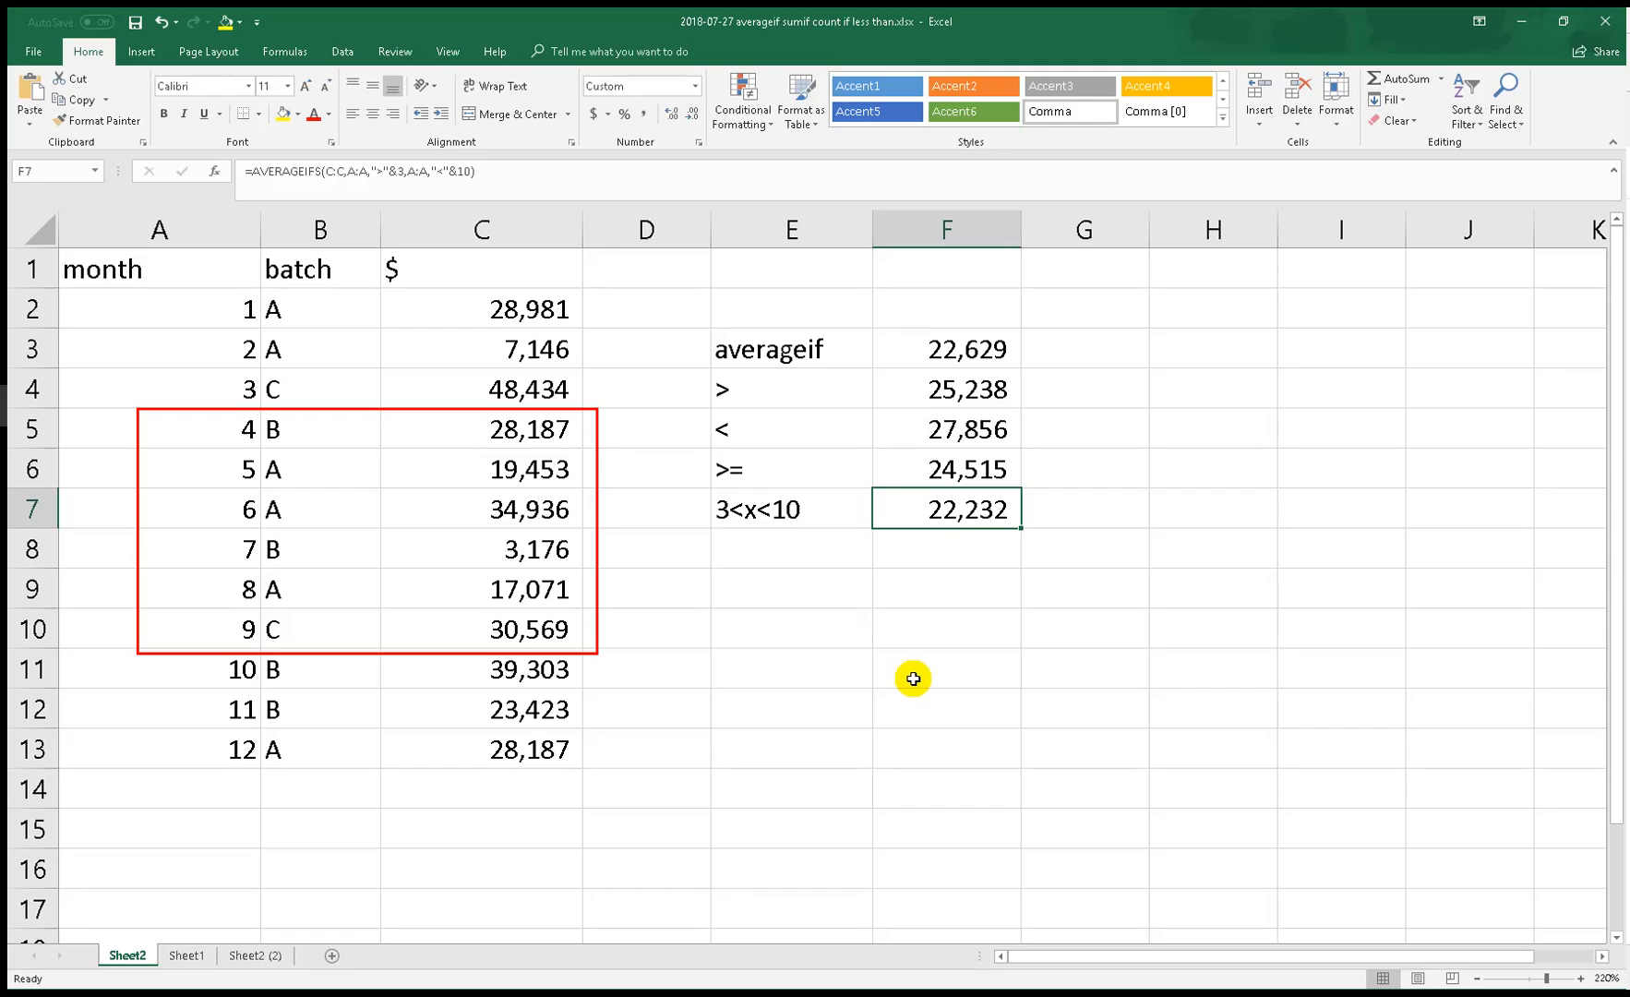
drag(480, 428, 480, 627)
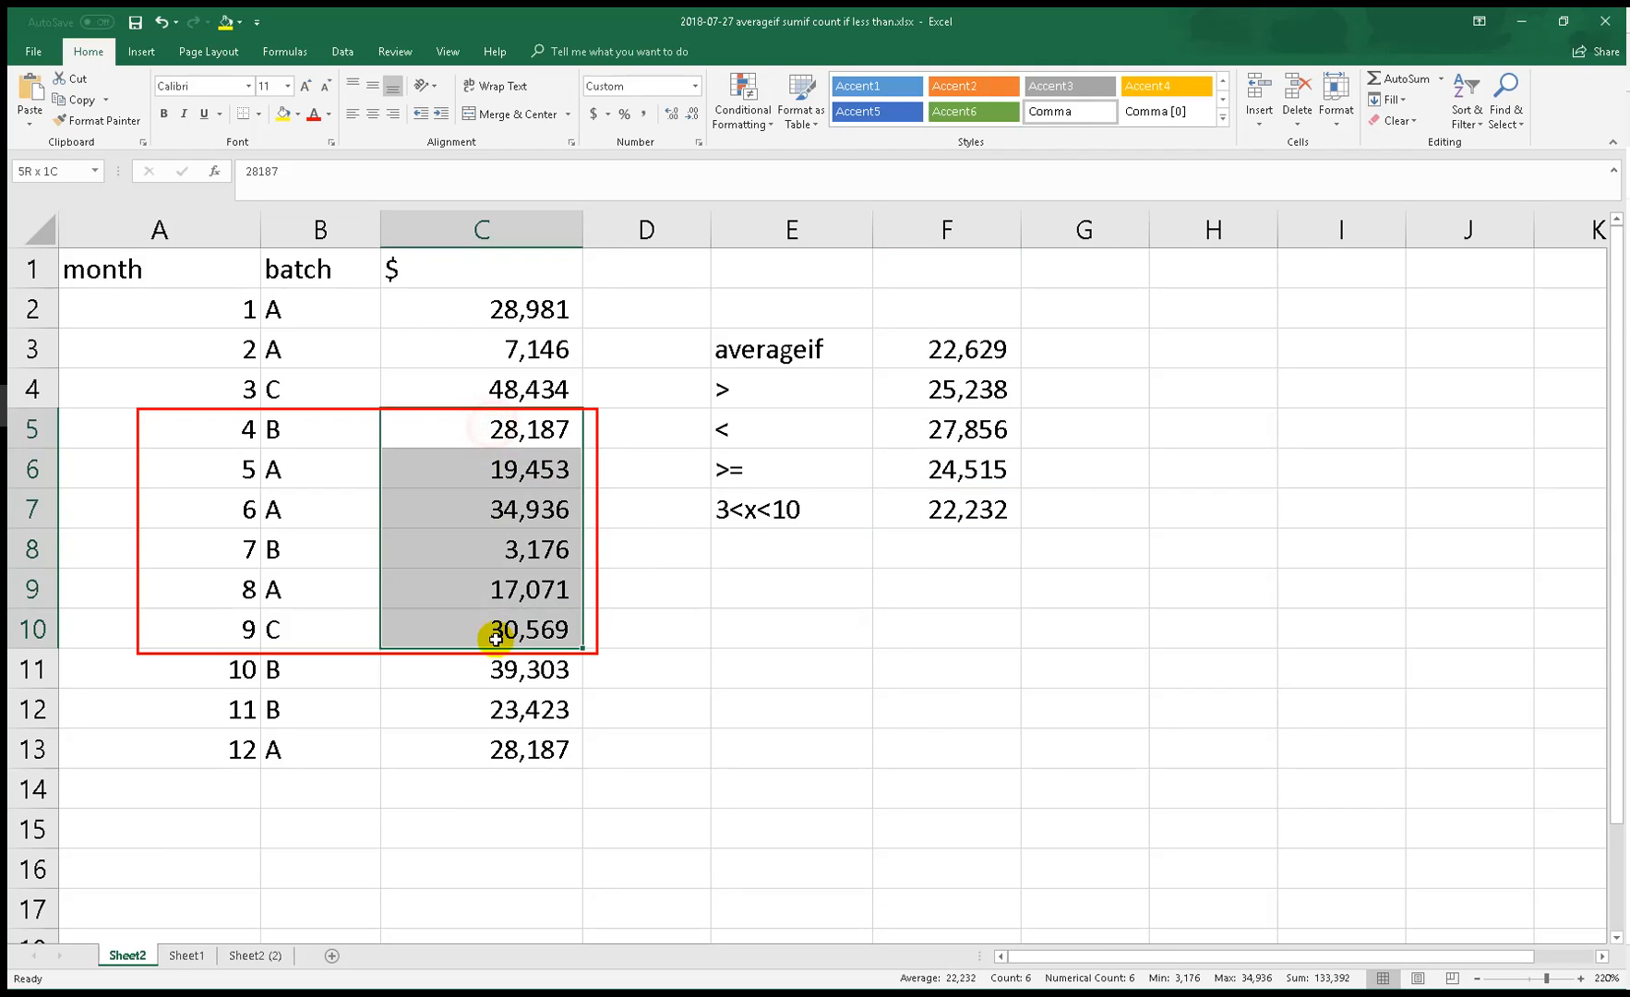